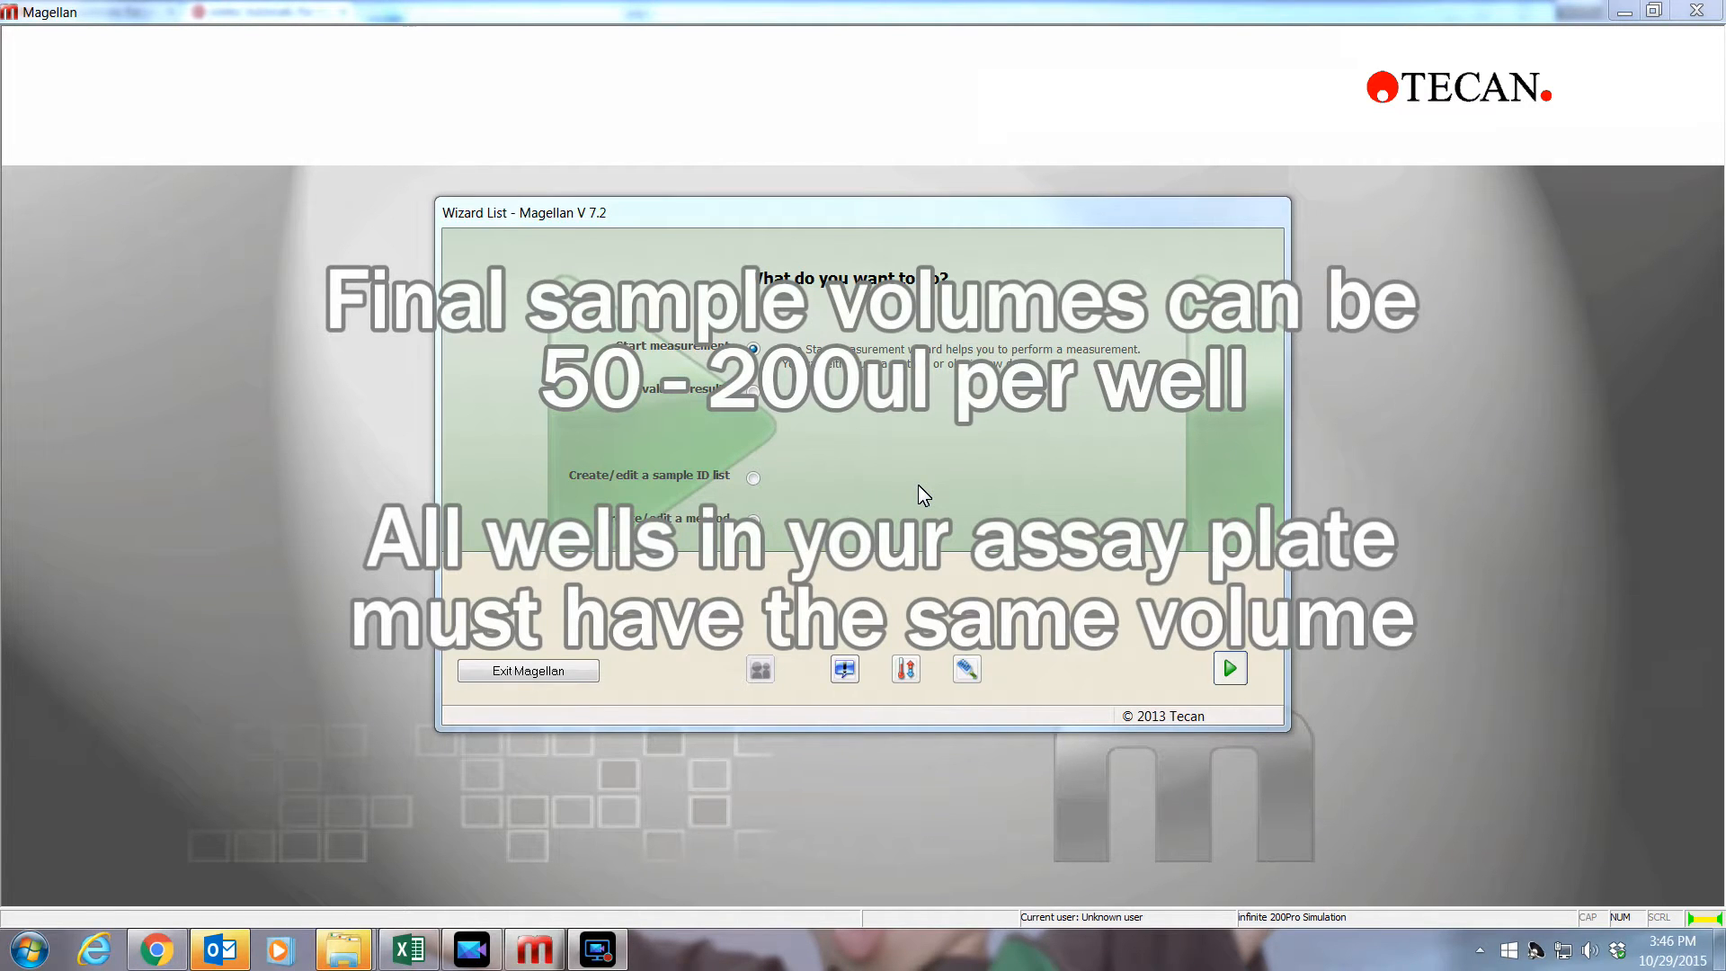
- Start the Create/edit a method wizard and choose a brand-new method
left_click(752, 518)
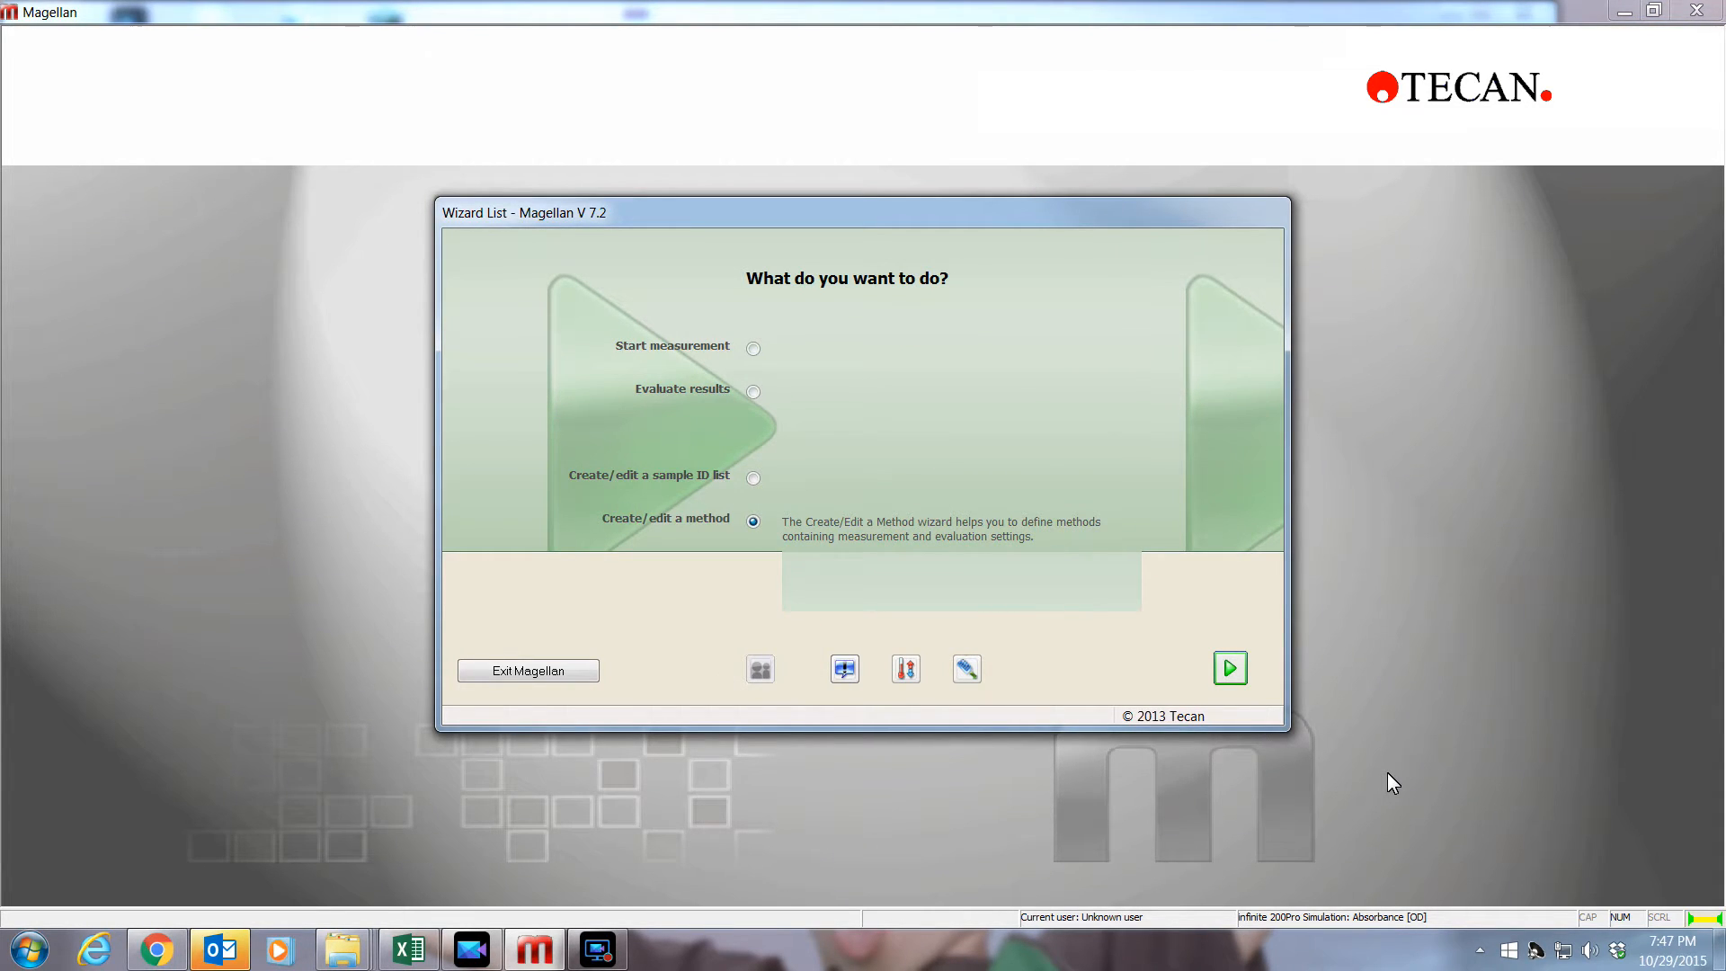
mouse_move(730, 543)
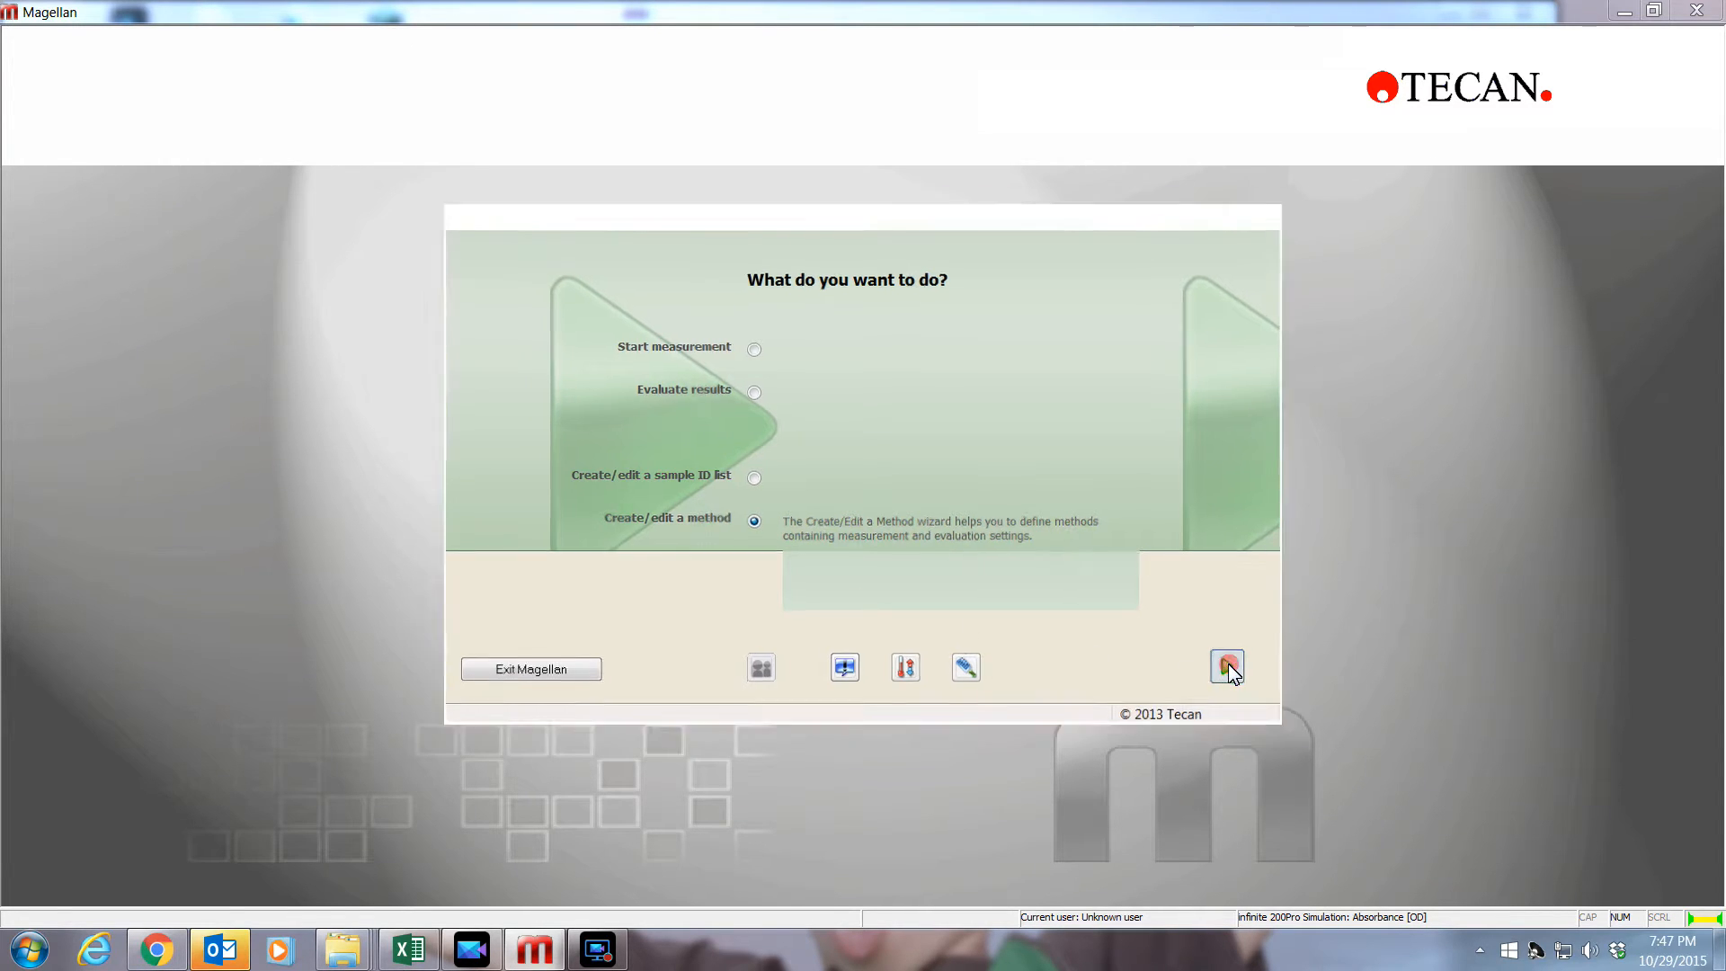
left_click(1227, 667)
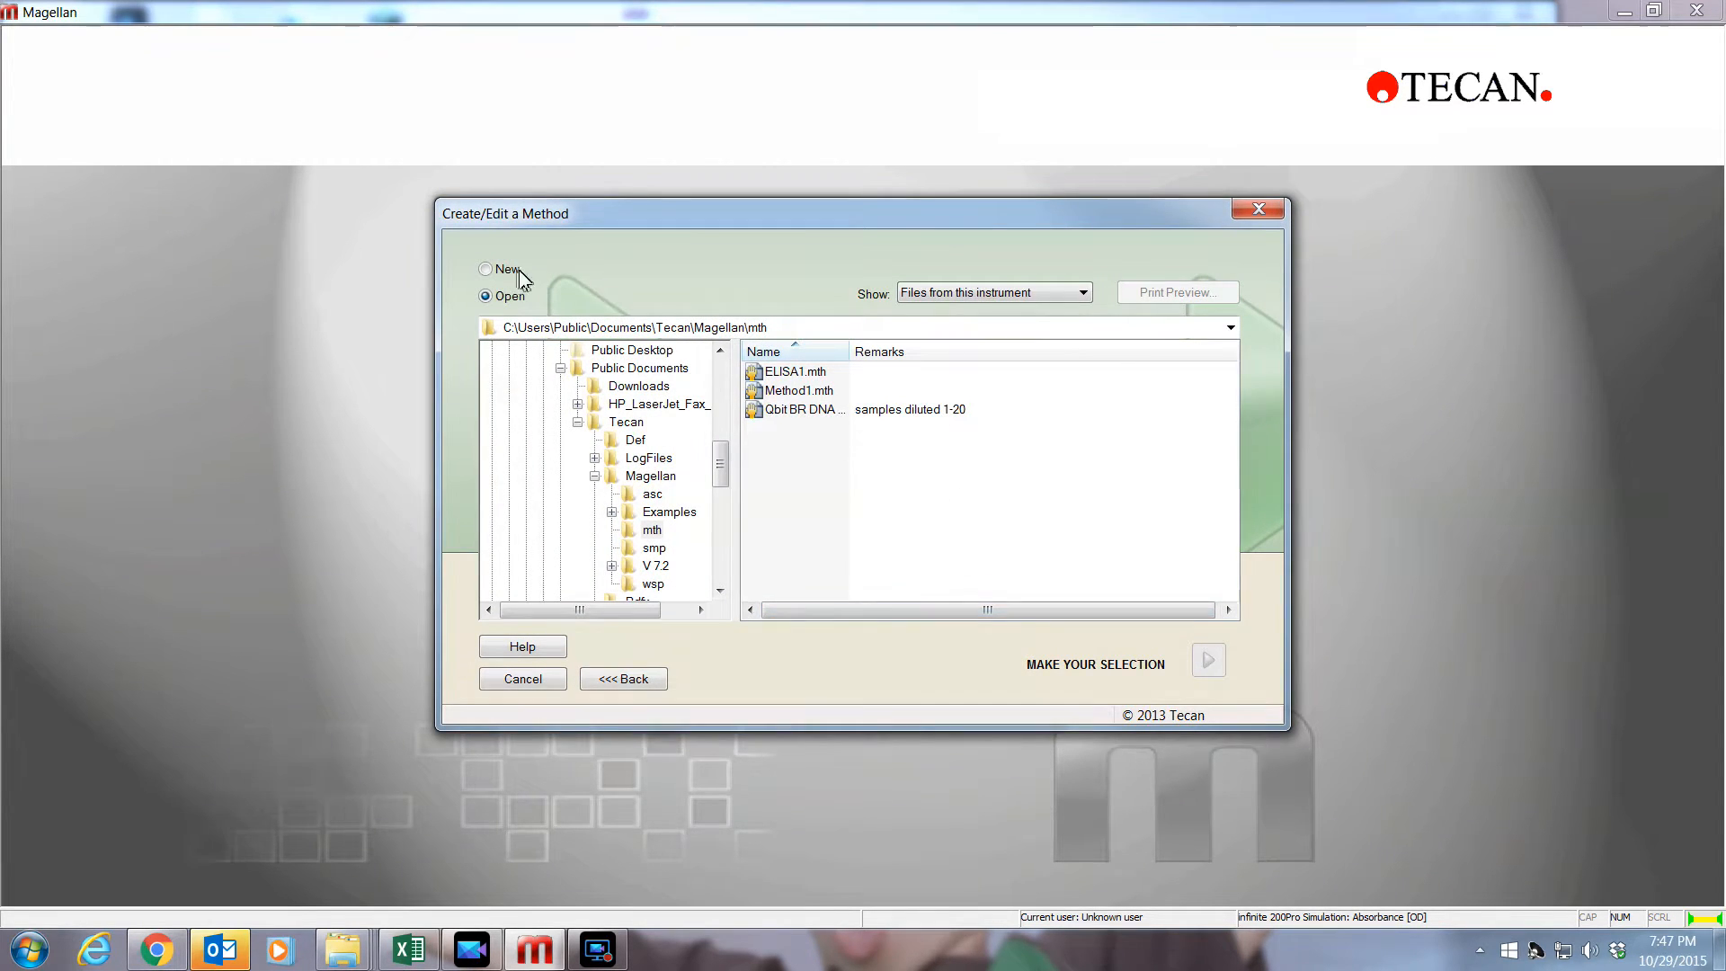
left_click(485, 270)
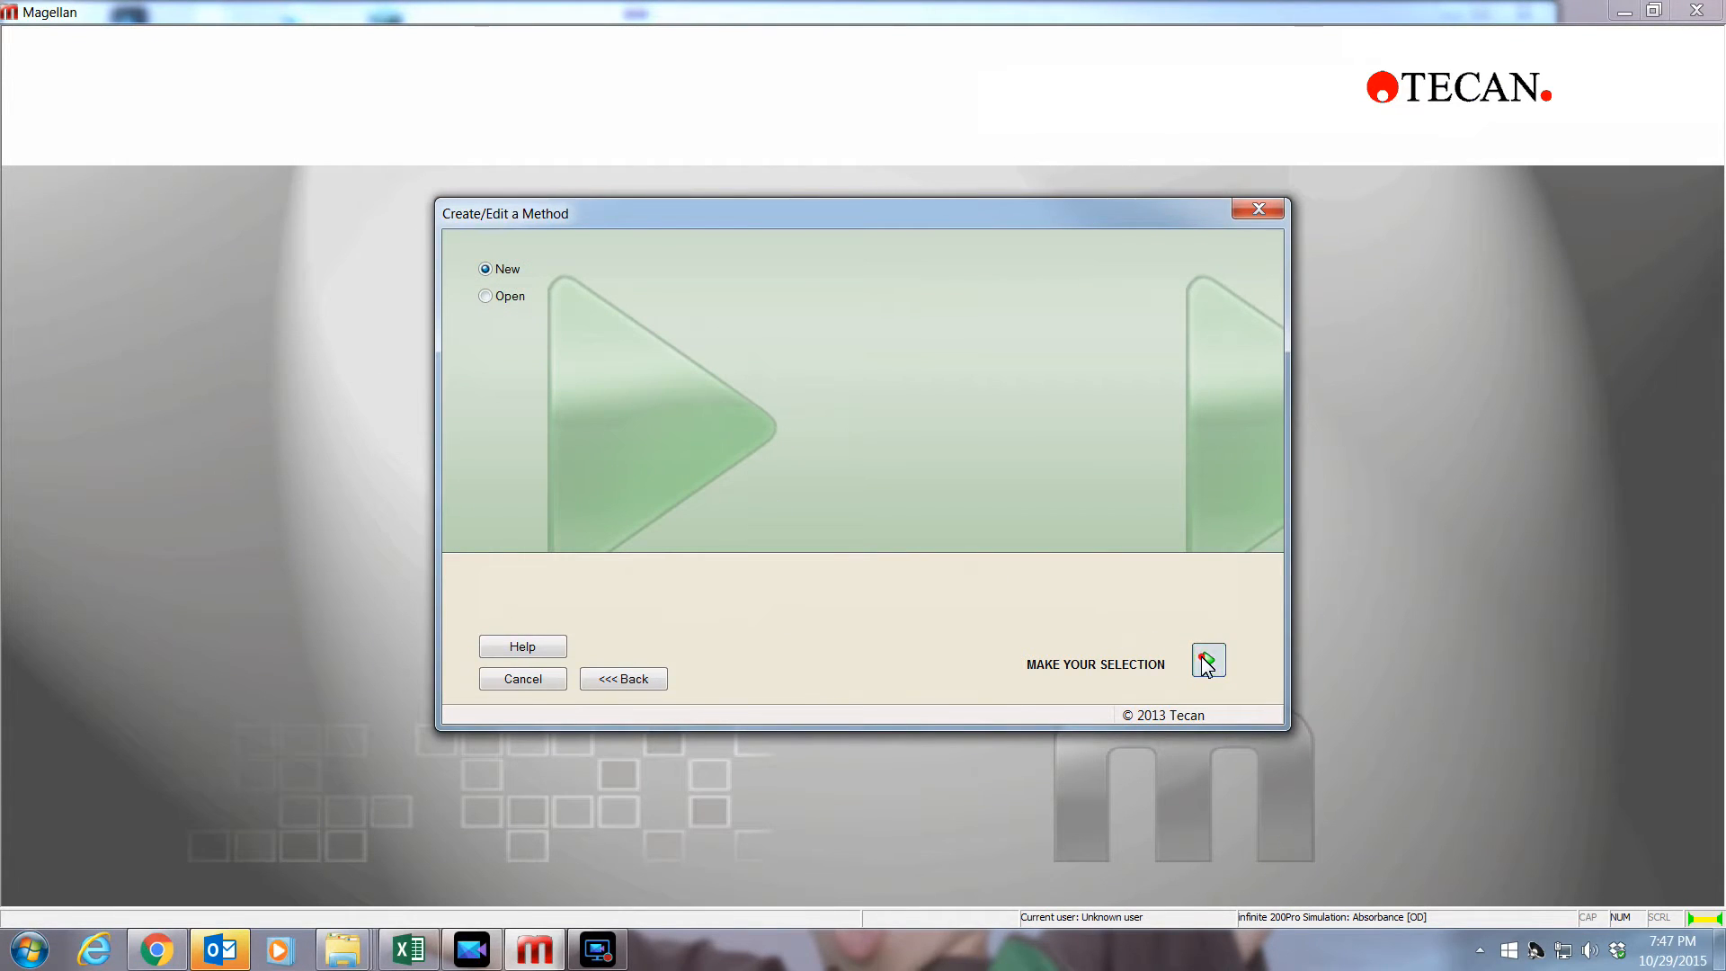
- Use the GRE96fb_chimney Greiner 96 Flat Black plate with the whole plate included
left_click(1209, 661)
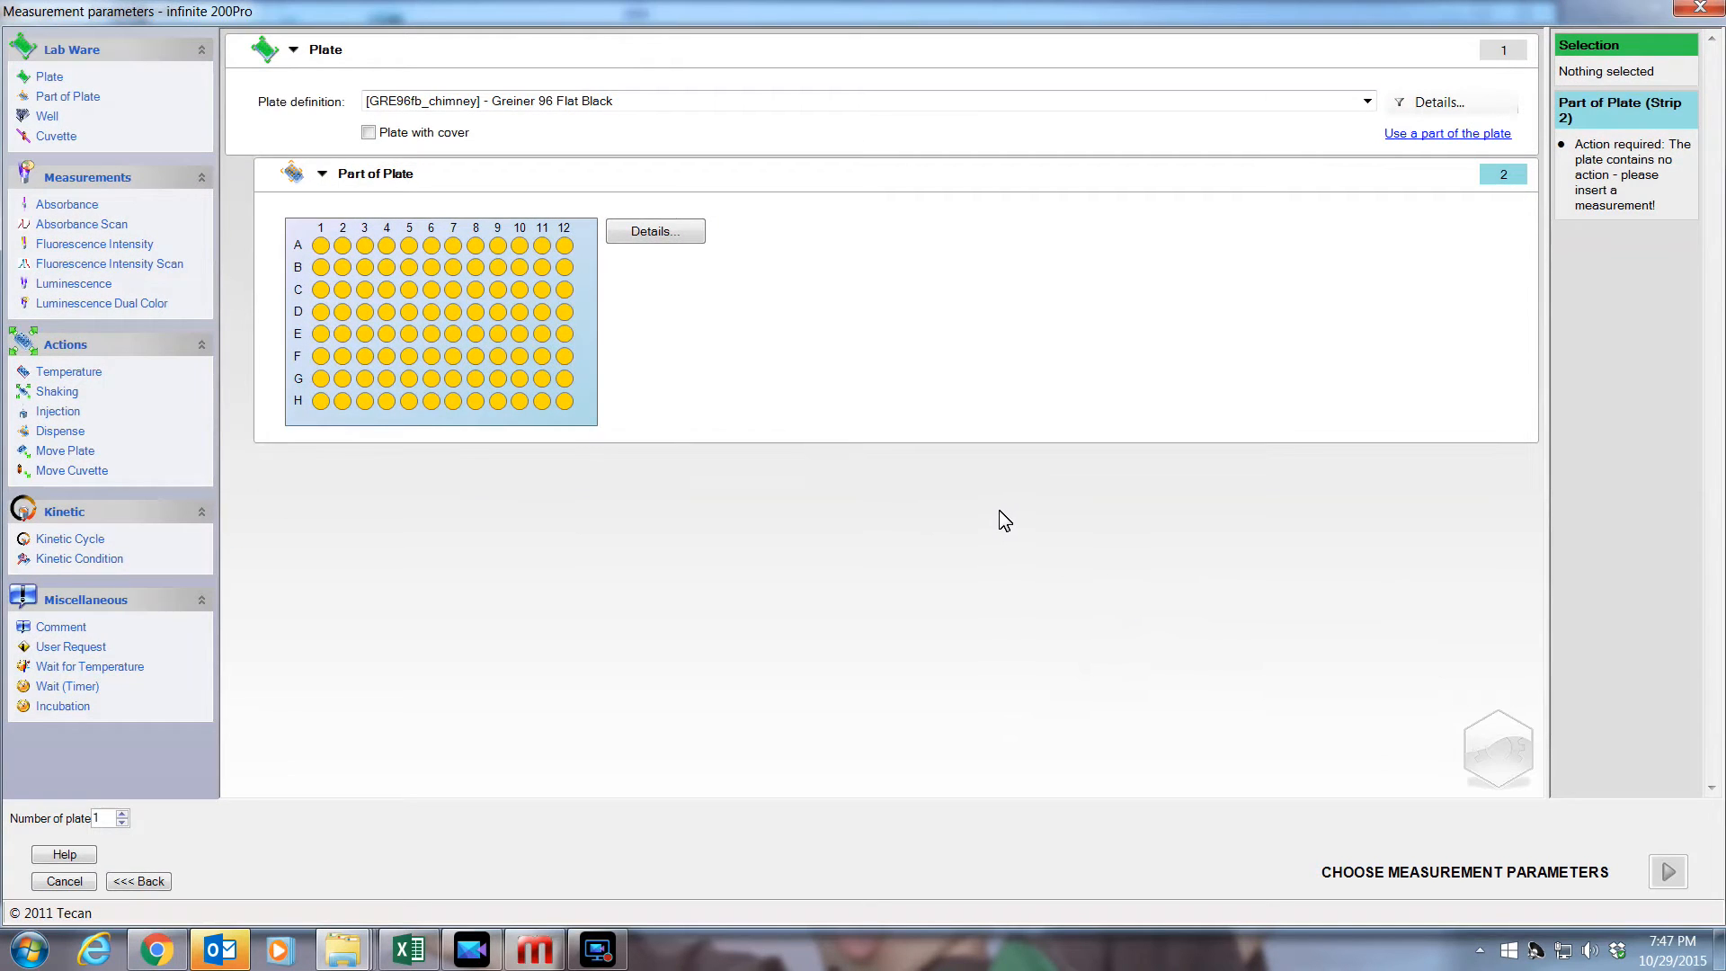
mouse_move(872, 117)
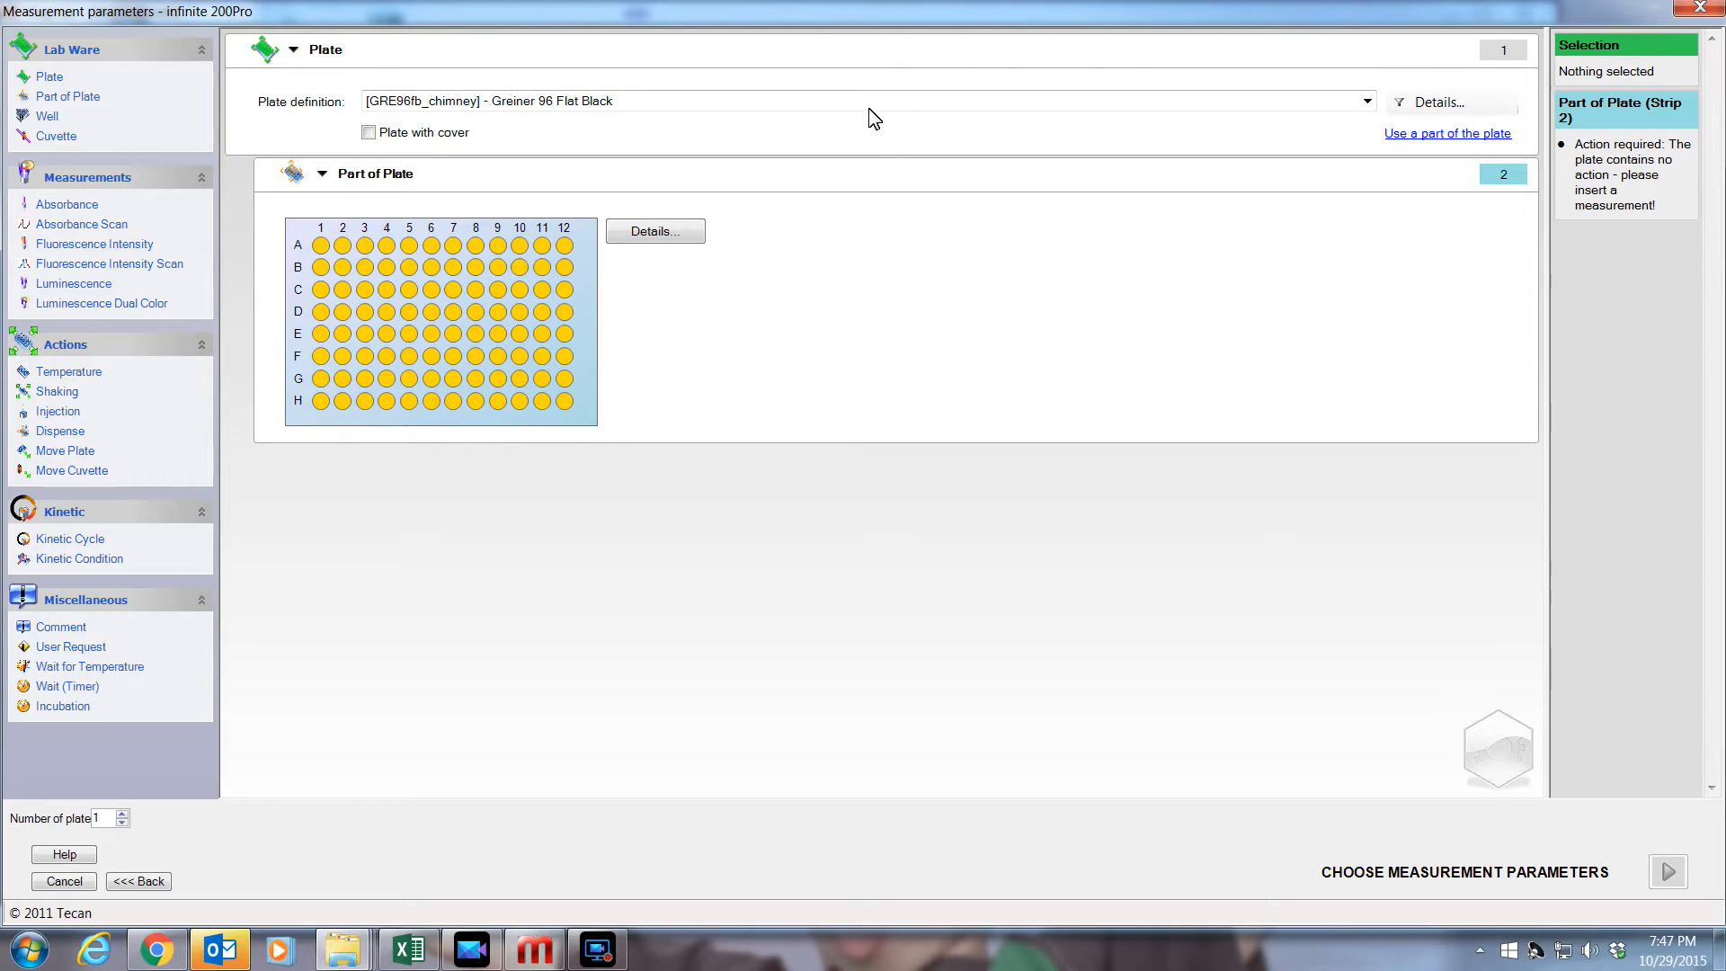
left_click(1367, 101)
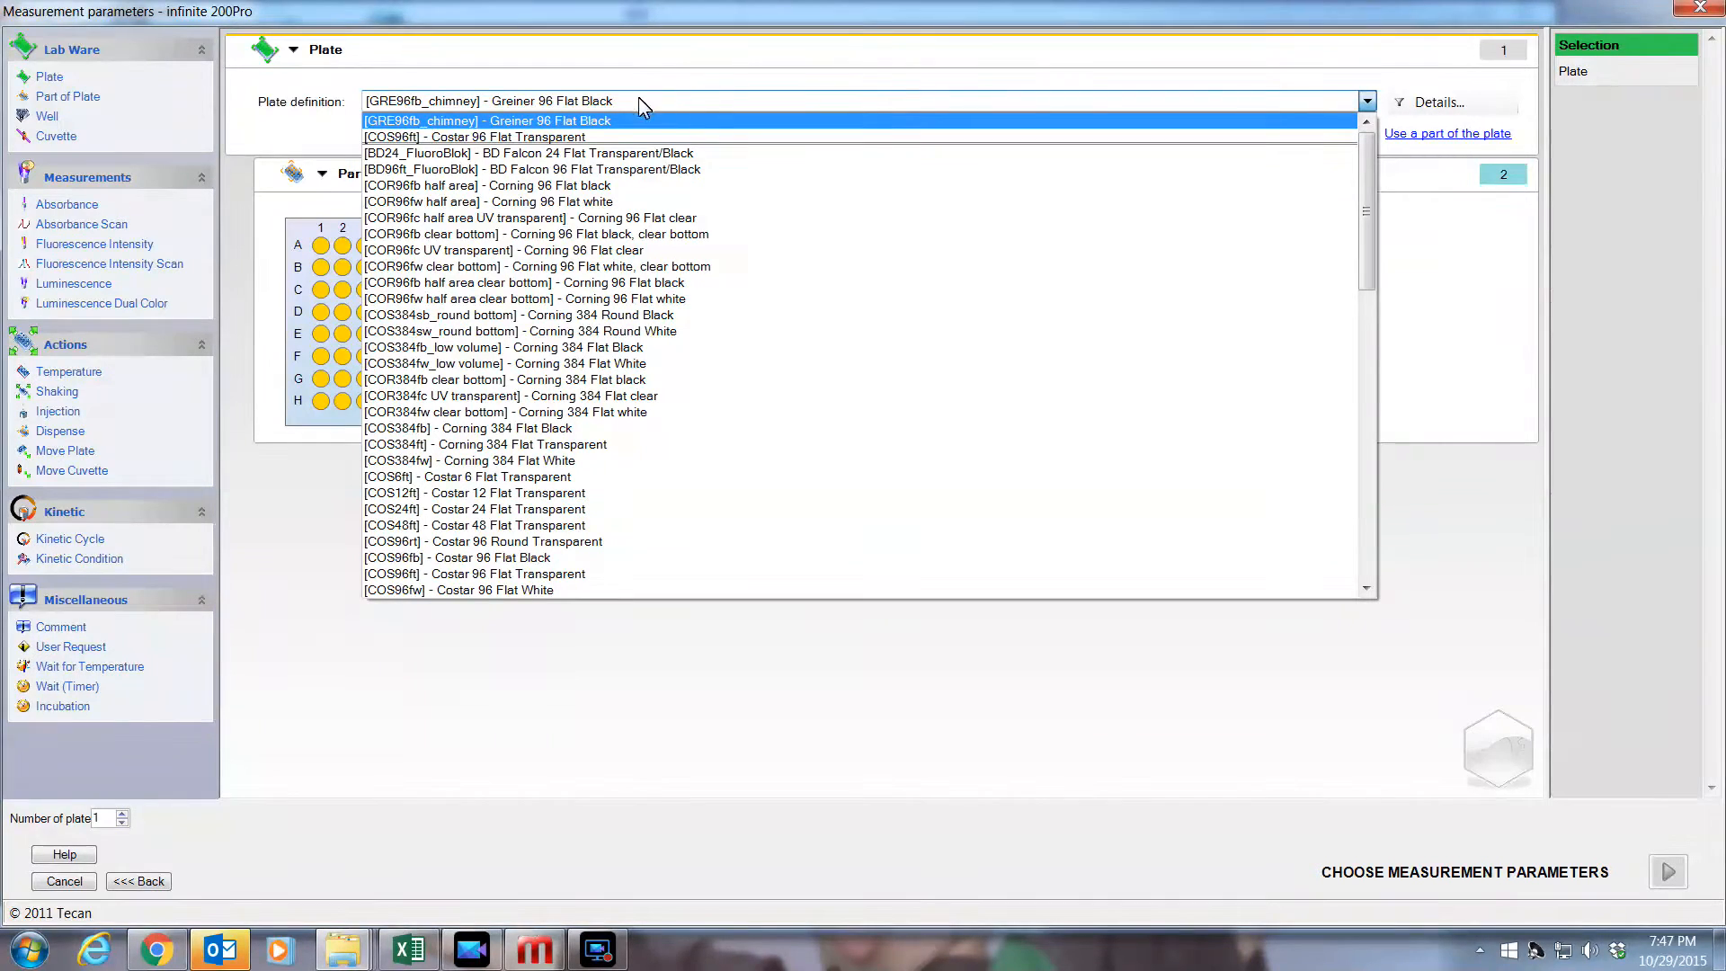
left_click(491, 118)
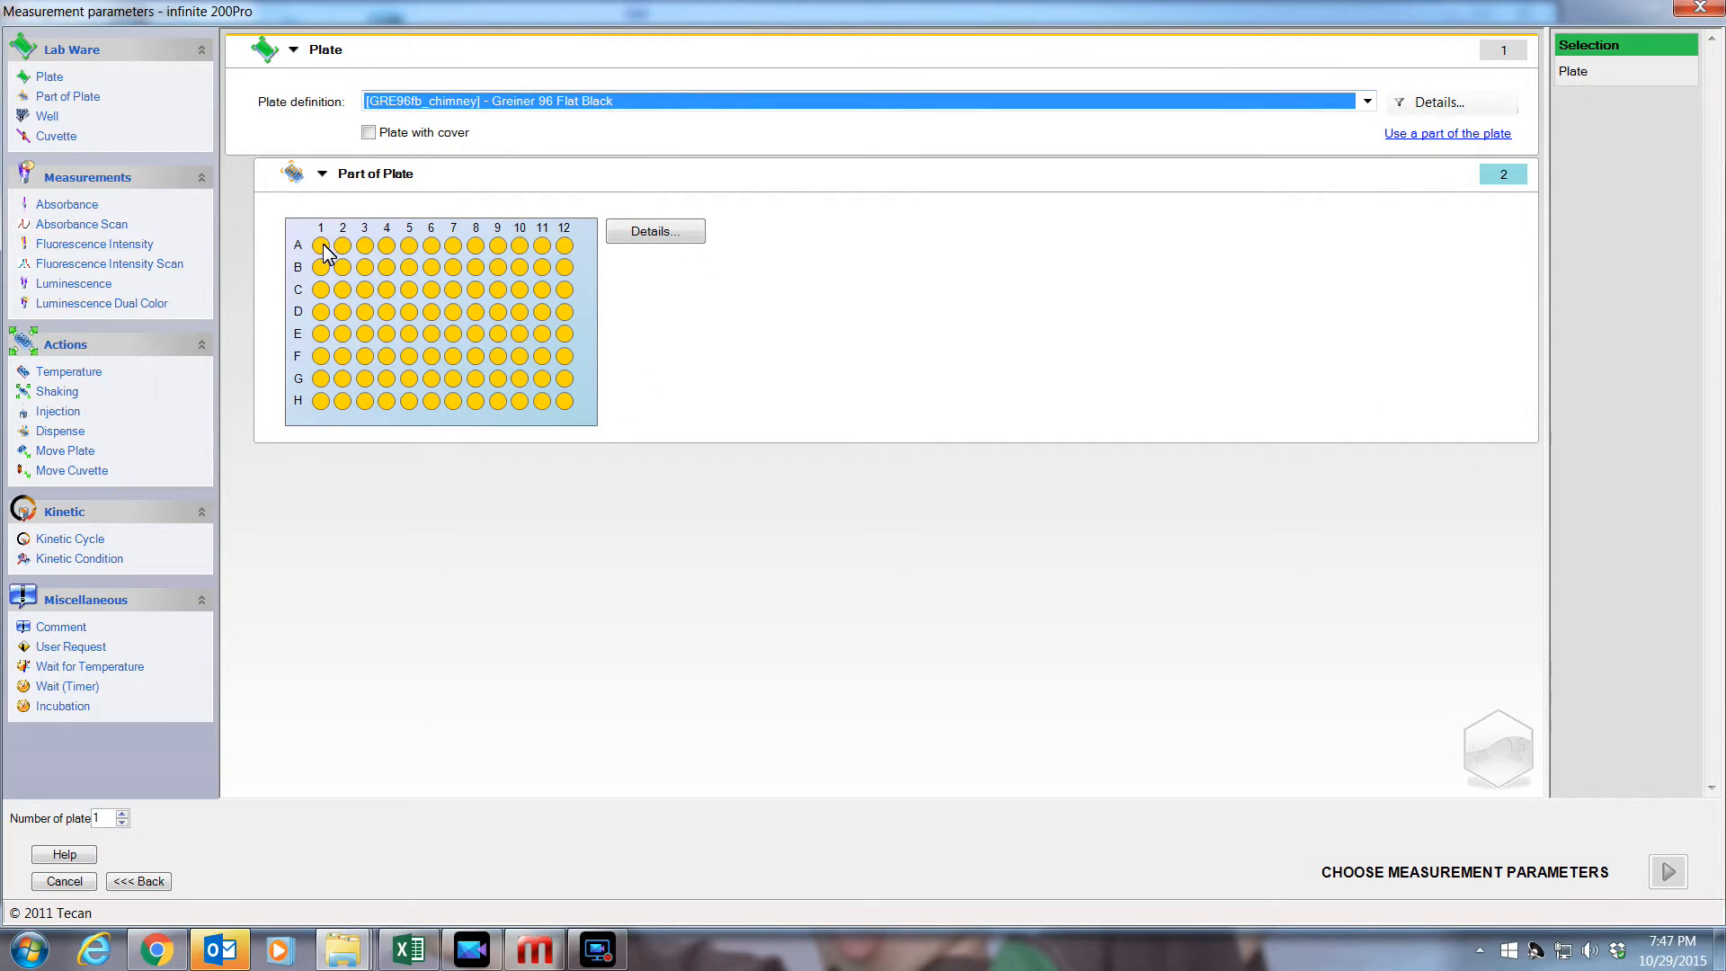
left_click(321, 245)
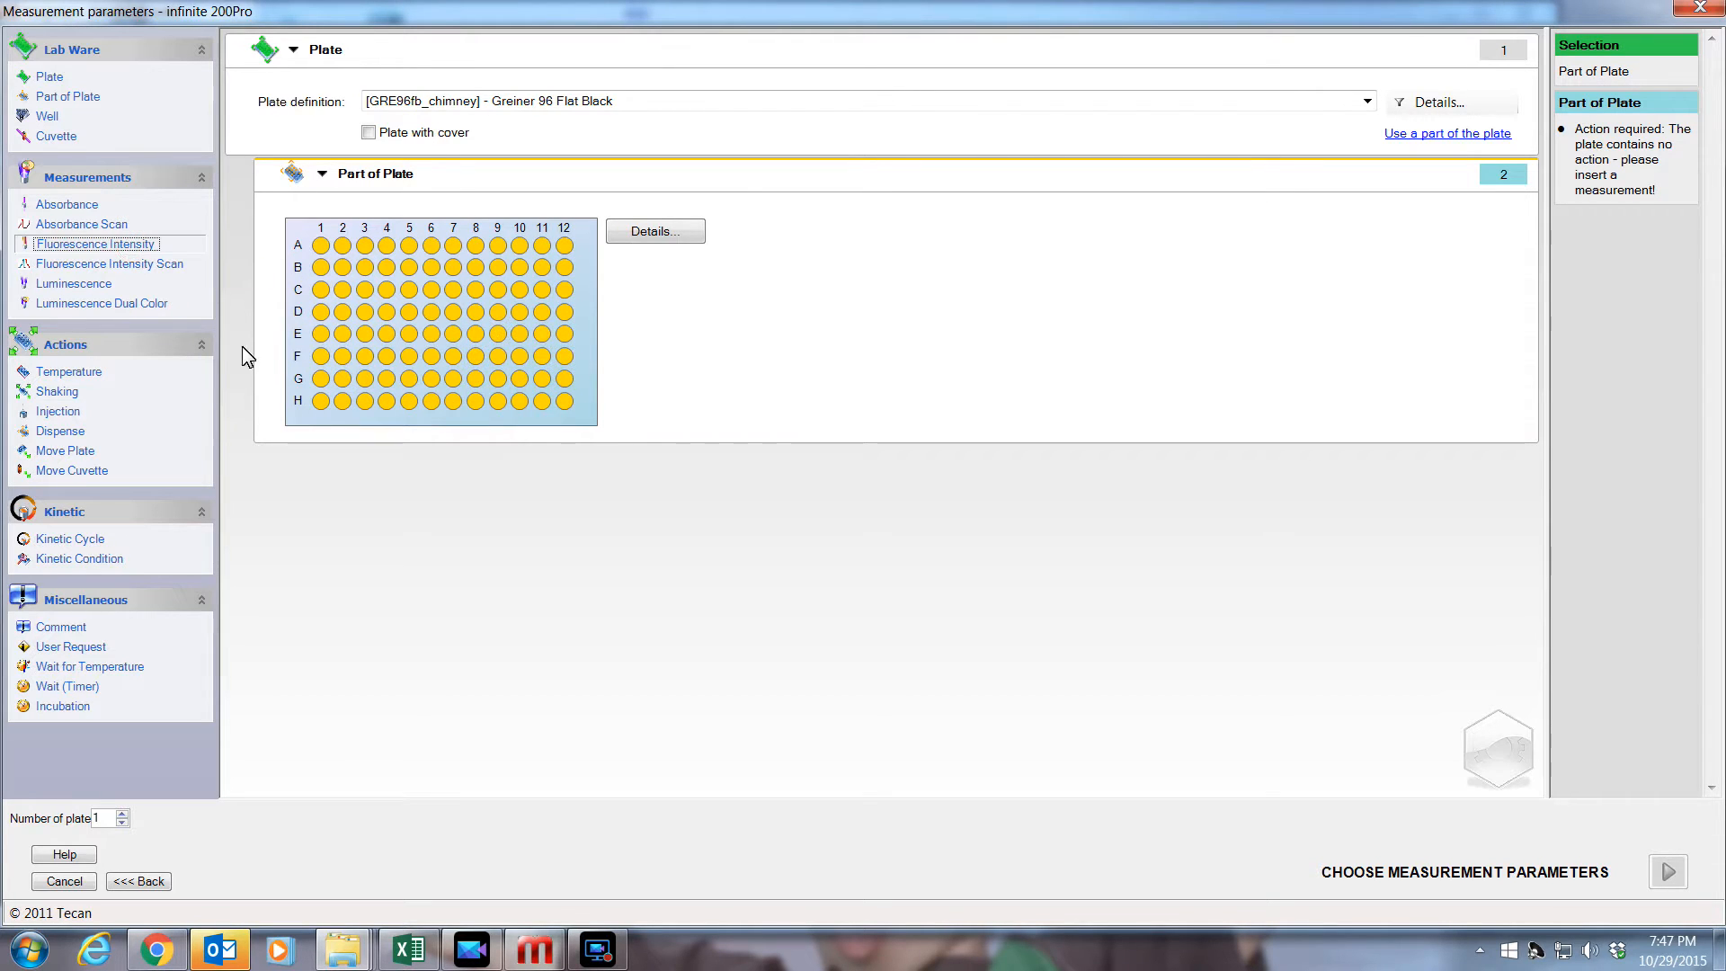
- Add fluorescence intensity at 490/525 nm, 10 flashes, Z-position from well, optimal gain, then Move Plate out
left_click(96, 245)
type("490")
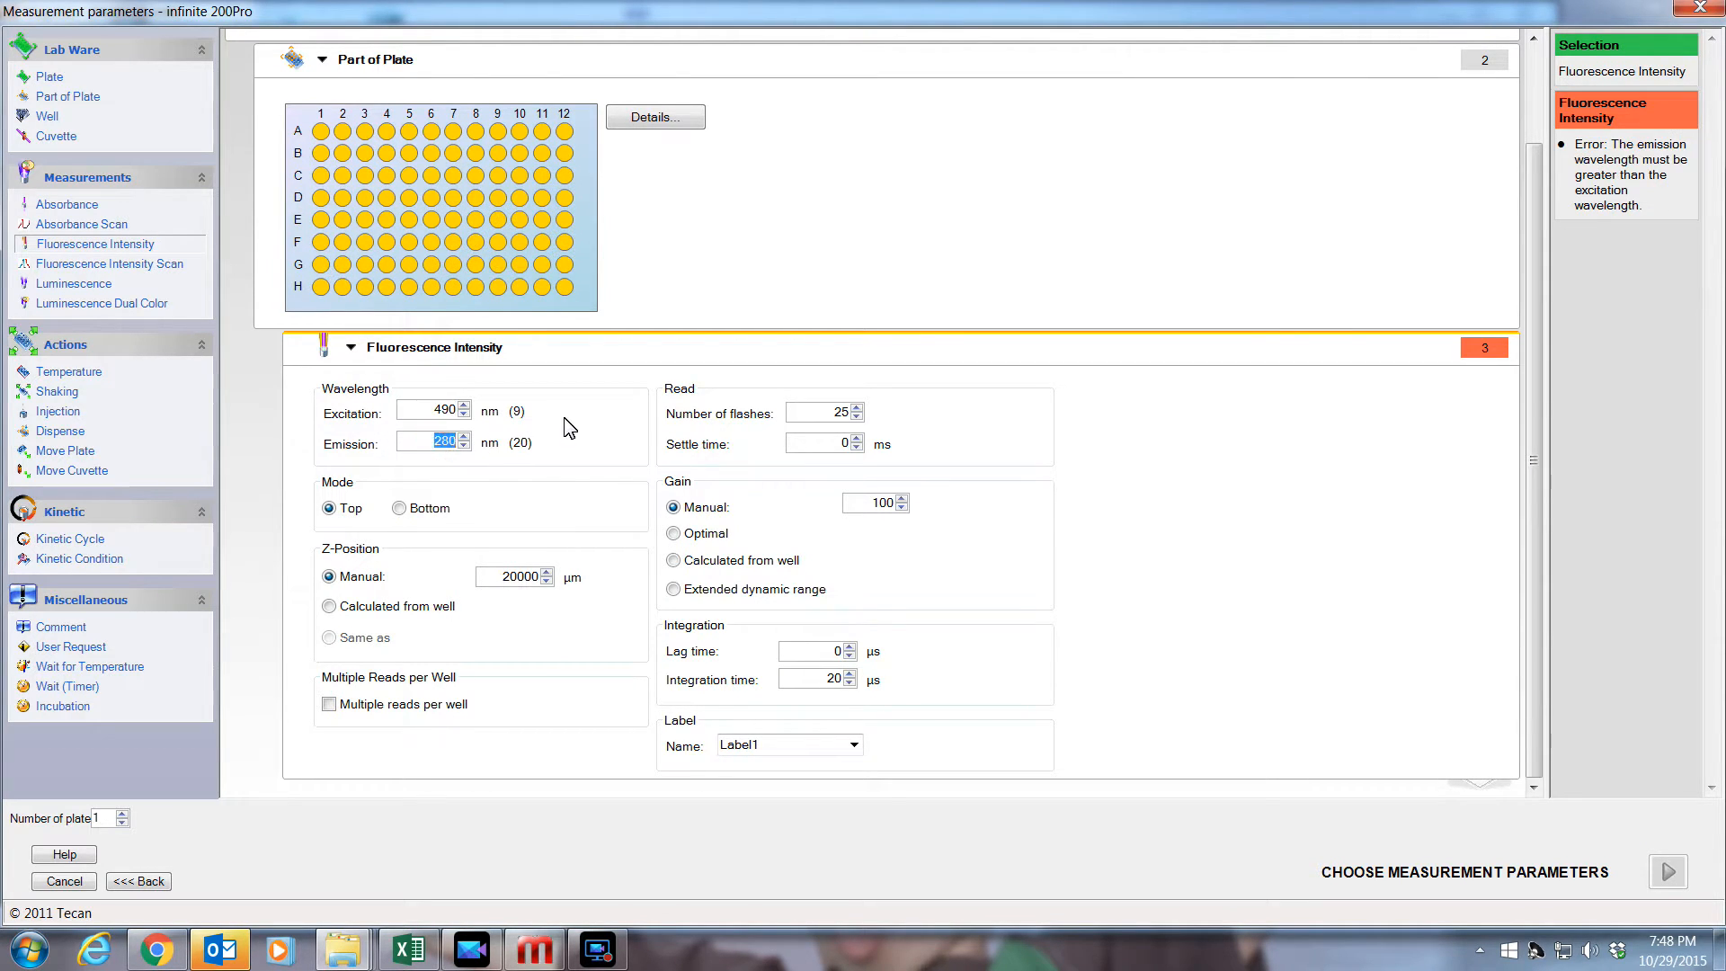
type("525")
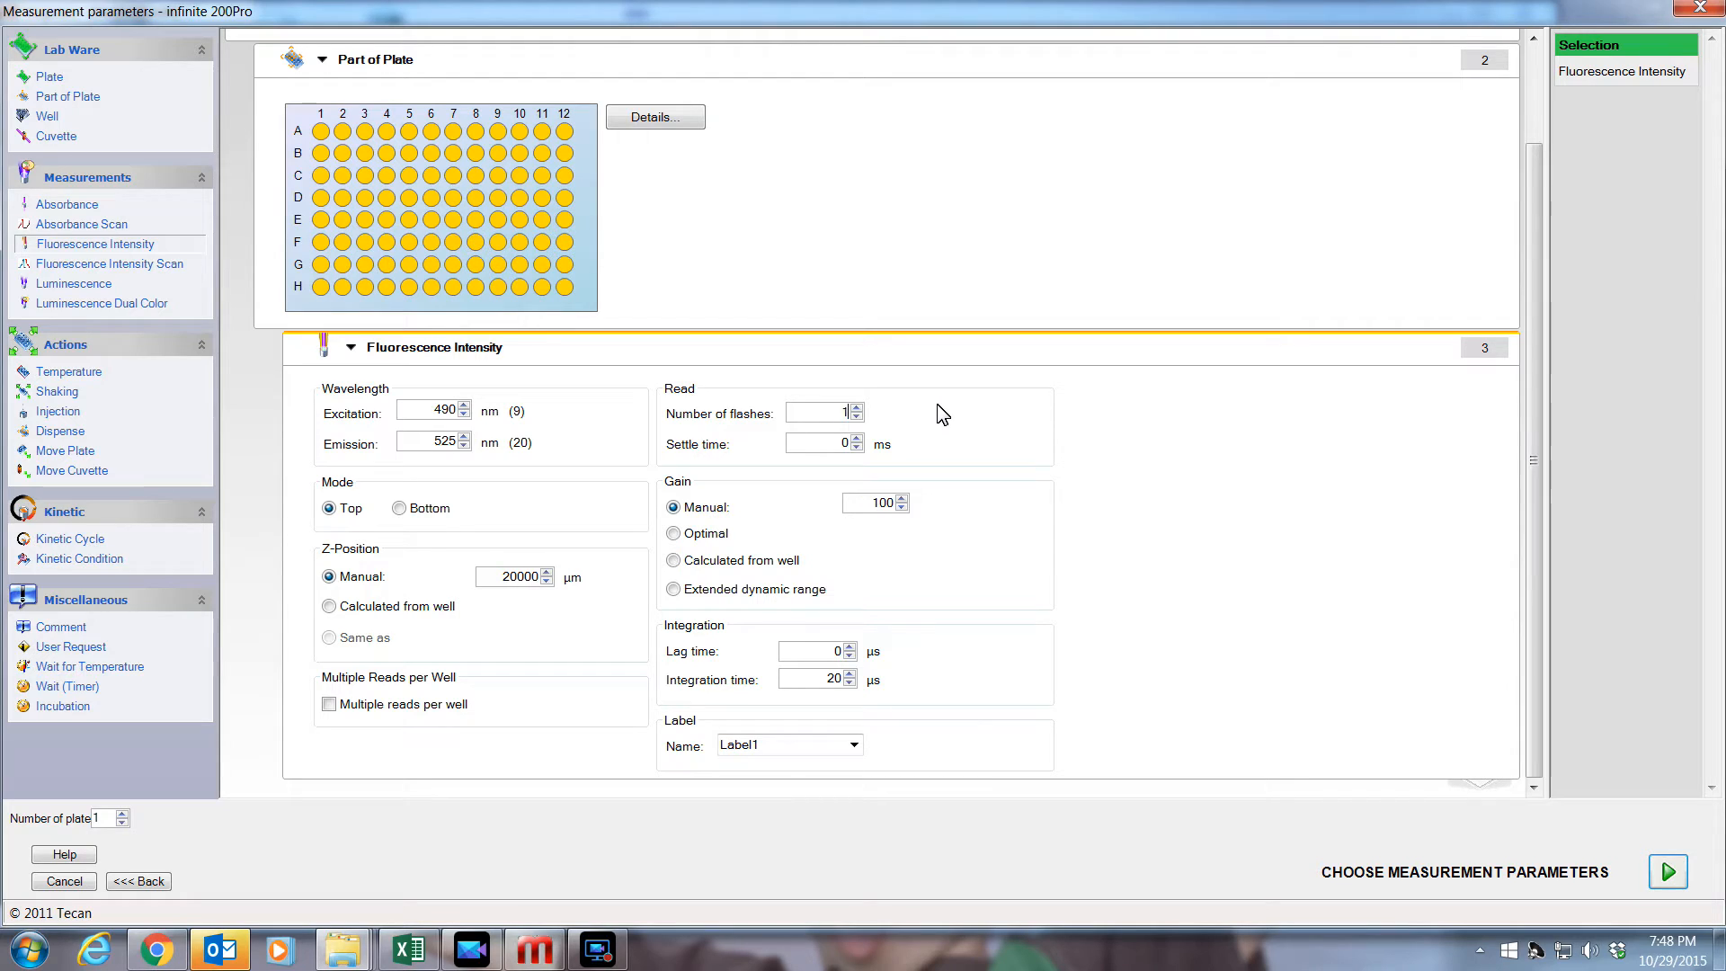
type("10")
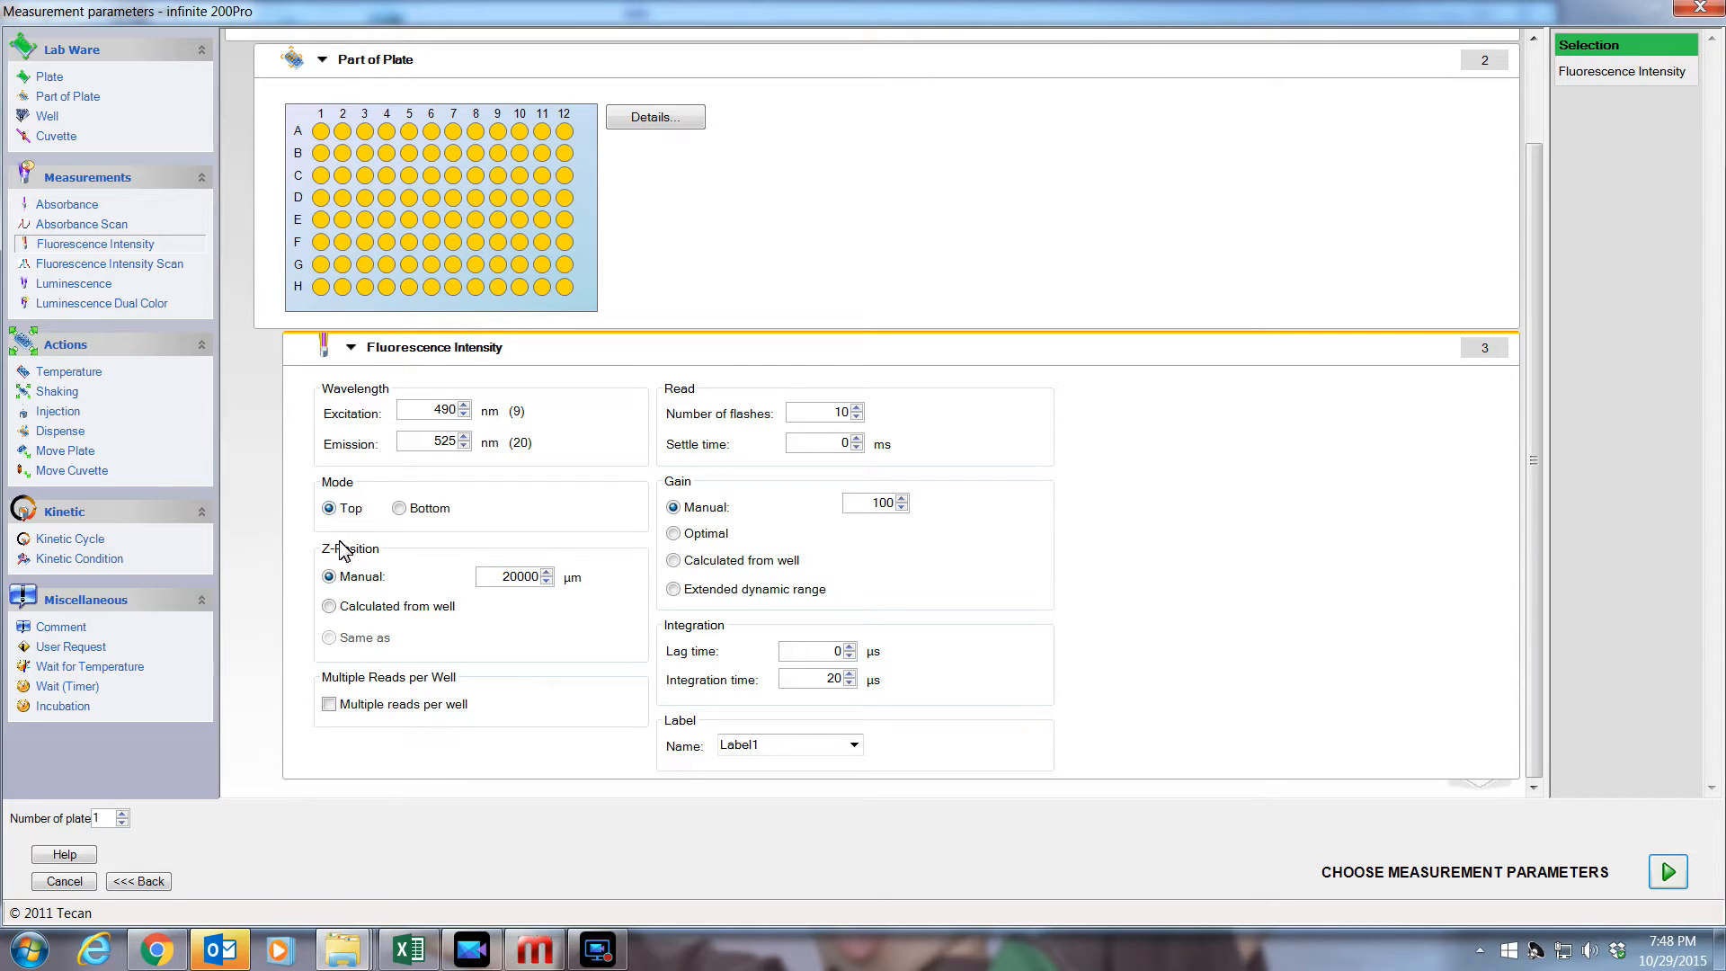
mouse_move(353, 570)
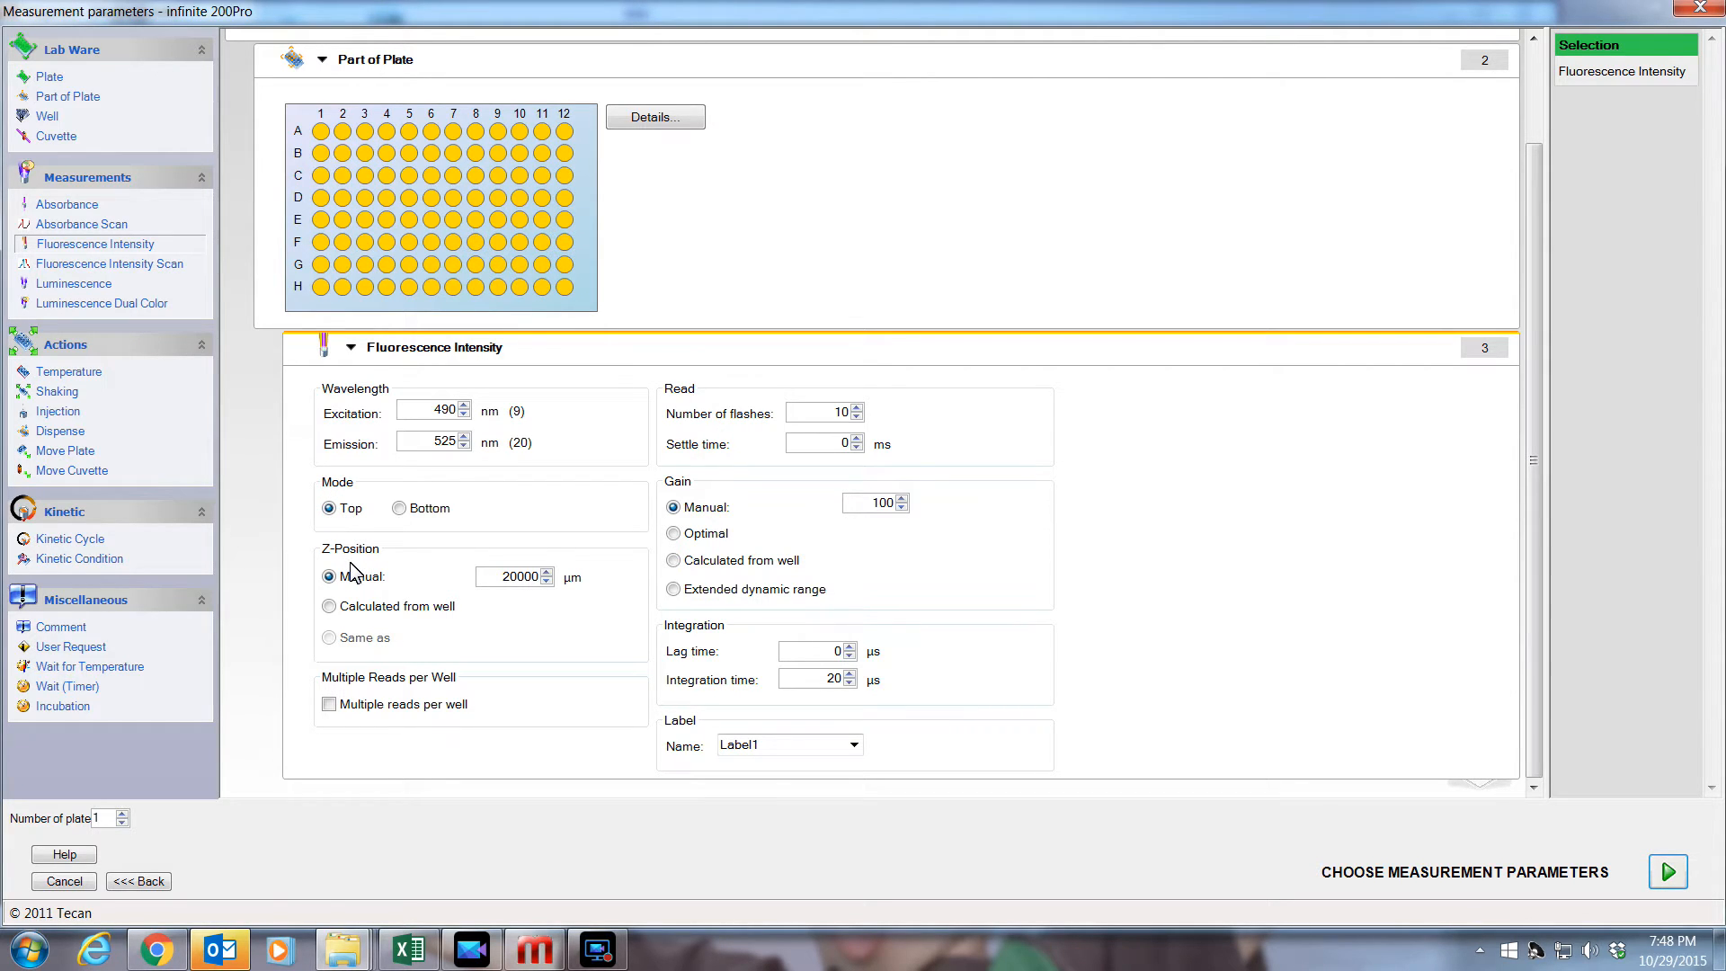
left_click(327, 606)
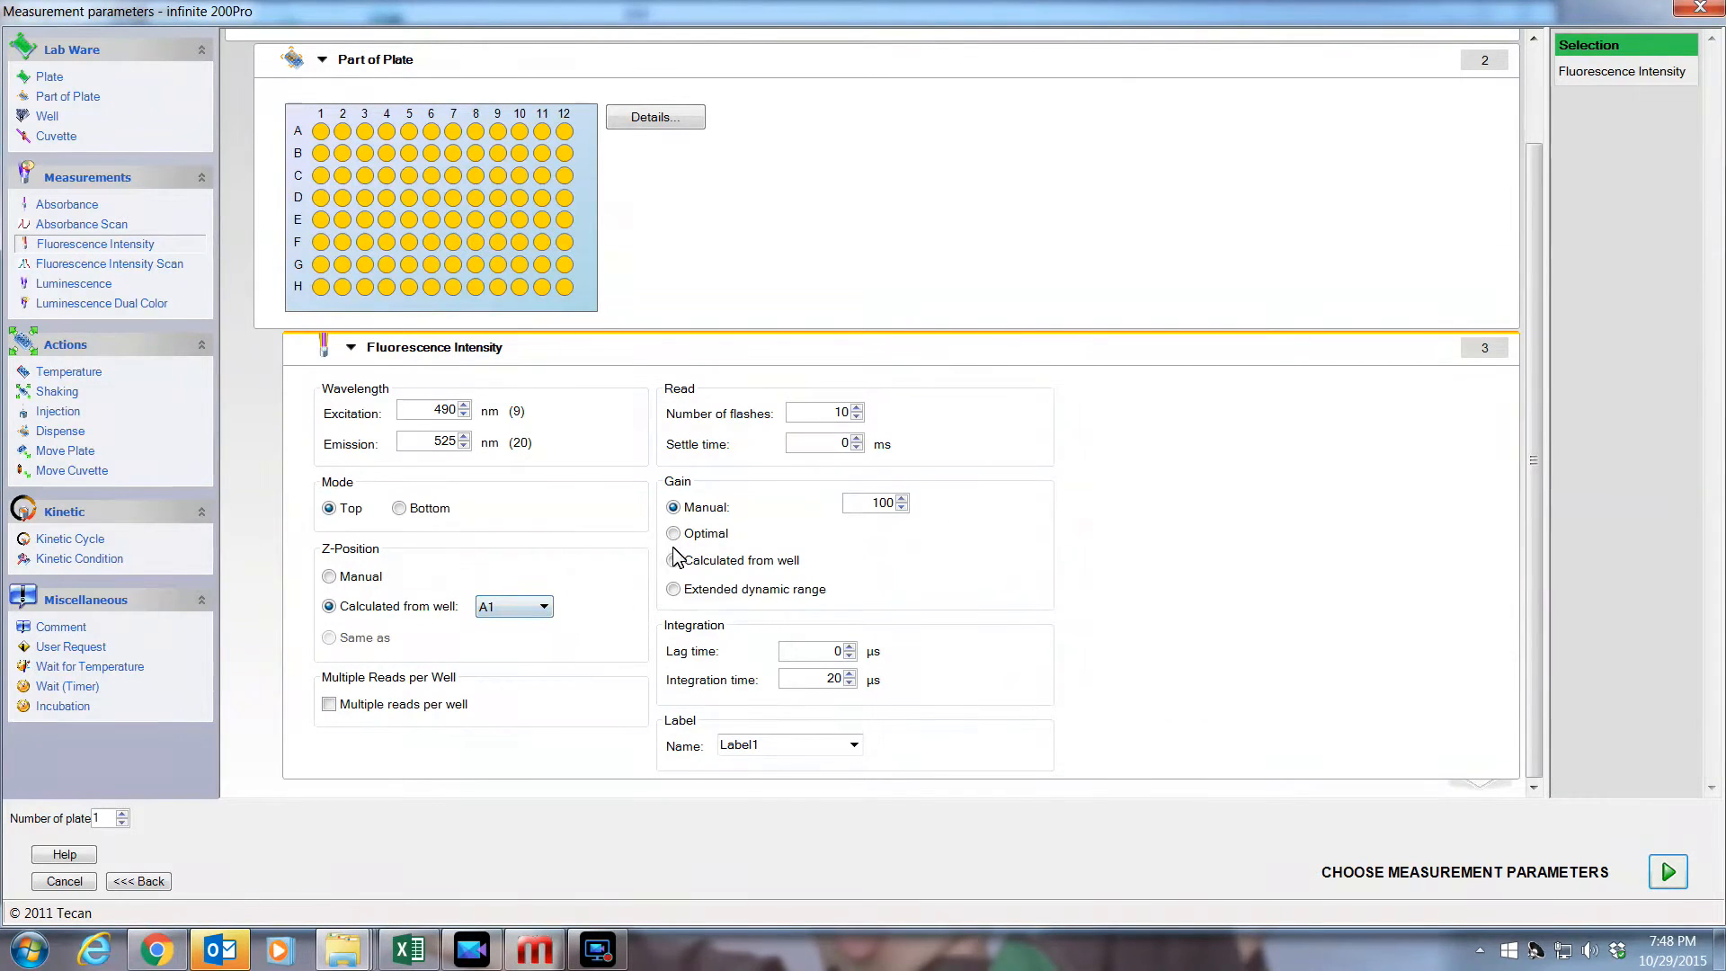
left_click(673, 533)
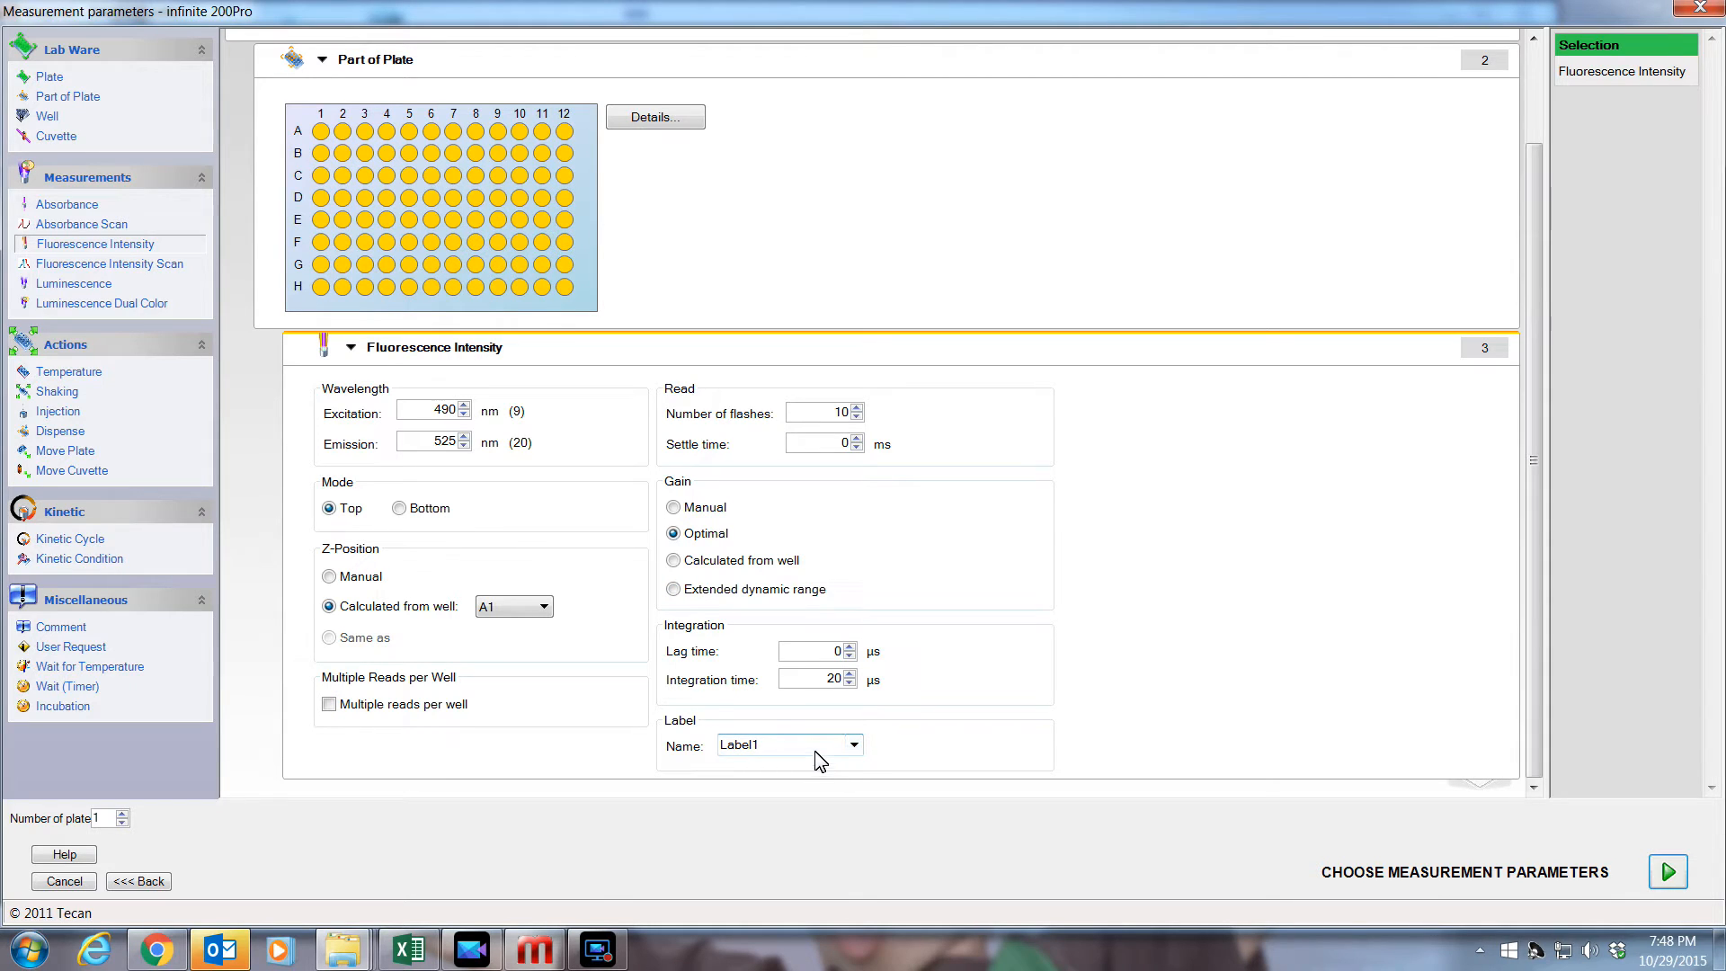
mouse_move(829, 700)
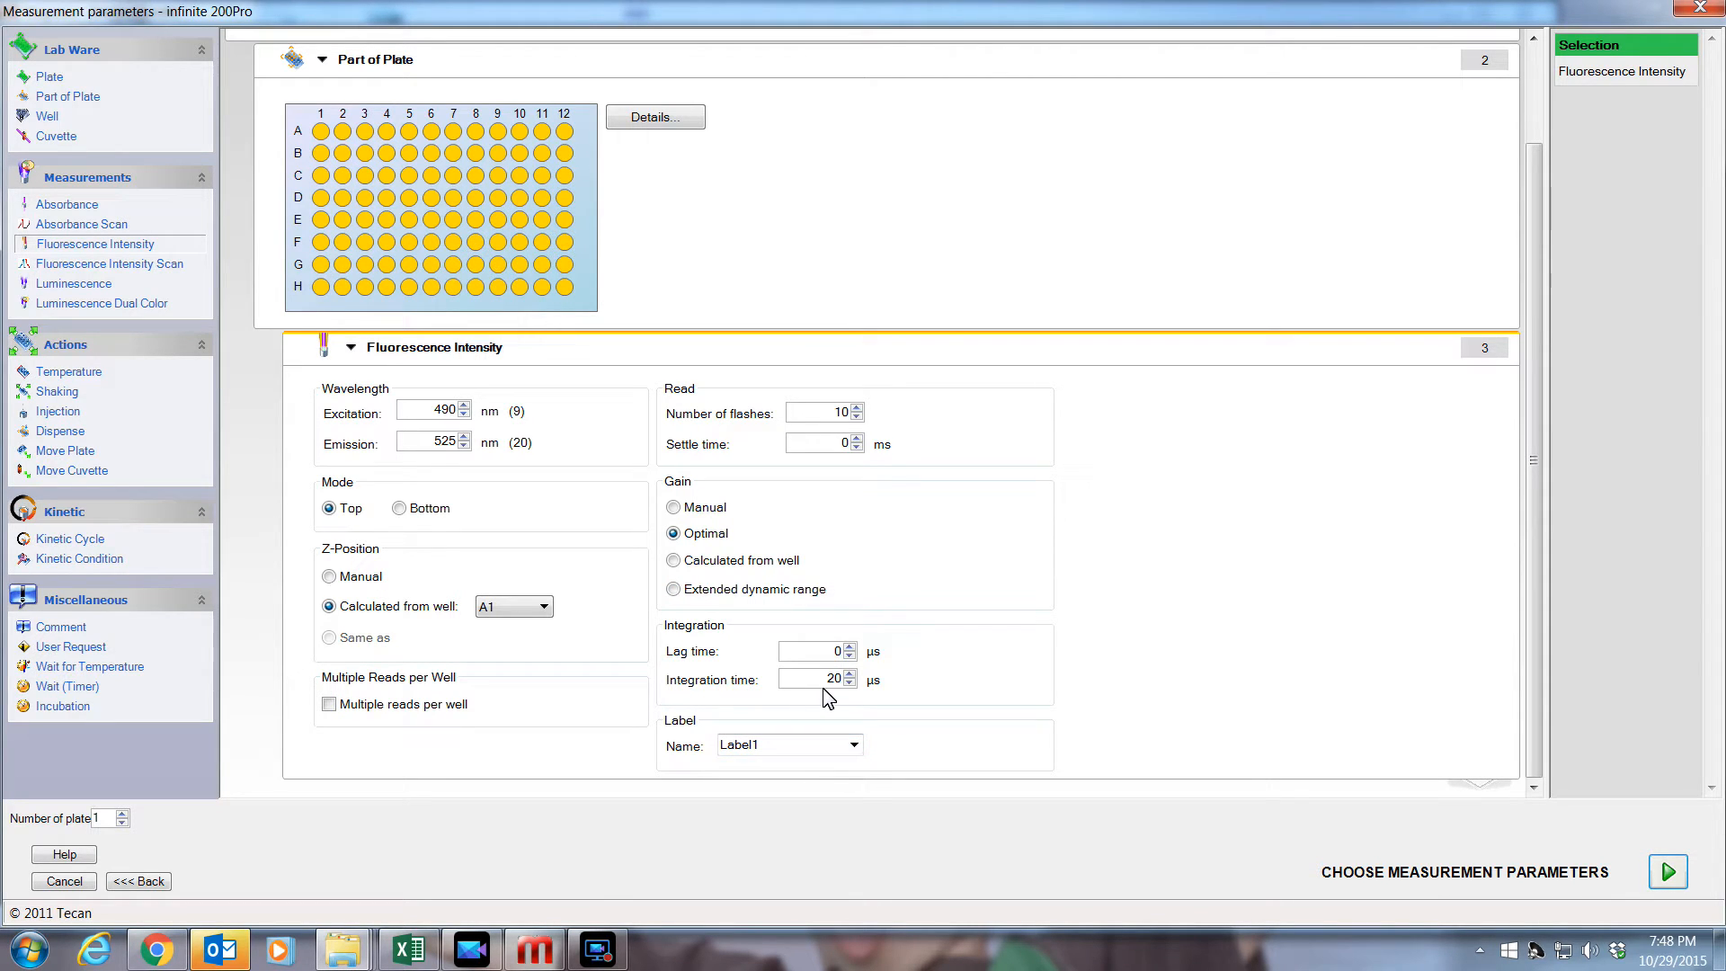
mouse_move(81, 451)
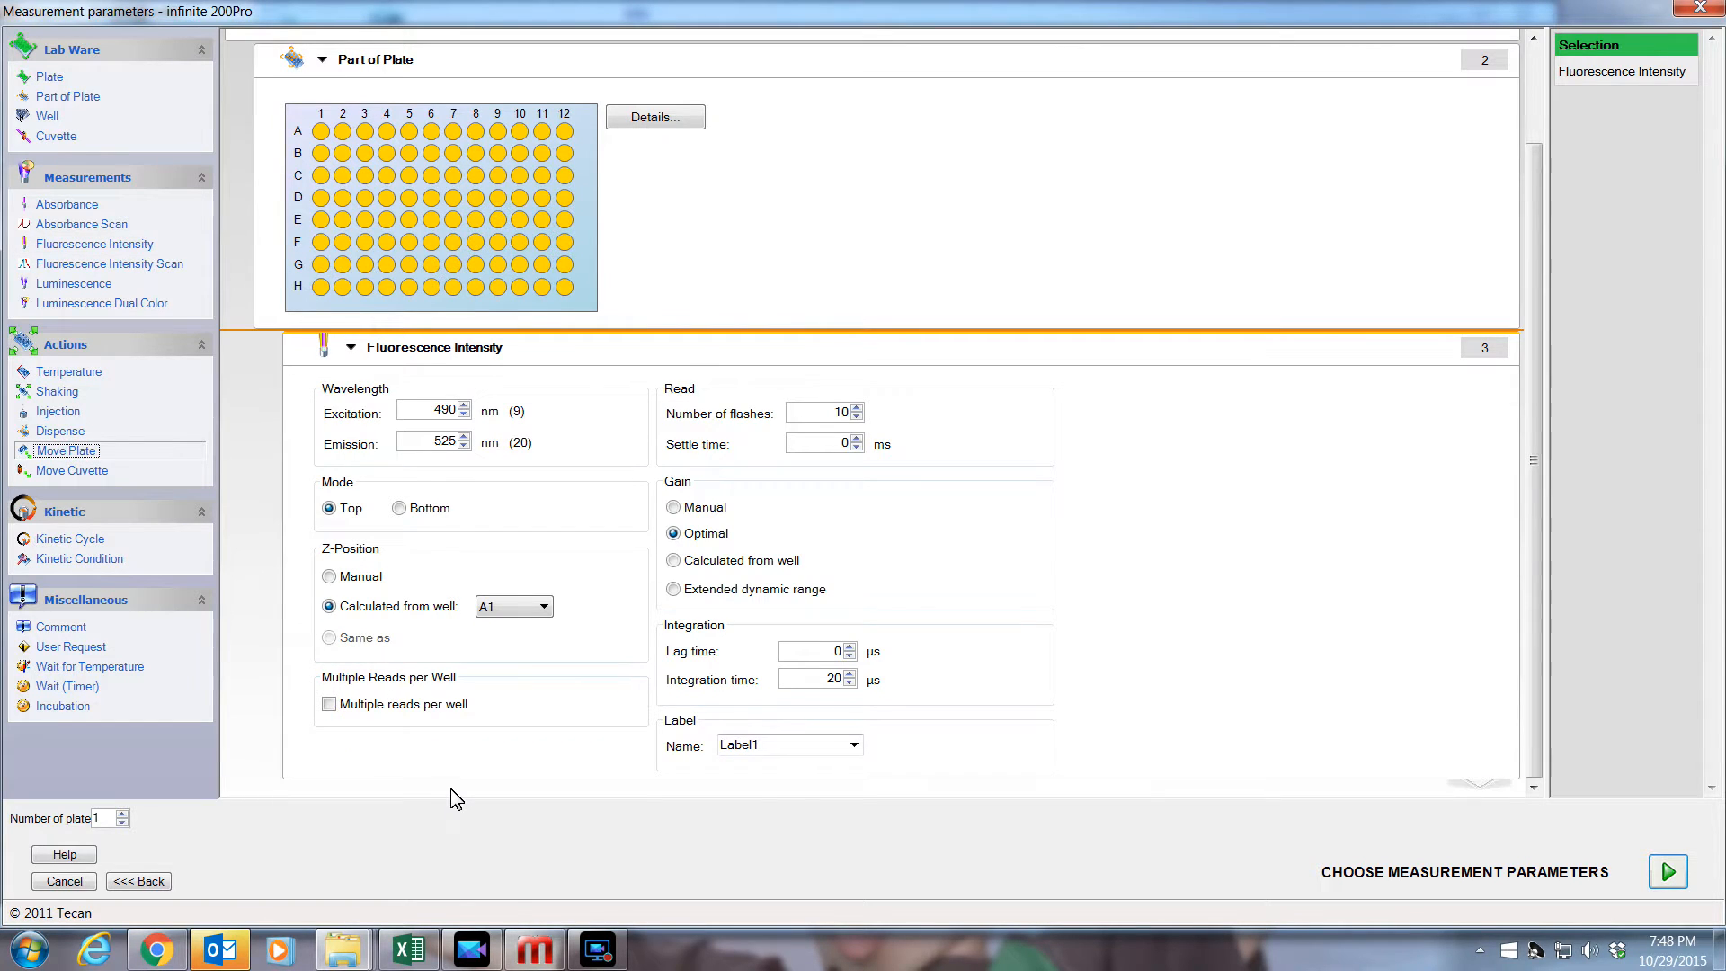
left_click(65, 449)
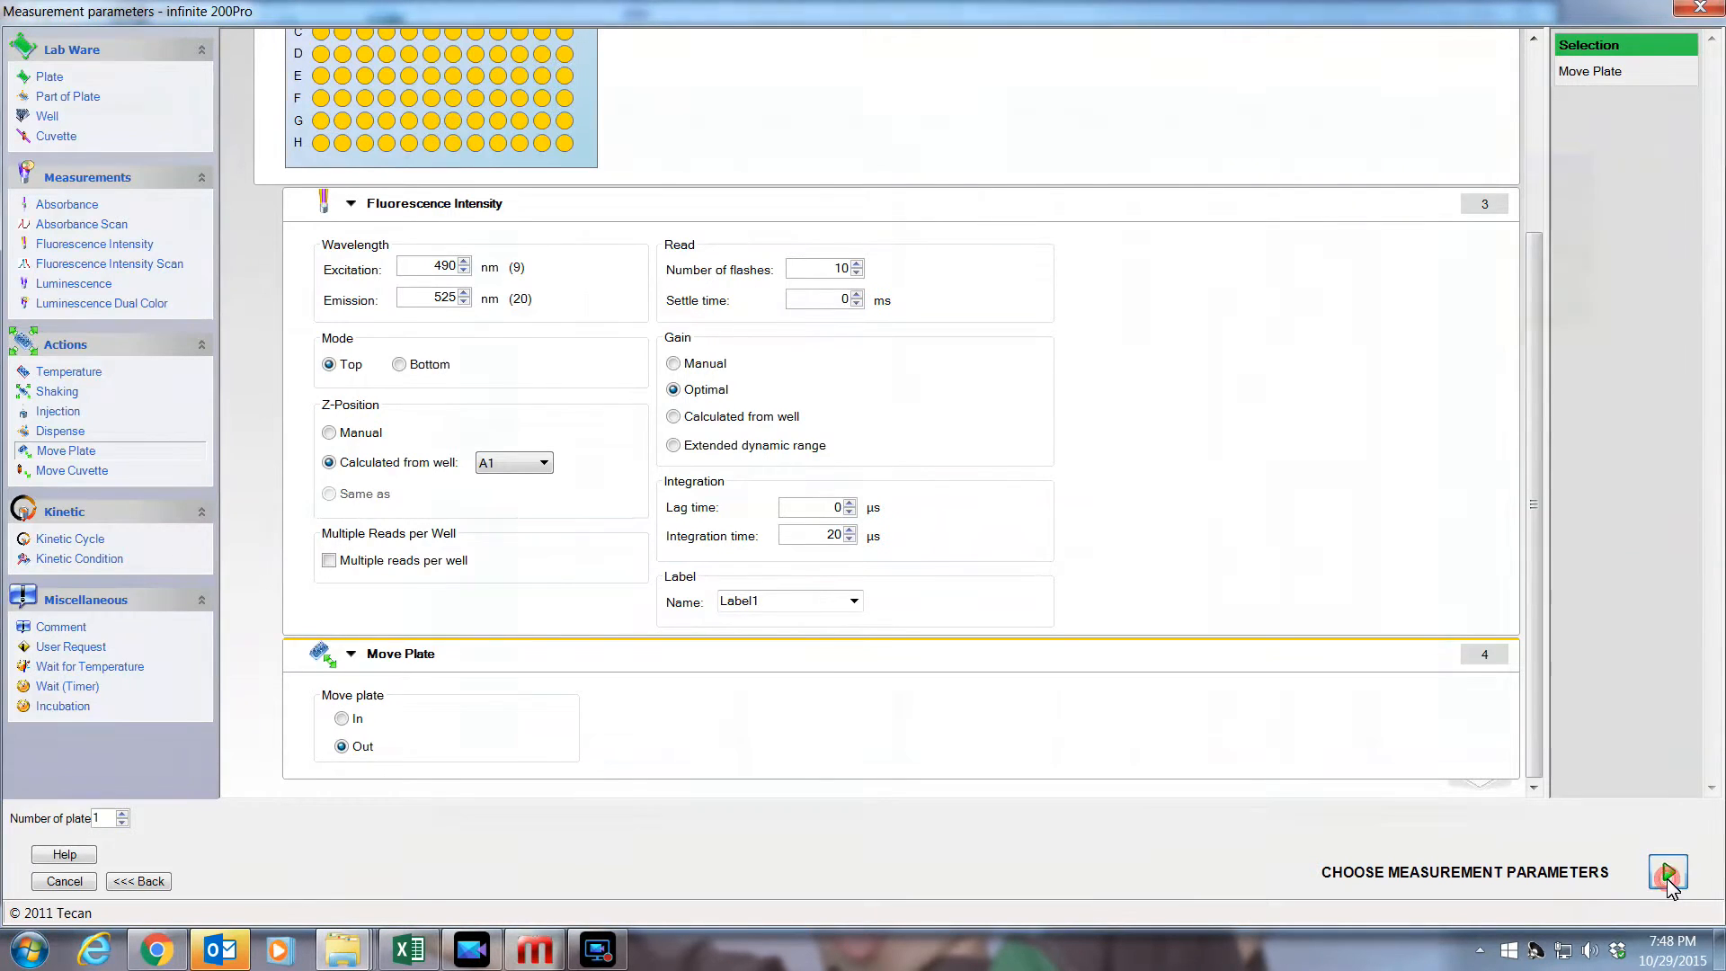
- Assign A1–B1 as standards ST1 and fill all remaining wells as samples SM1
left_click(1667, 872)
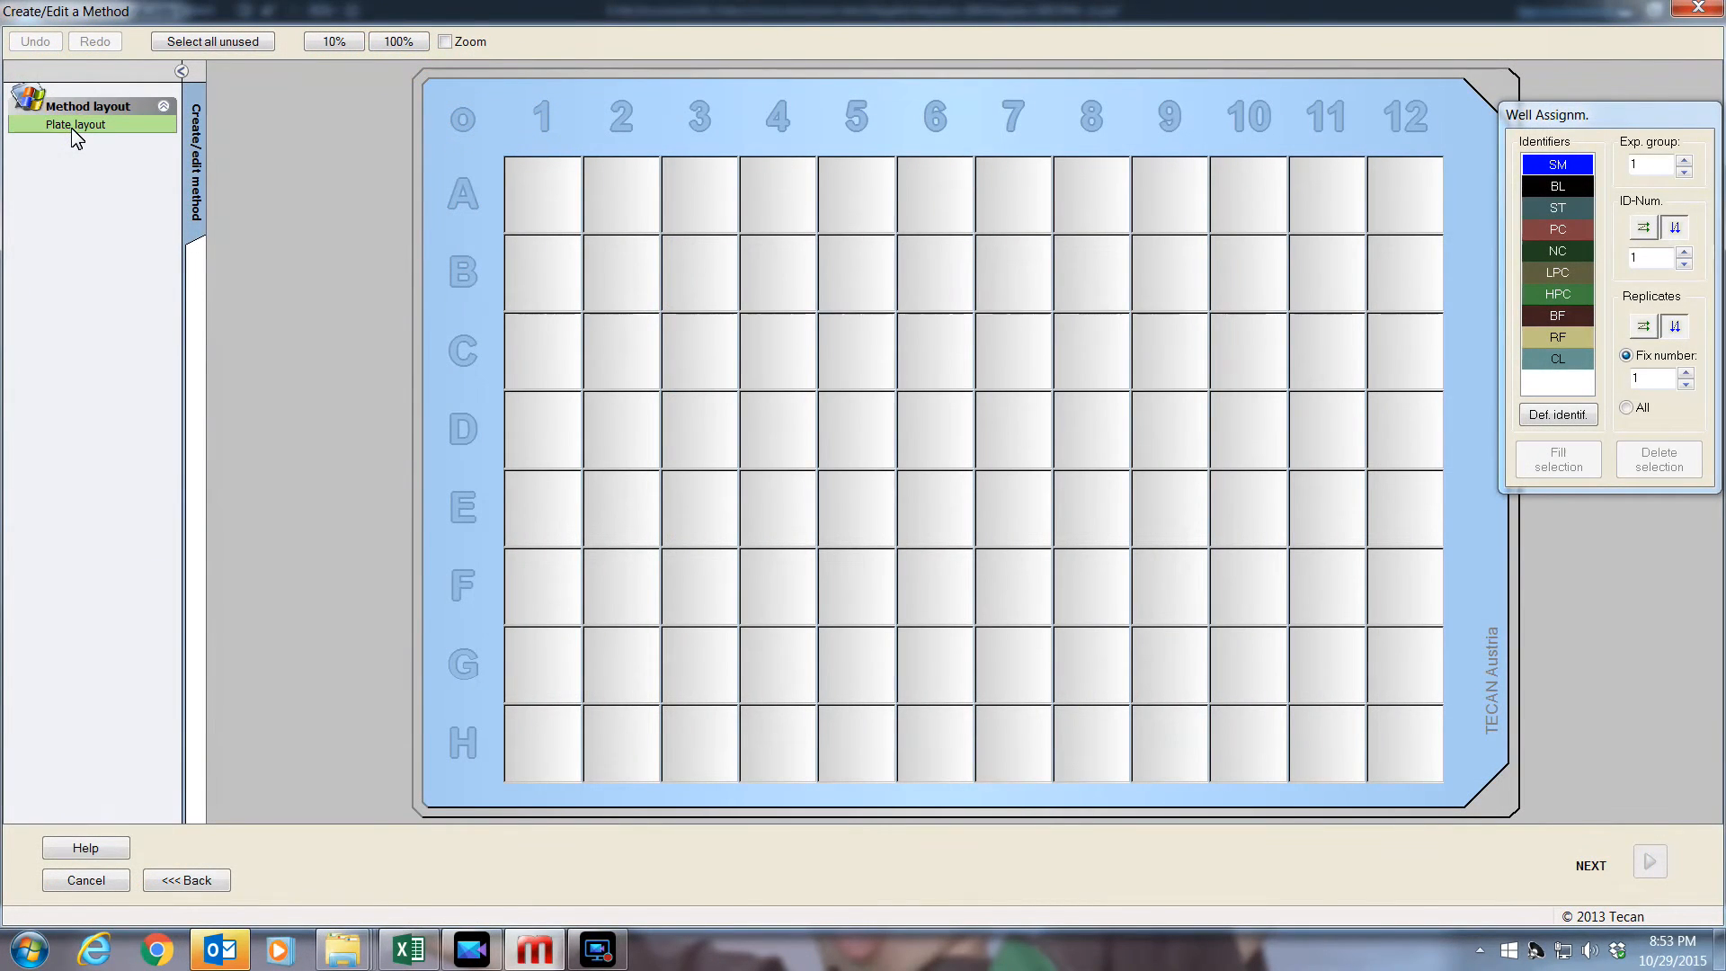
left_click_drag(541, 194, 541, 273)
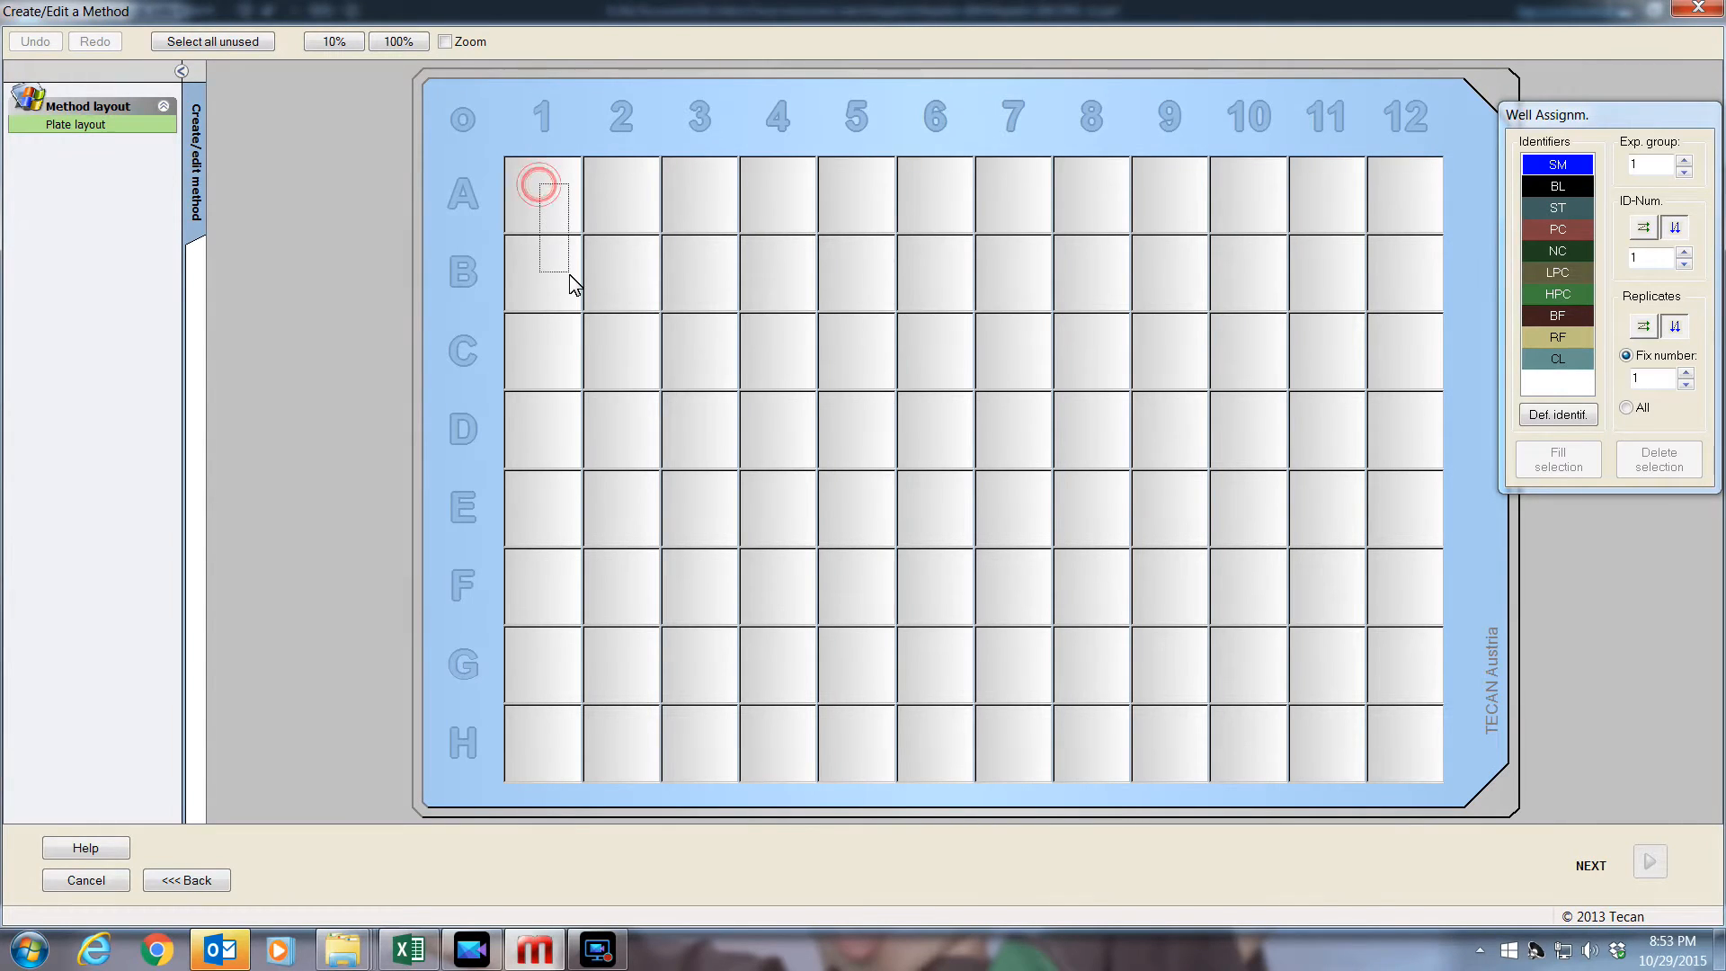
left_click_drag(542, 194, 541, 274)
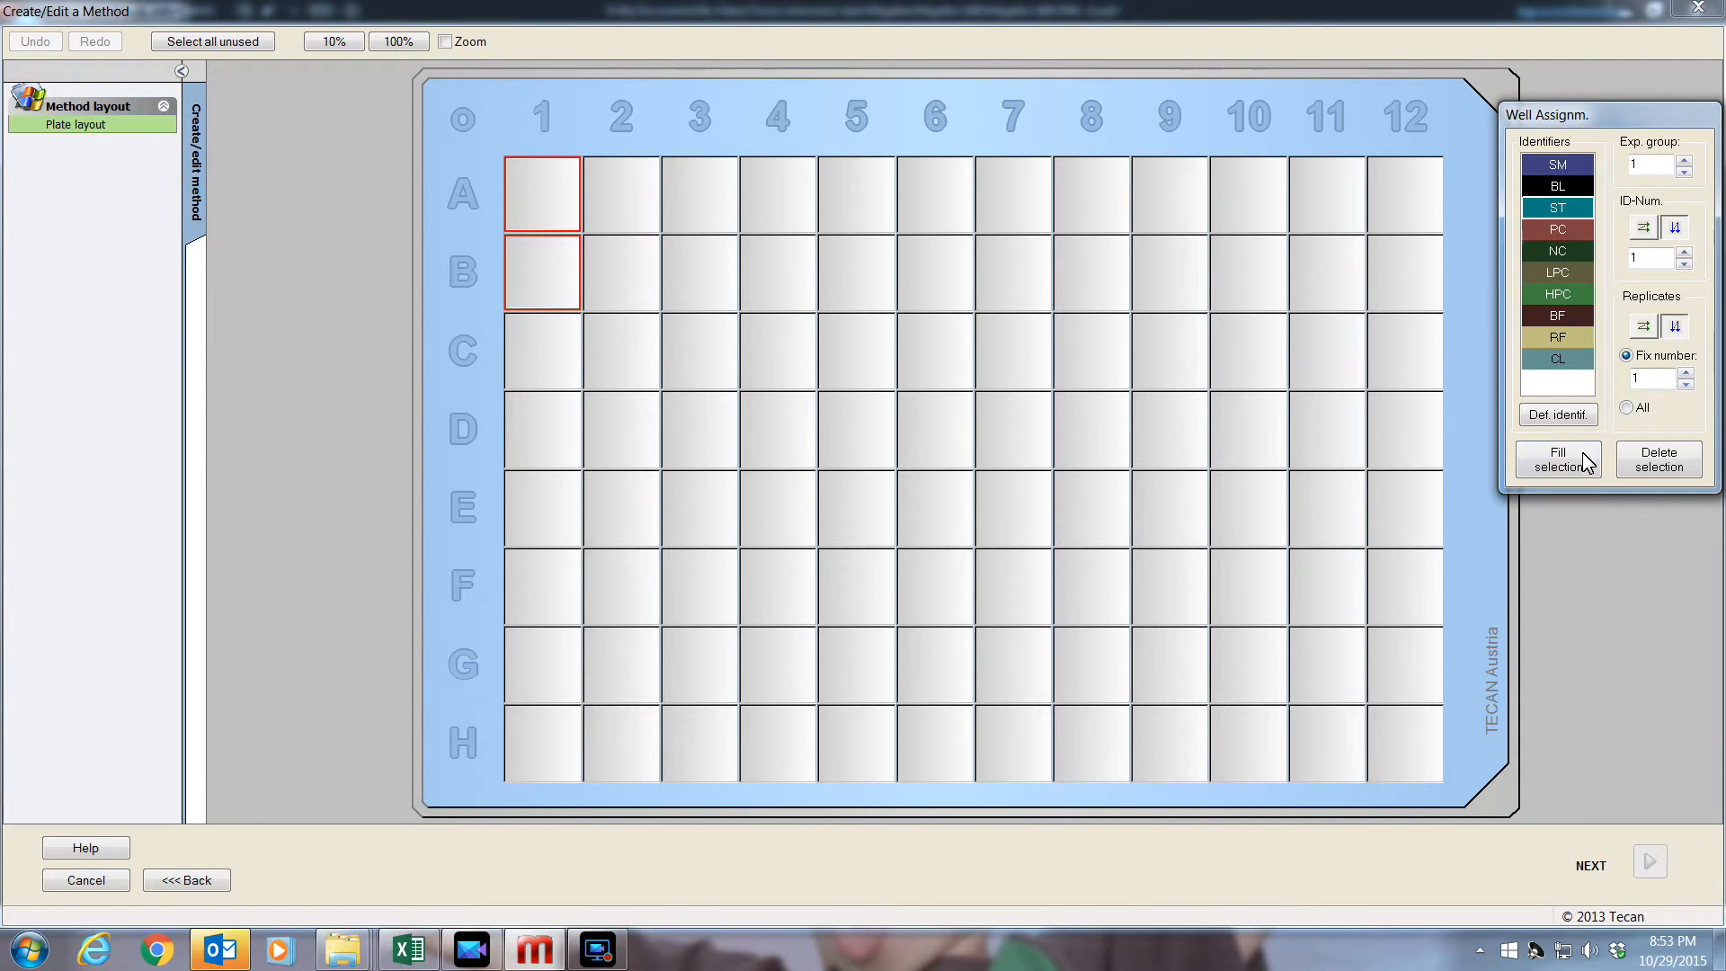
left_click(1557, 458)
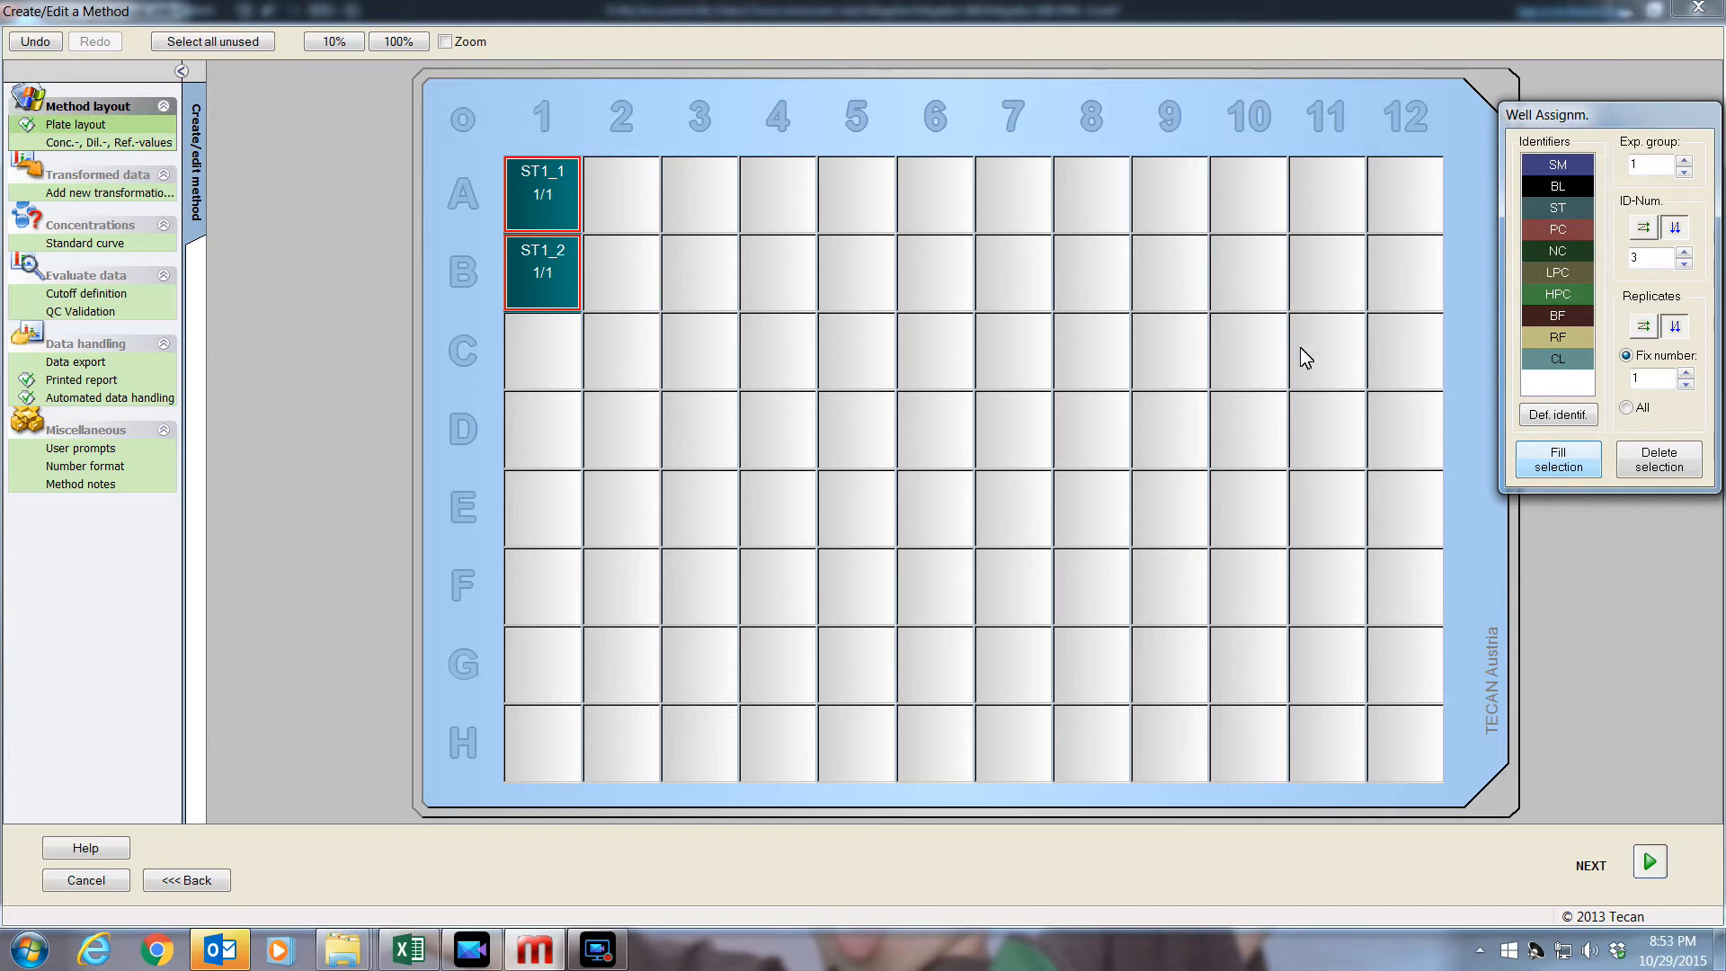
left_click(223, 43)
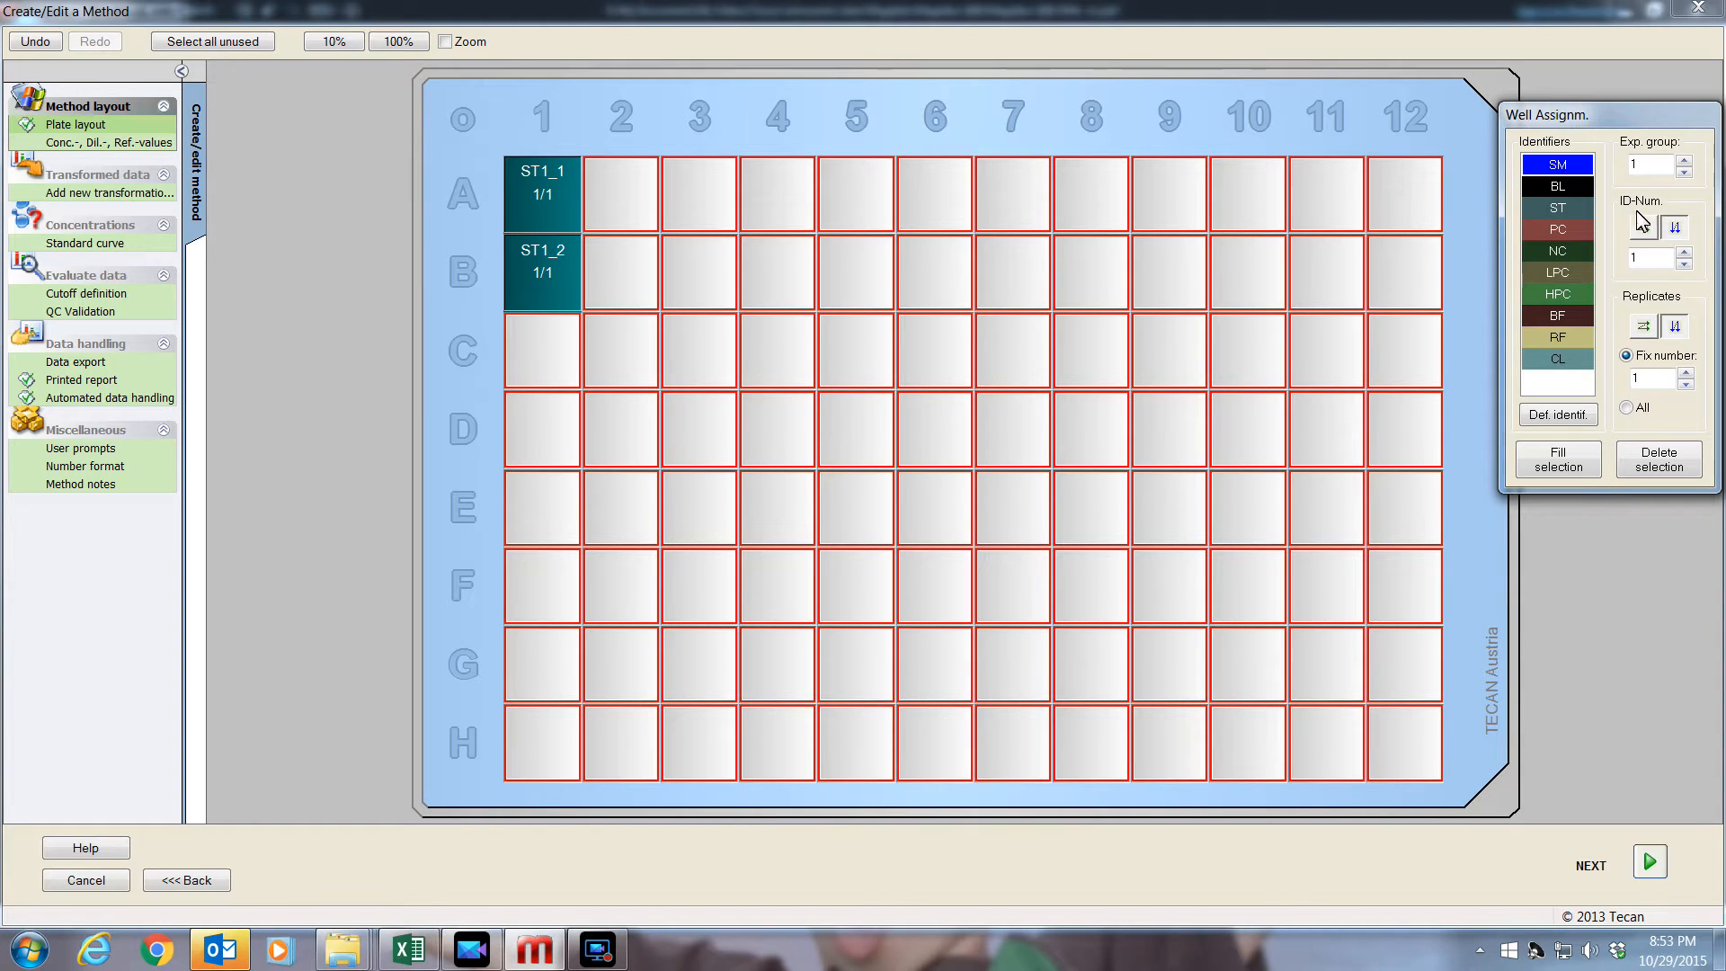
mouse_move(1689, 315)
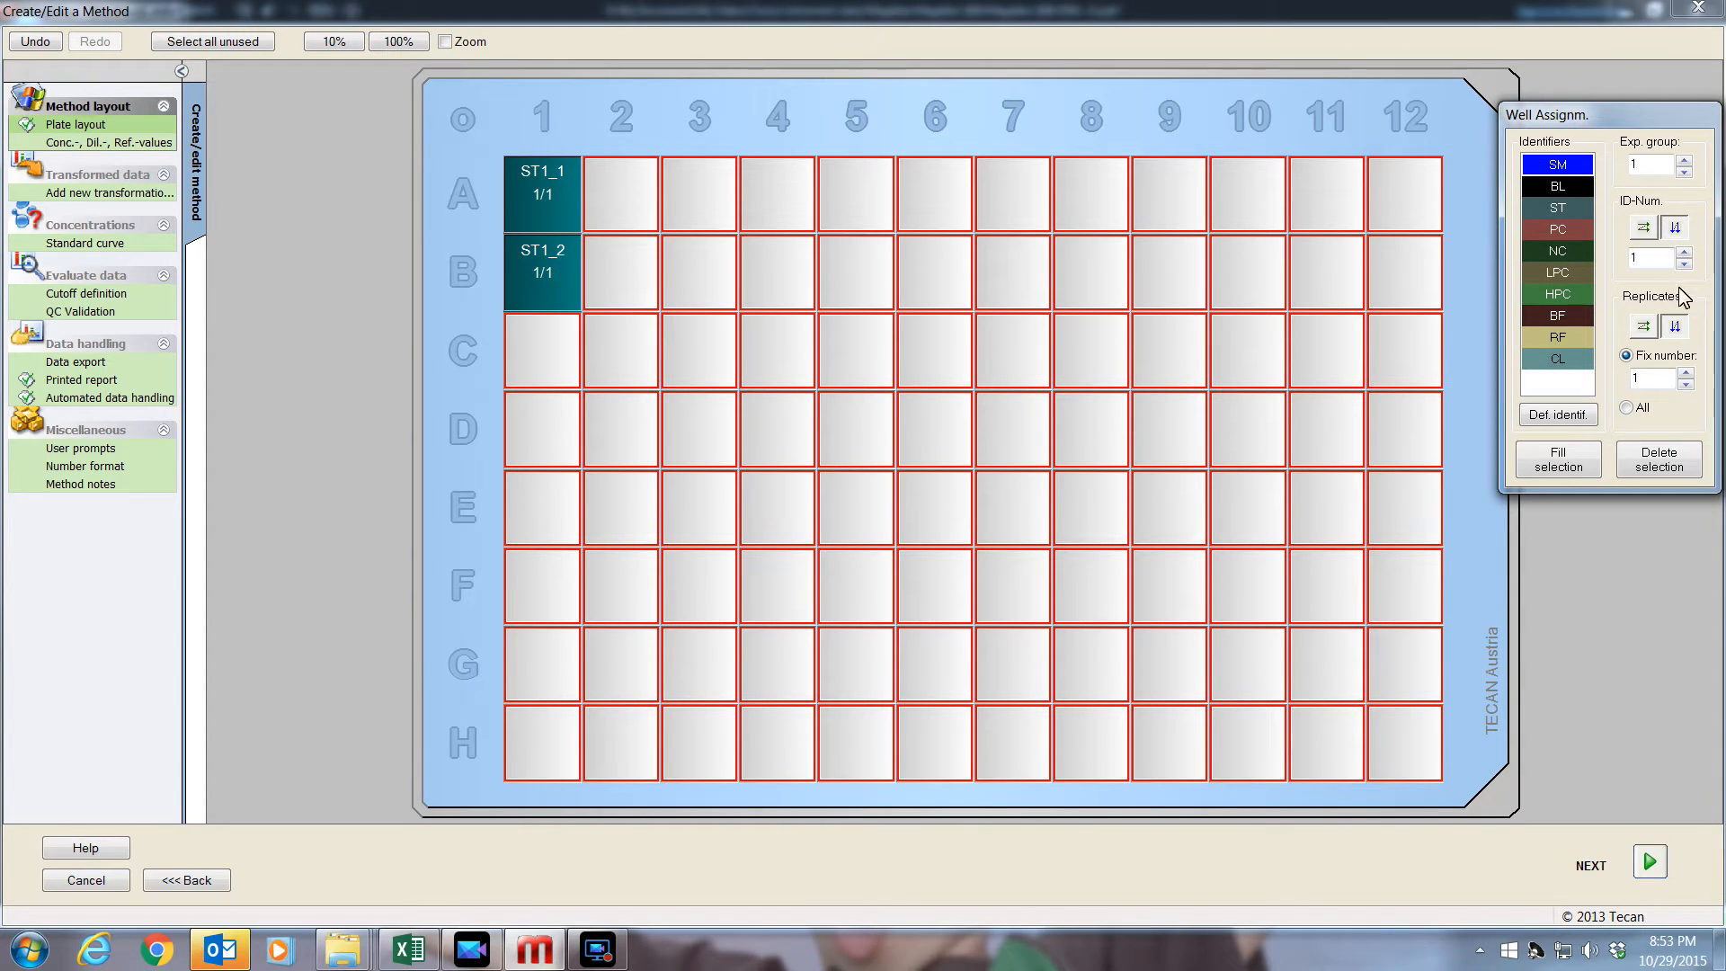
left_click(1557, 461)
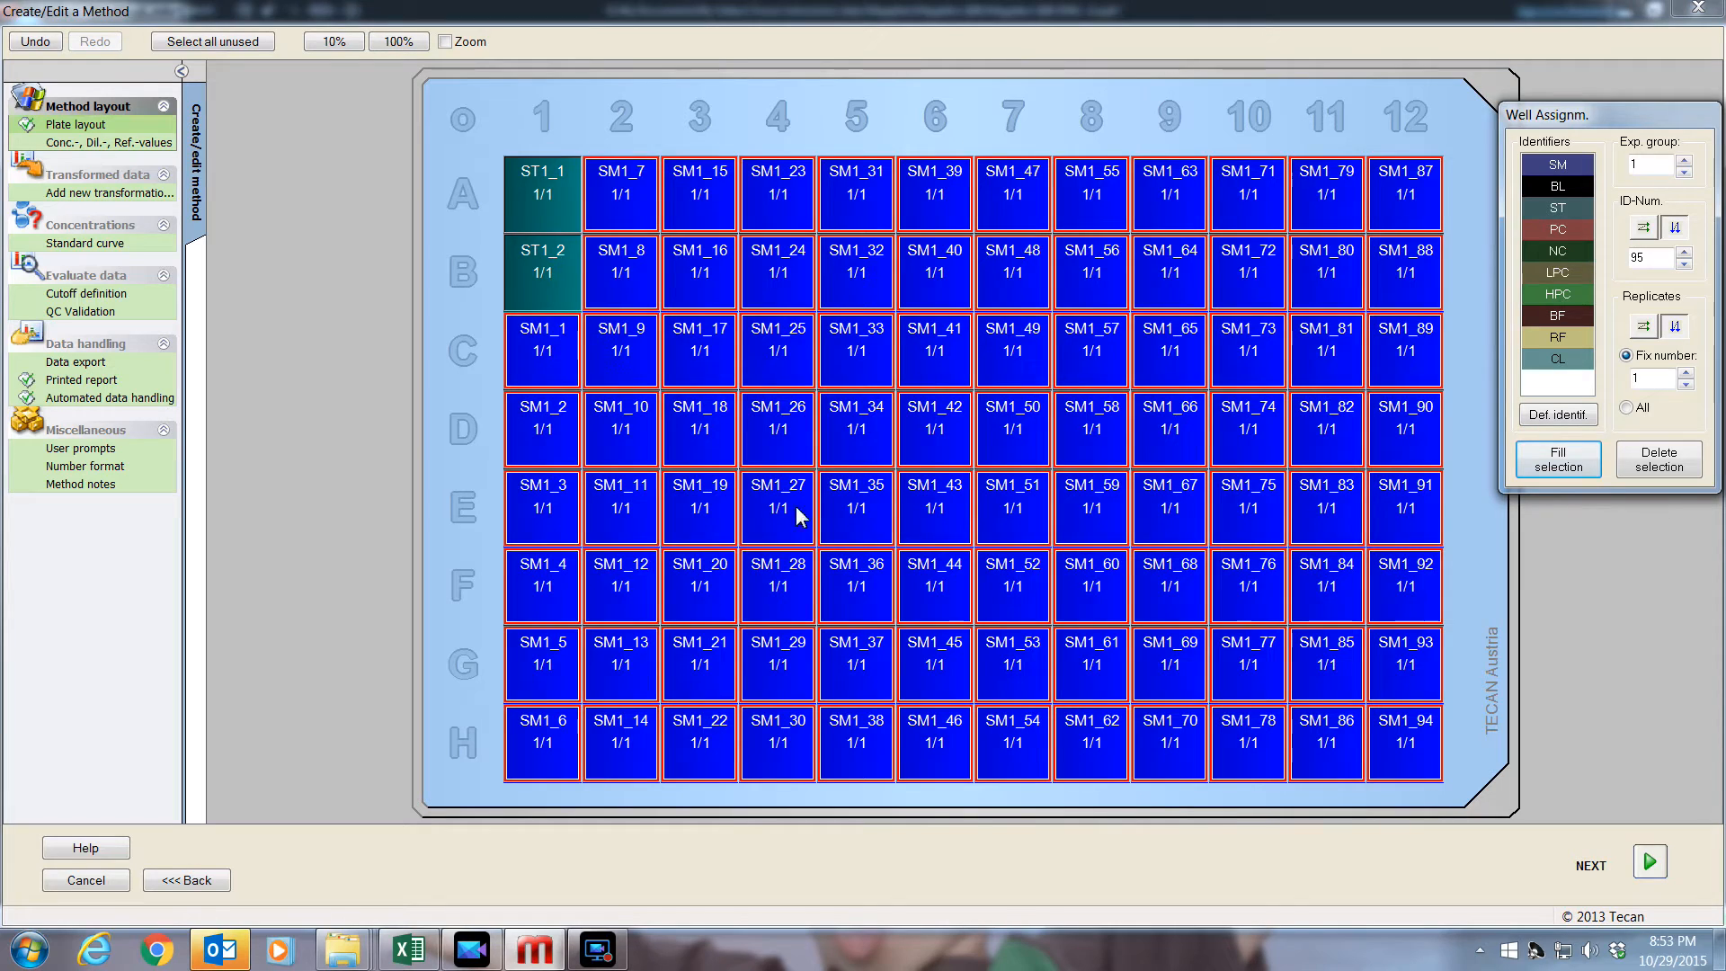
mouse_move(145, 134)
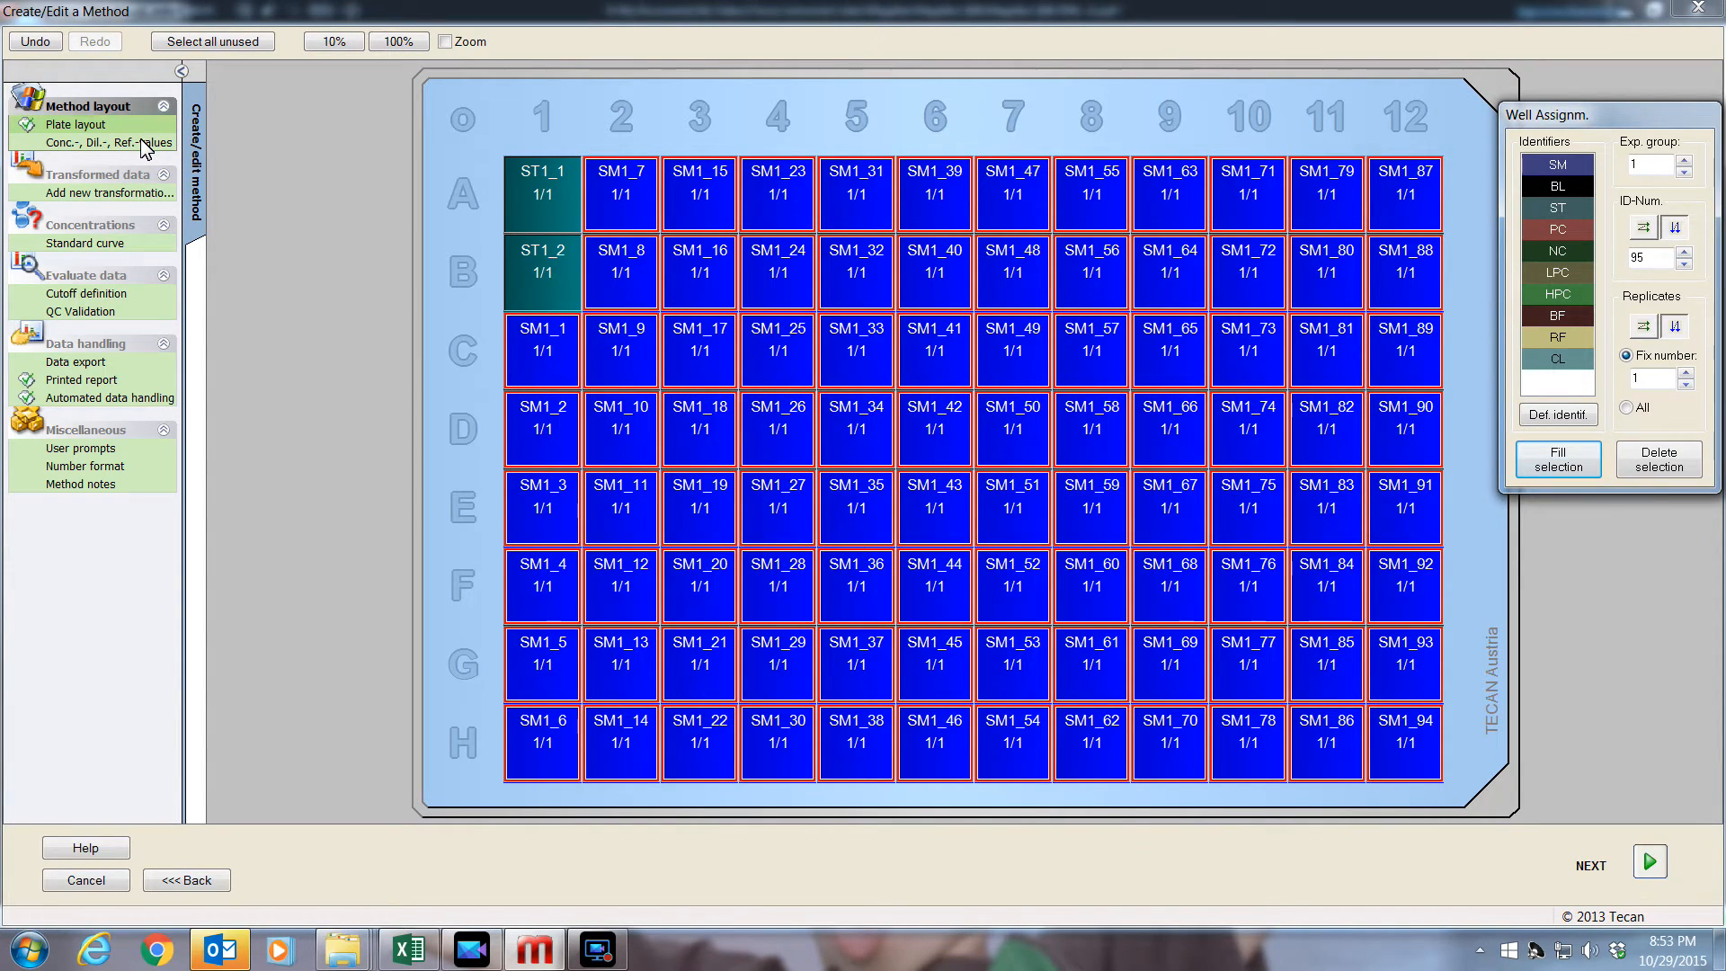
- Set standard ST1_1 concentration to 100 with unit ng/ul, then return to the plate layout
left_click(99, 144)
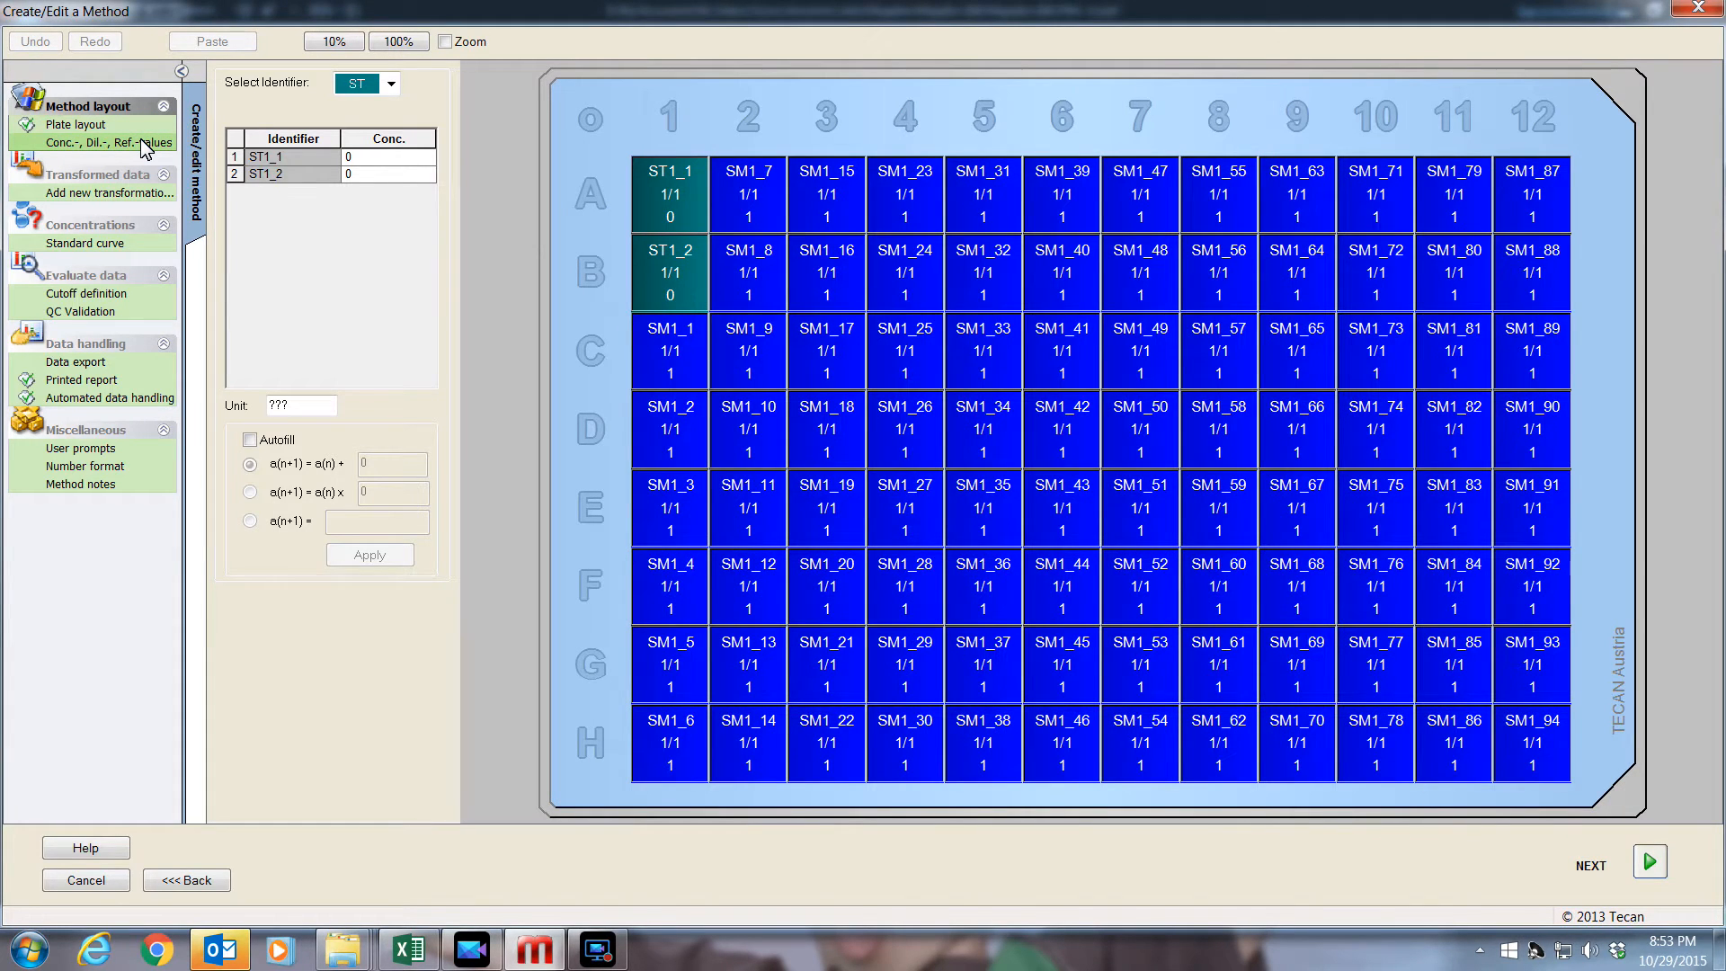
left_click(389, 156)
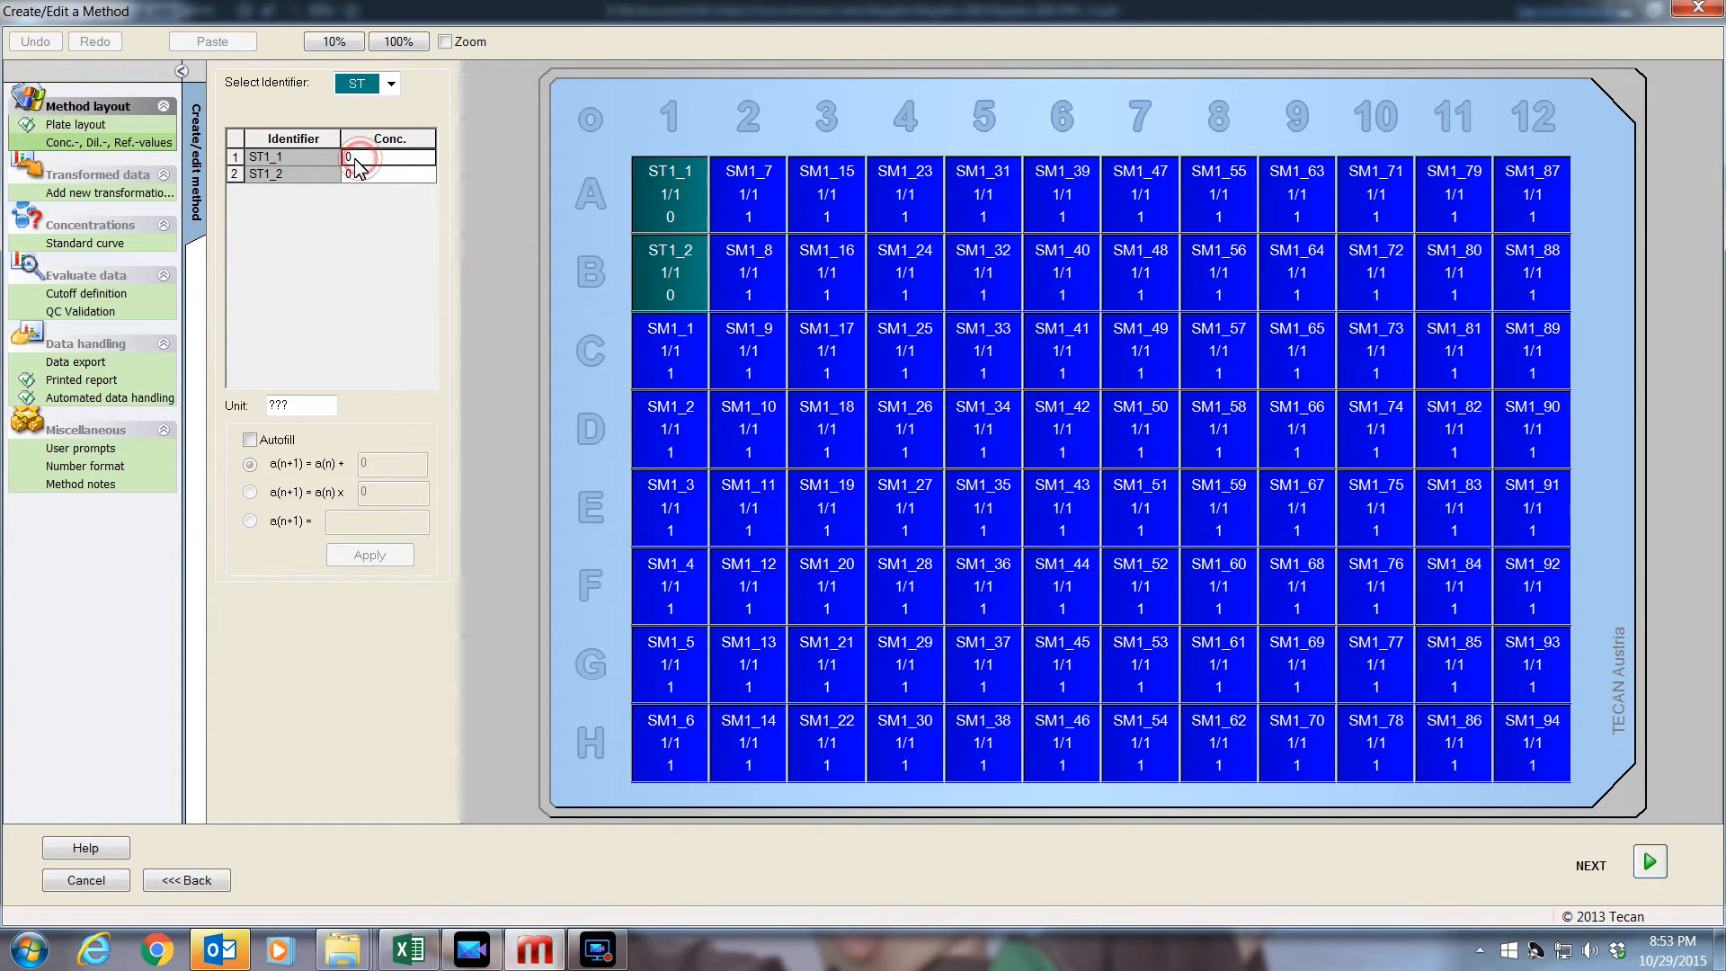
type("1")
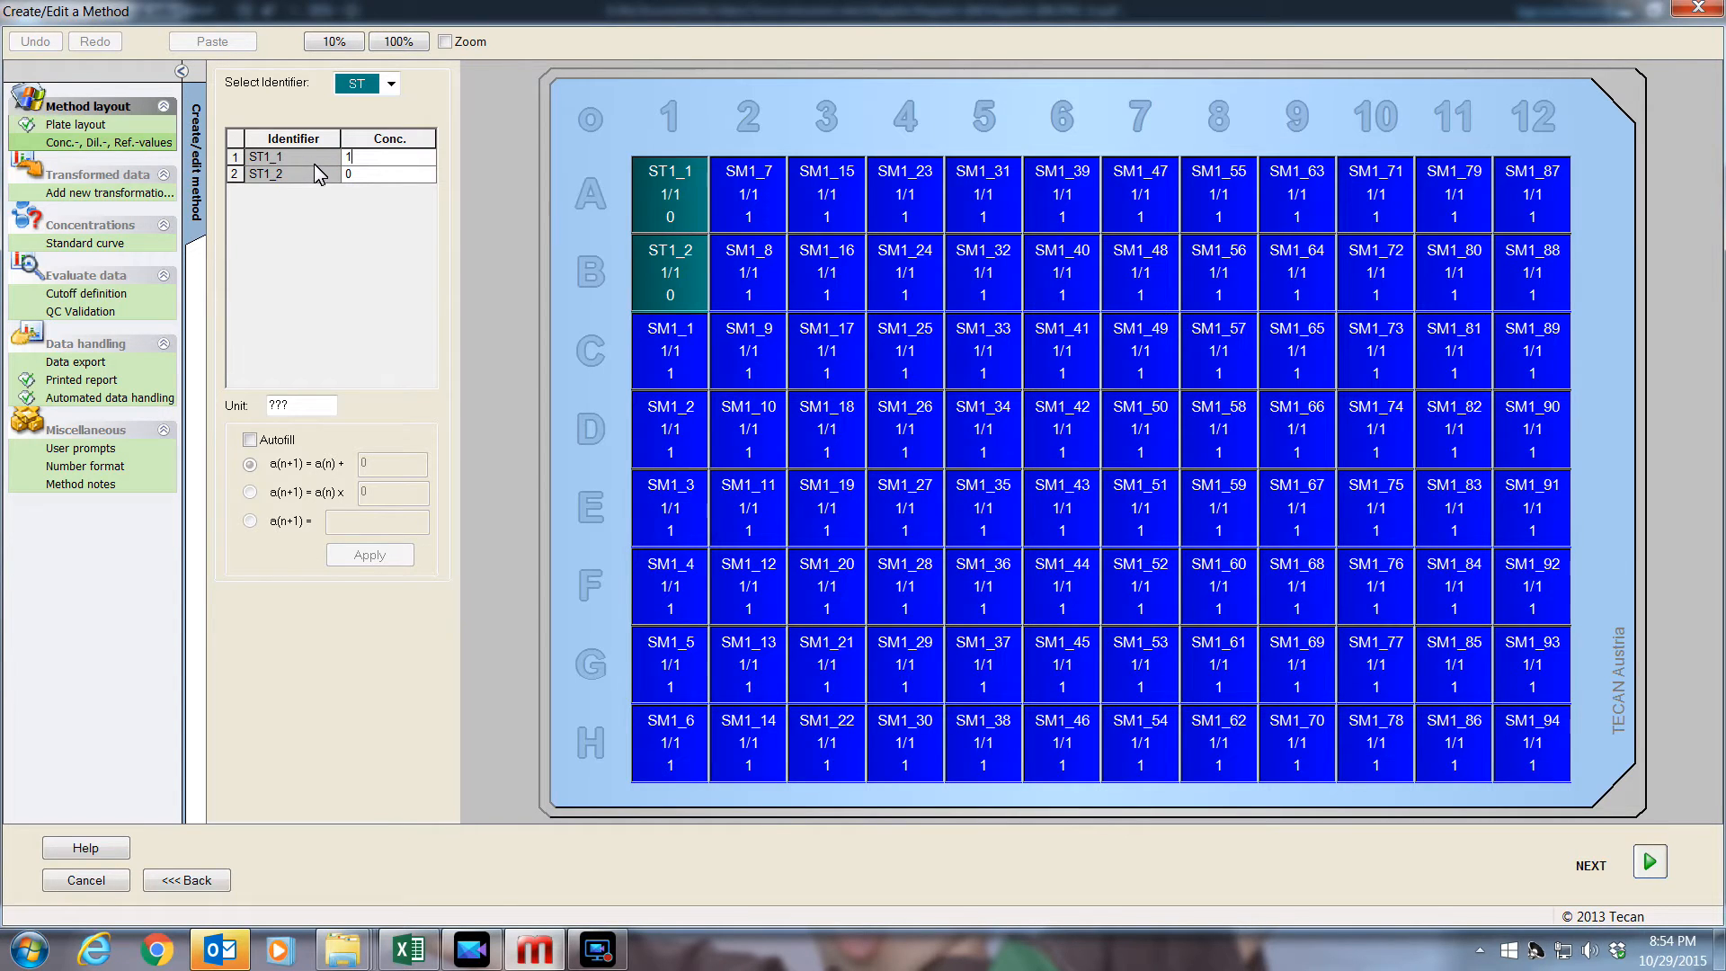
type("00")
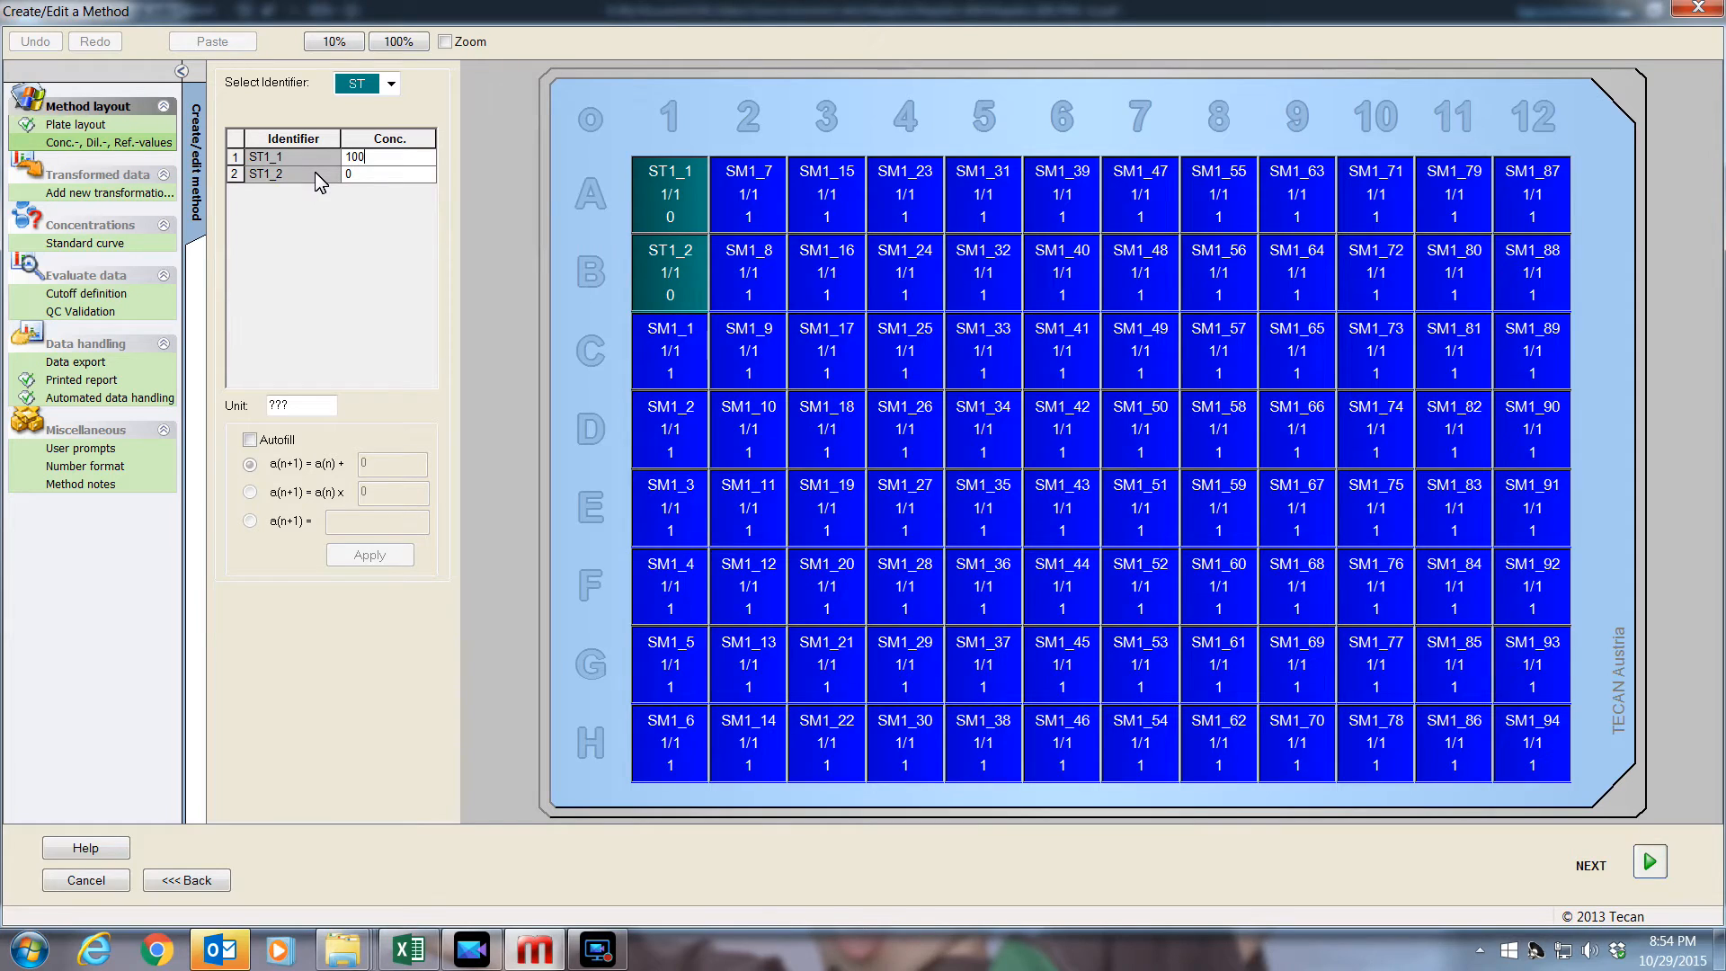
left_click(302, 406)
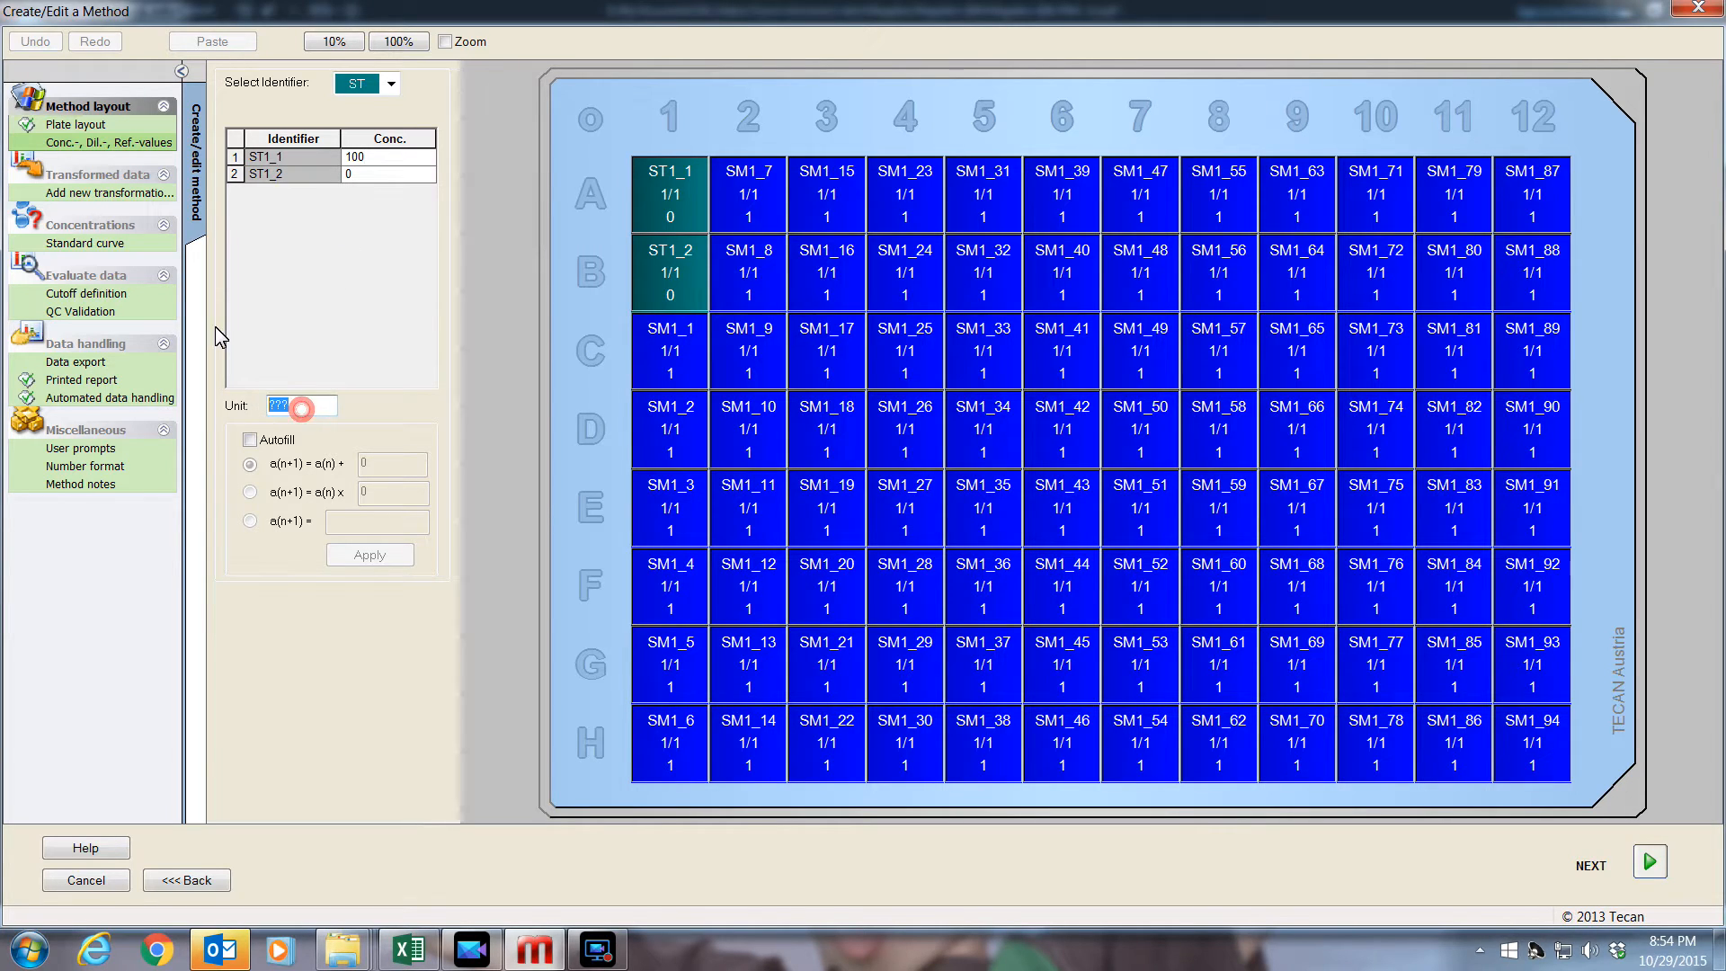
type("ng/ul")
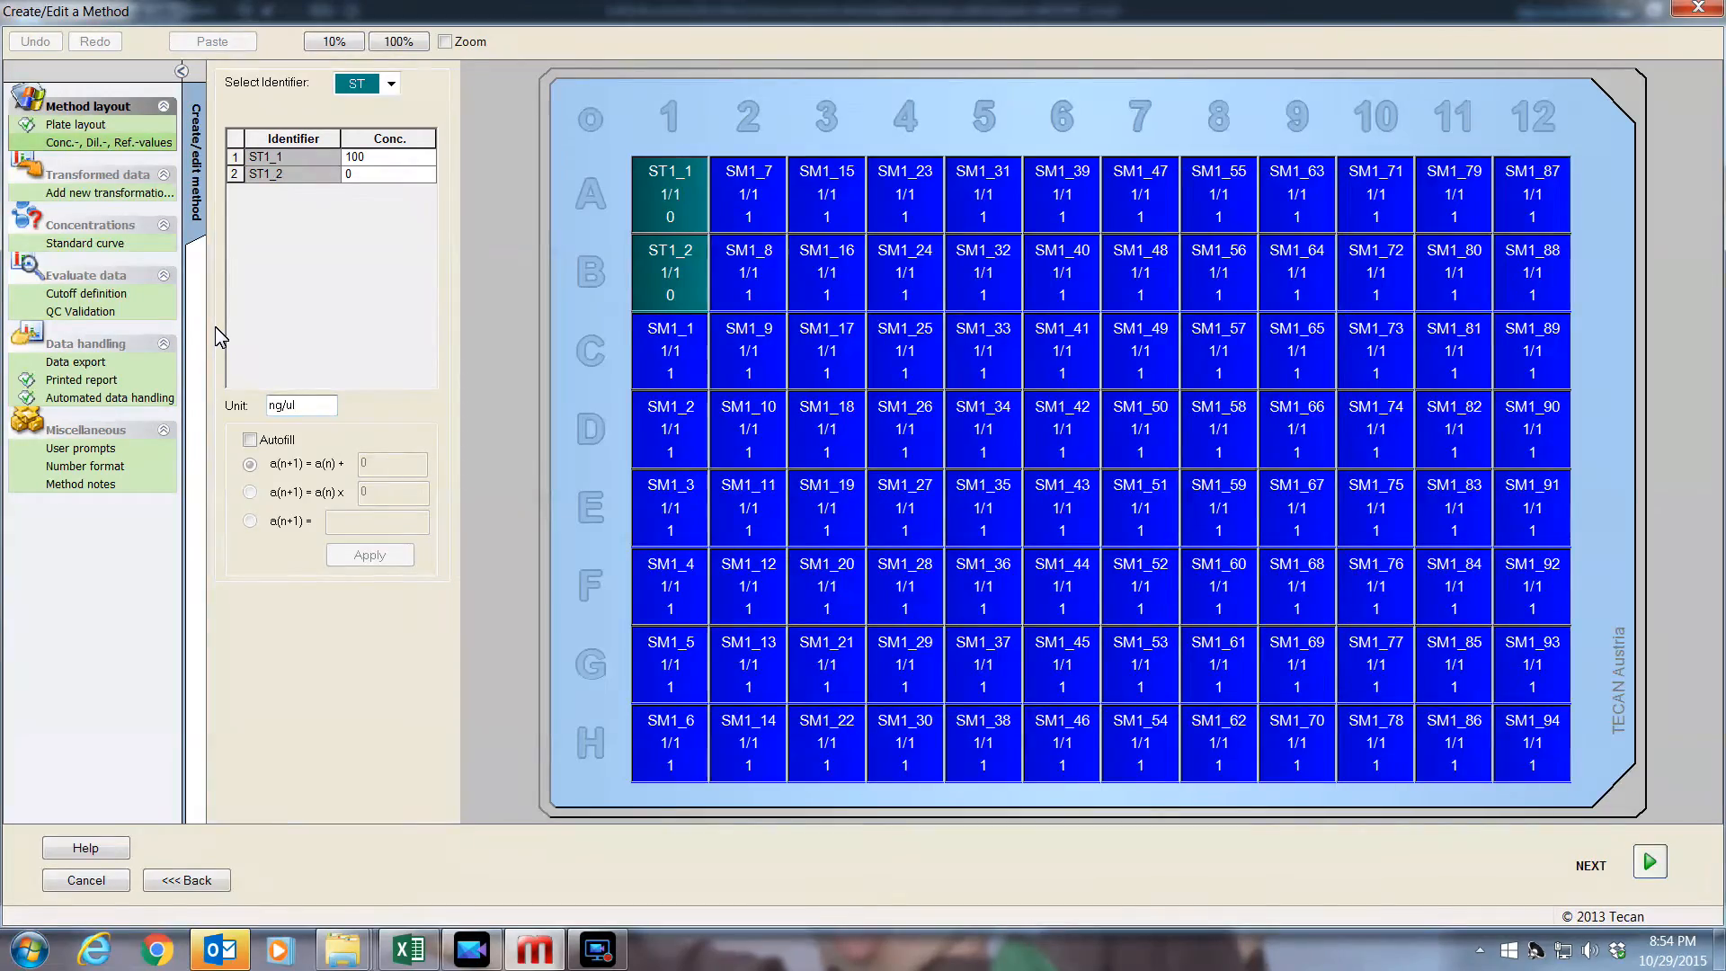
left_click(76, 124)
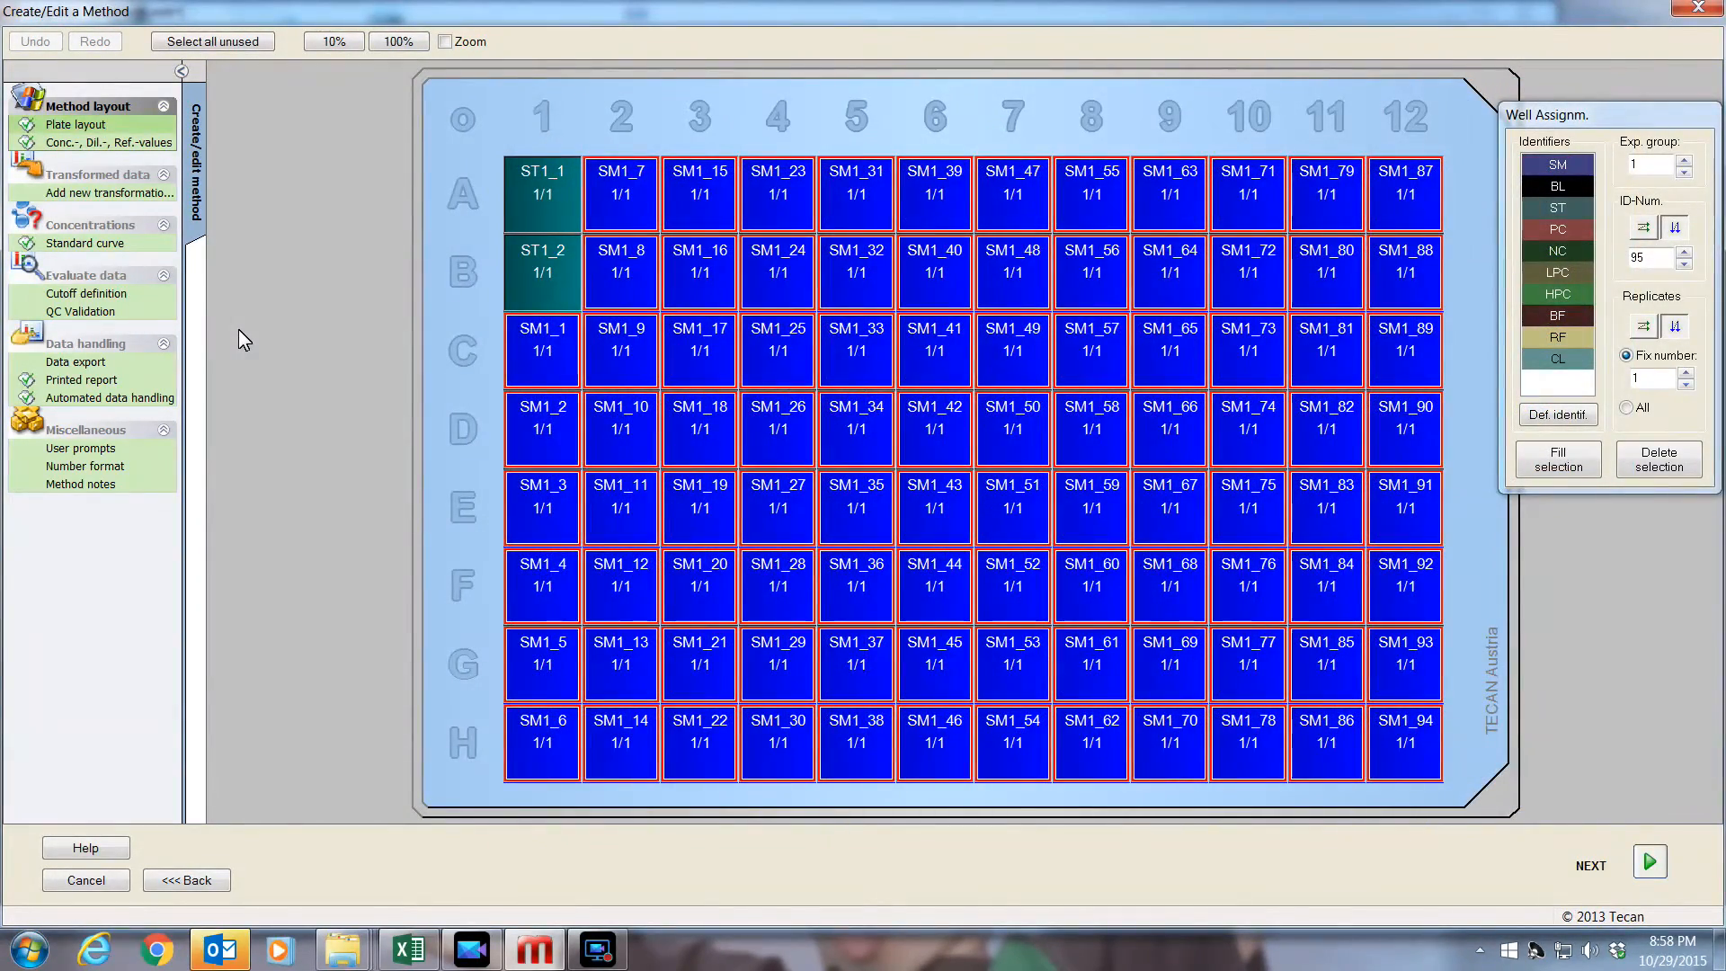
- Fit the standard curve by linear regression with extrapolation factor 1.5
left_click(79, 243)
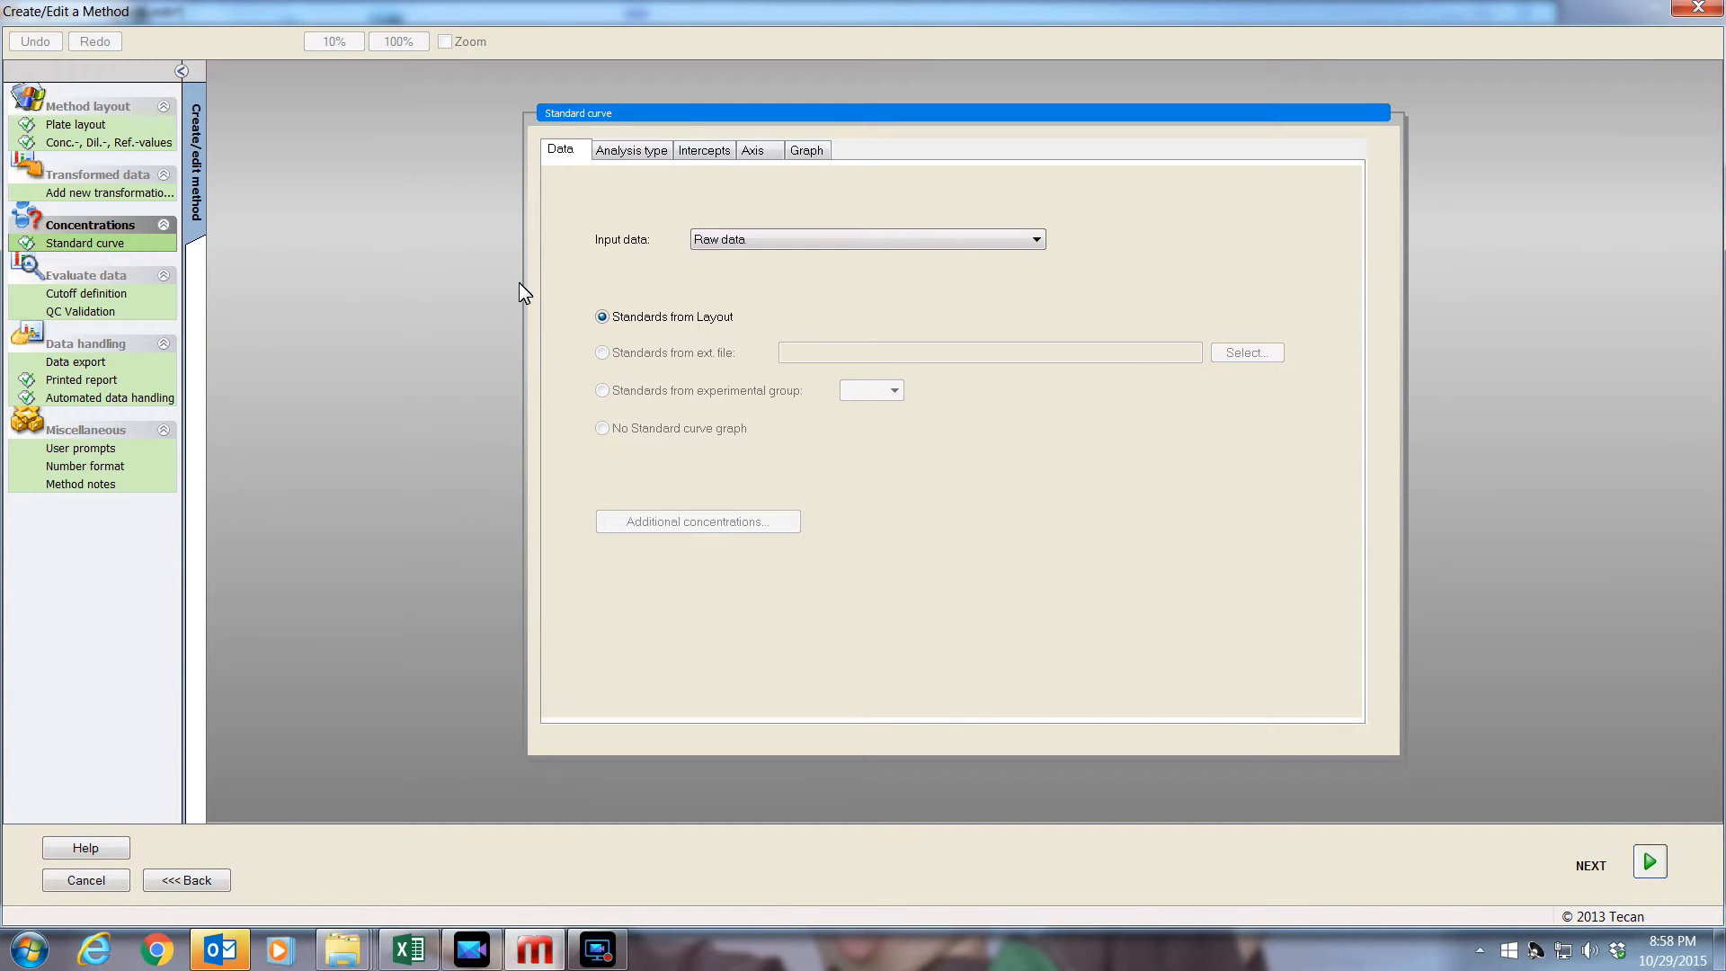
mouse_move(579, 177)
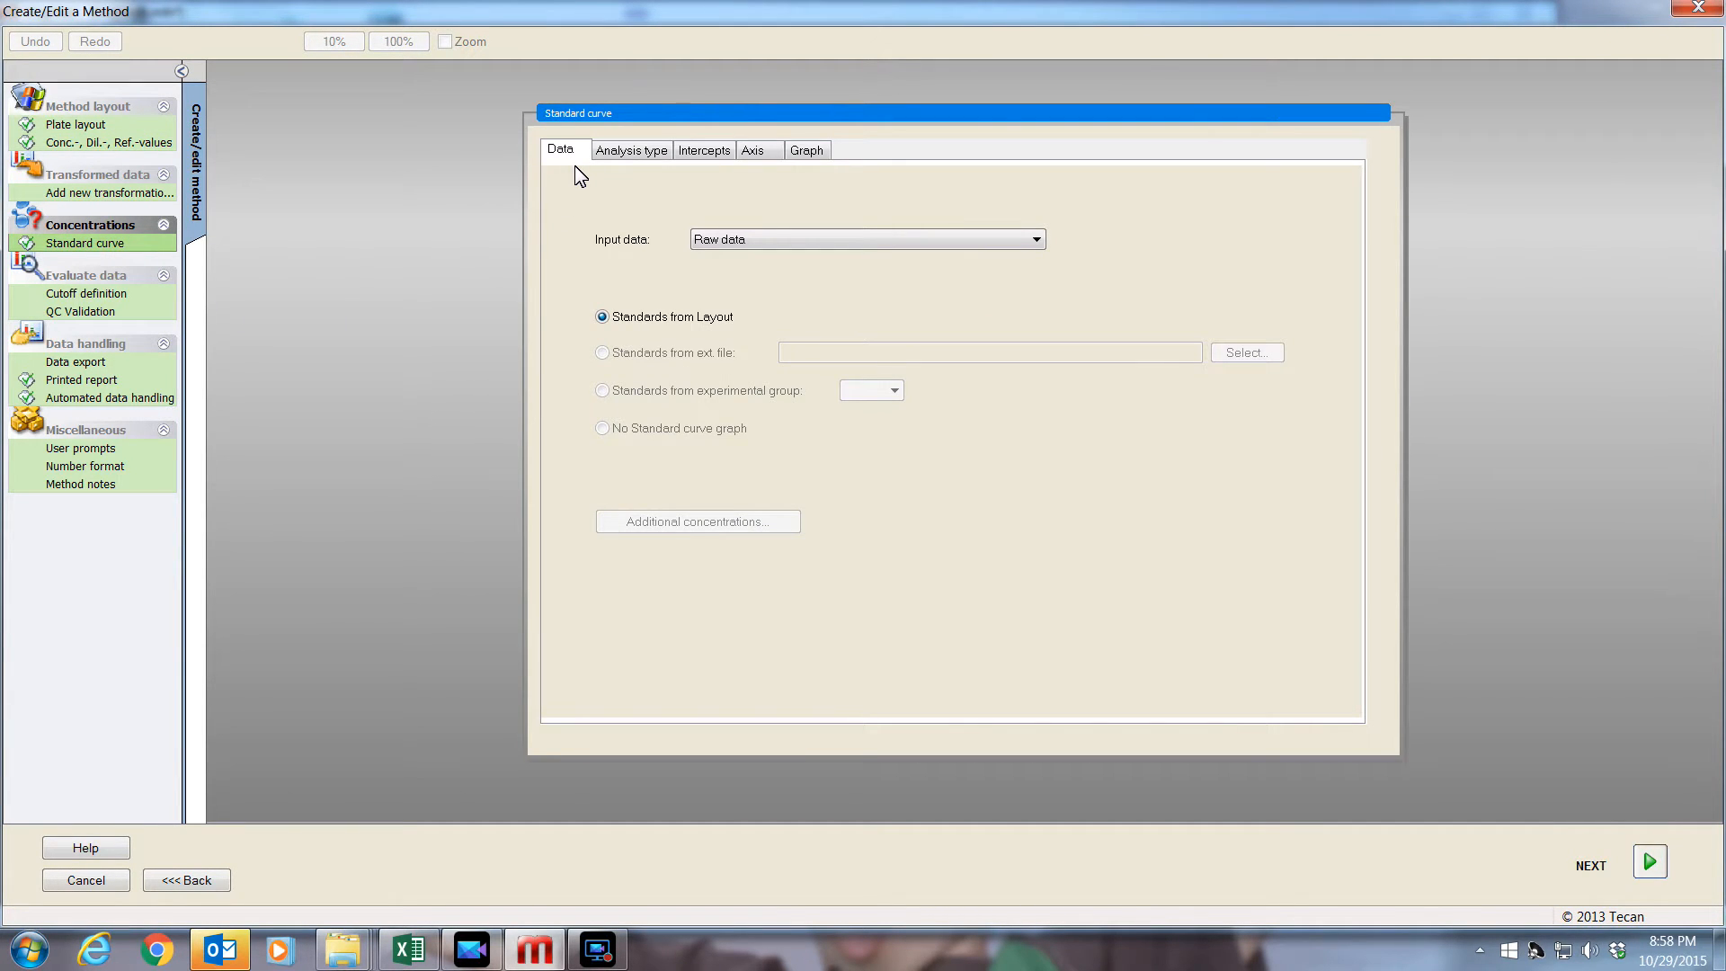
left_click(633, 151)
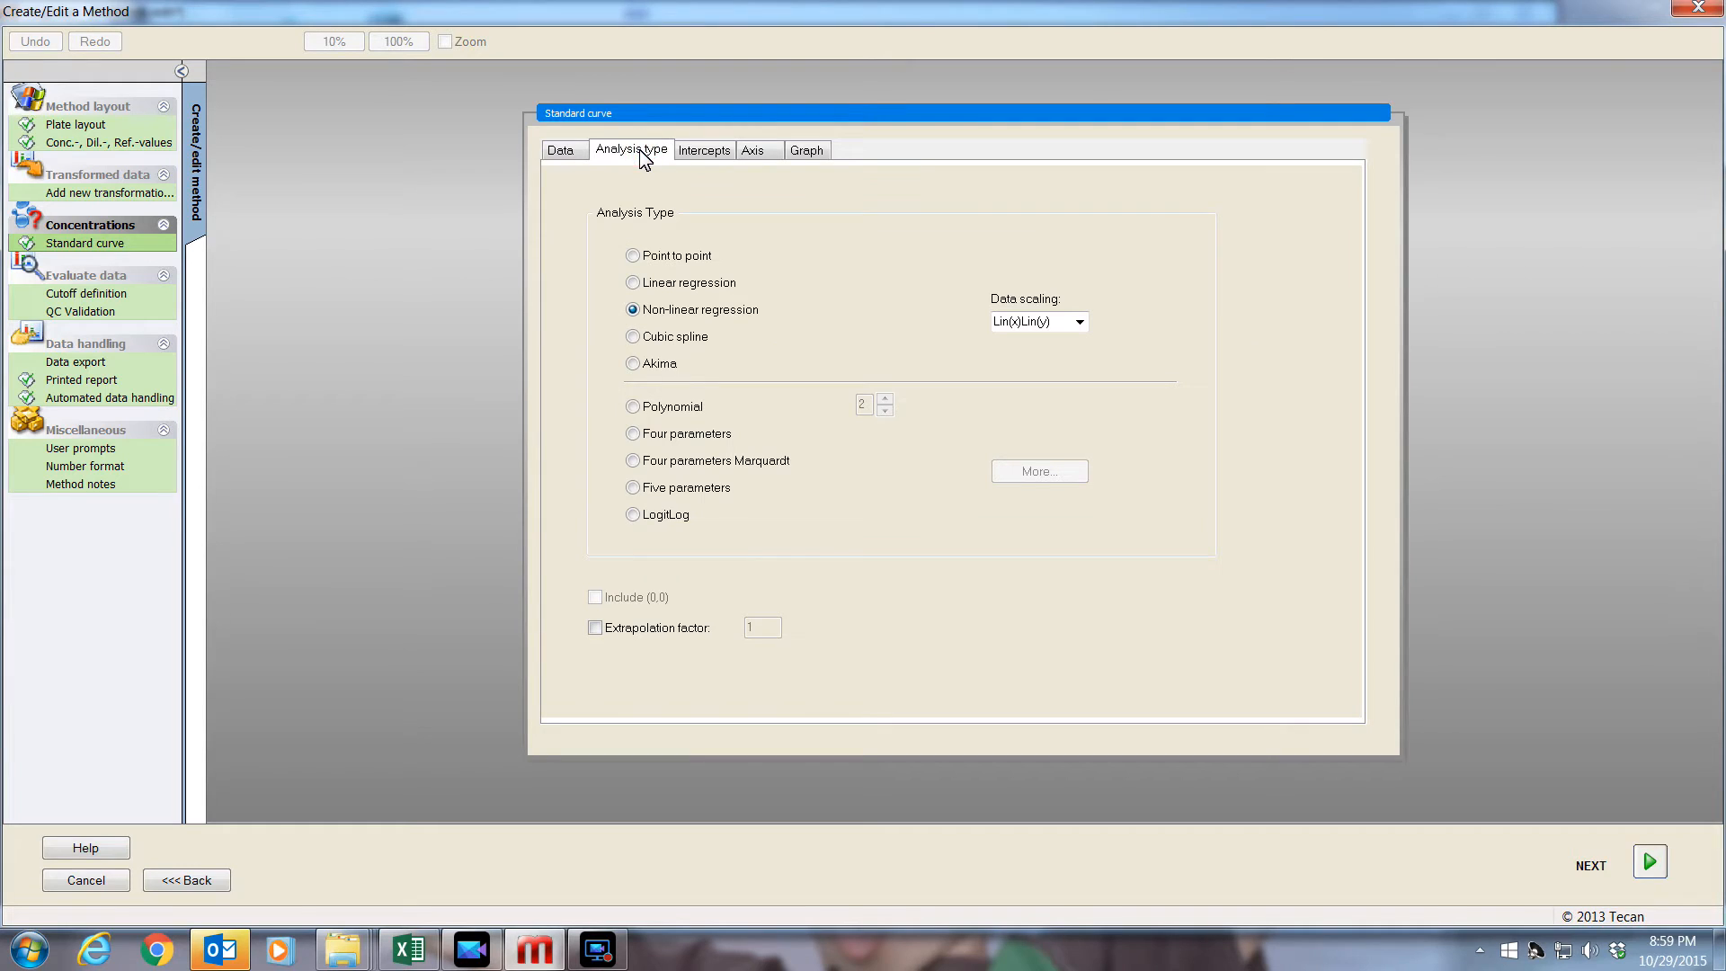
left_click(633, 282)
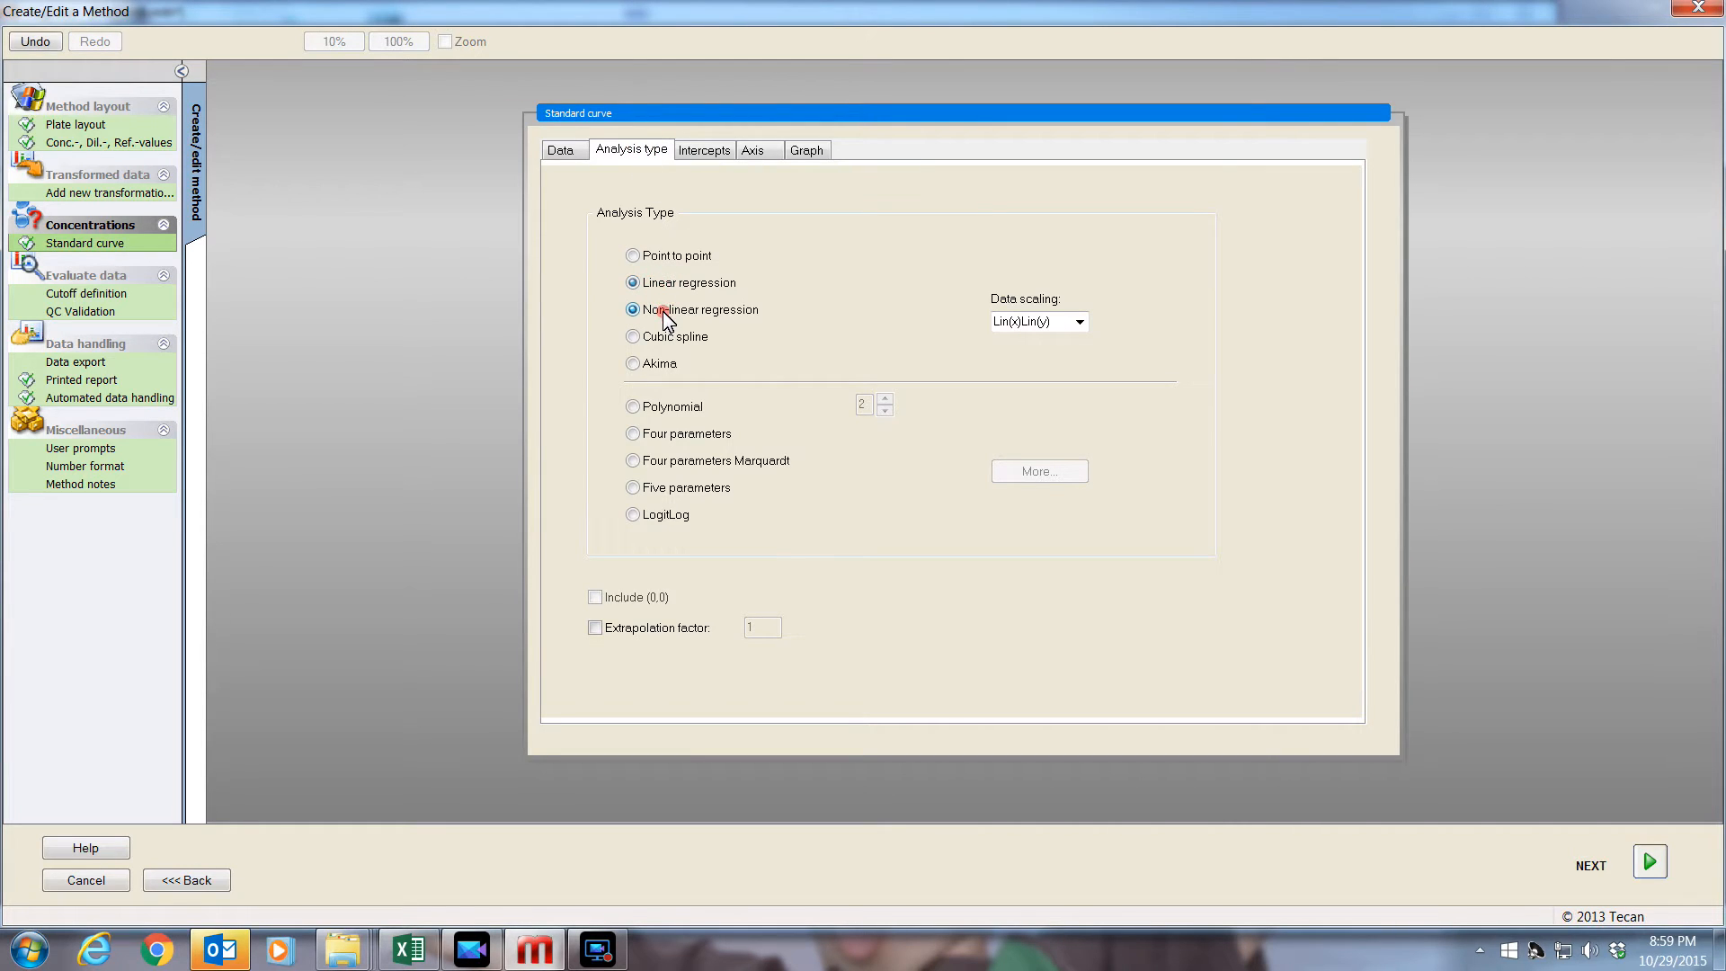
left_click(633, 282)
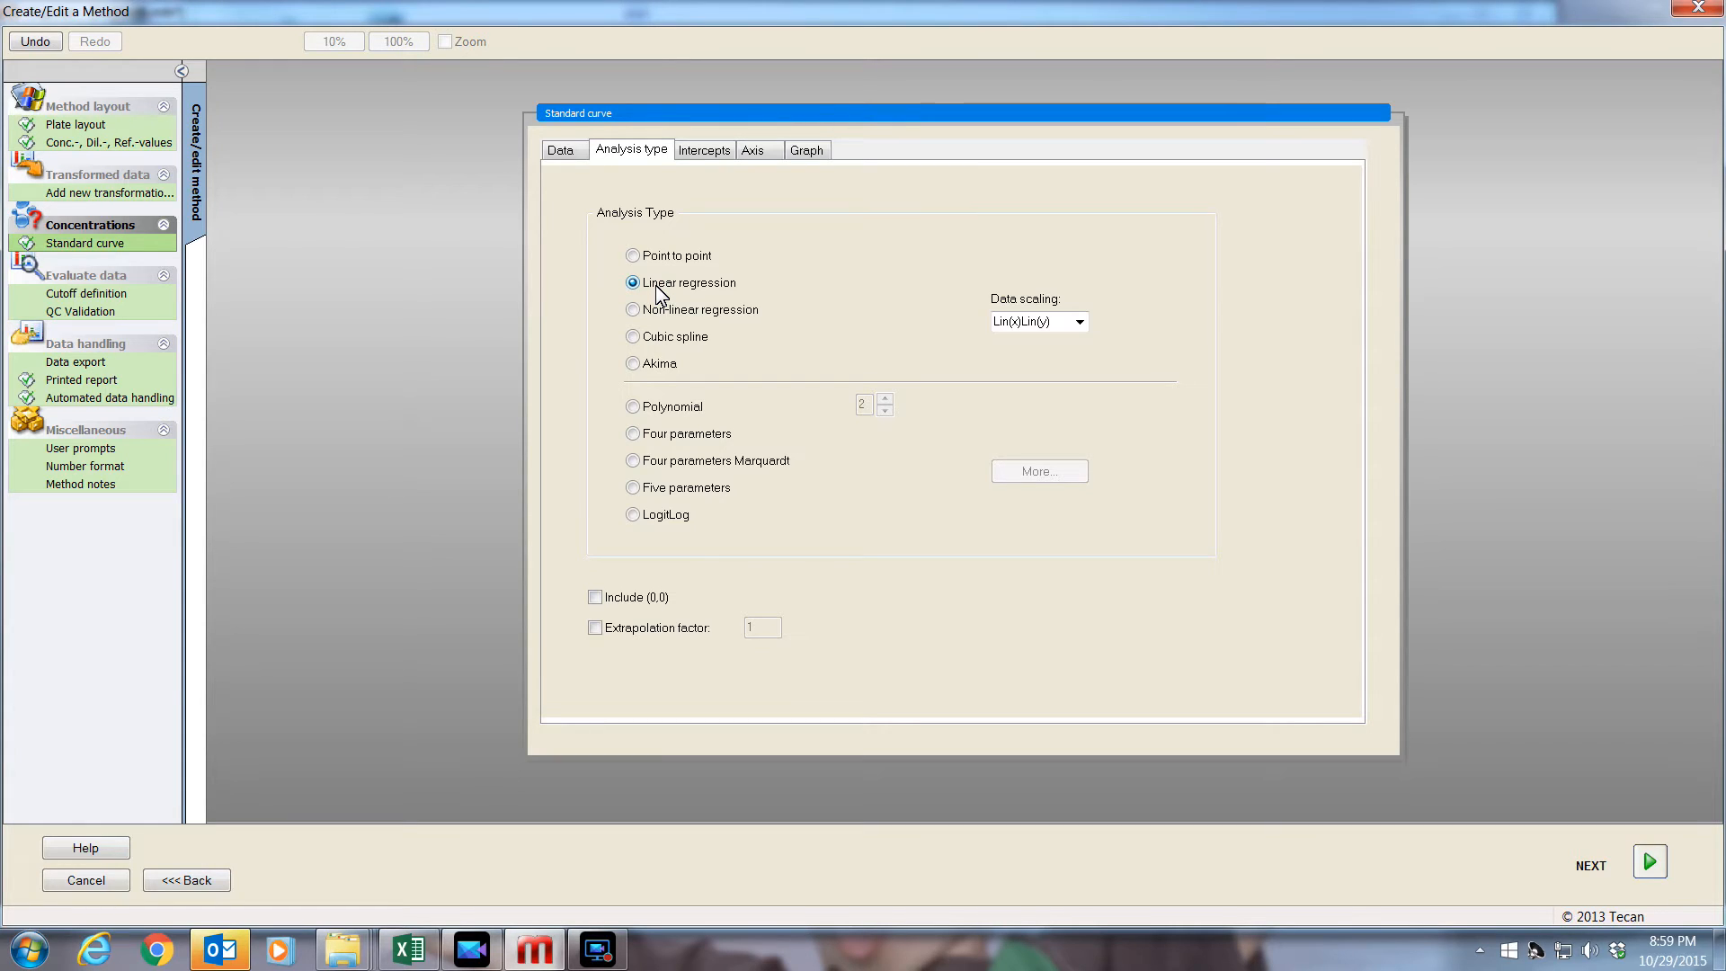
left_click(633, 310)
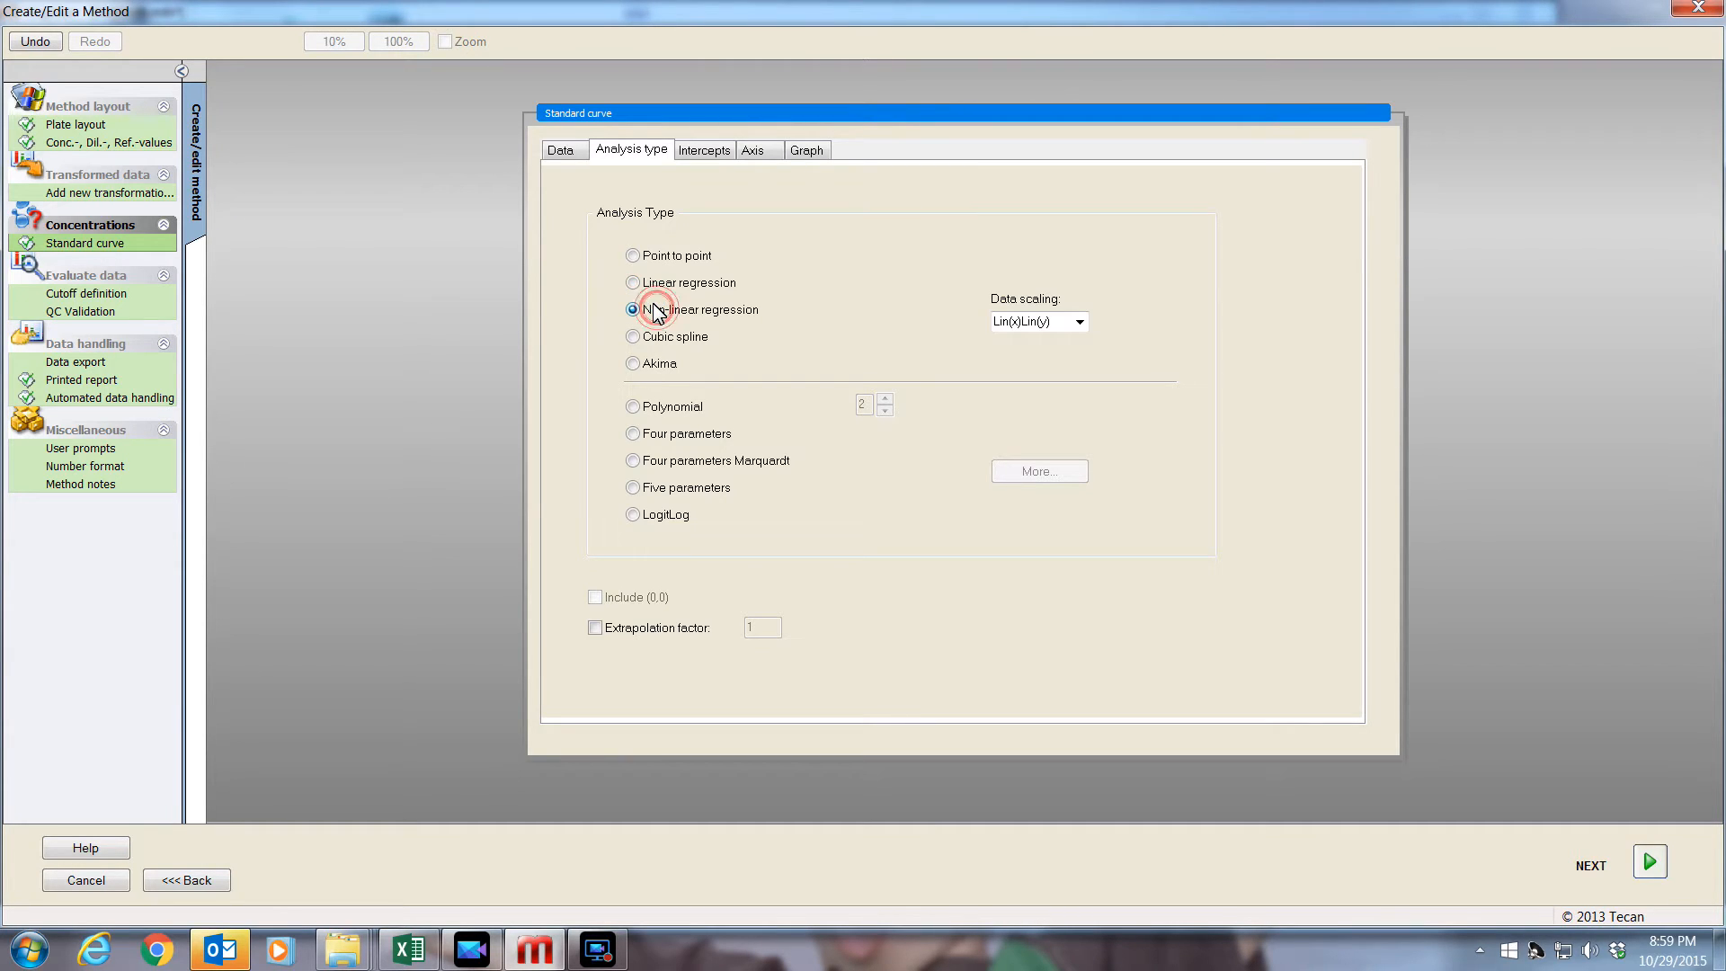
left_click(633, 309)
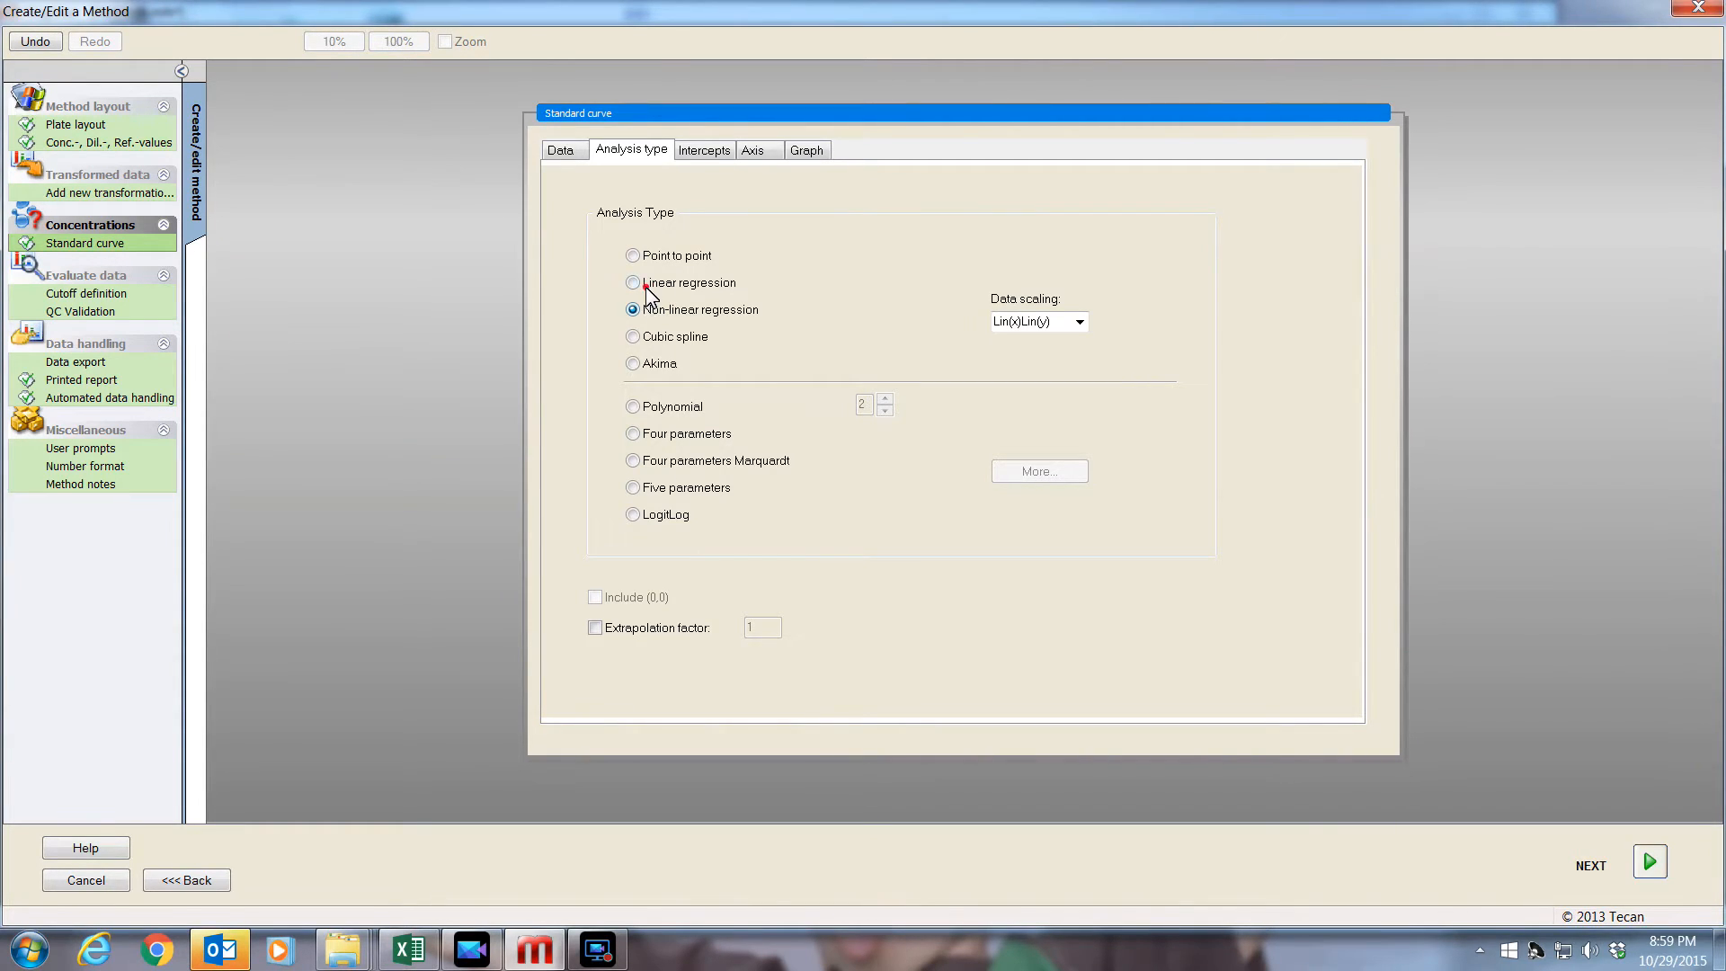
left_click(633, 283)
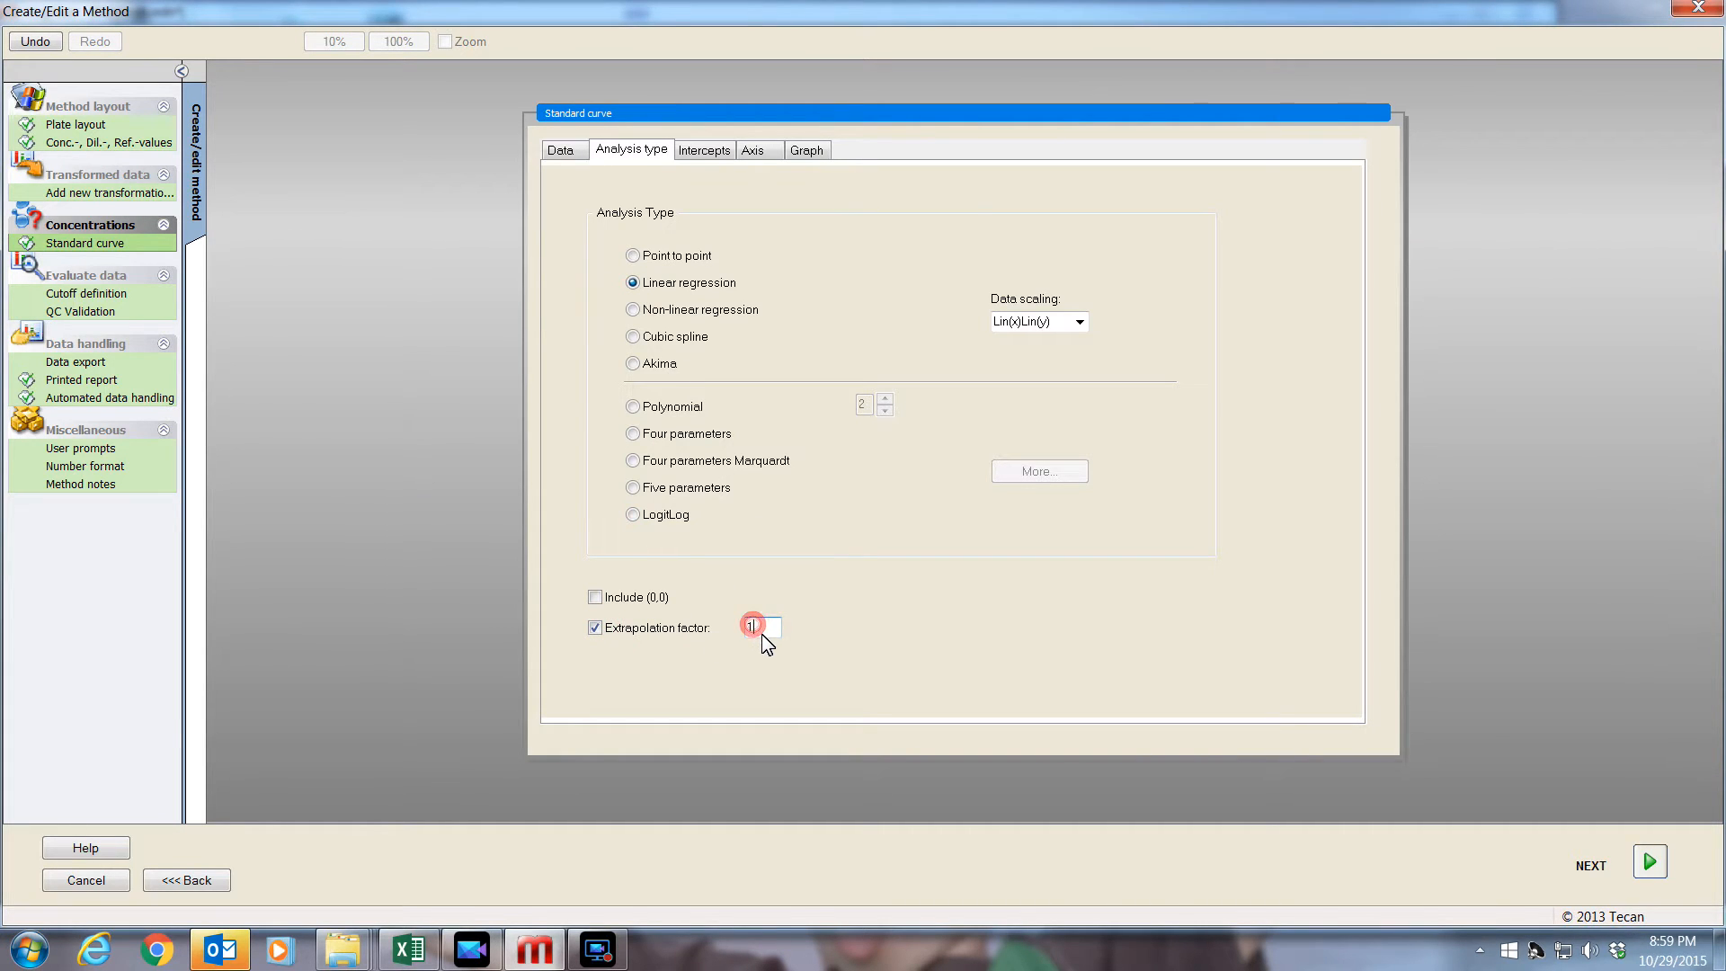
left_click(755, 626)
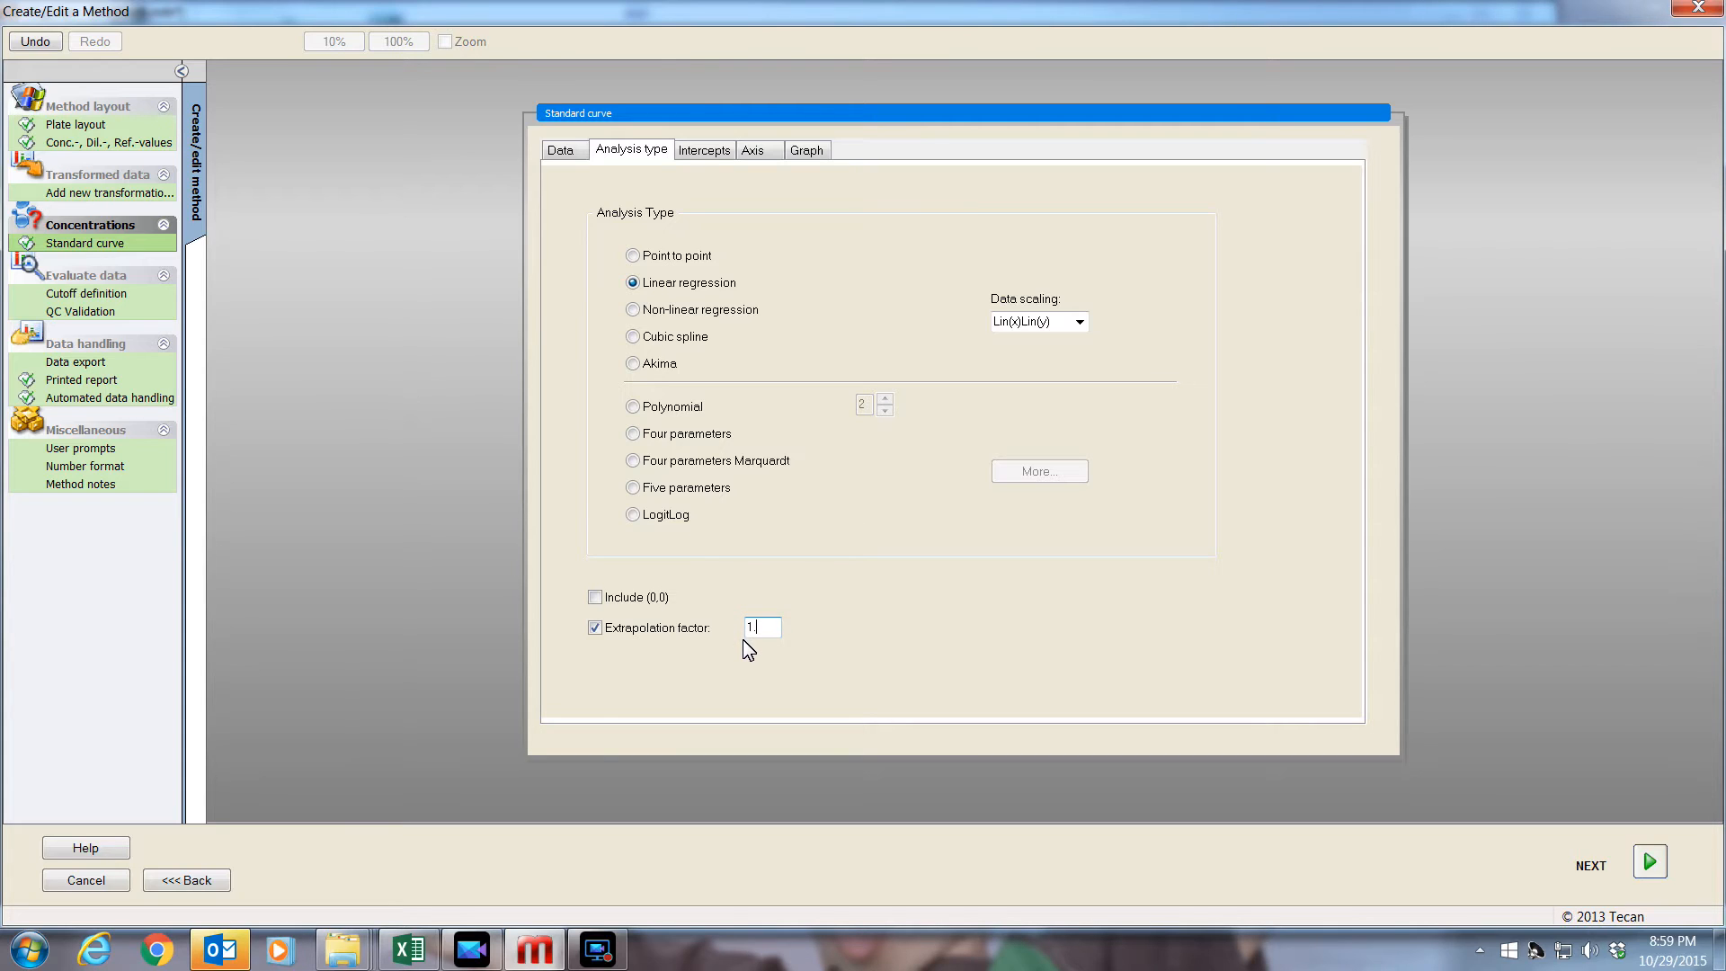
type(".5")
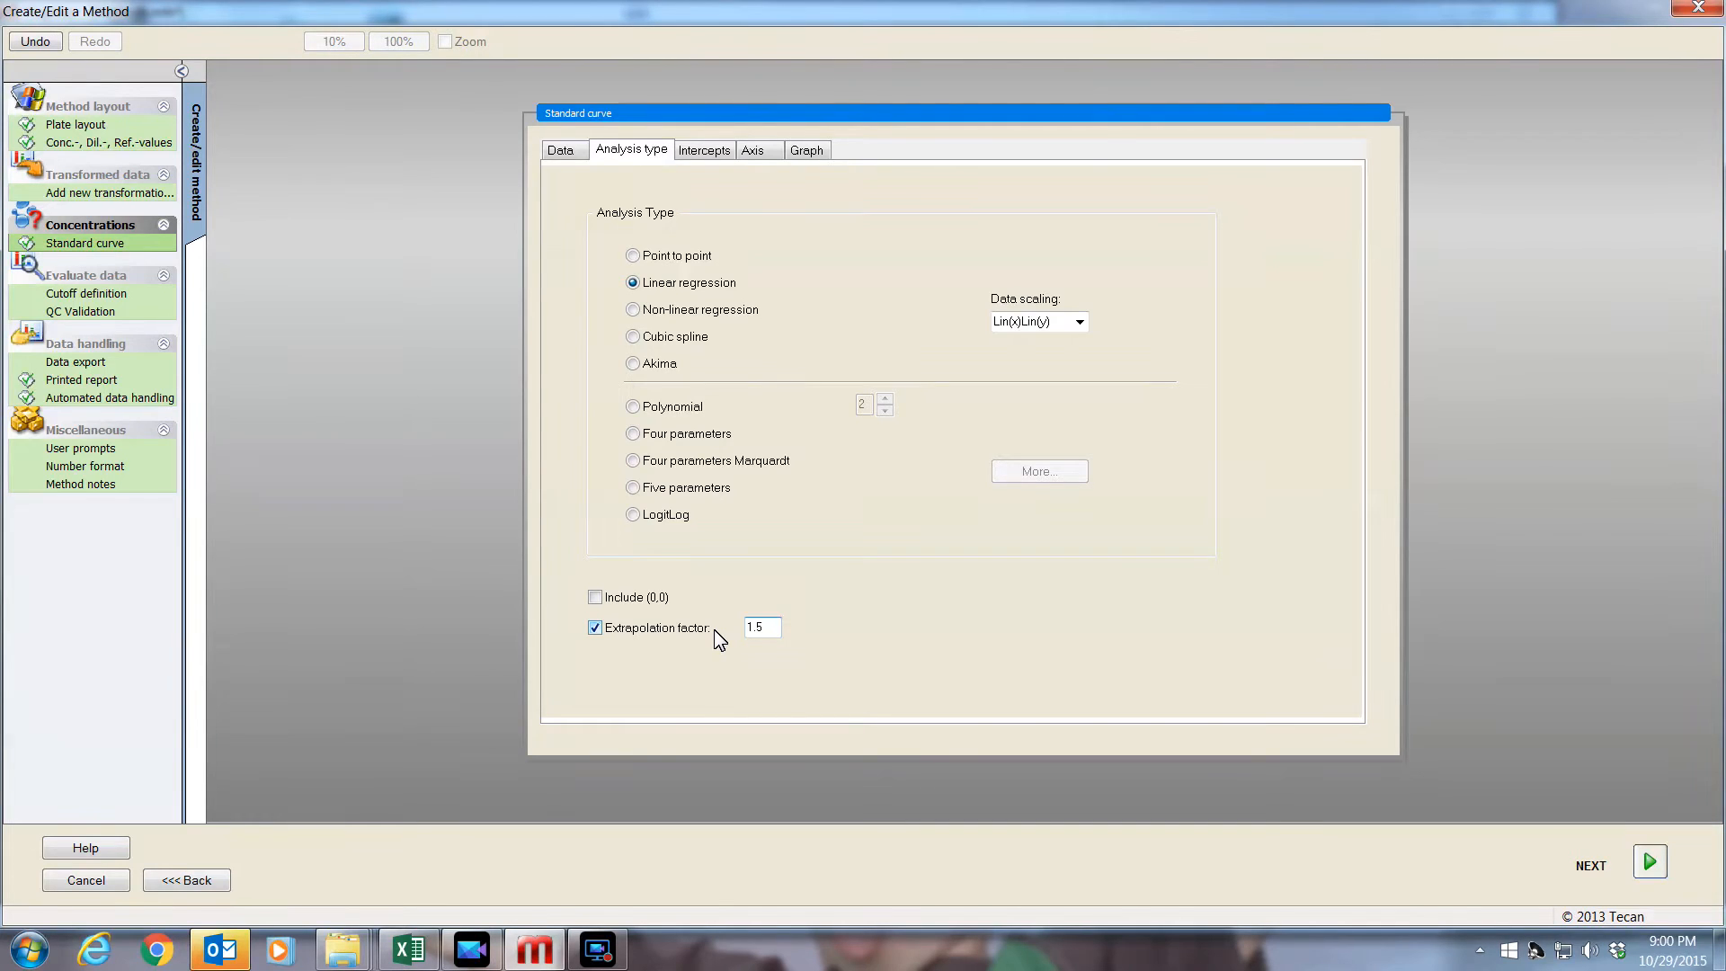
mouse_move(870, 510)
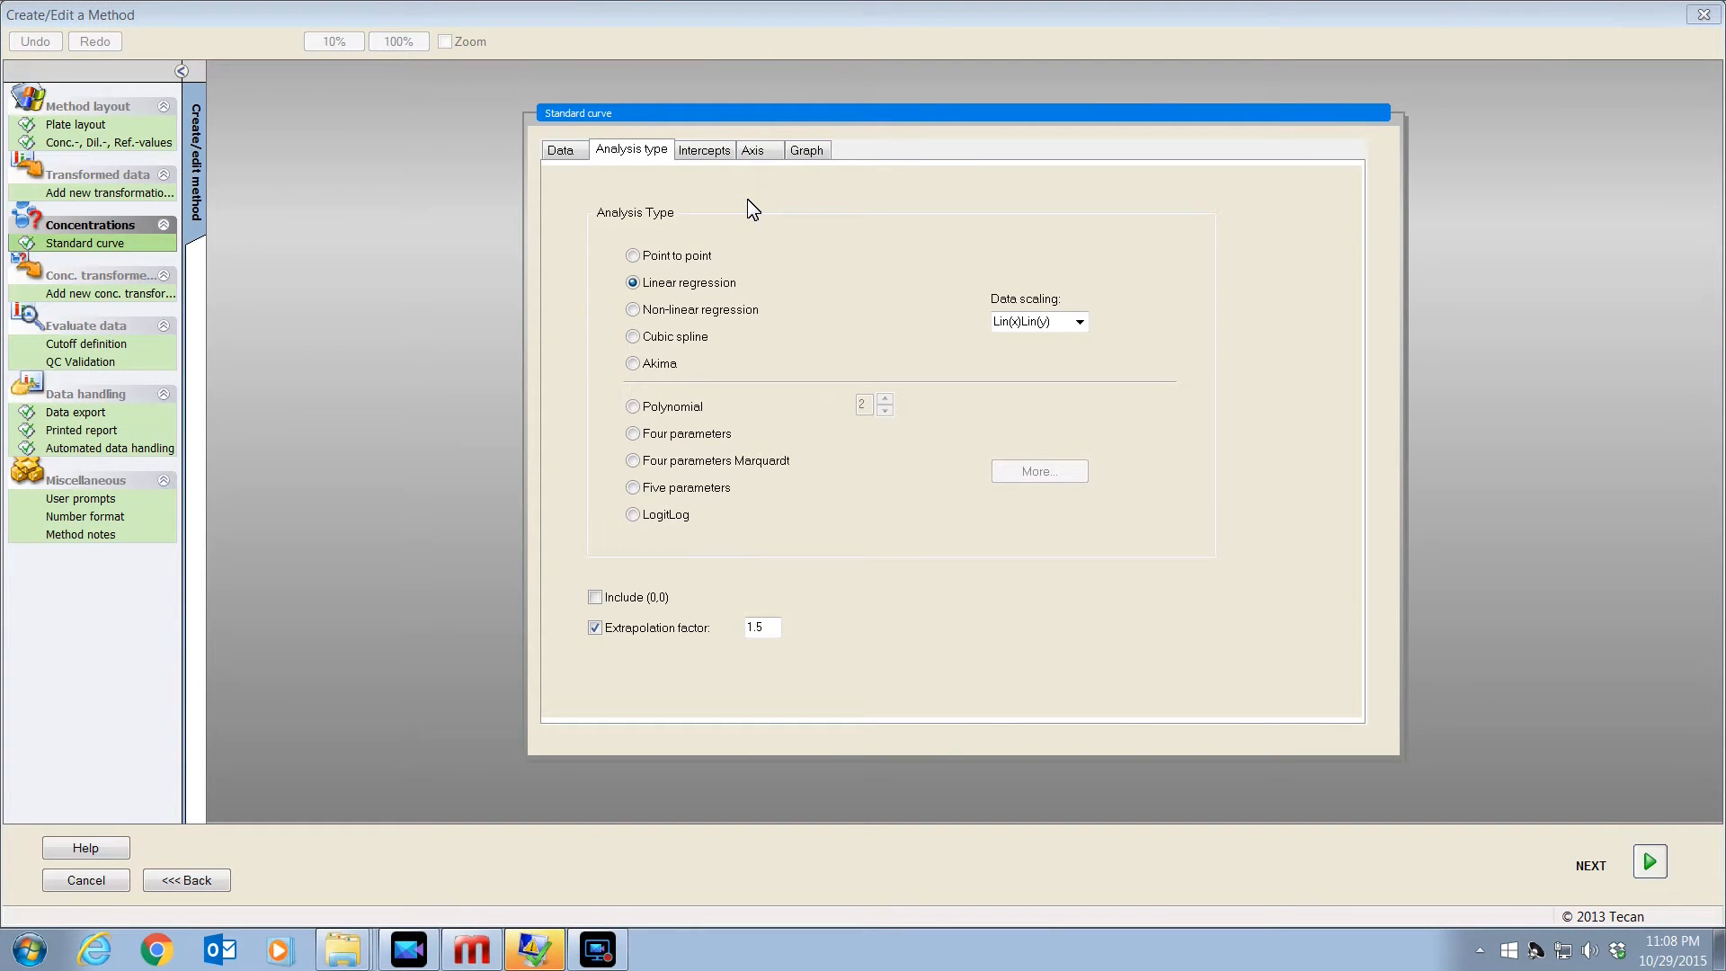
mouse_move(466, 335)
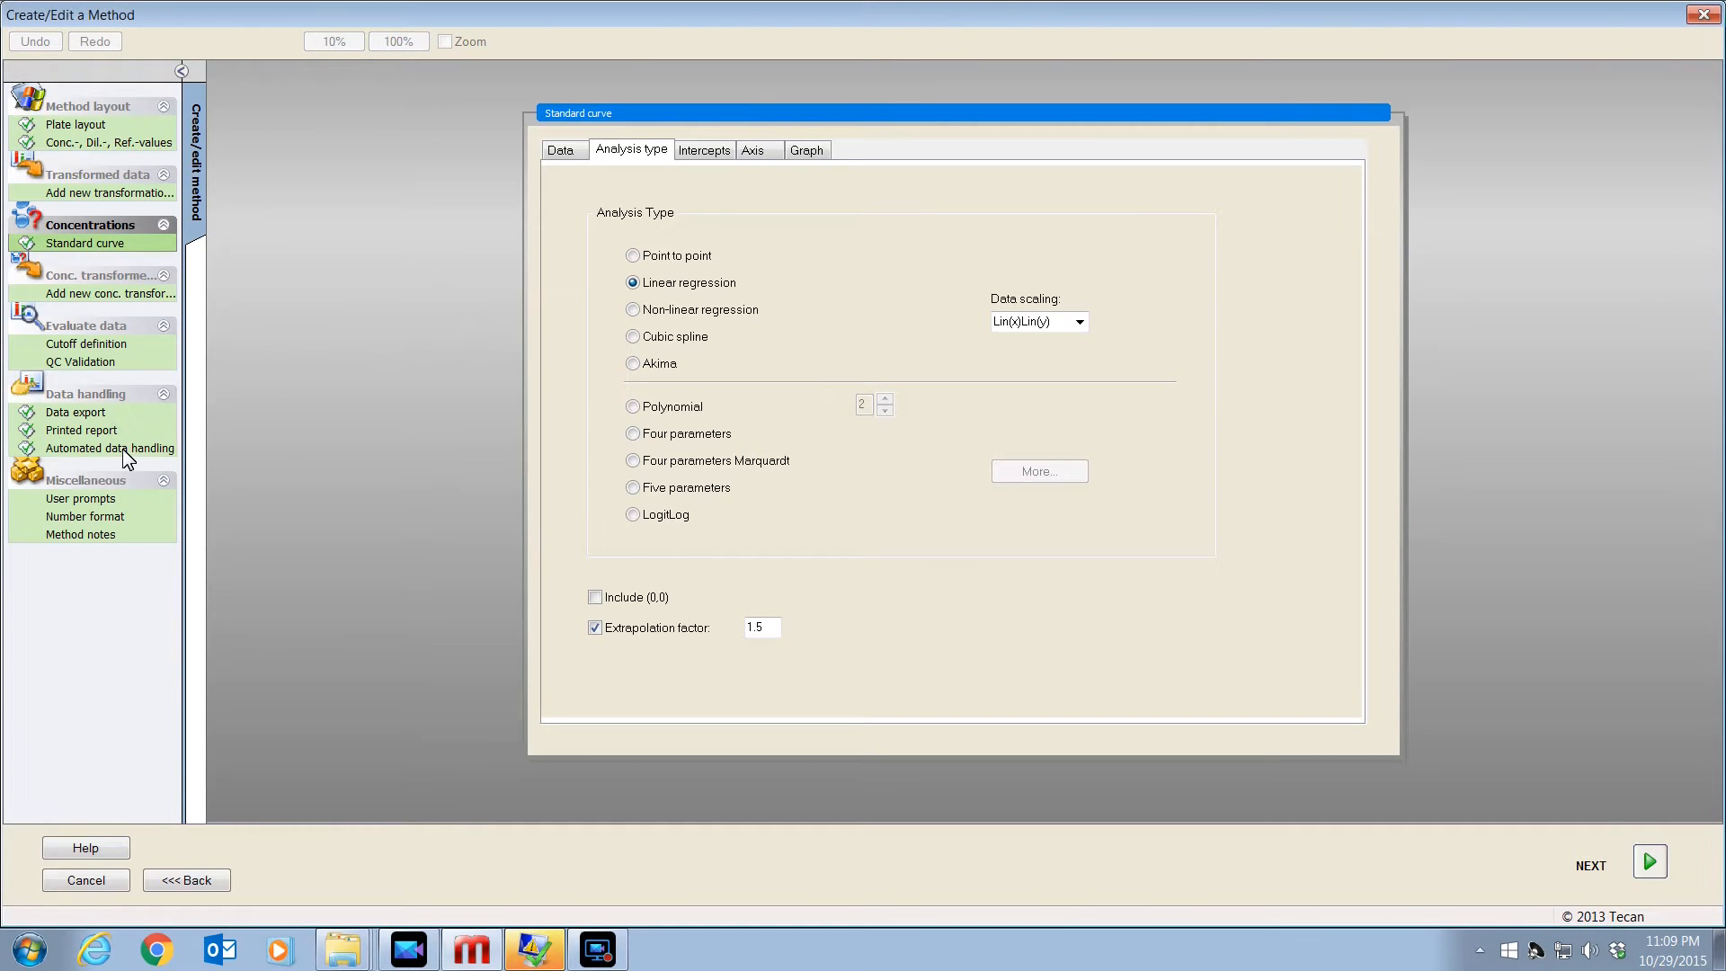
left_click(109, 448)
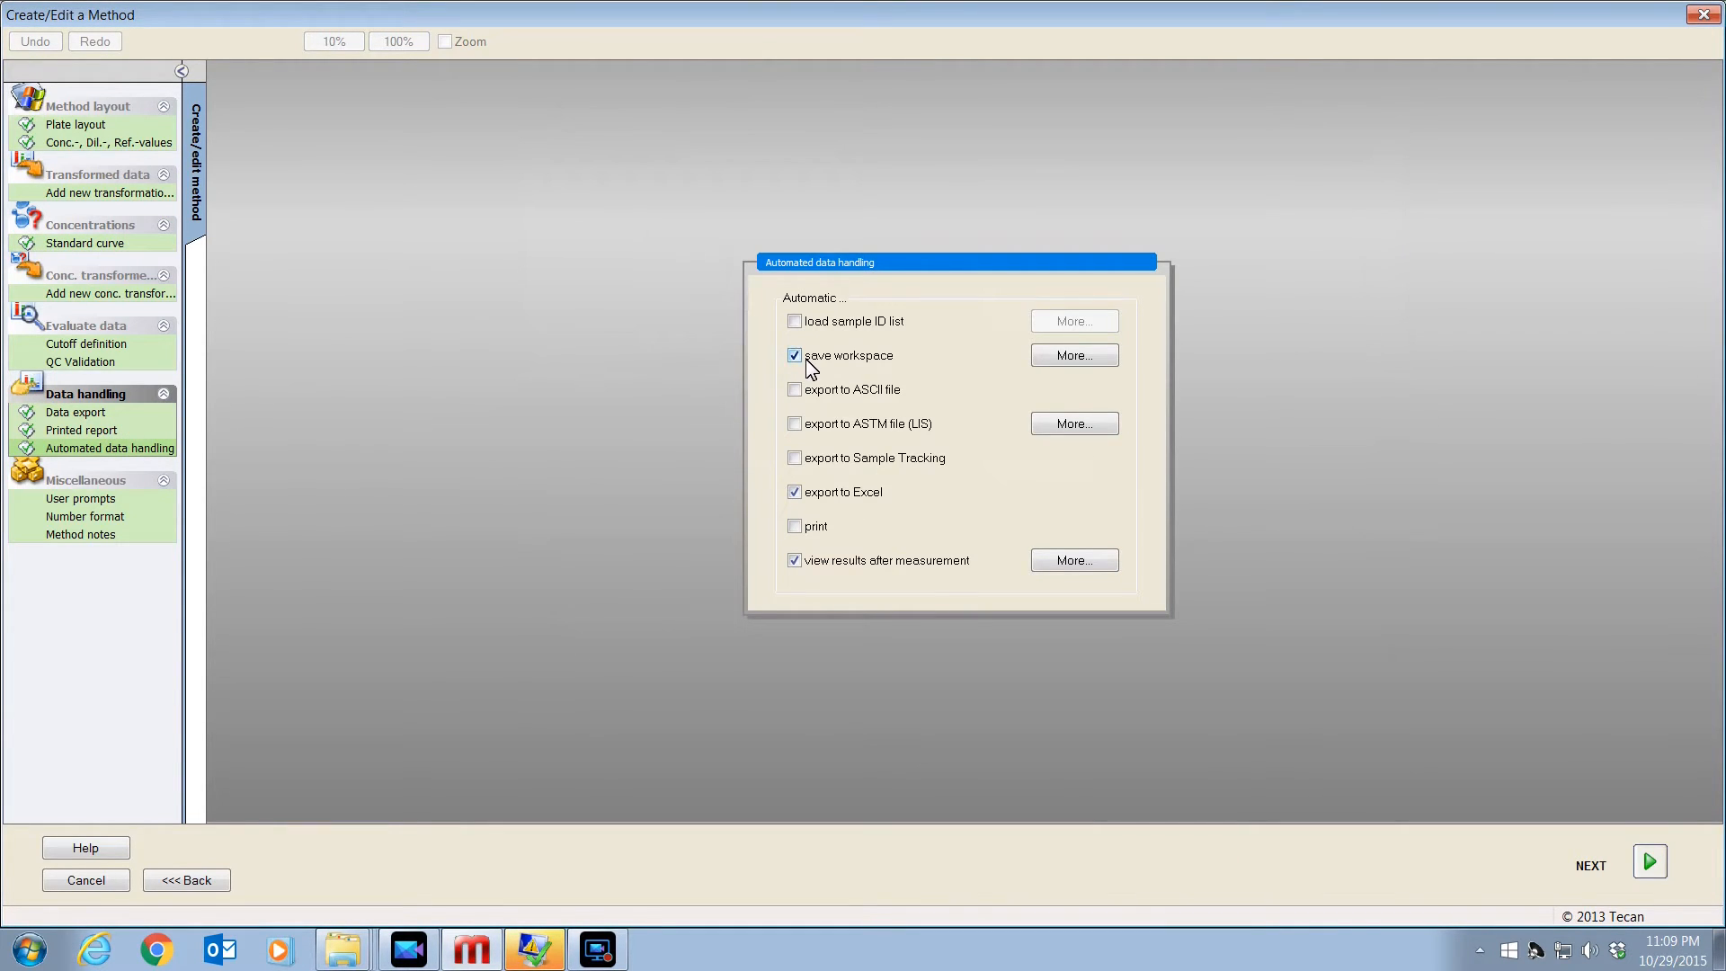
mouse_move(921, 367)
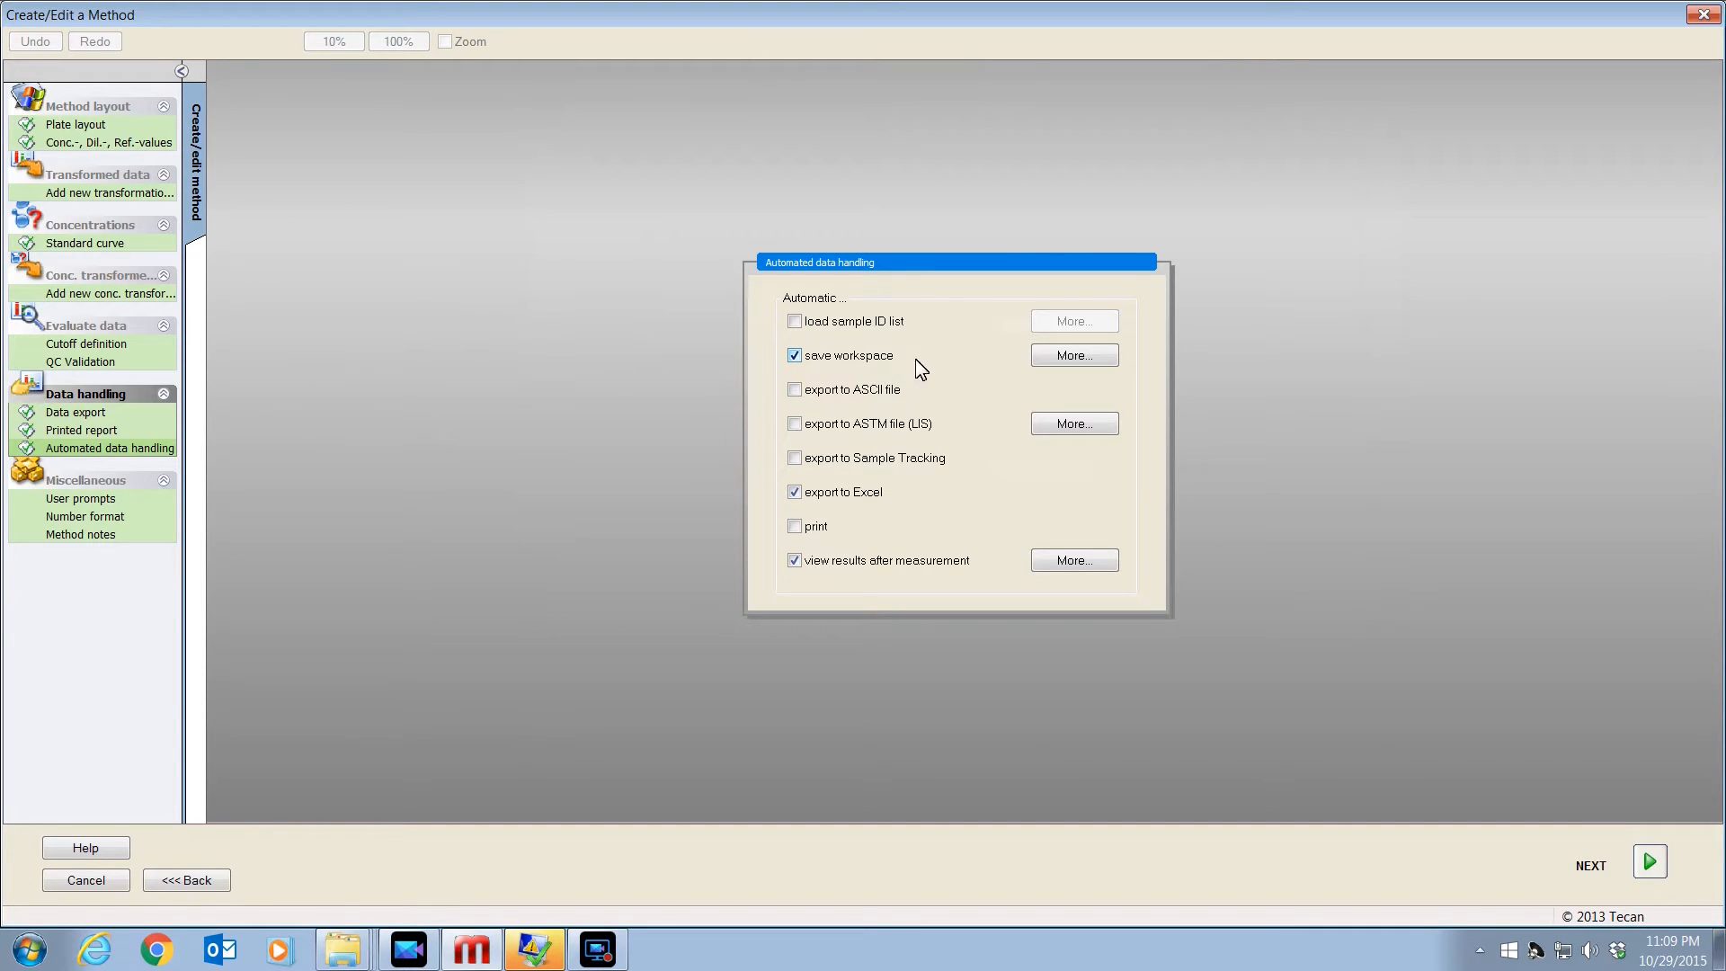
- Open the naming options for automatically saved workspaces
left_click(1074, 354)
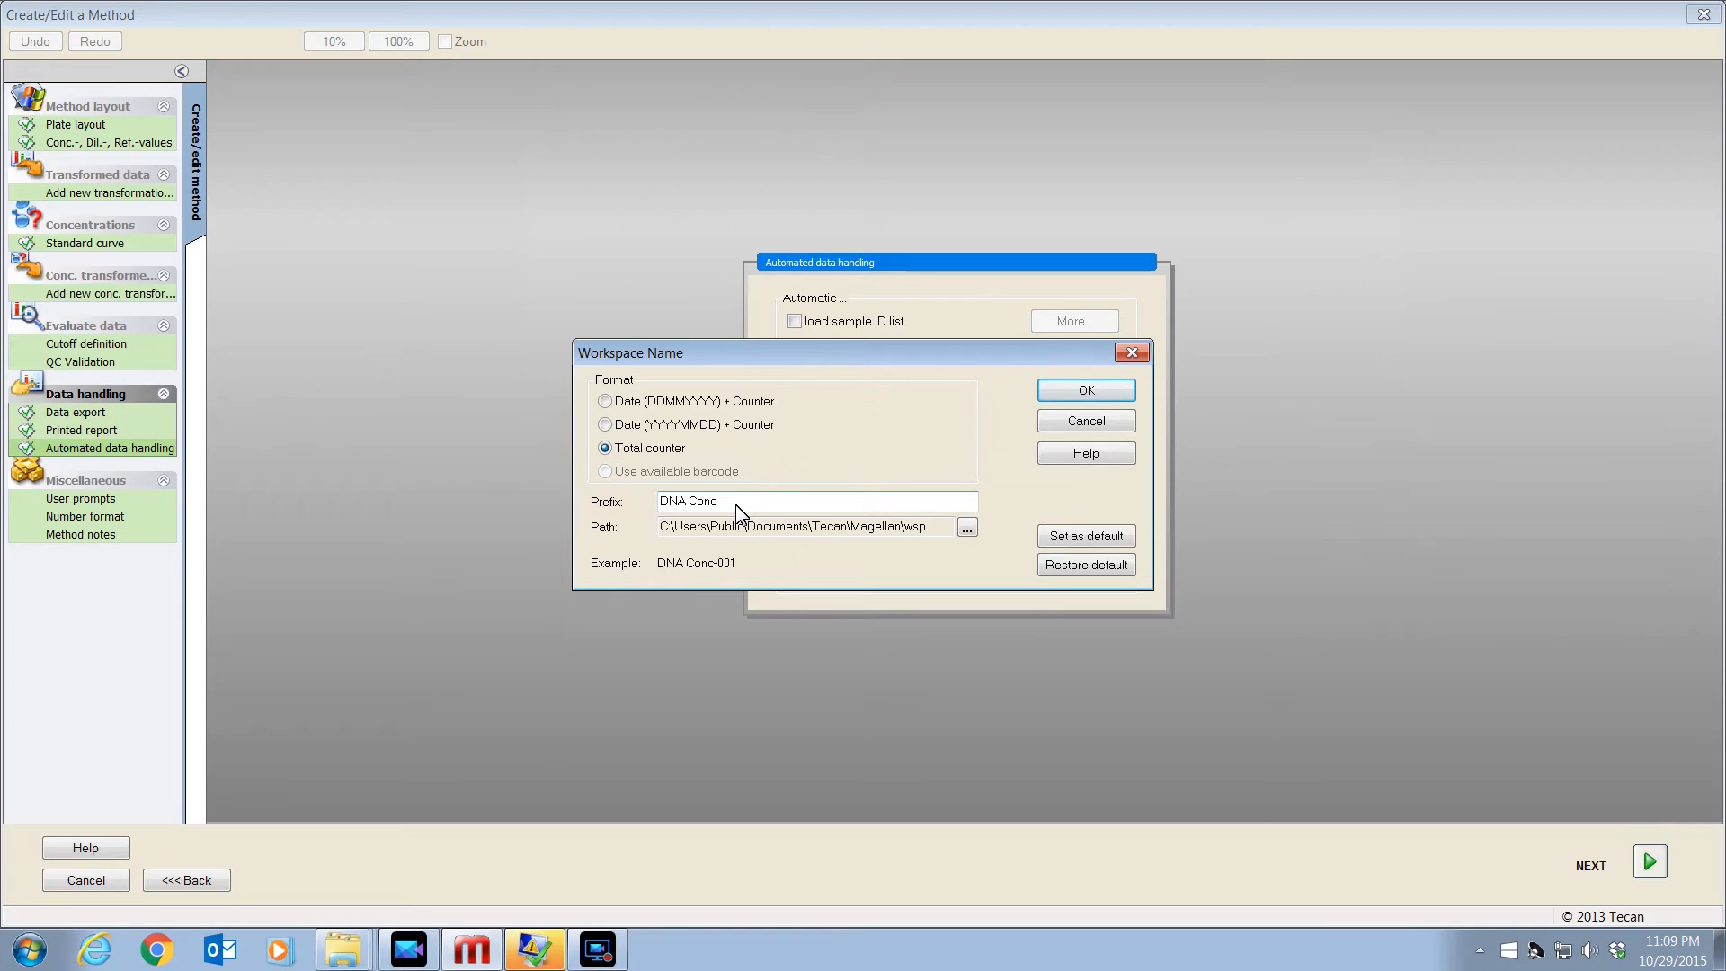
- Name saved workspaces DNA Conc plus Date (DDMMYYYY) + Counter and confirm
left_click(605, 401)
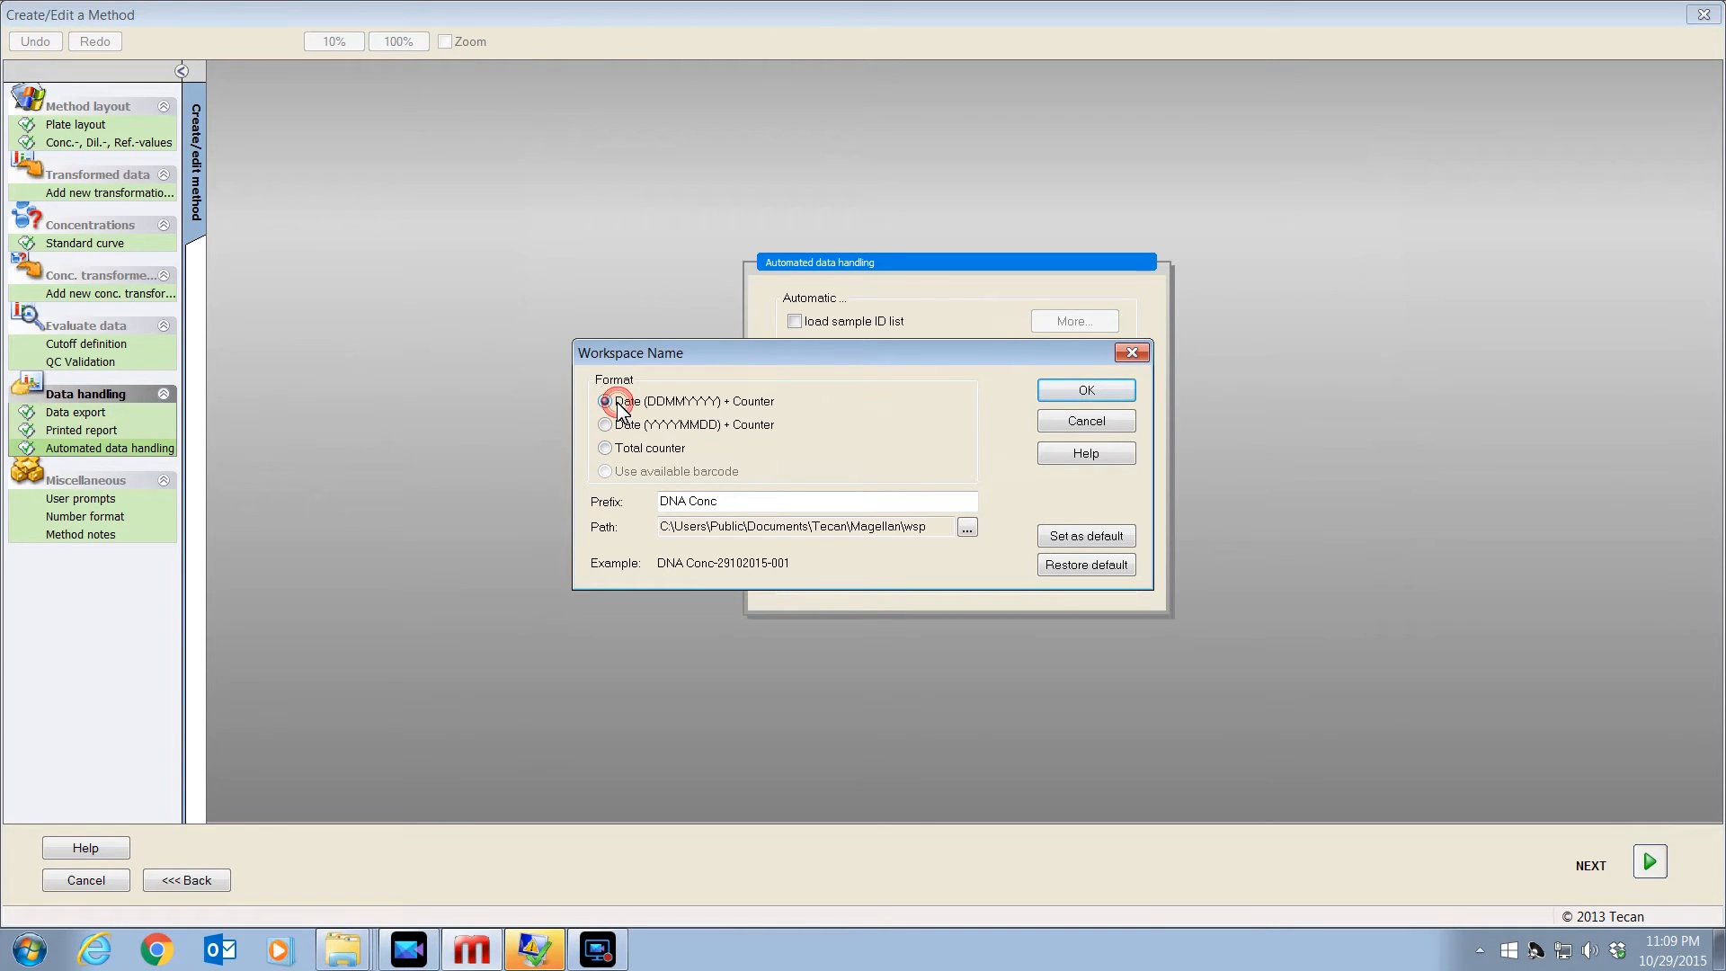
left_click(605, 401)
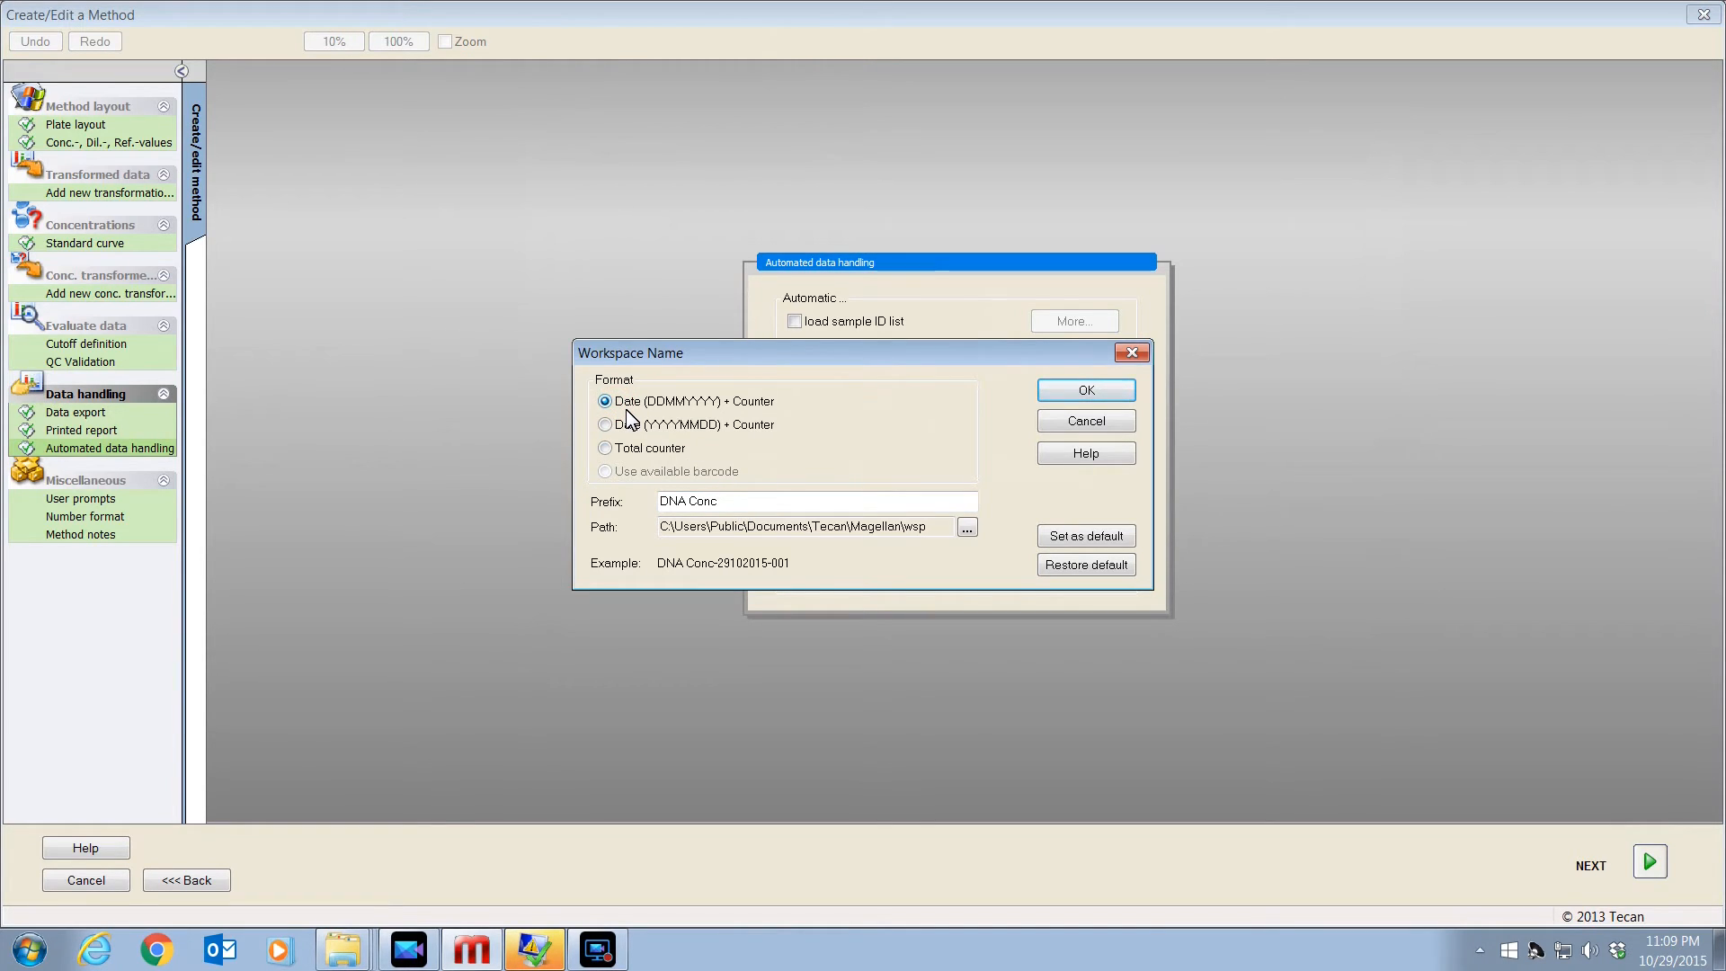
mouse_move(637, 554)
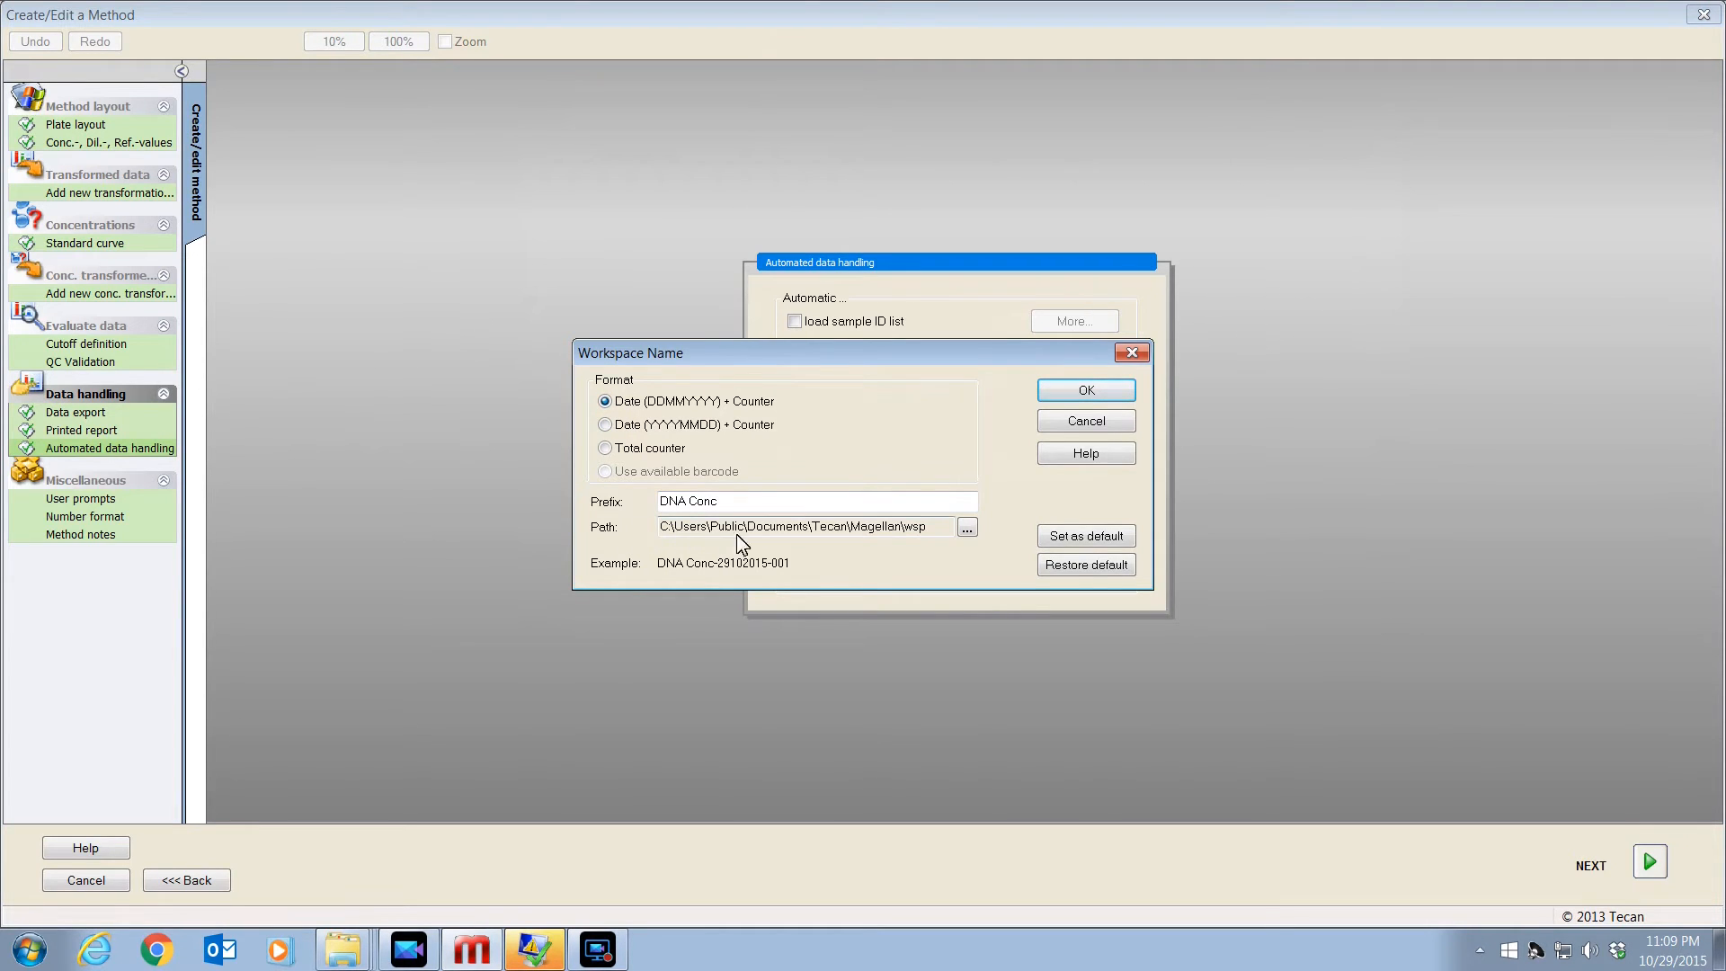
mouse_move(968, 529)
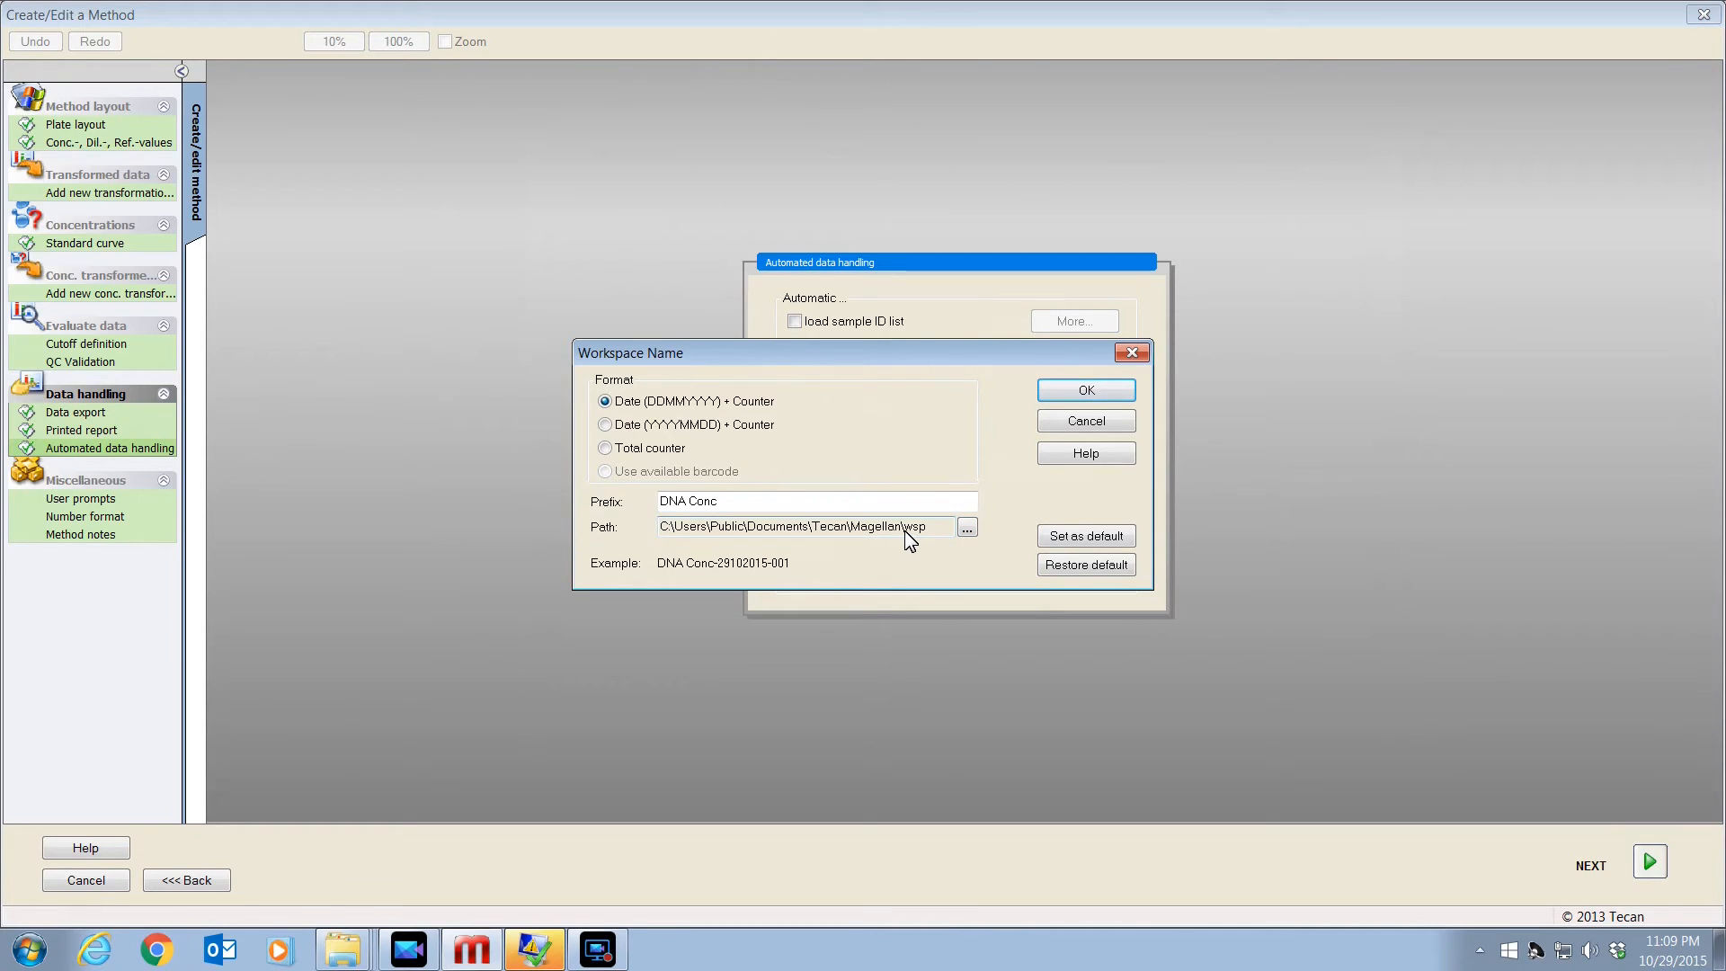
mouse_move(917, 546)
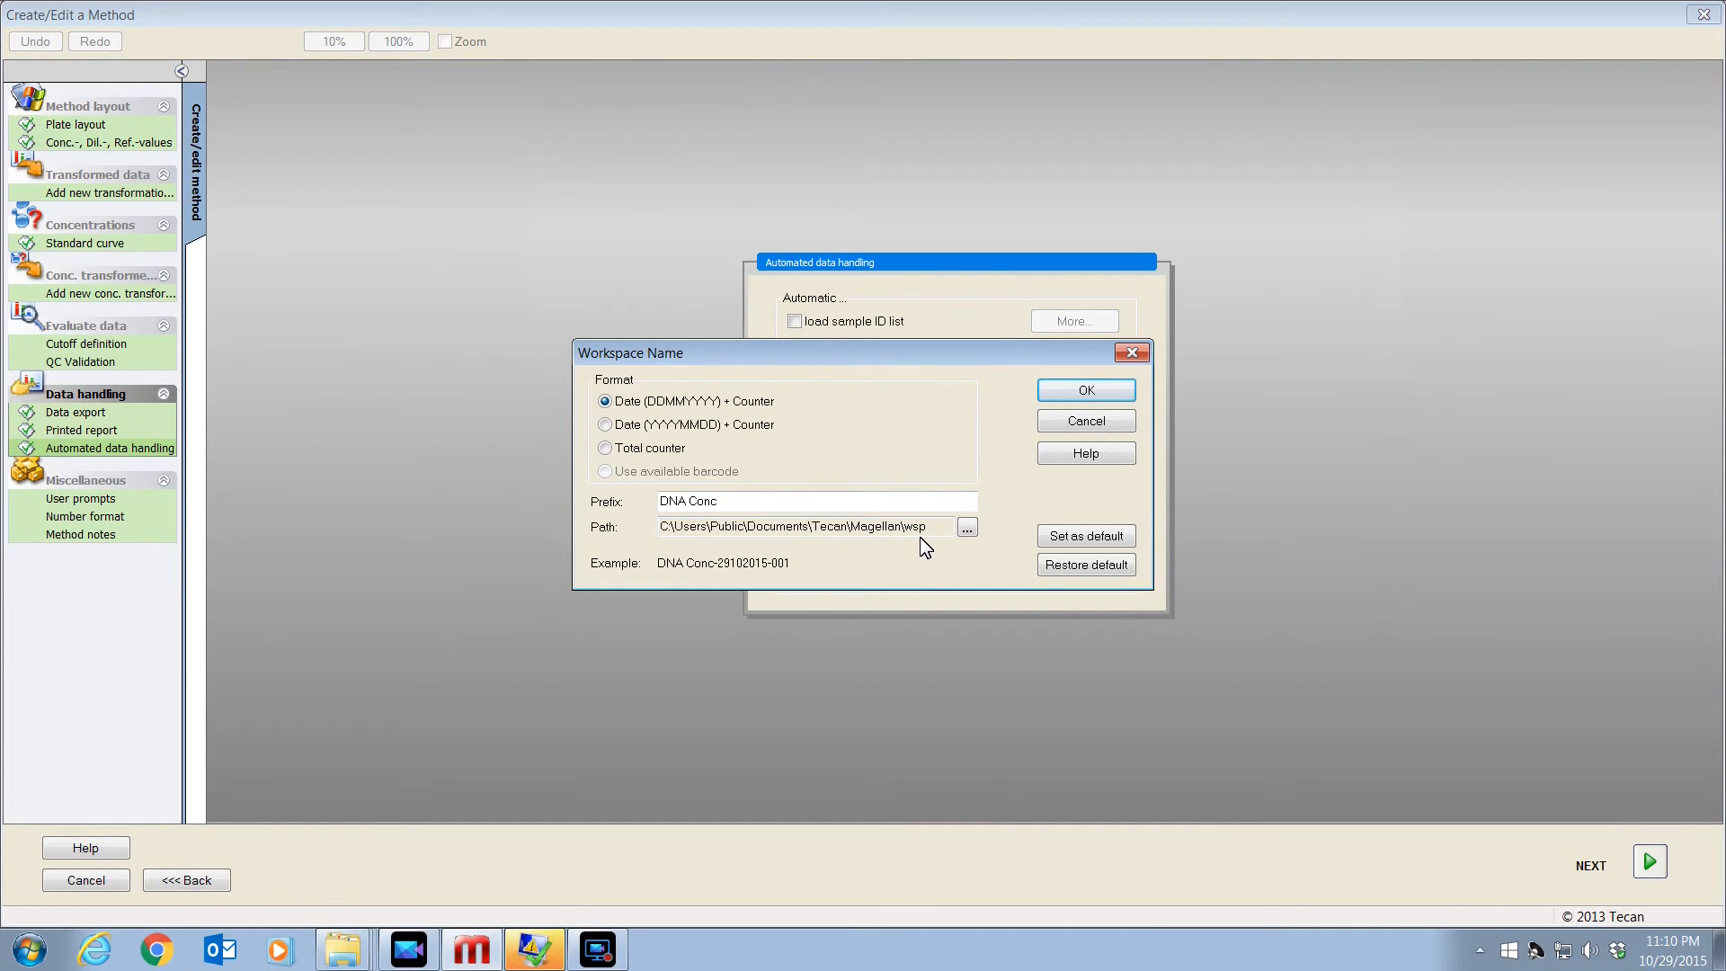
left_click(1086, 390)
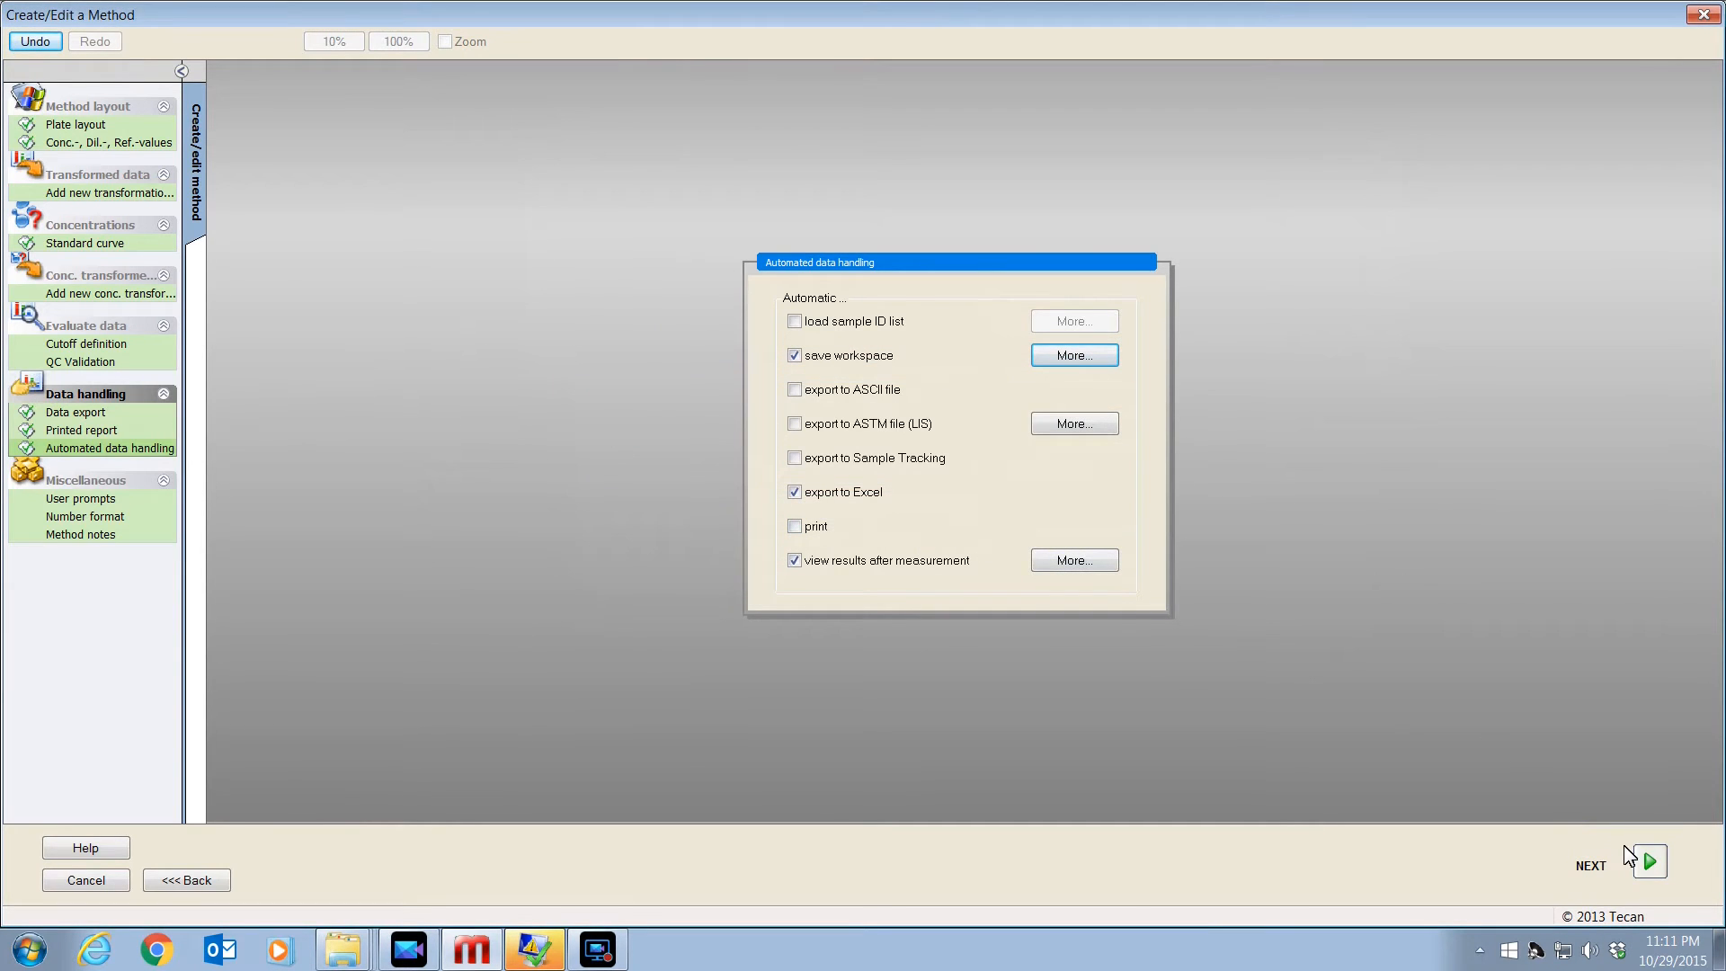
- Save and finish the method as Qbit HR DNA.mth with its 1-20 dilution remark
left_click(1651, 861)
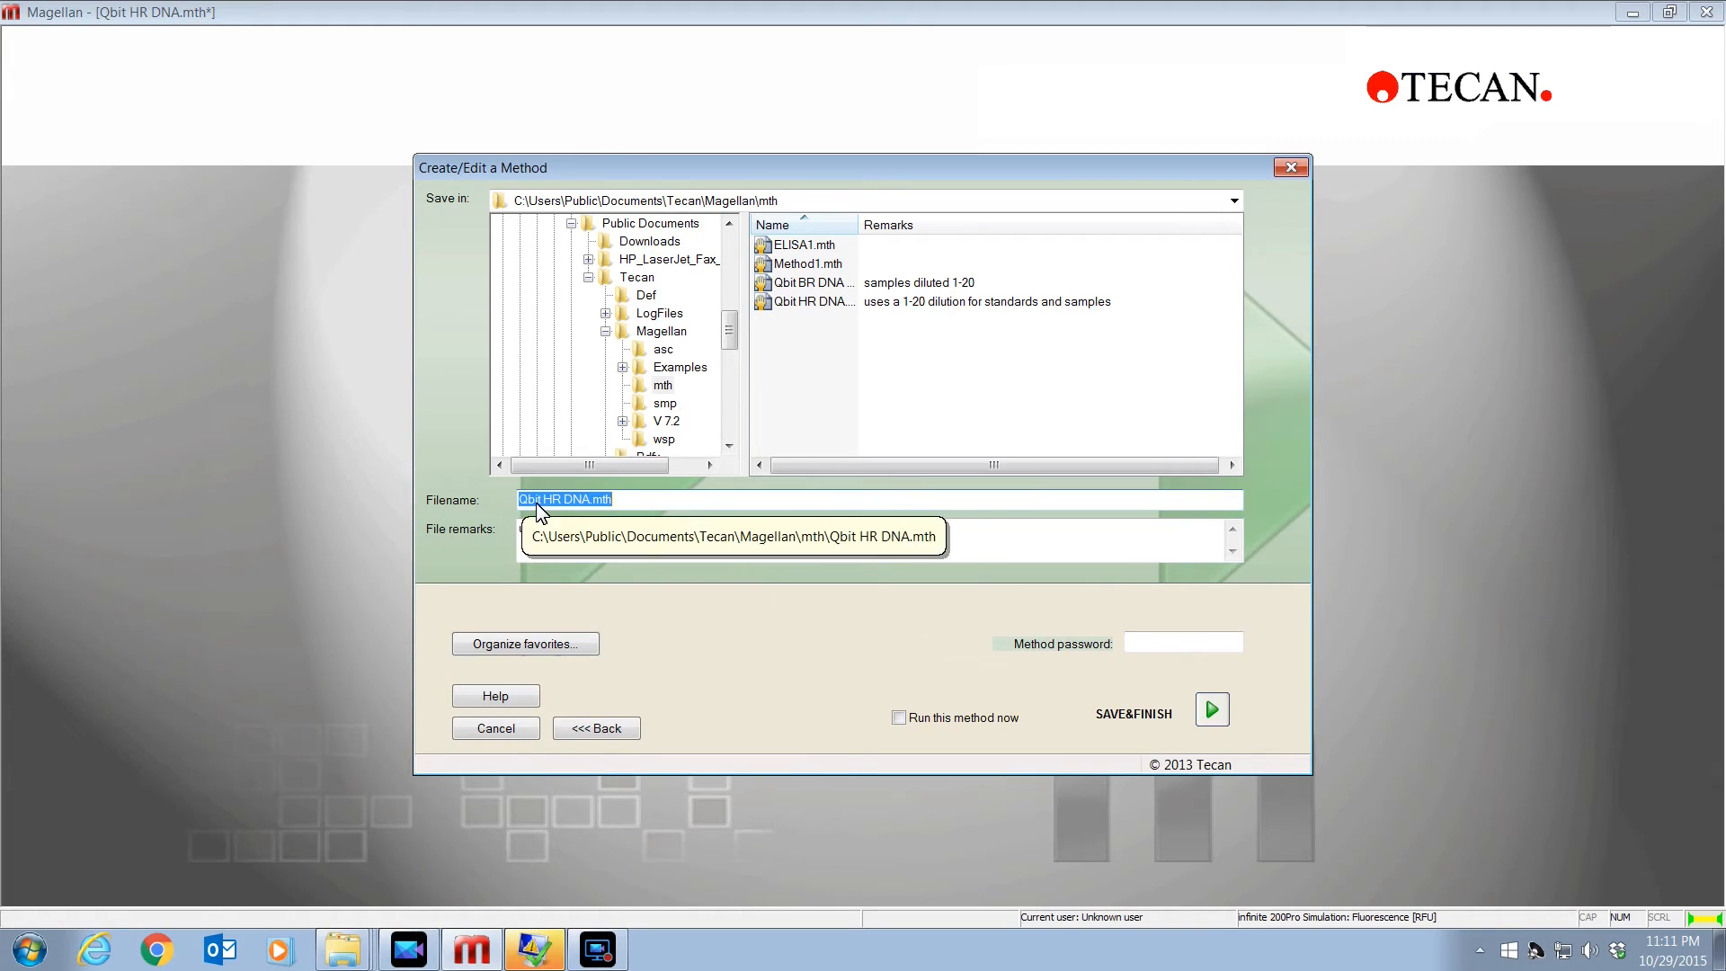
left_click(538, 500)
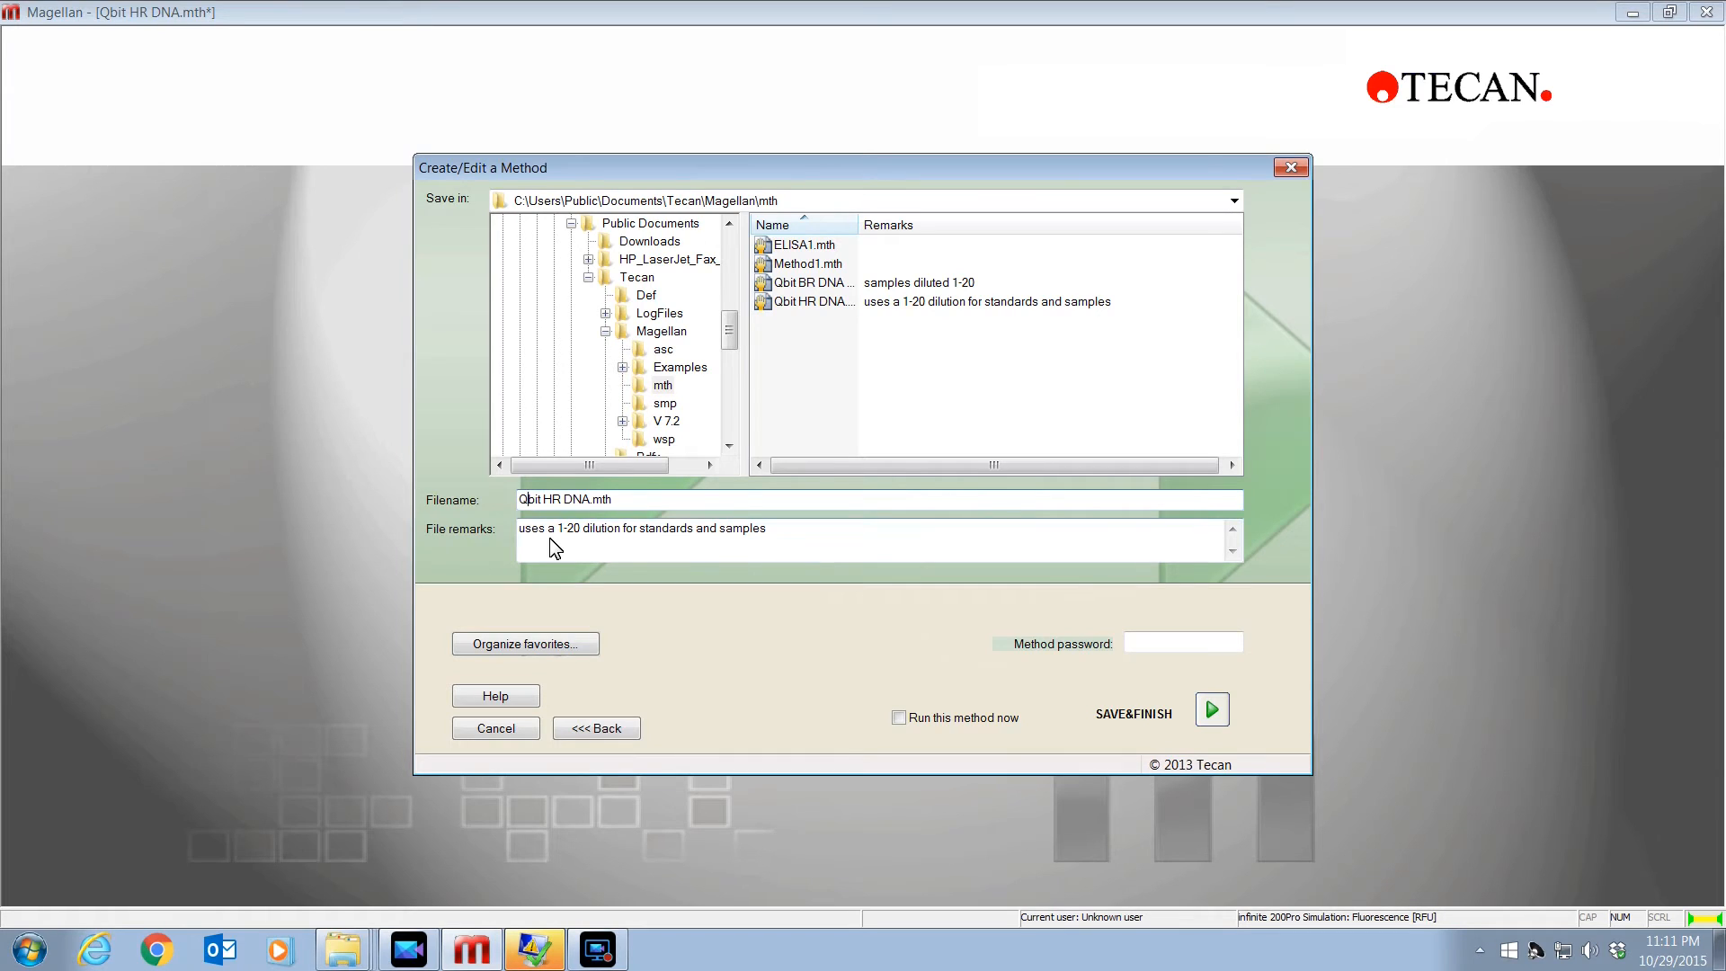
mouse_move(637, 547)
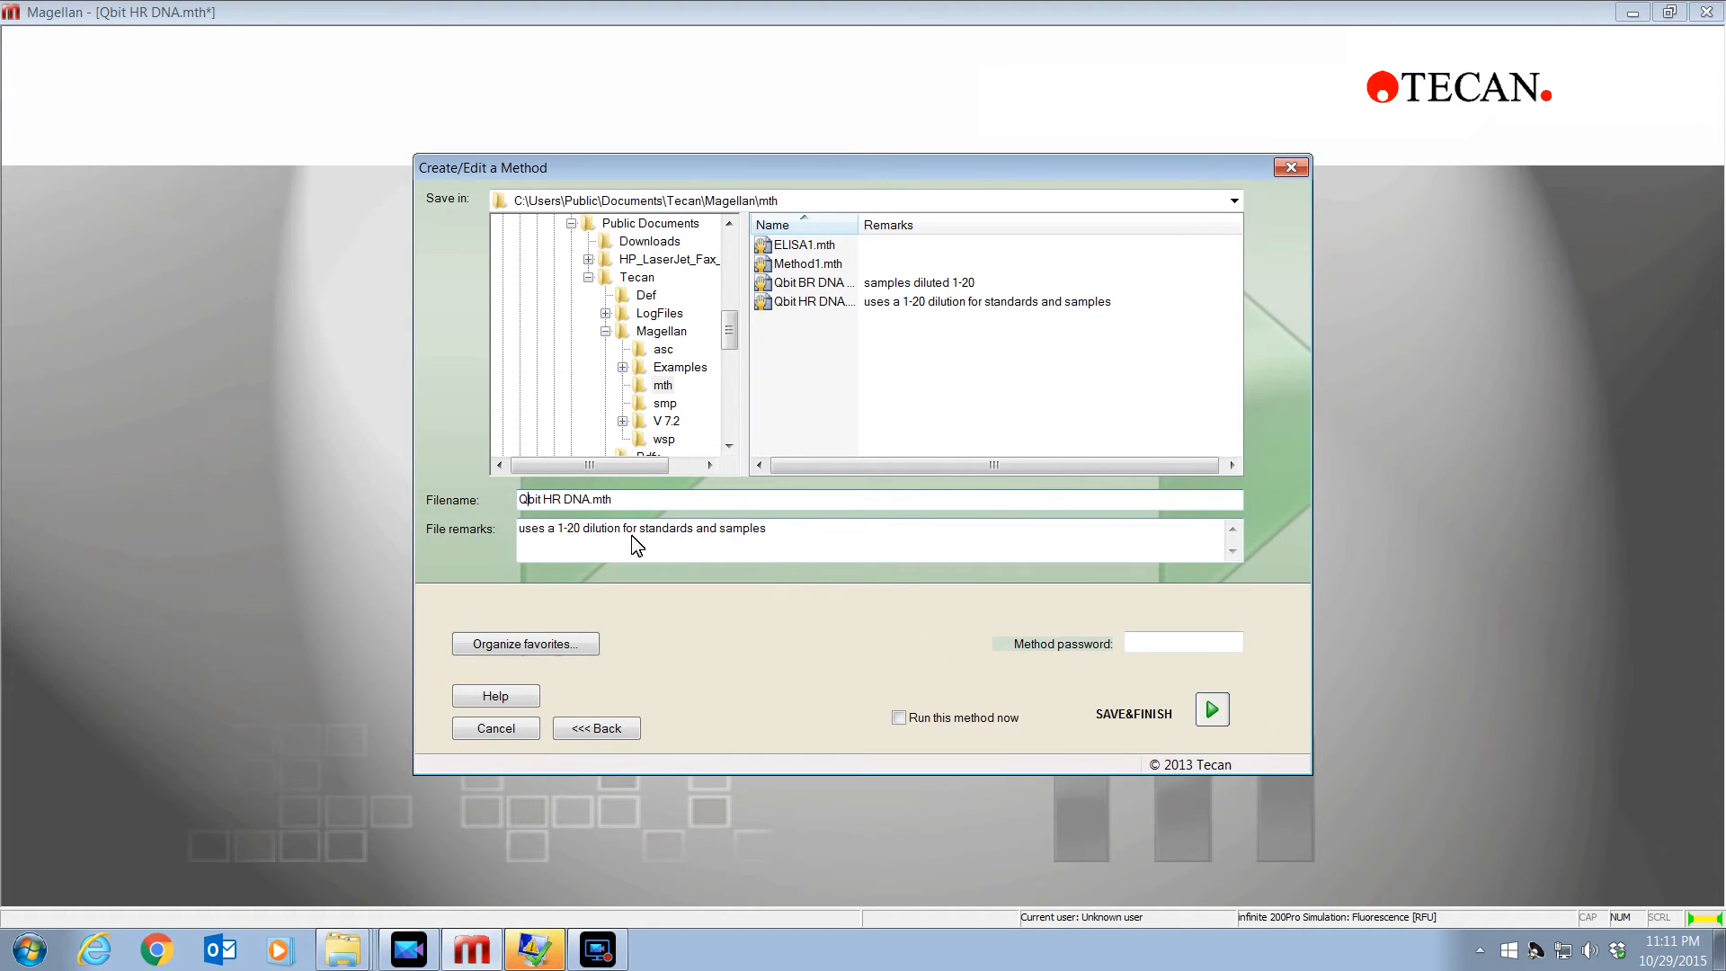
mouse_move(723, 552)
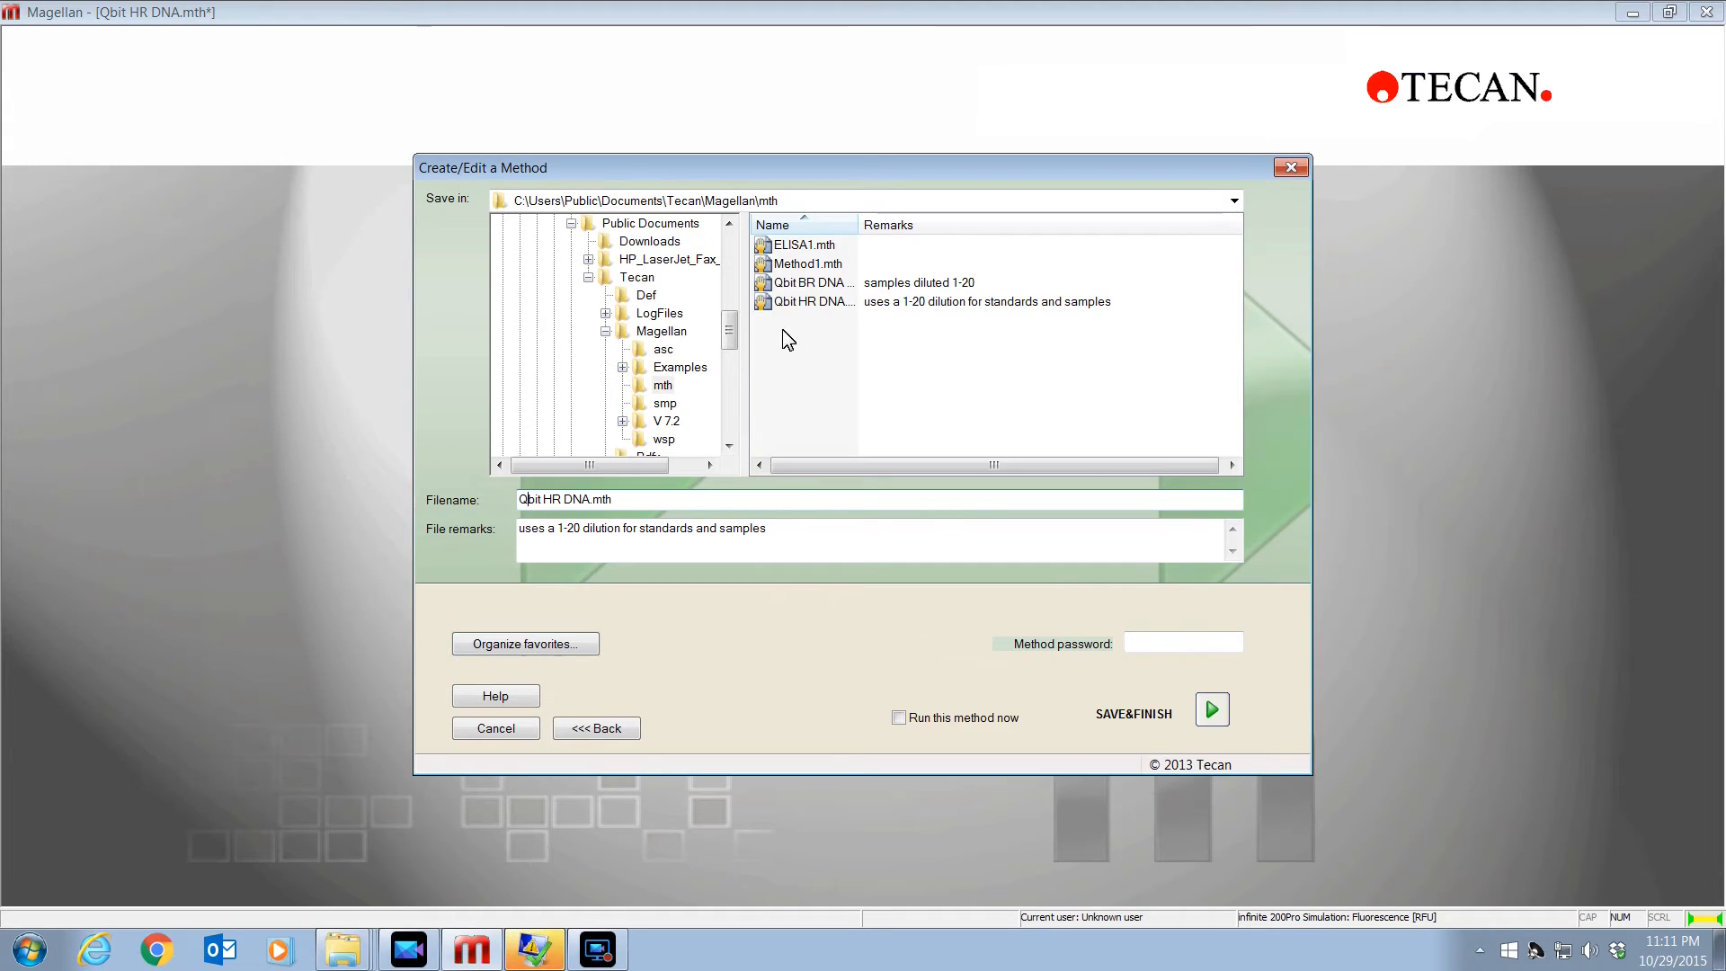
mouse_move(680, 410)
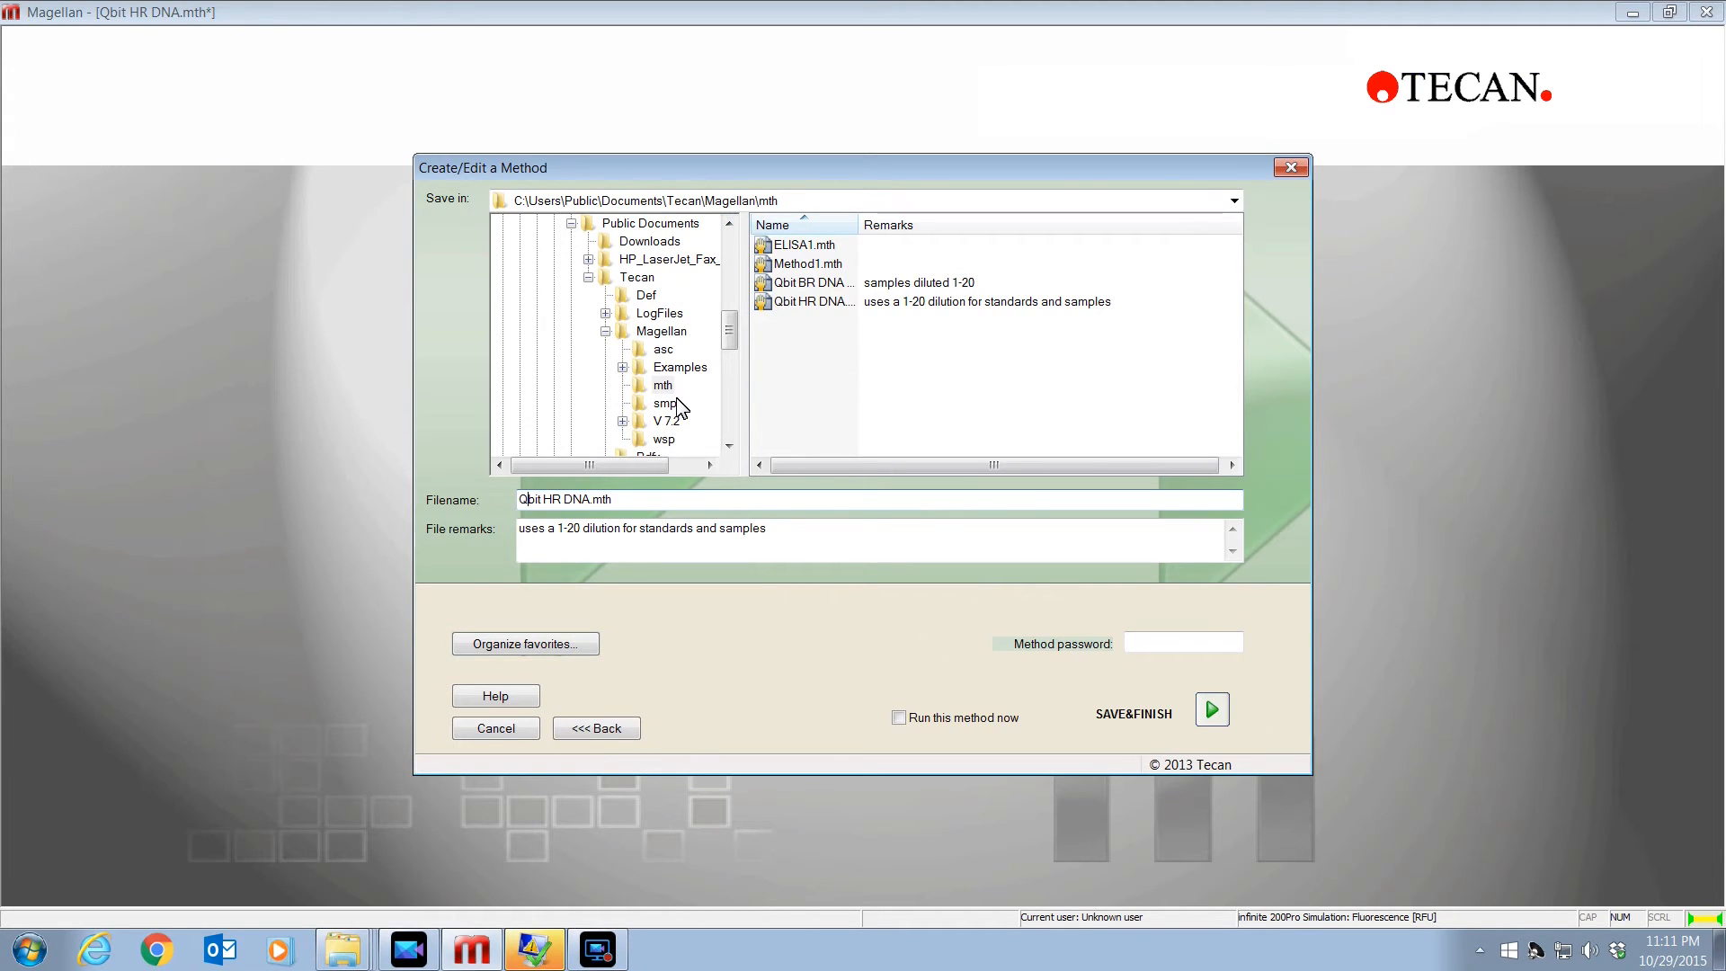
mouse_move(694, 440)
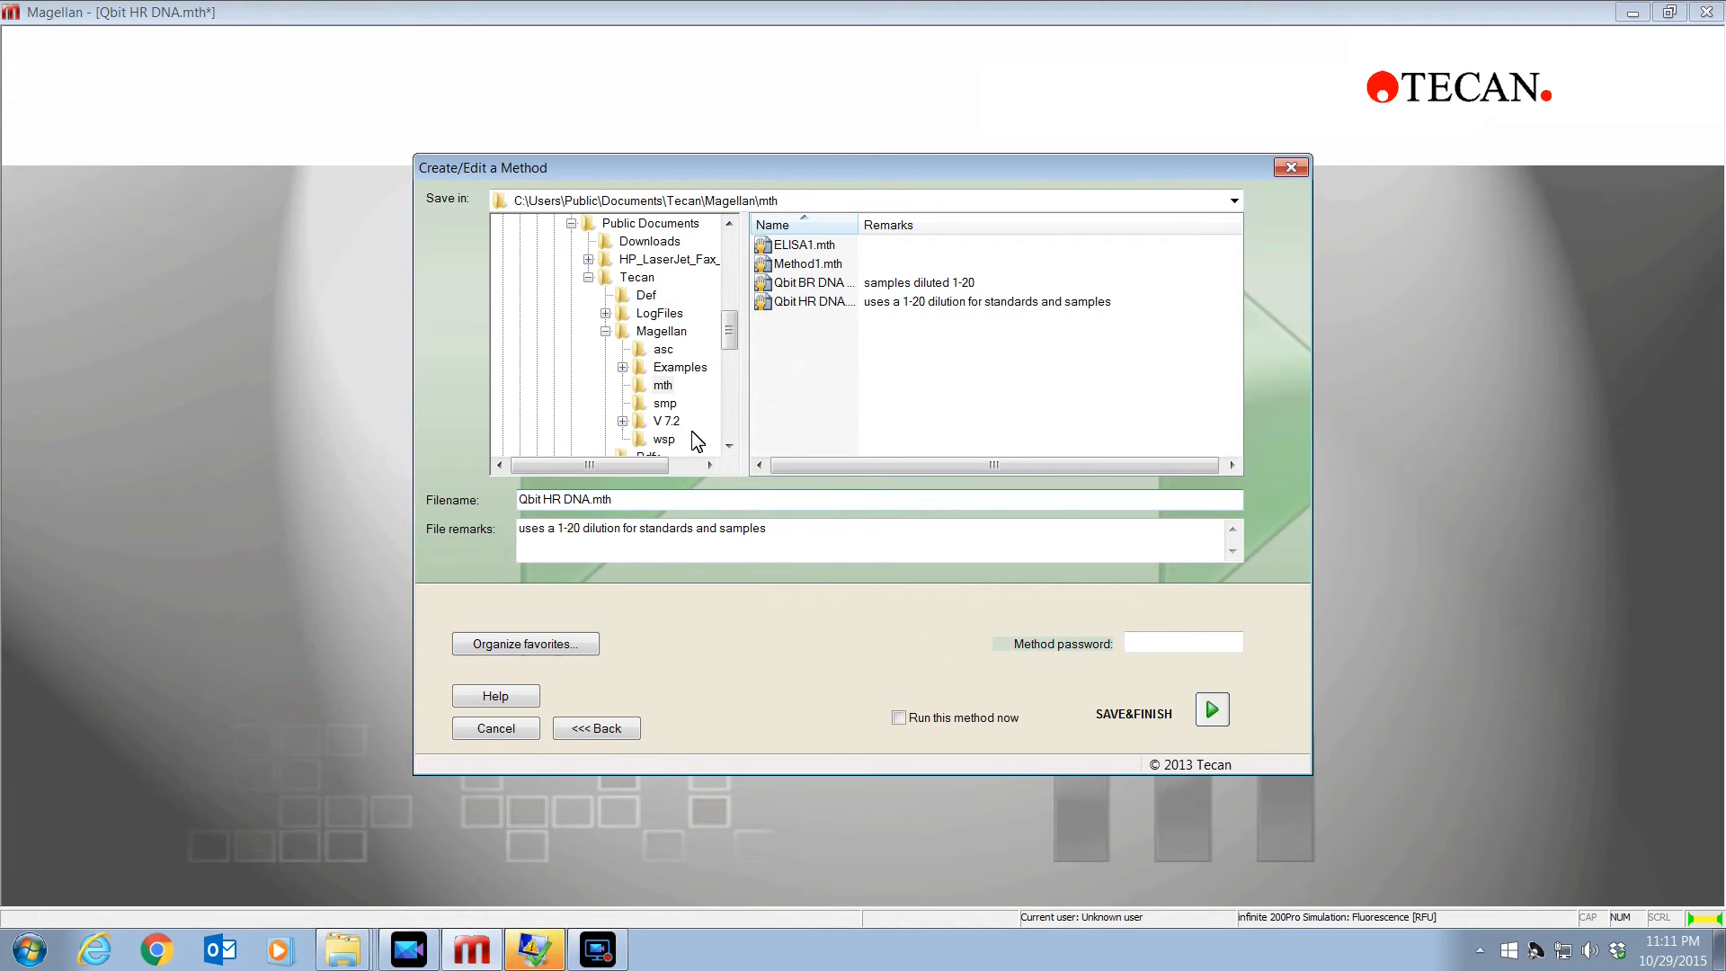
mouse_move(1141, 732)
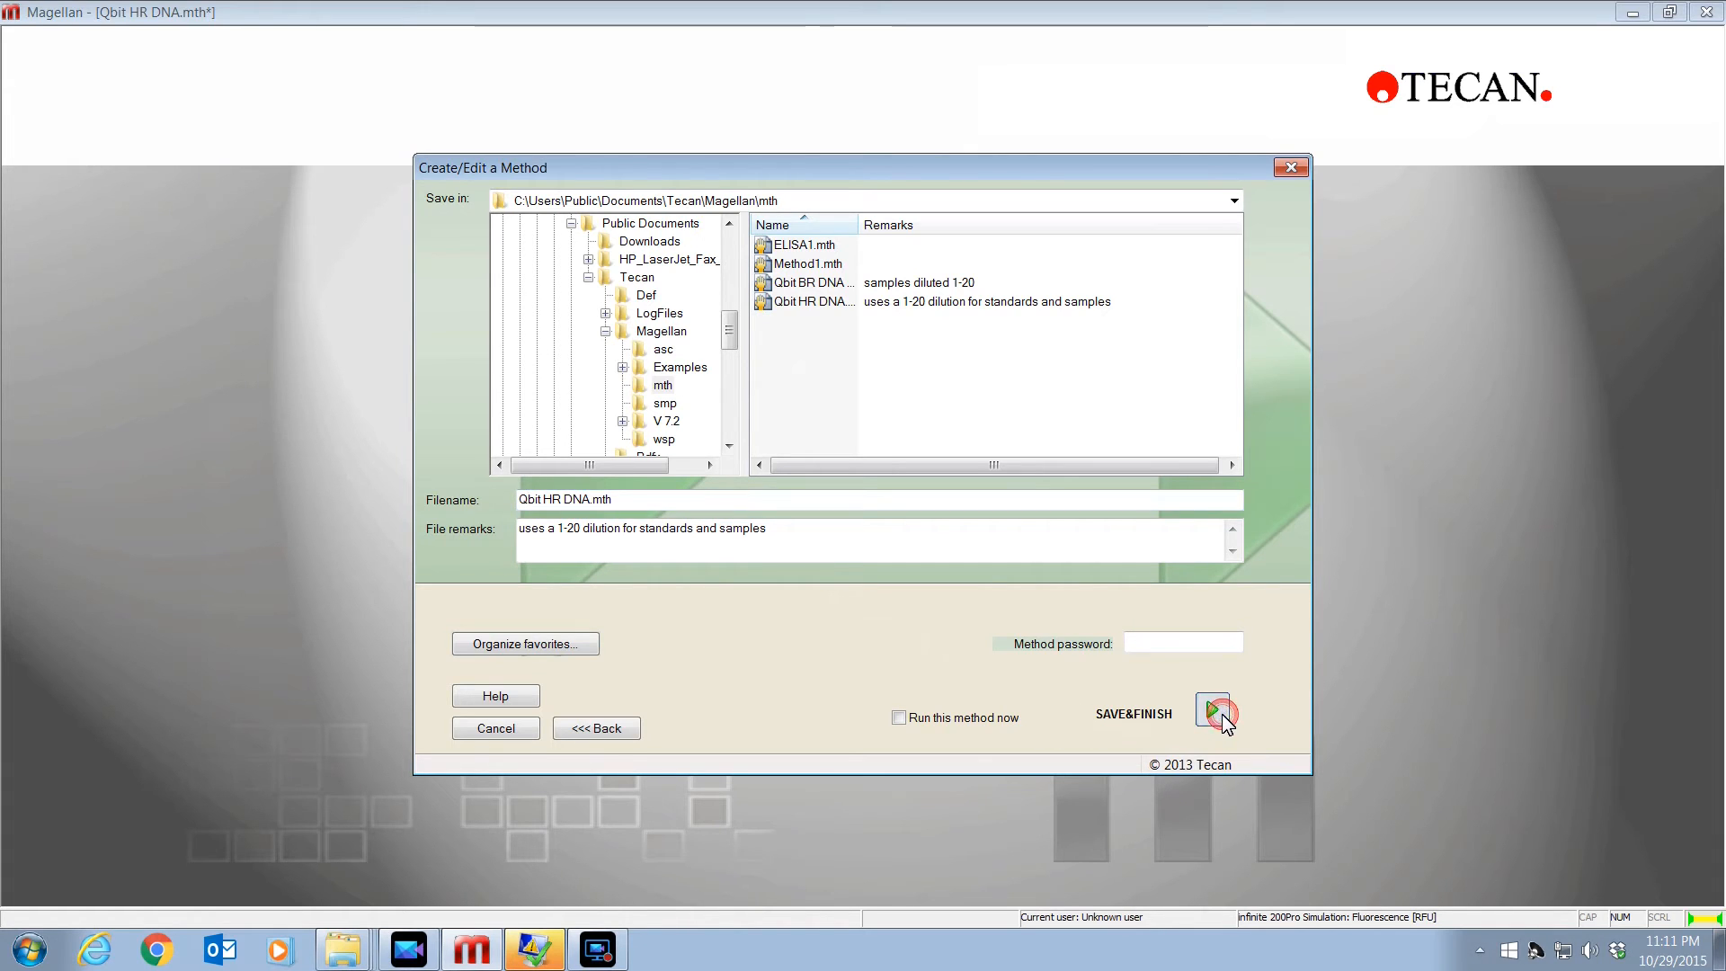
left_click(1216, 712)
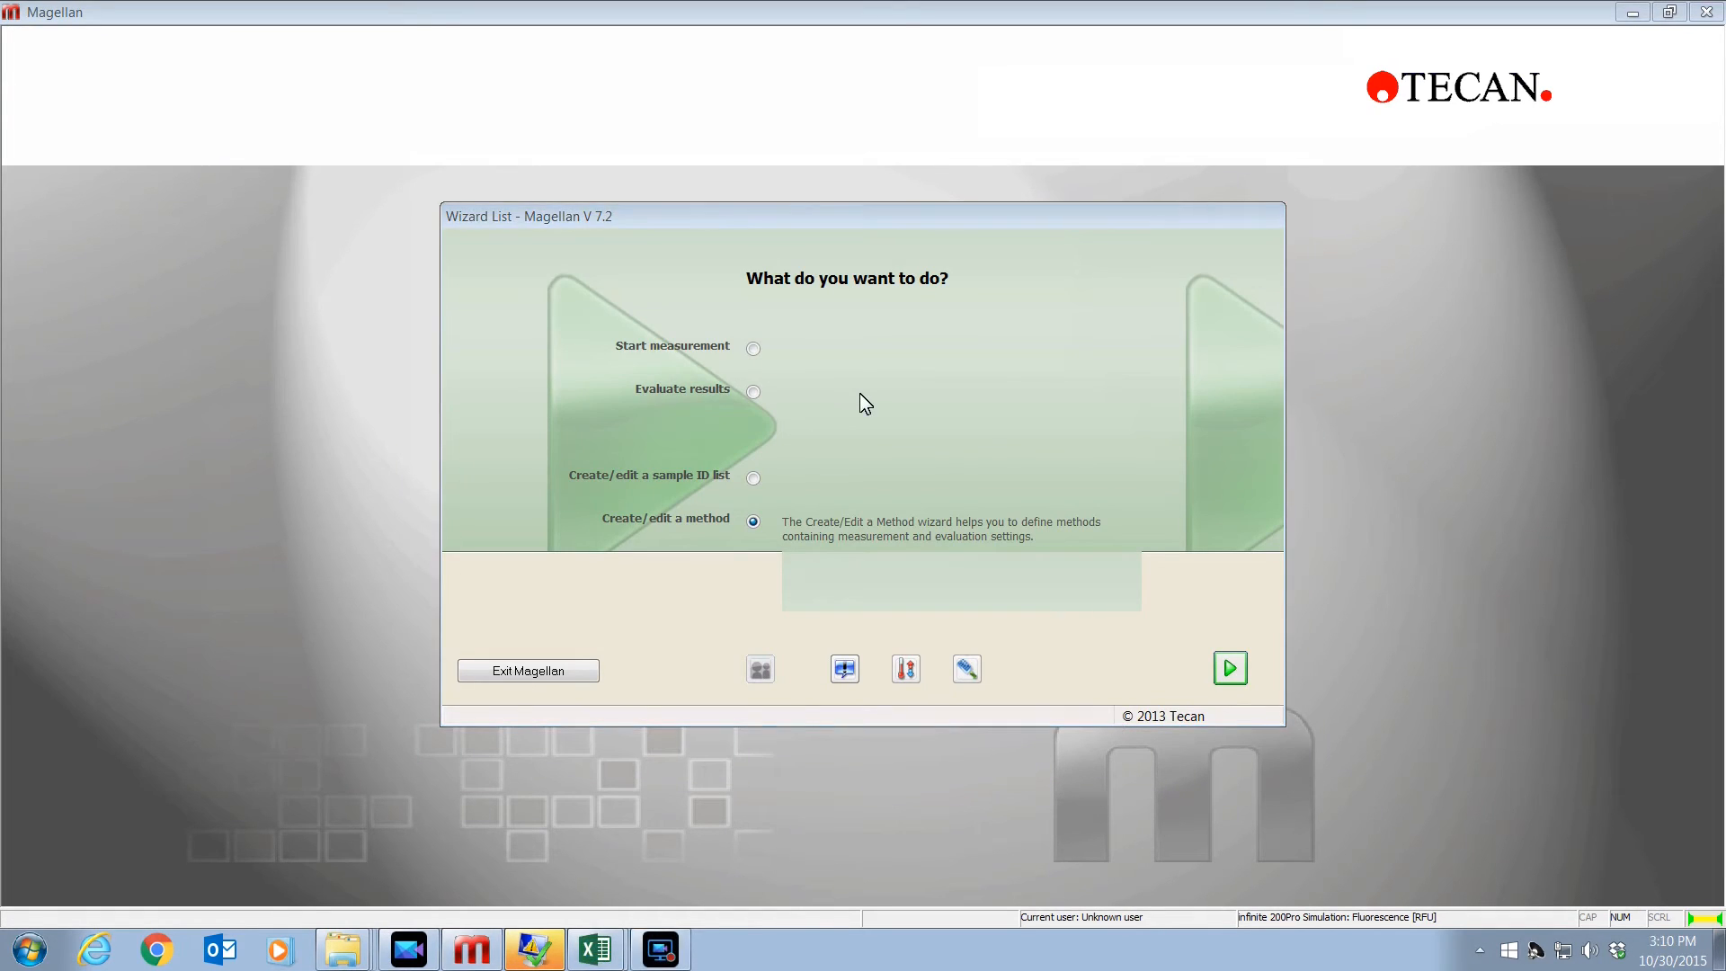
- Start a measurement using the predefined Qbit BR DNA assay.mth method
left_click(754, 349)
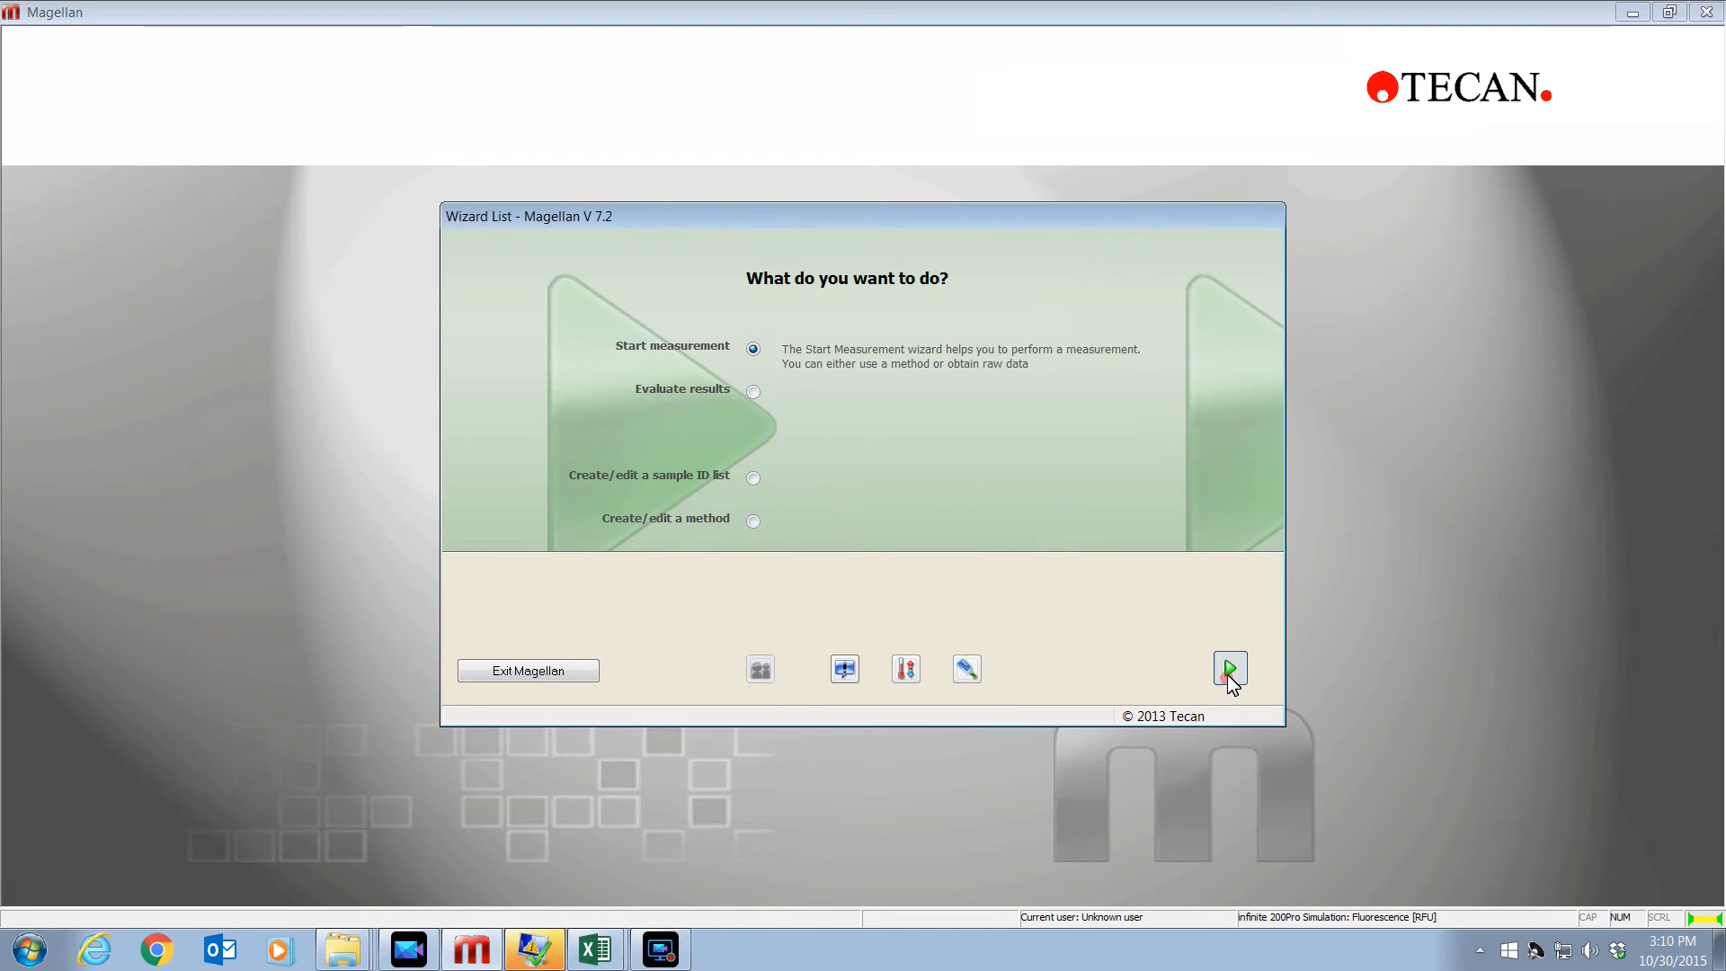
left_click(1230, 667)
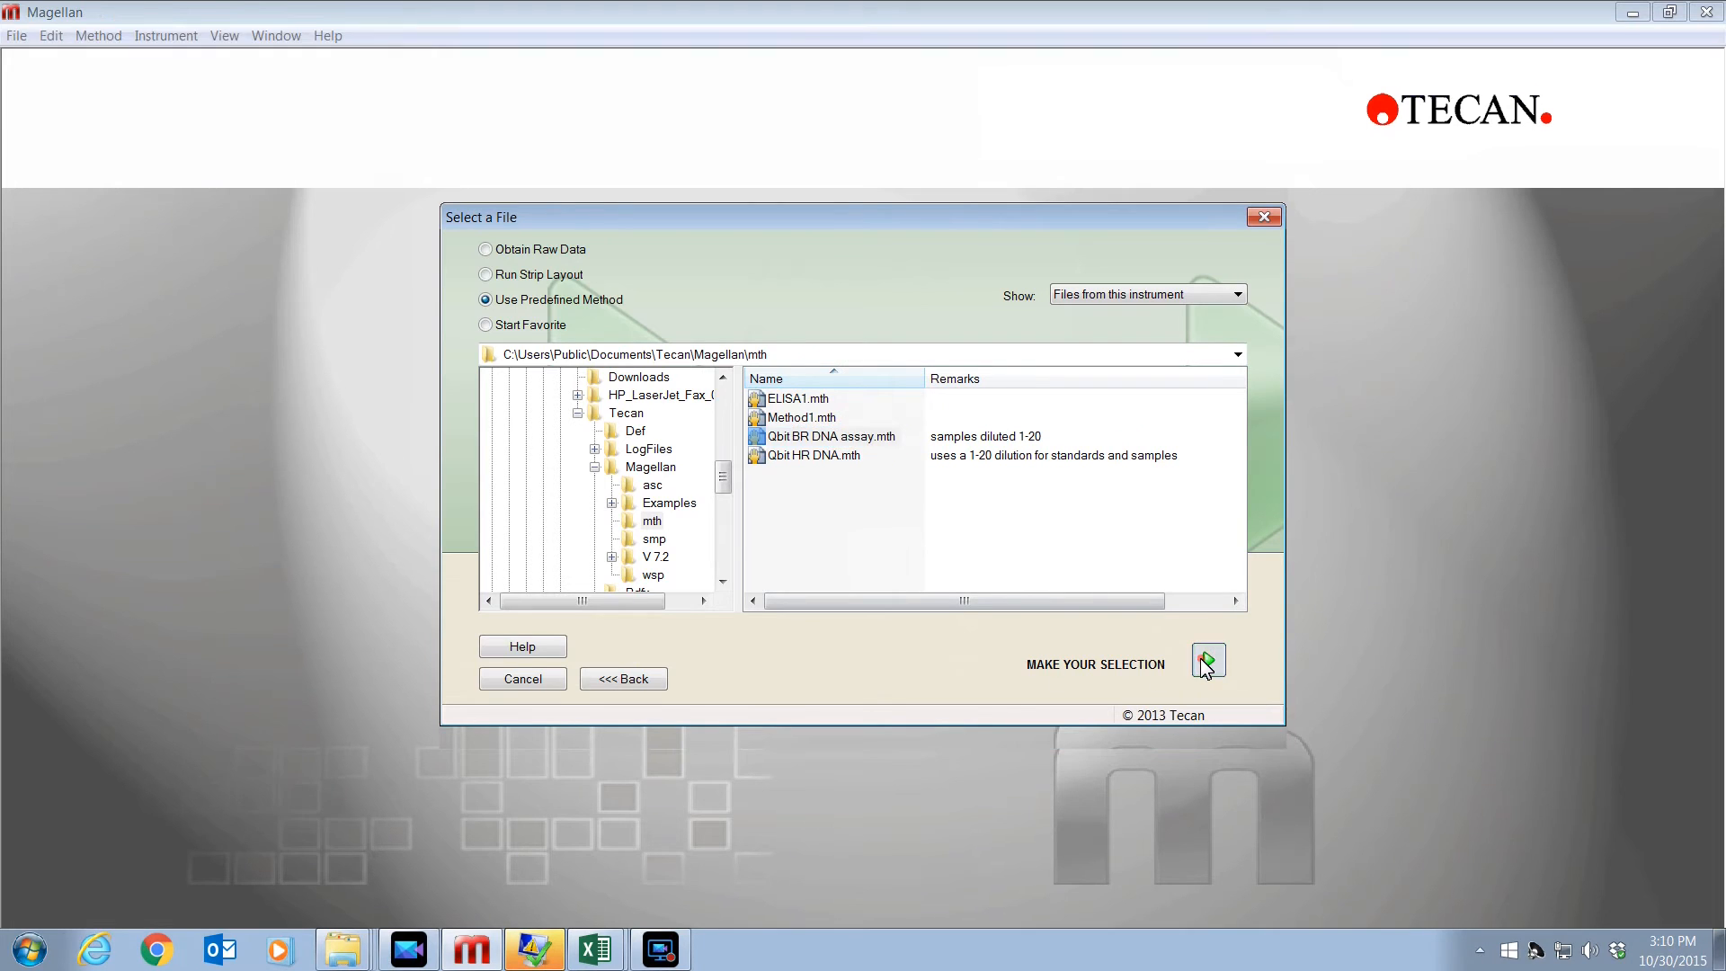
left_click(1209, 662)
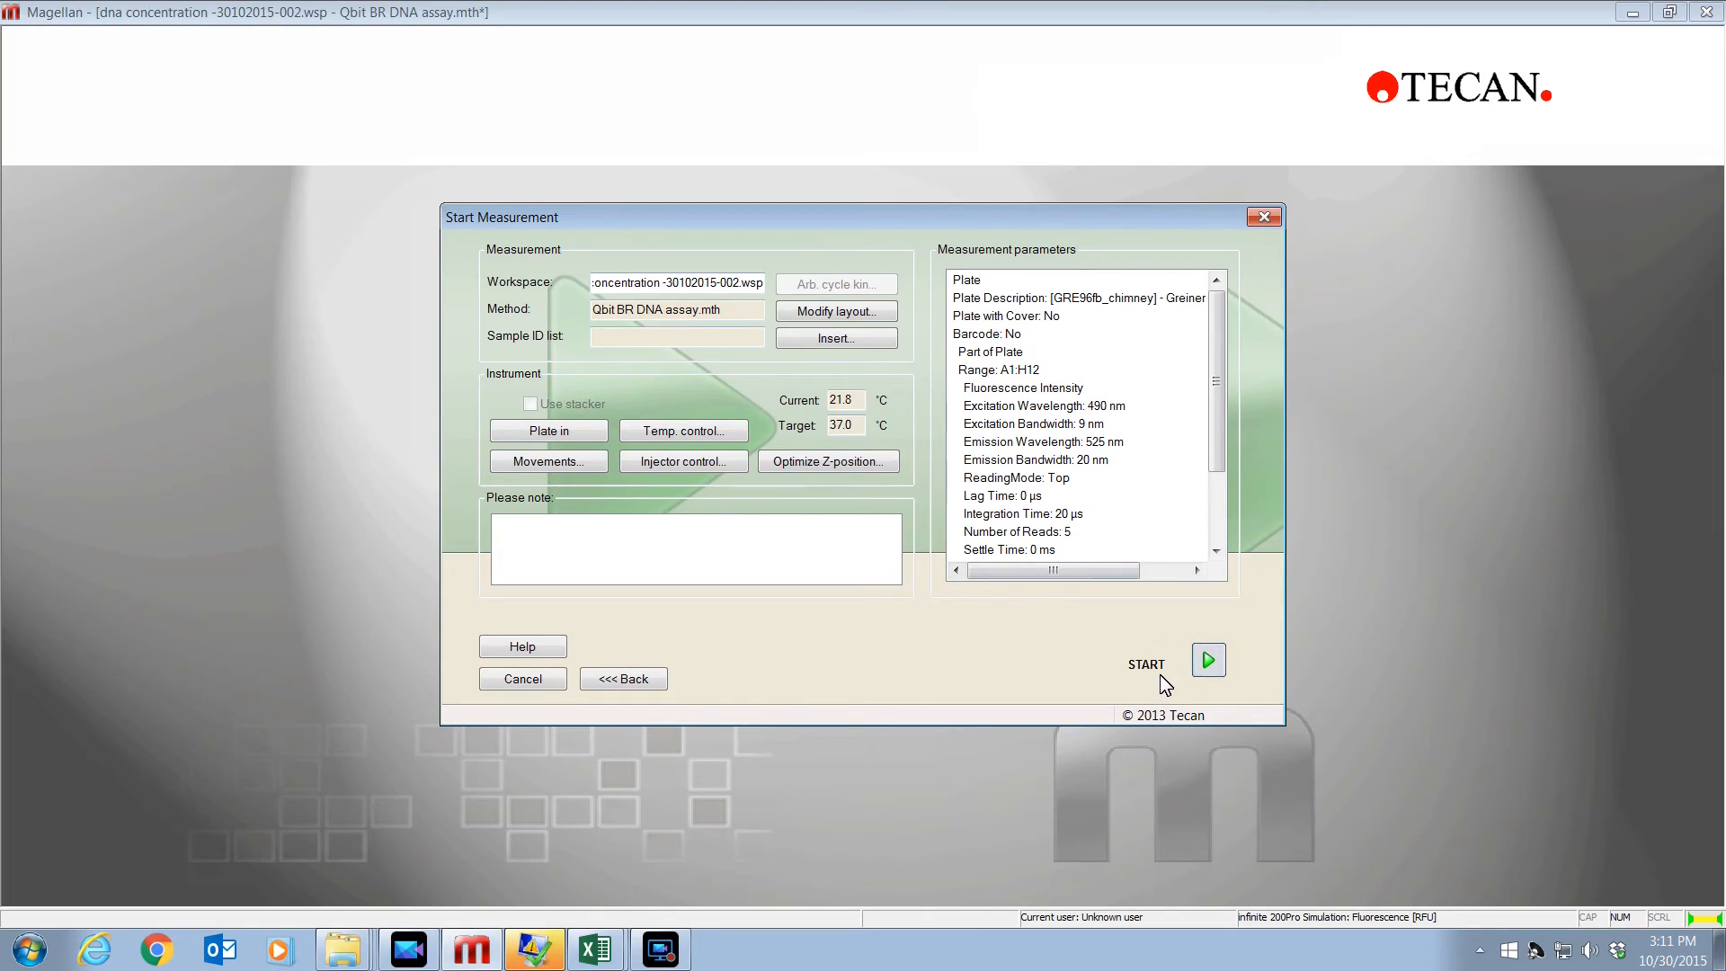
left_click(1208, 660)
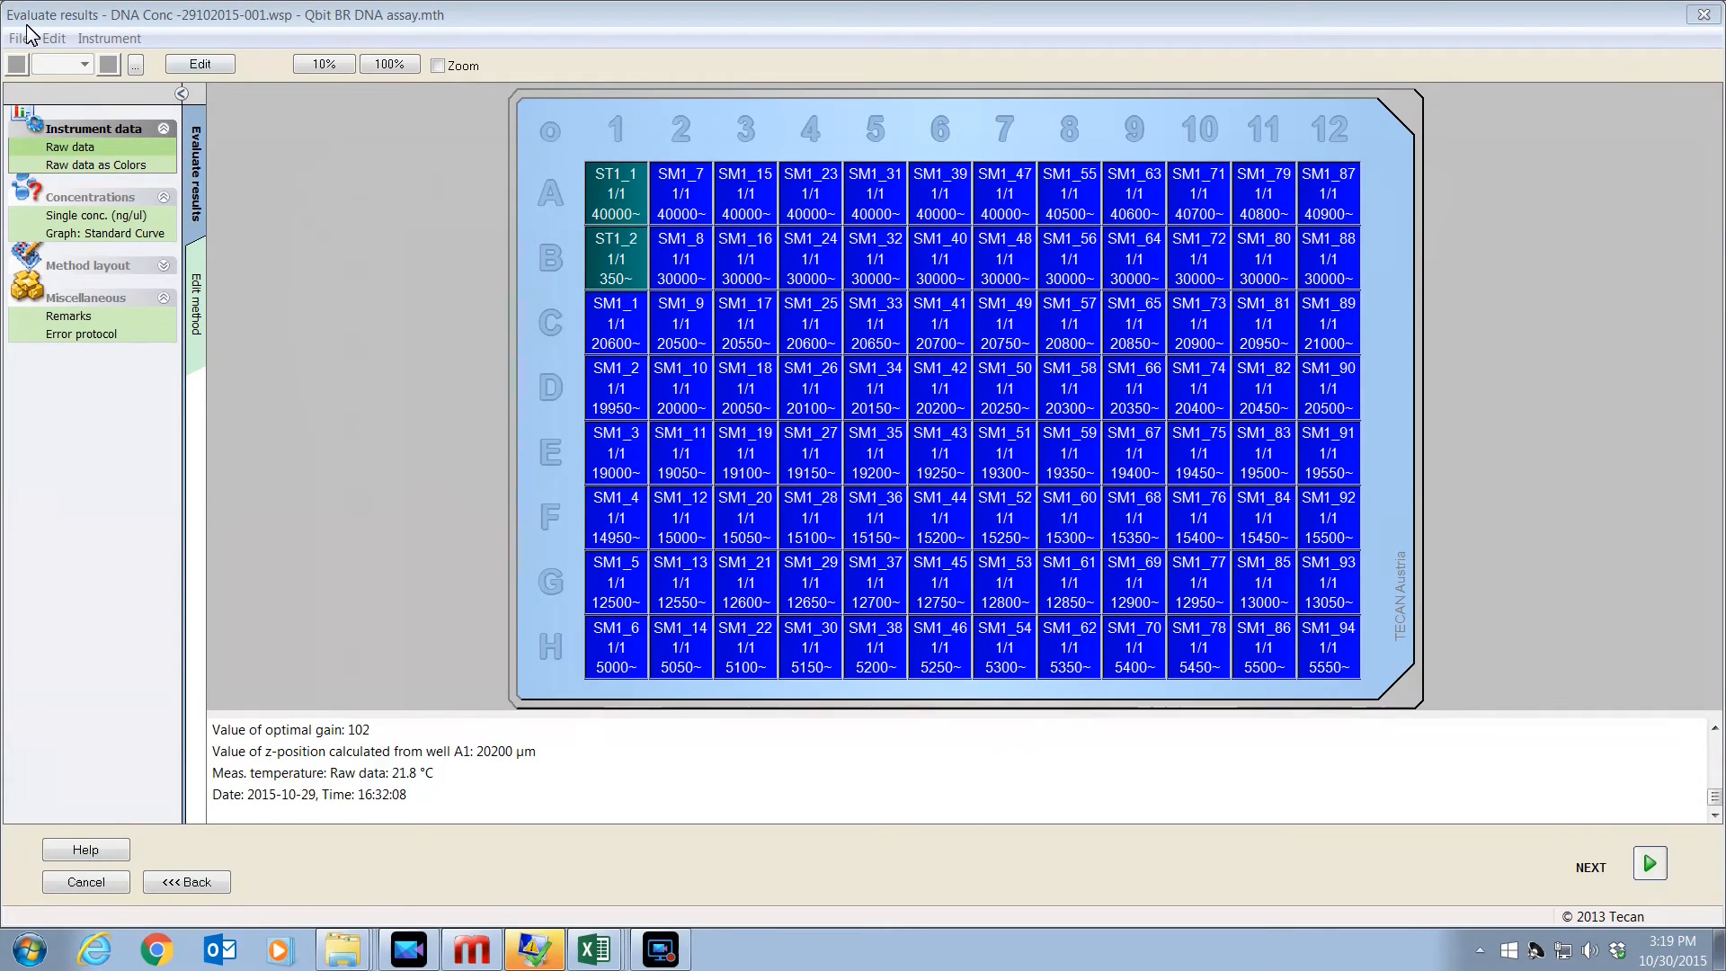
mouse_move(130, 36)
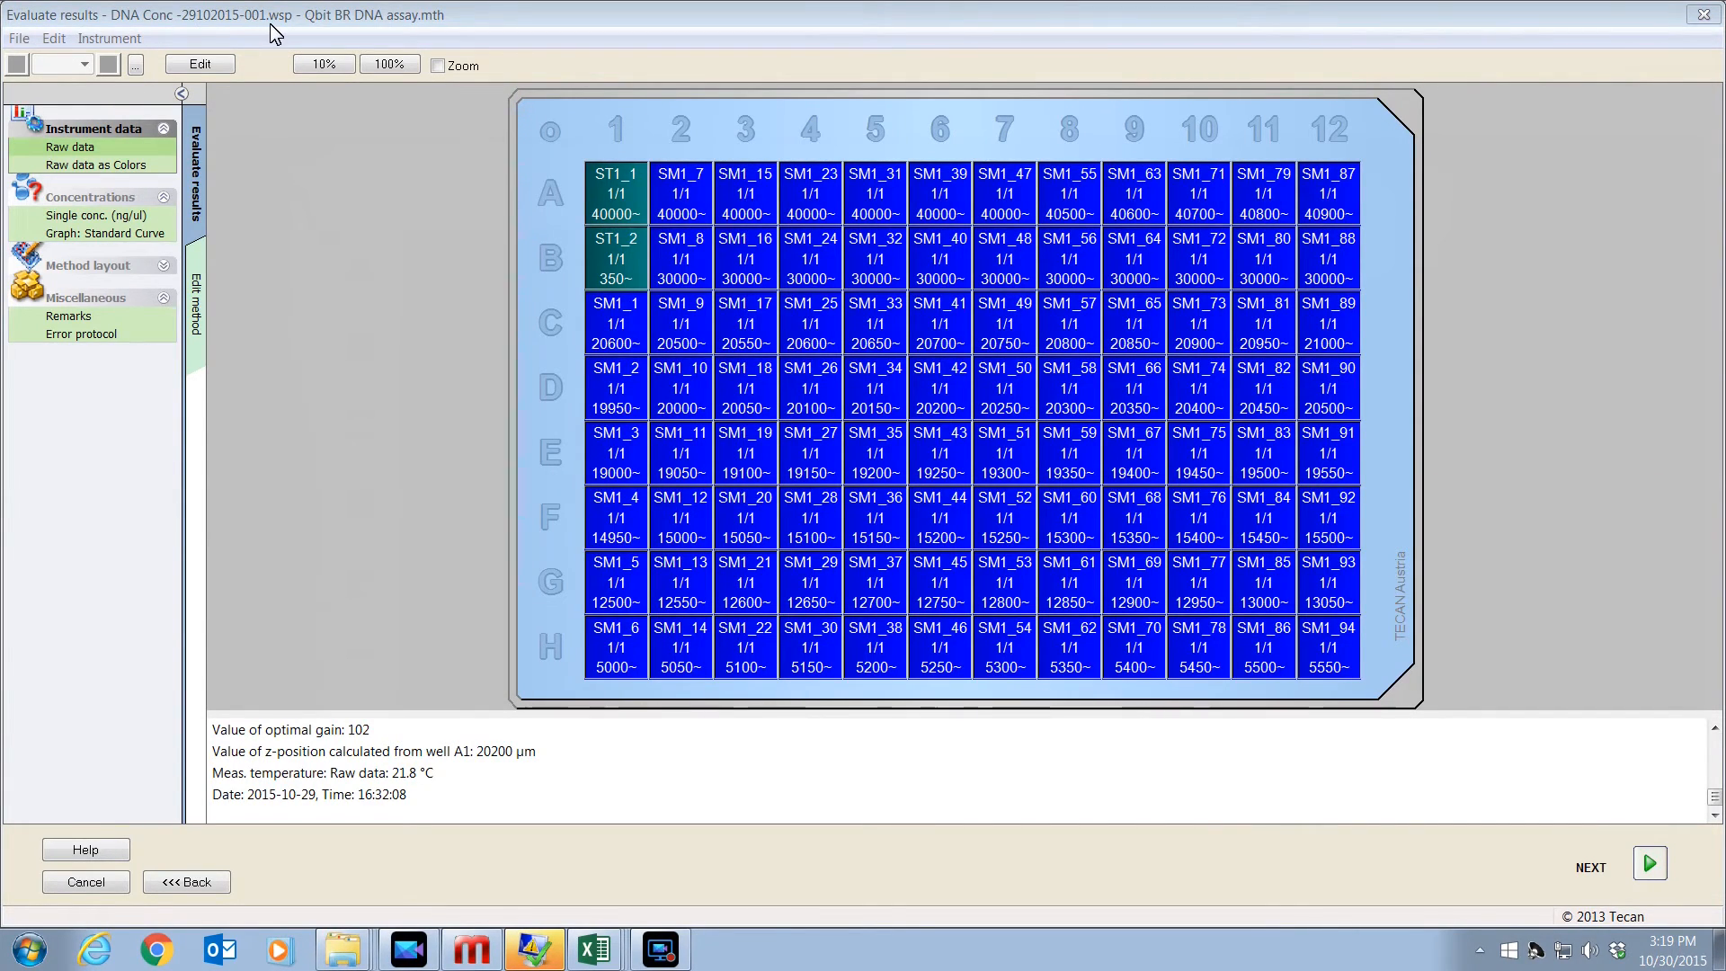
mouse_move(341, 31)
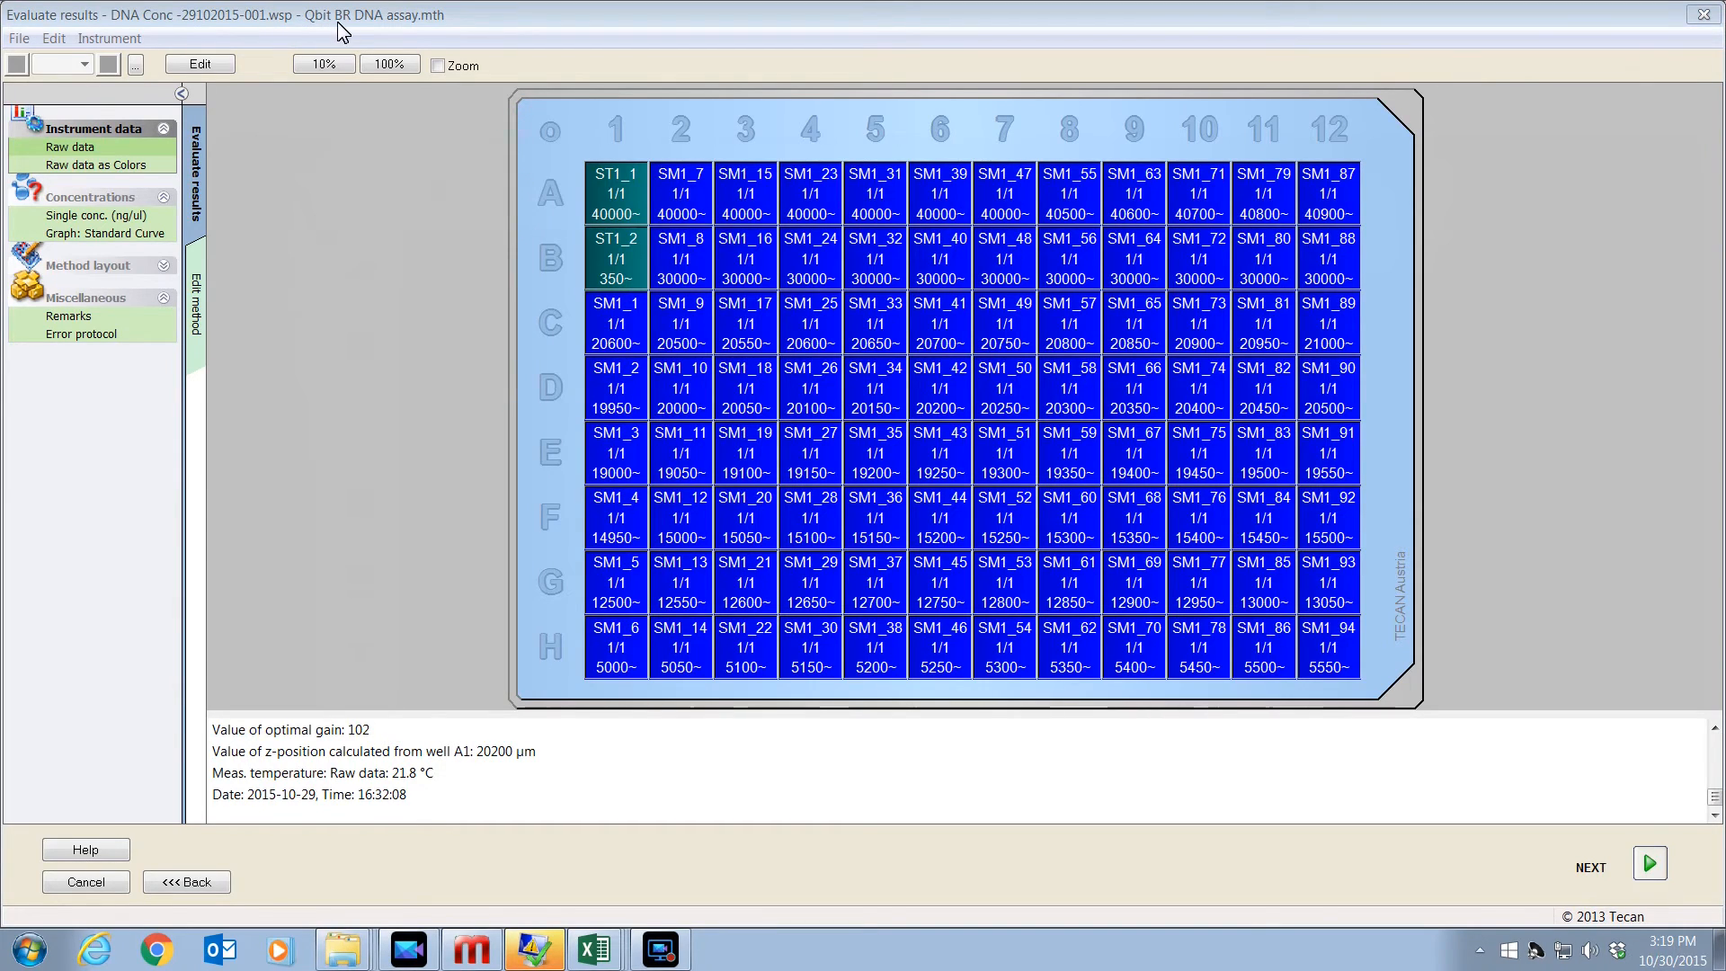
mouse_move(442, 32)
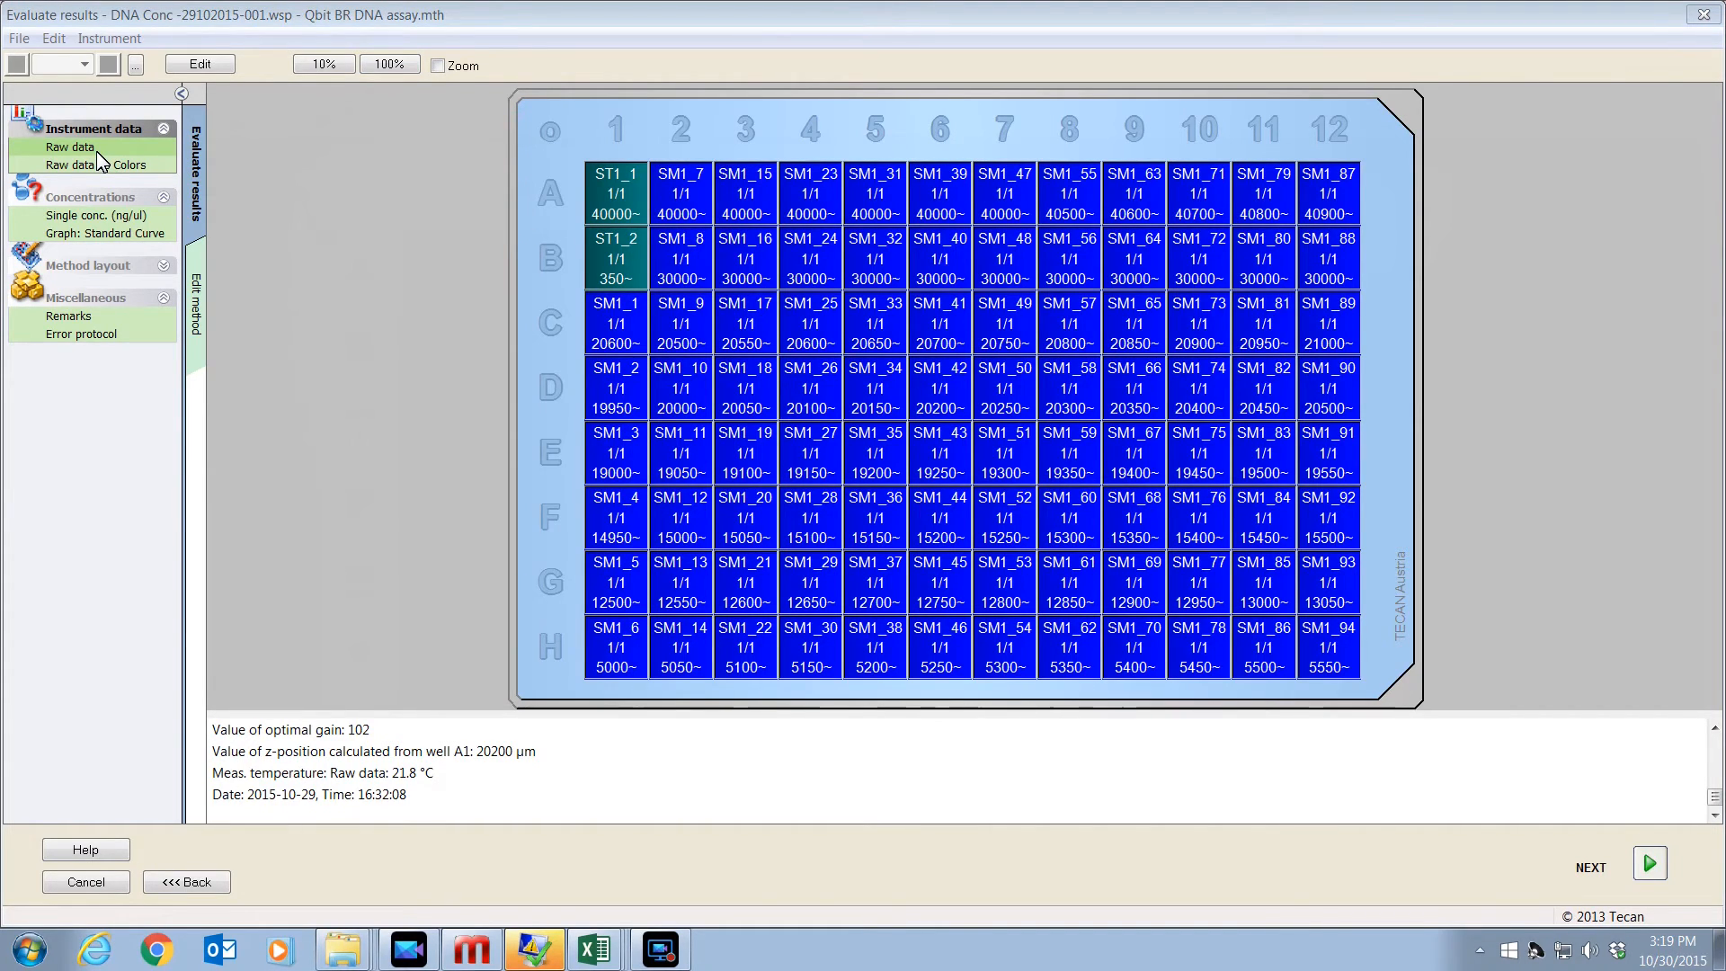
- Review results as raw values, colour map, single concentrations in ng/ul and the standard curve graph
left_click(81, 164)
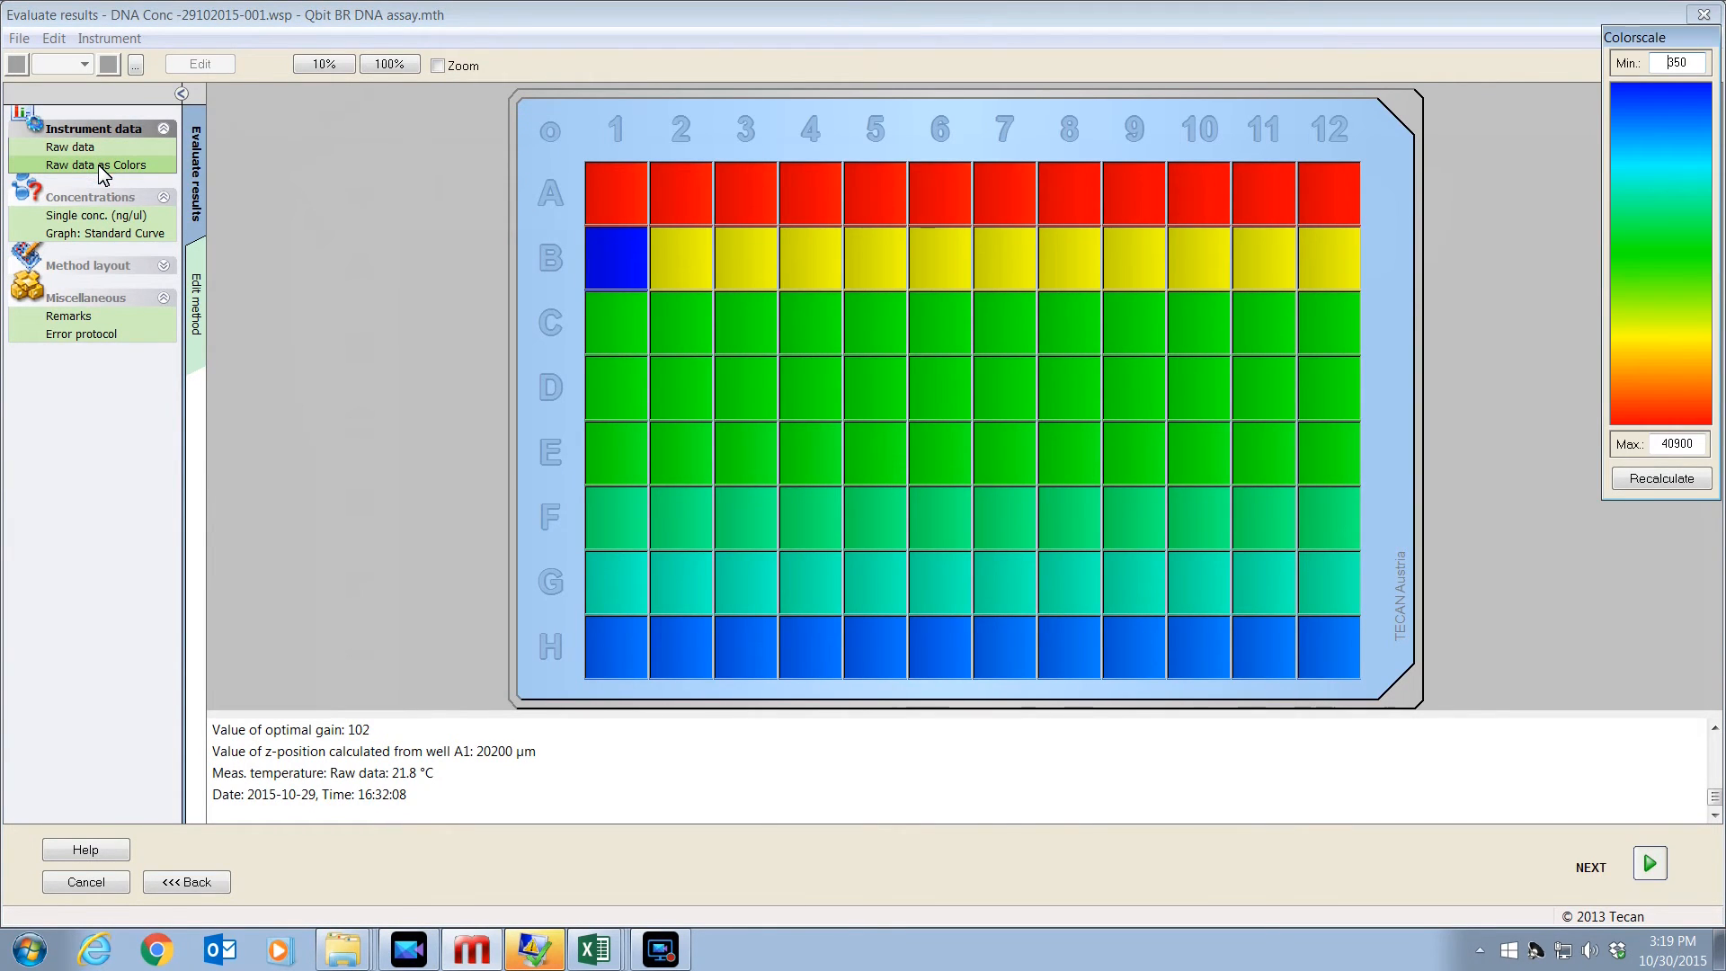
left_click(86, 215)
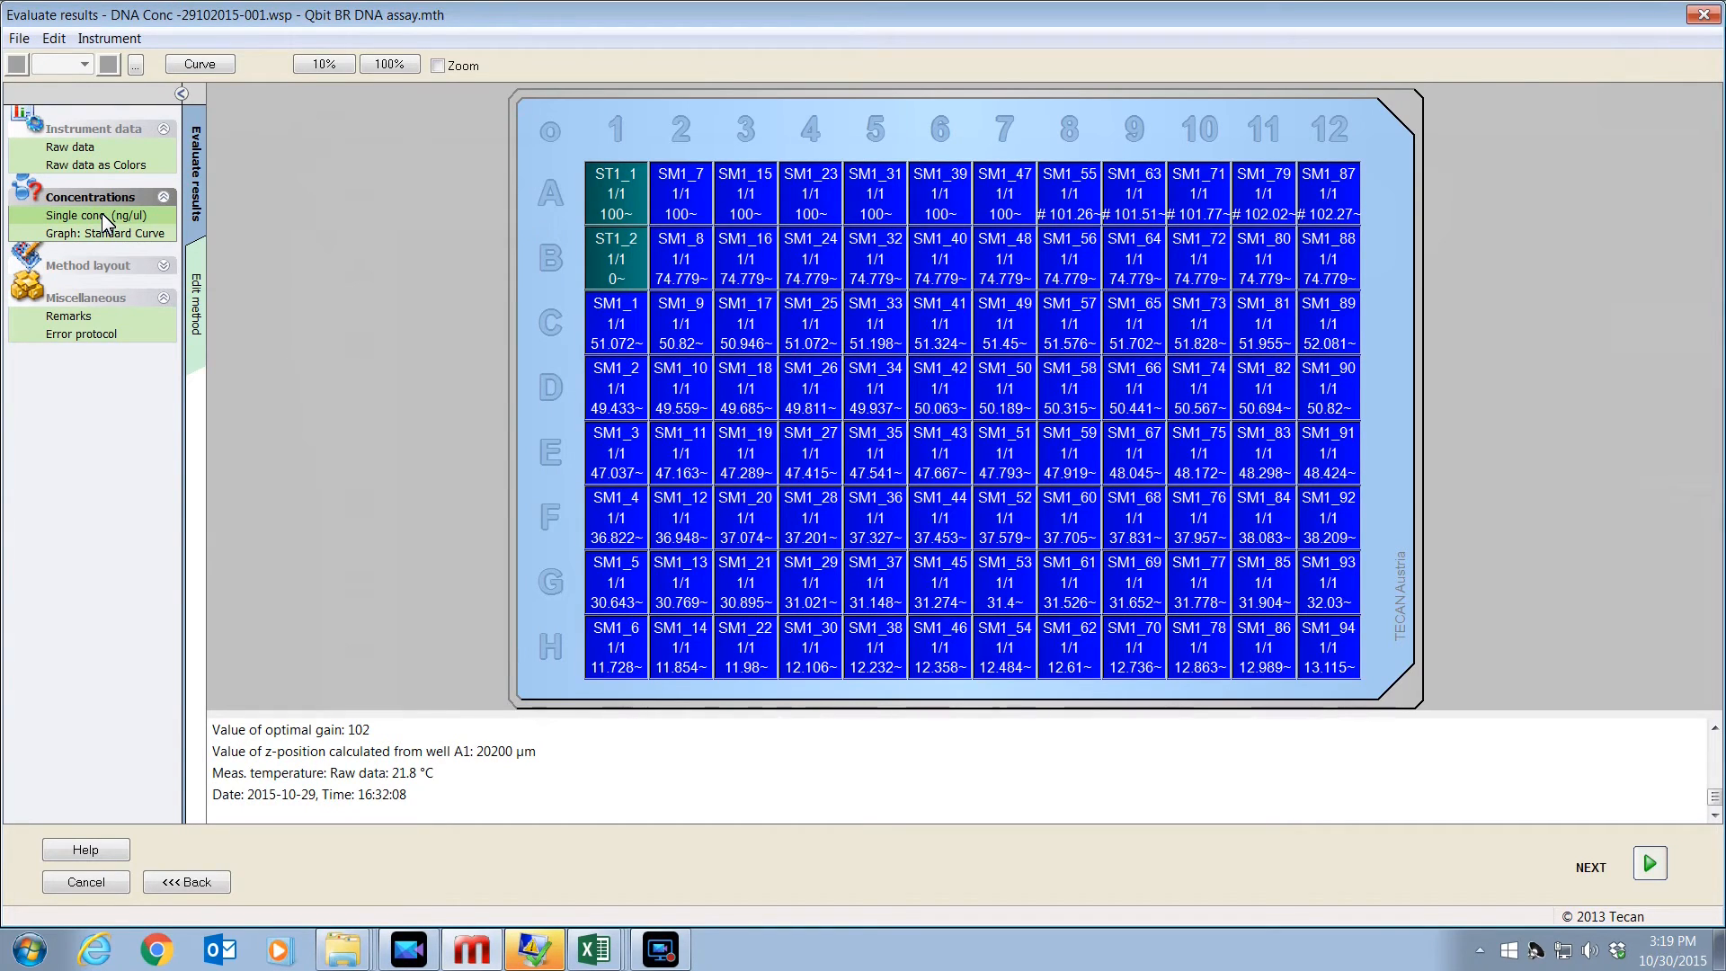
left_click(104, 232)
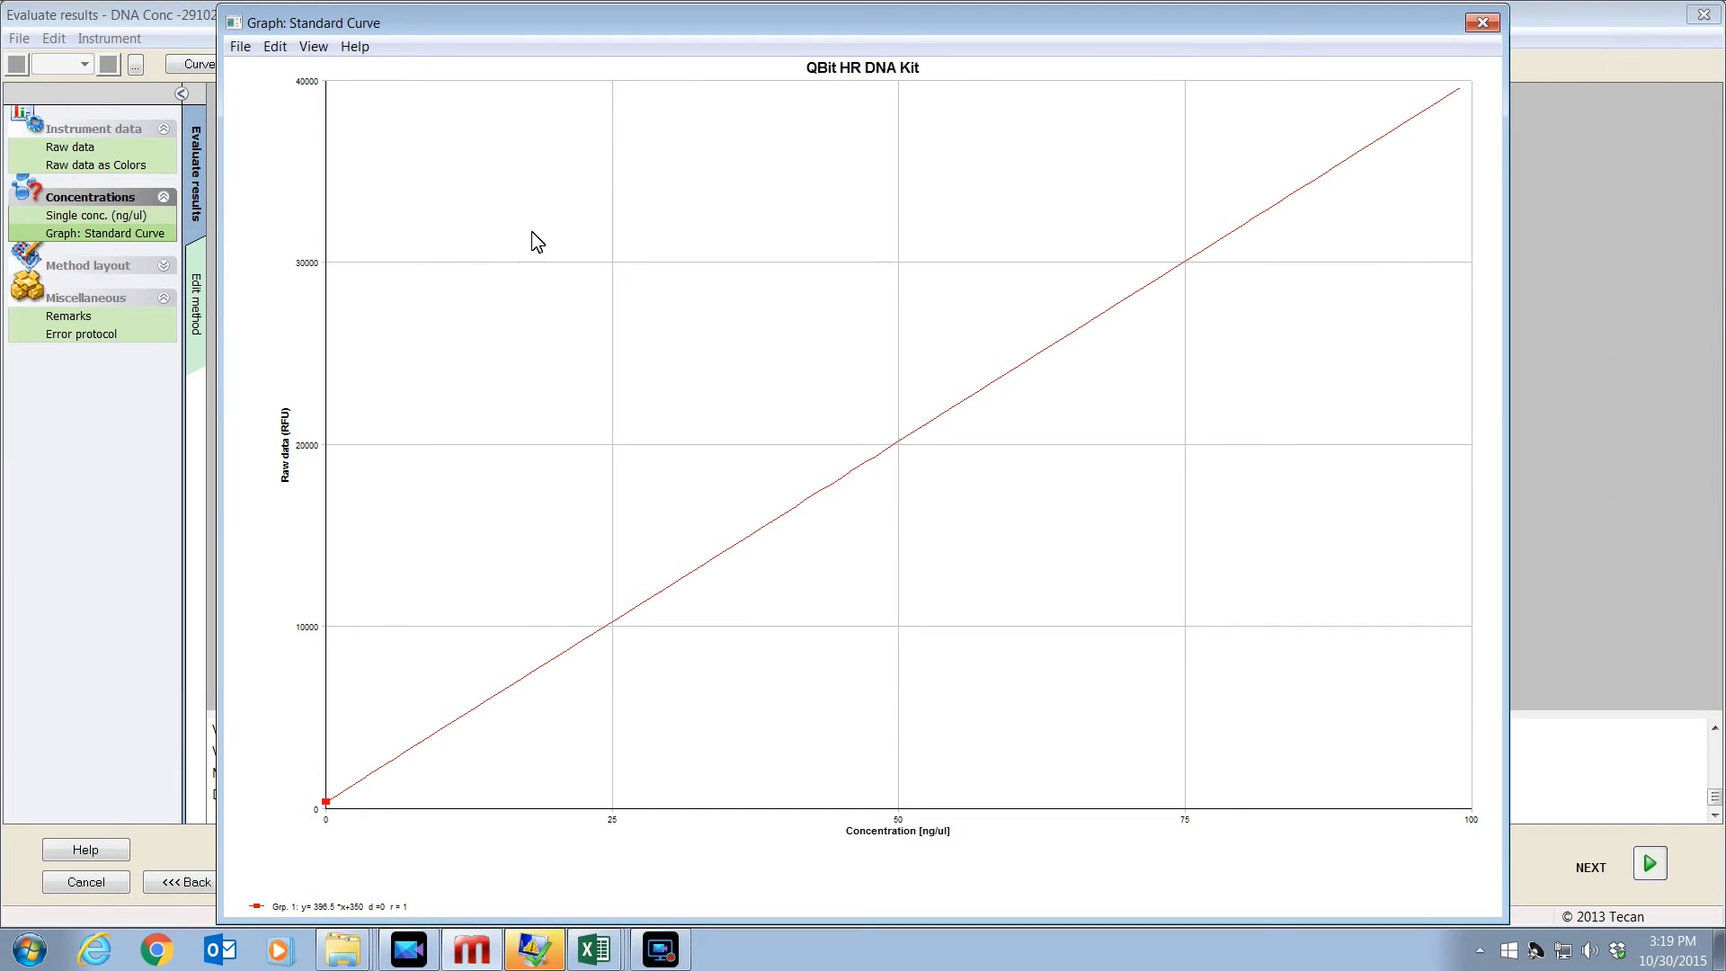
left_click(91, 216)
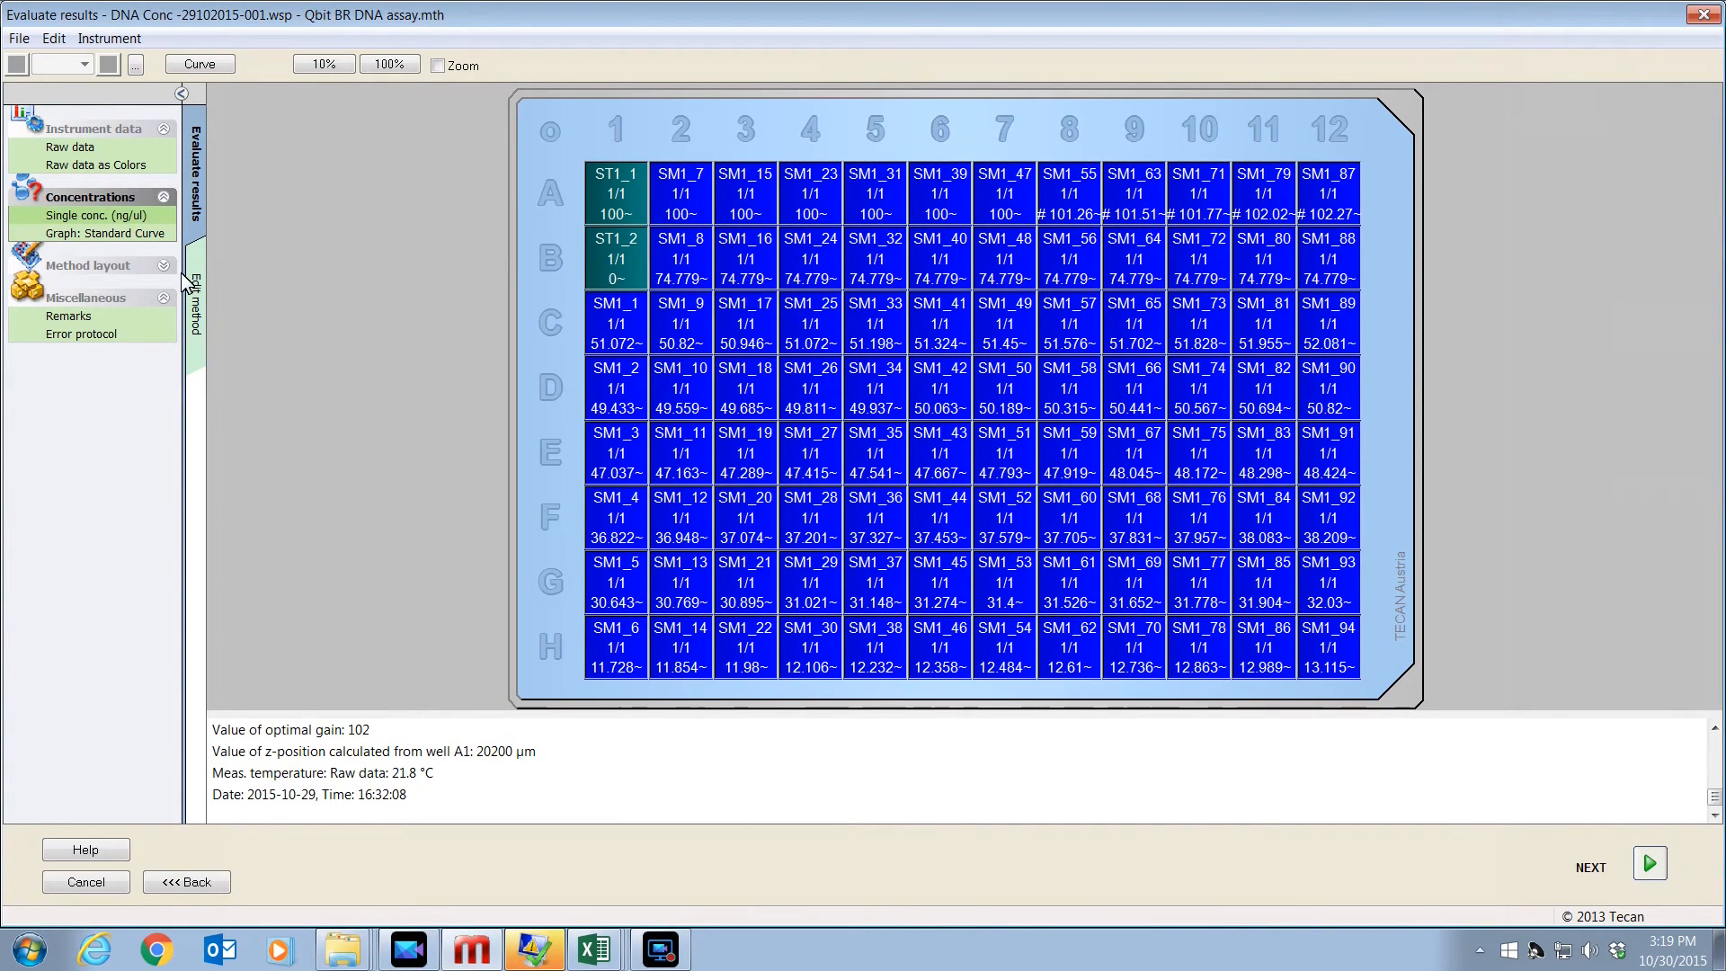
mouse_move(198, 310)
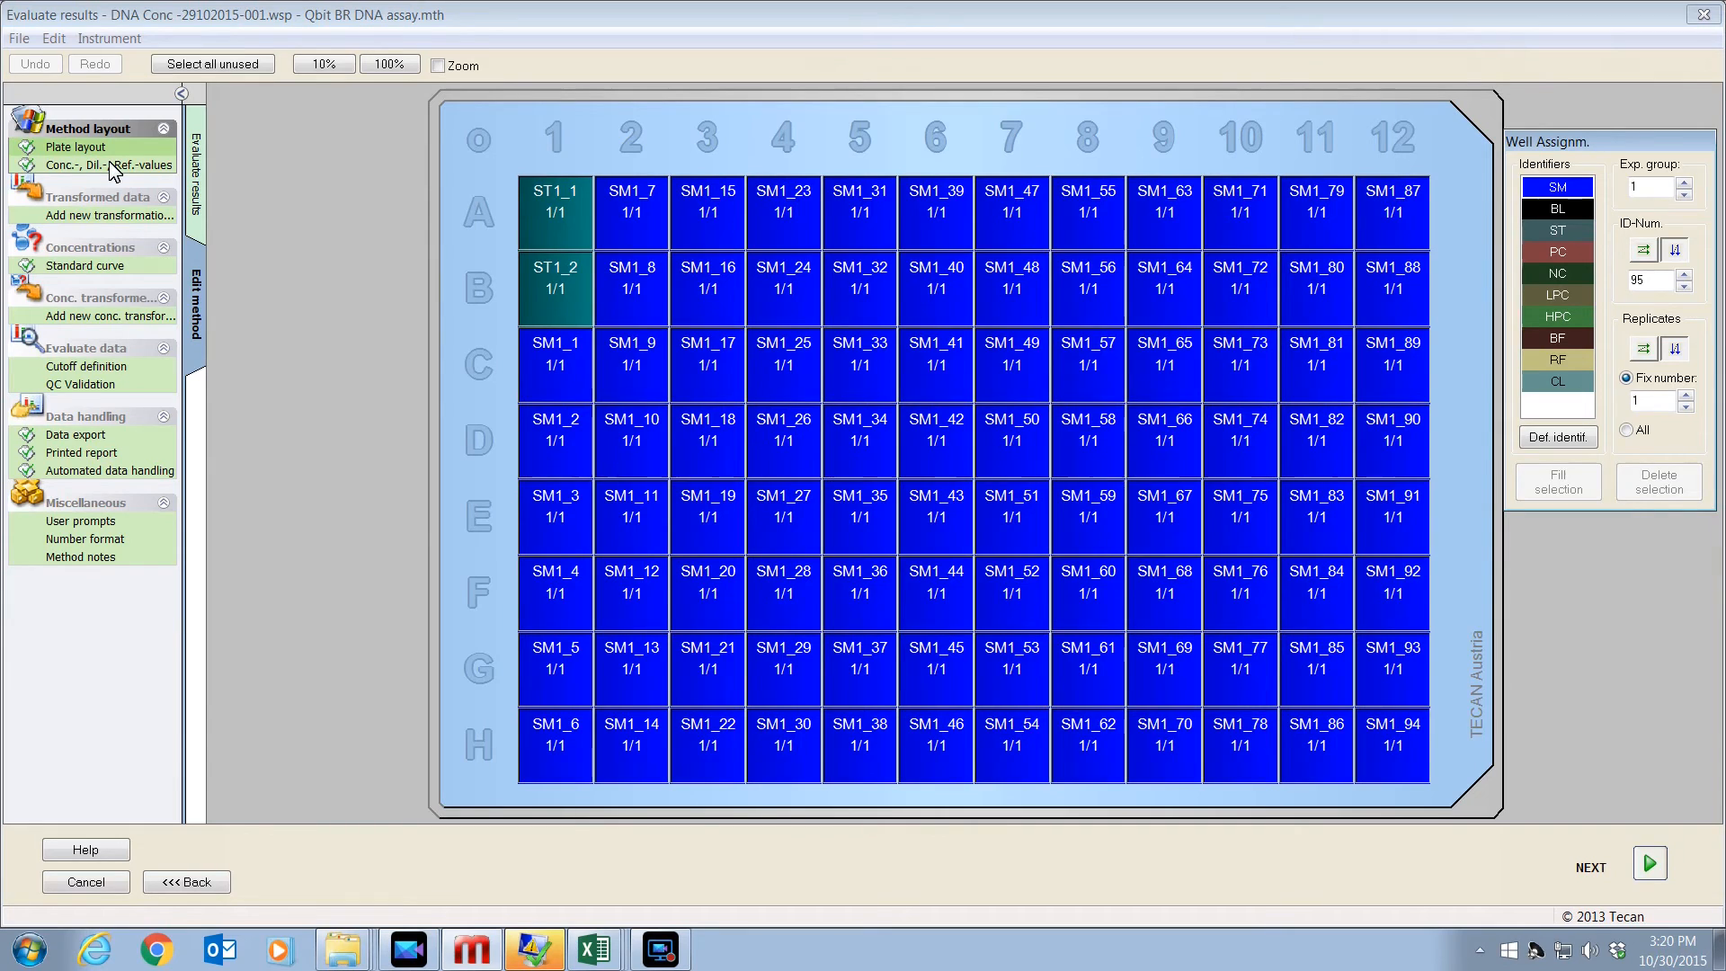
- View the standards' concentrations and standard curve settings, then reach the File export options
left_click(99, 163)
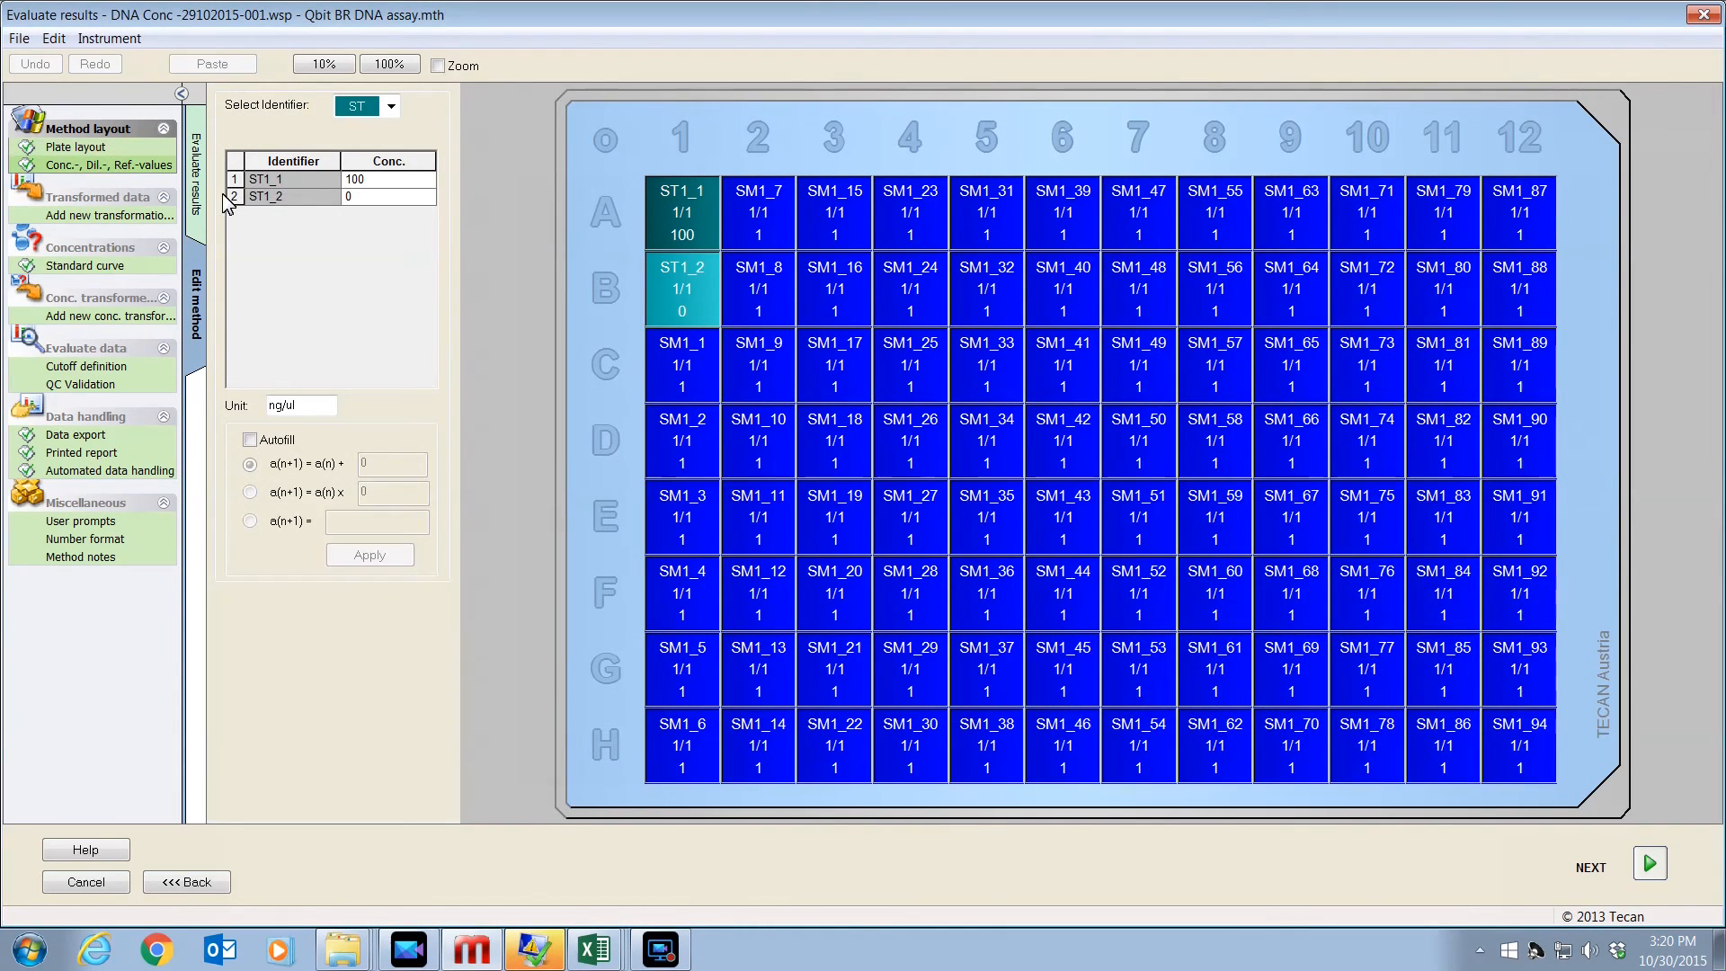
mouse_move(371, 208)
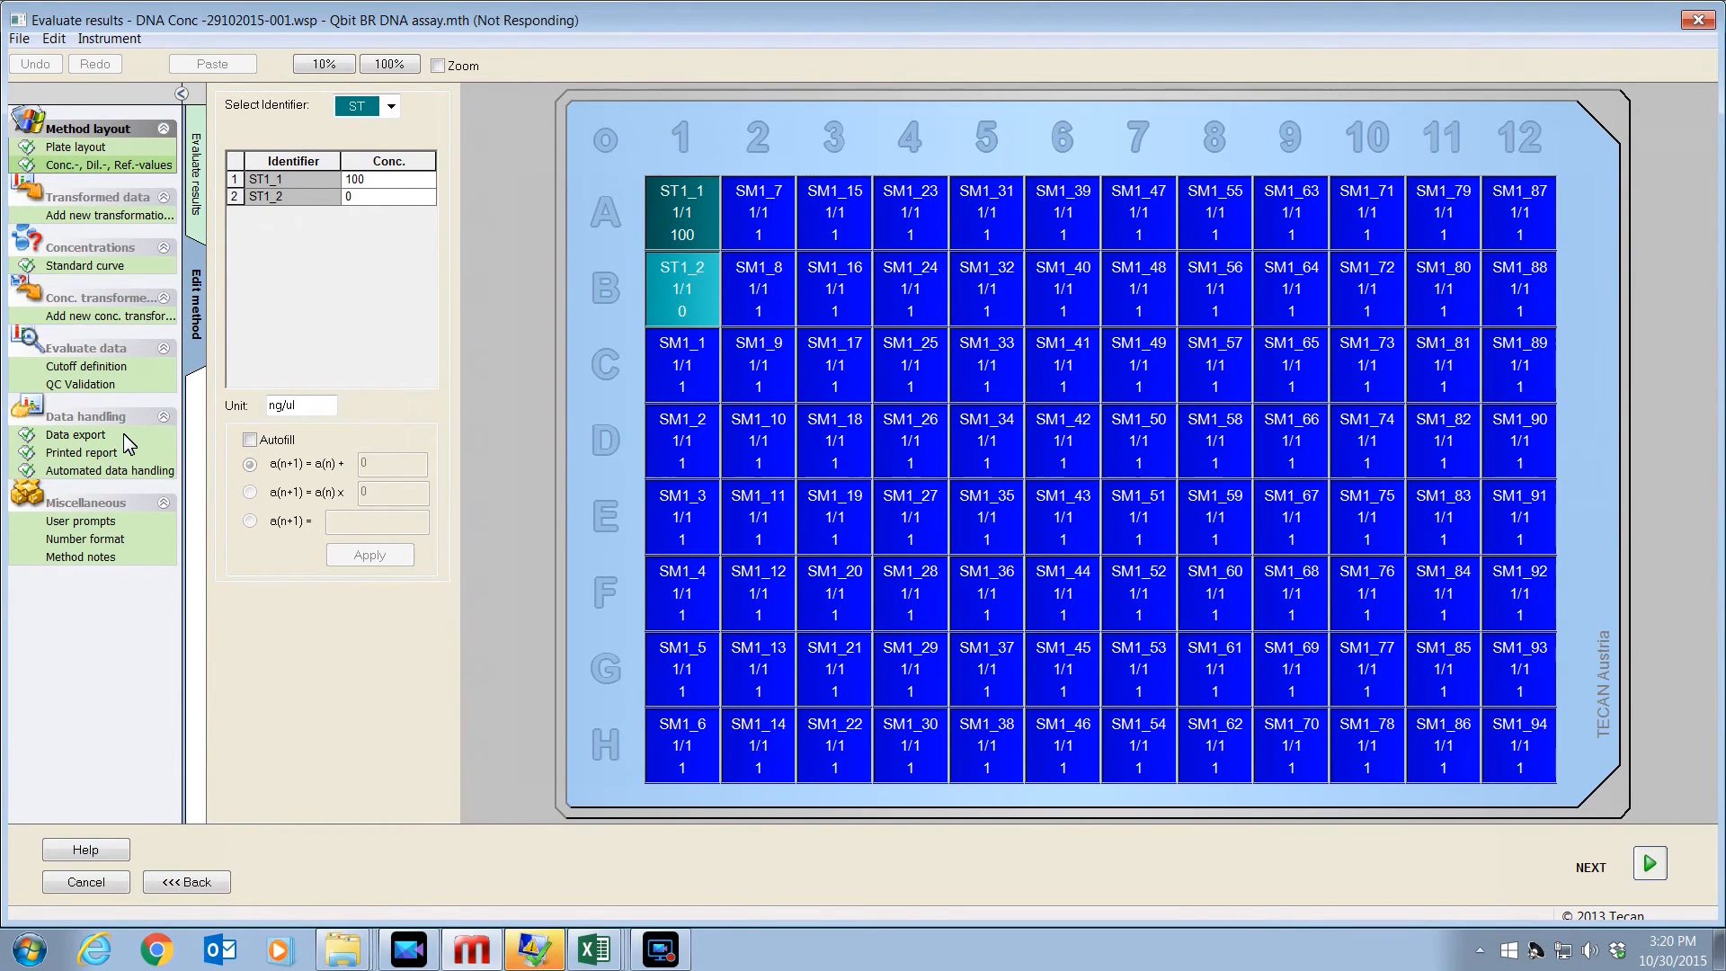
left_click(68, 266)
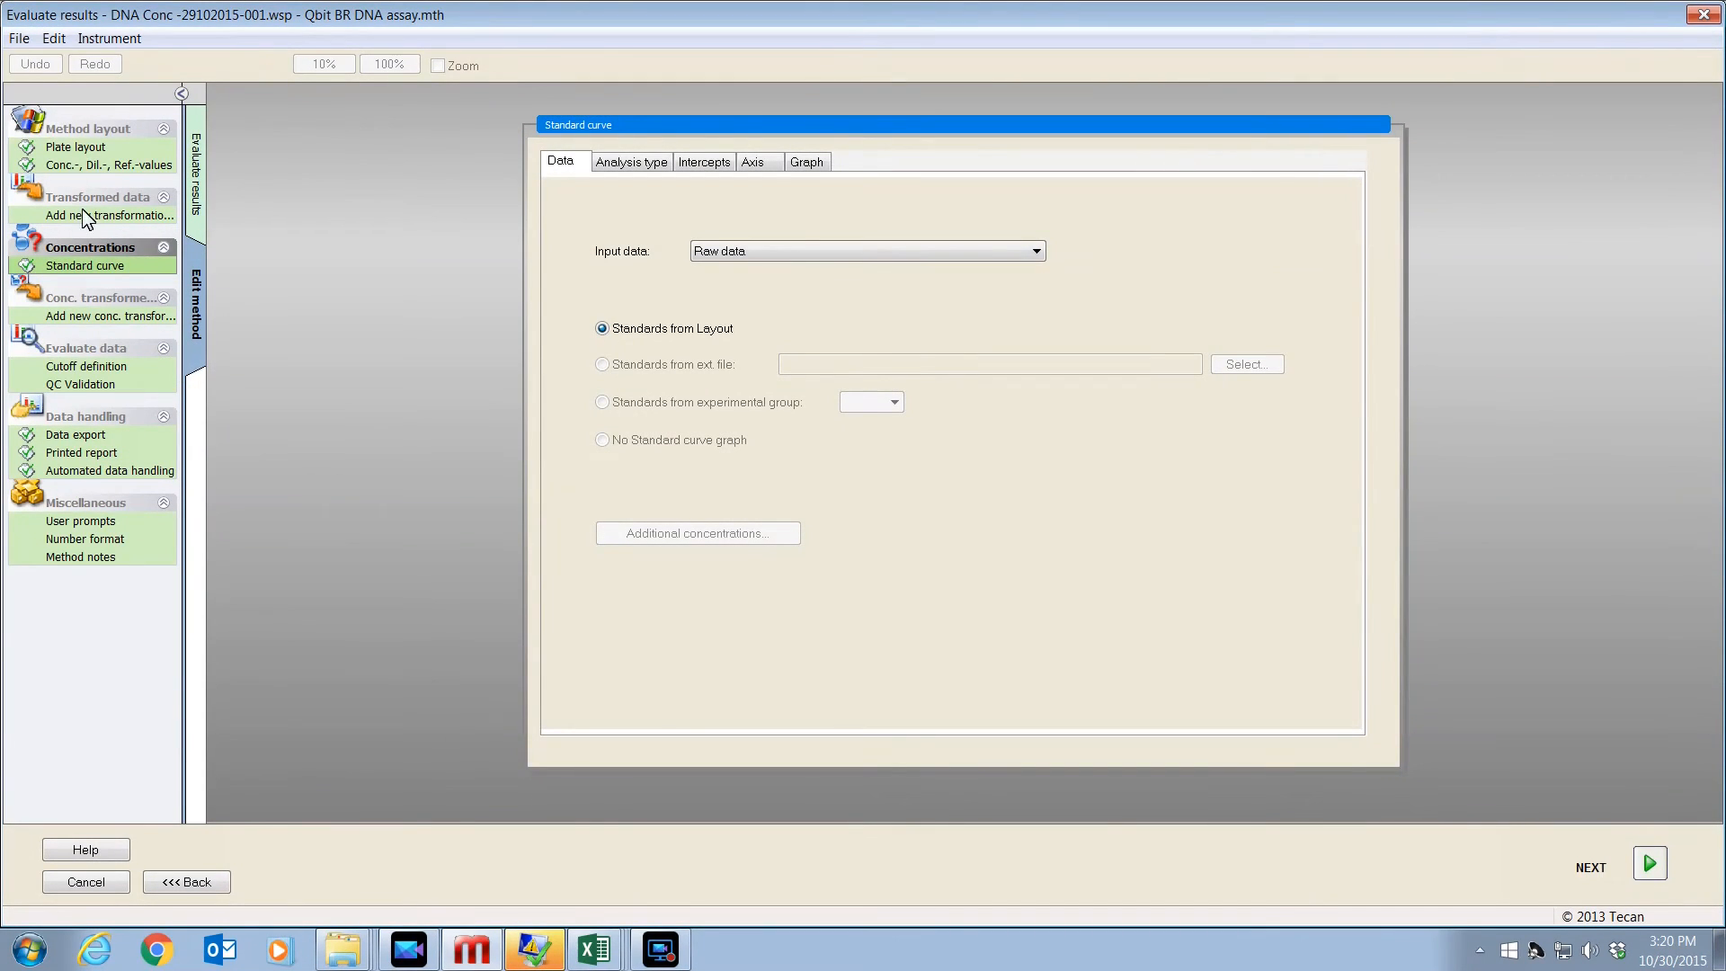
left_click(33, 38)
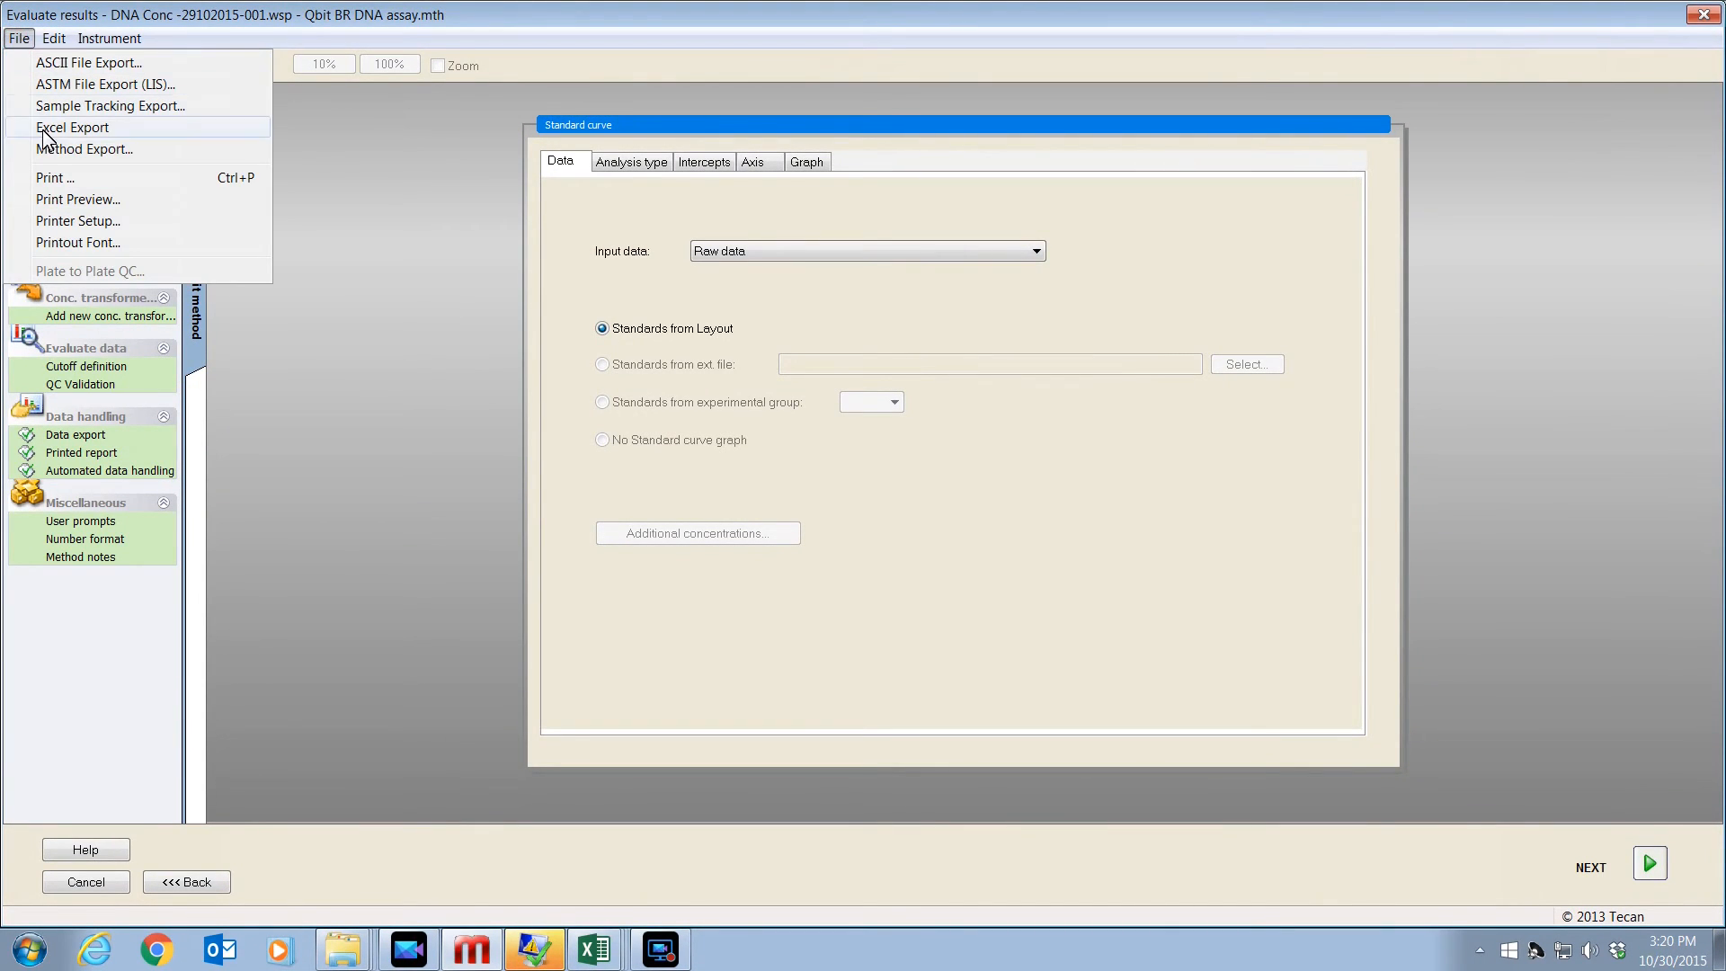
mouse_move(36, 151)
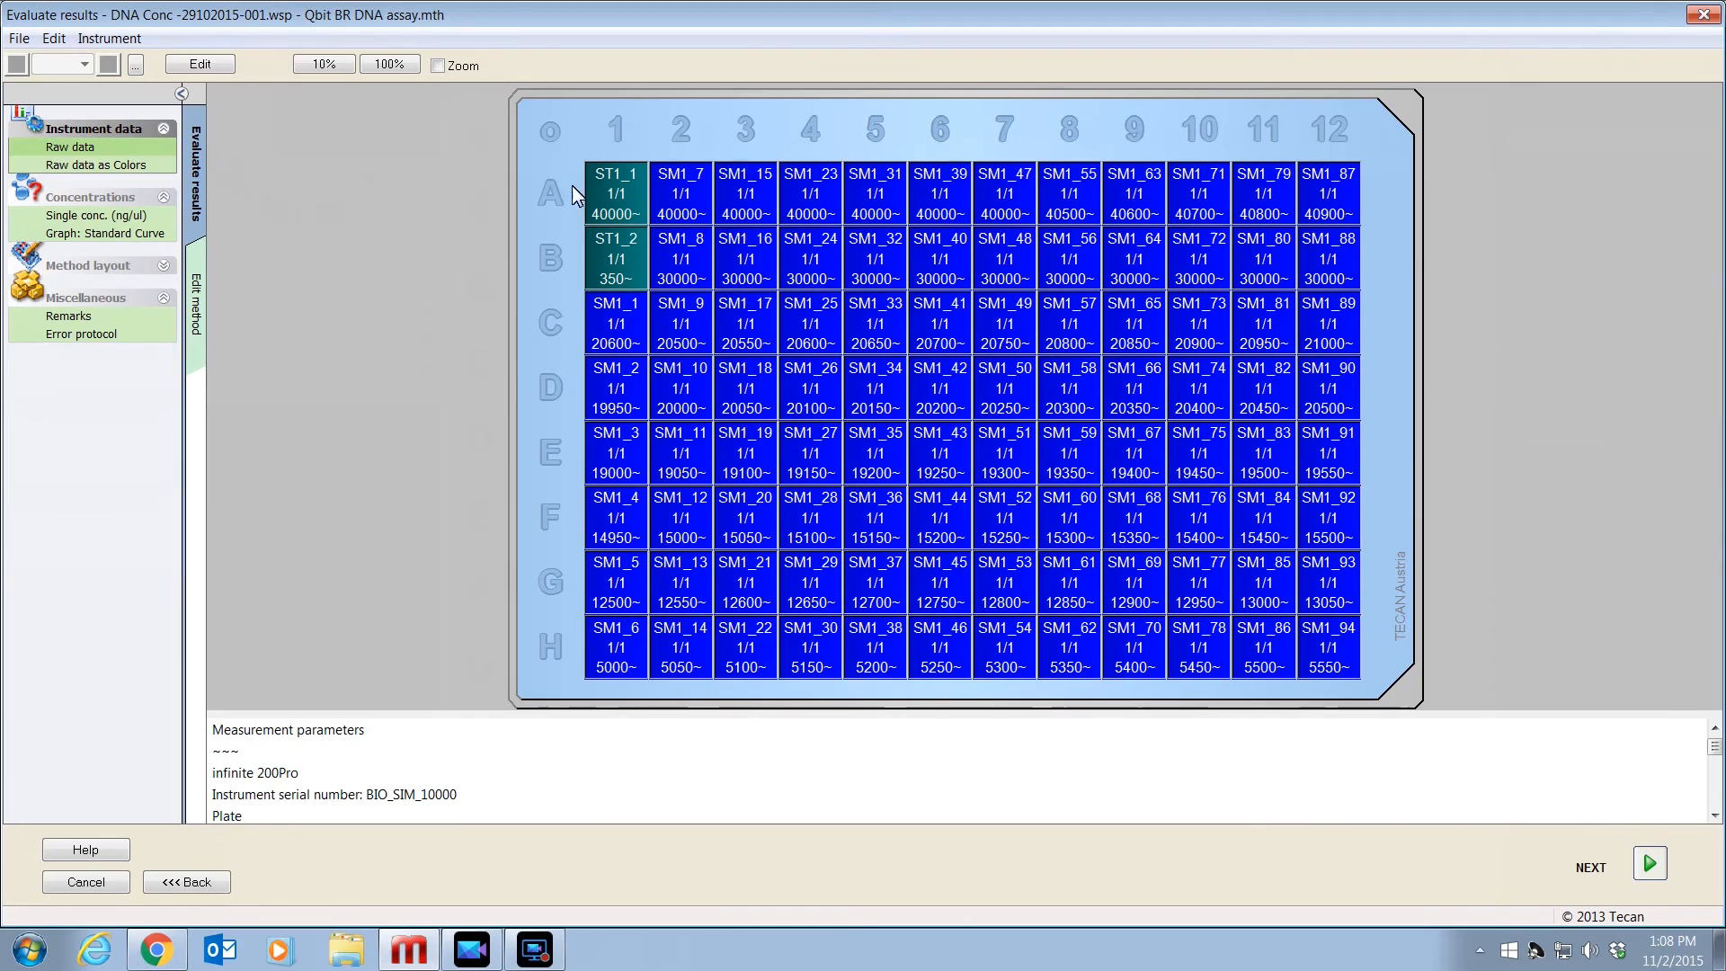
mouse_move(1284, 656)
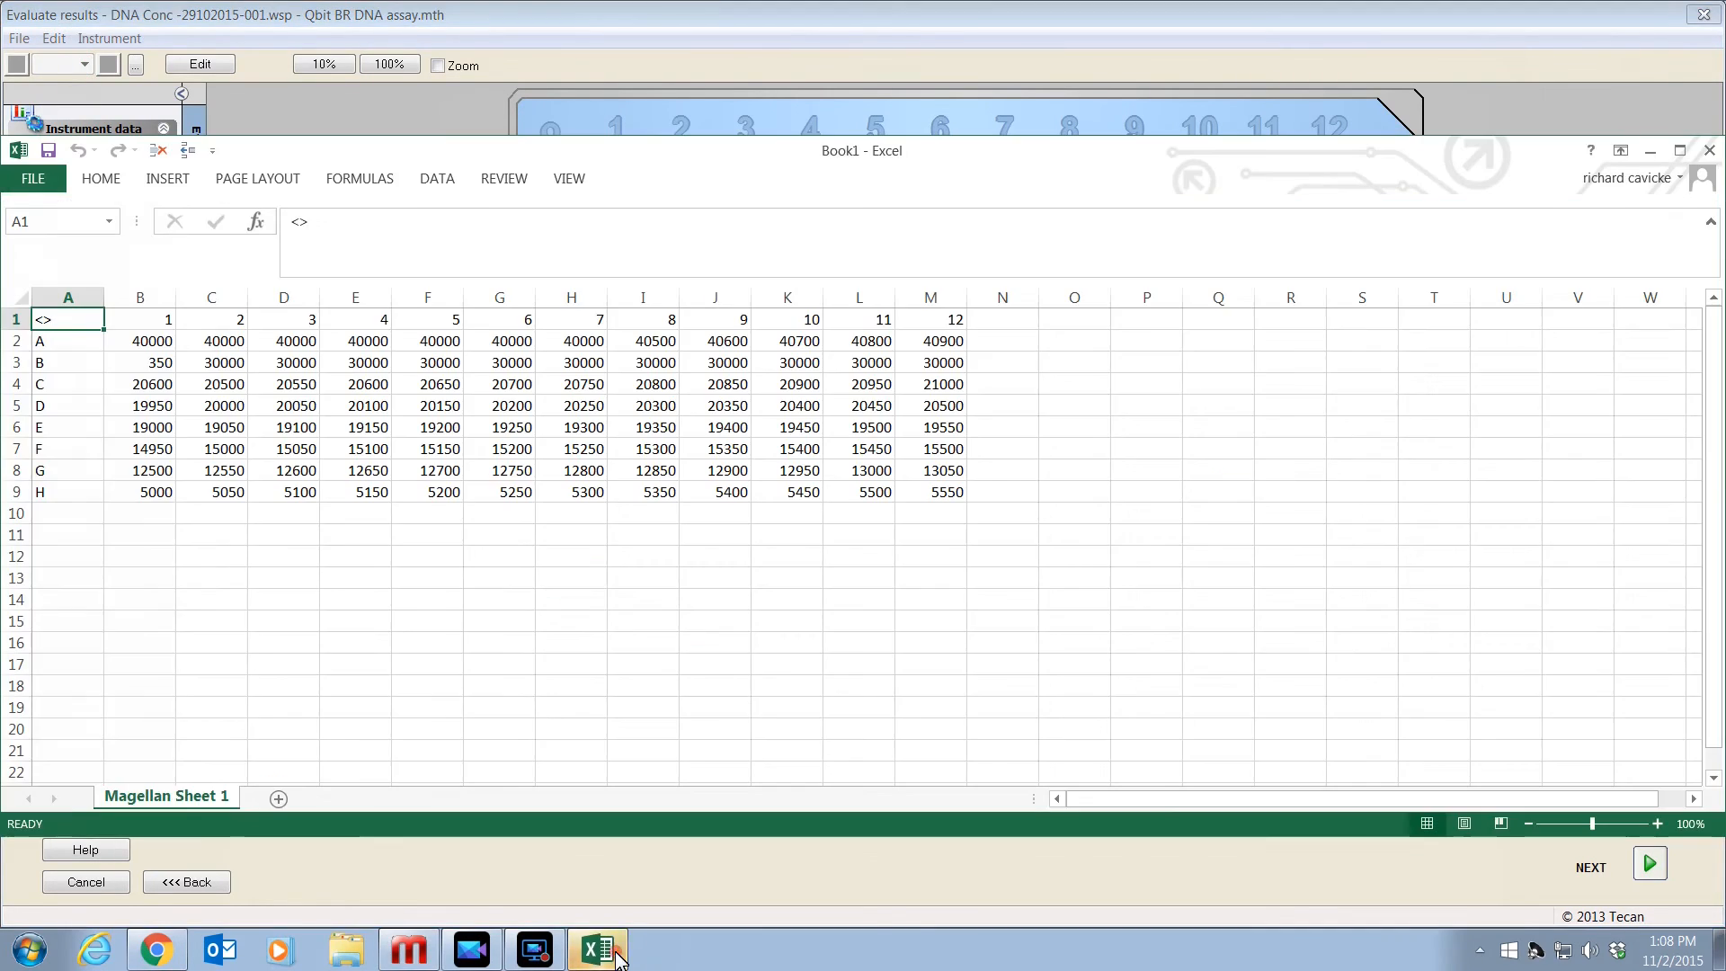
mouse_move(813, 391)
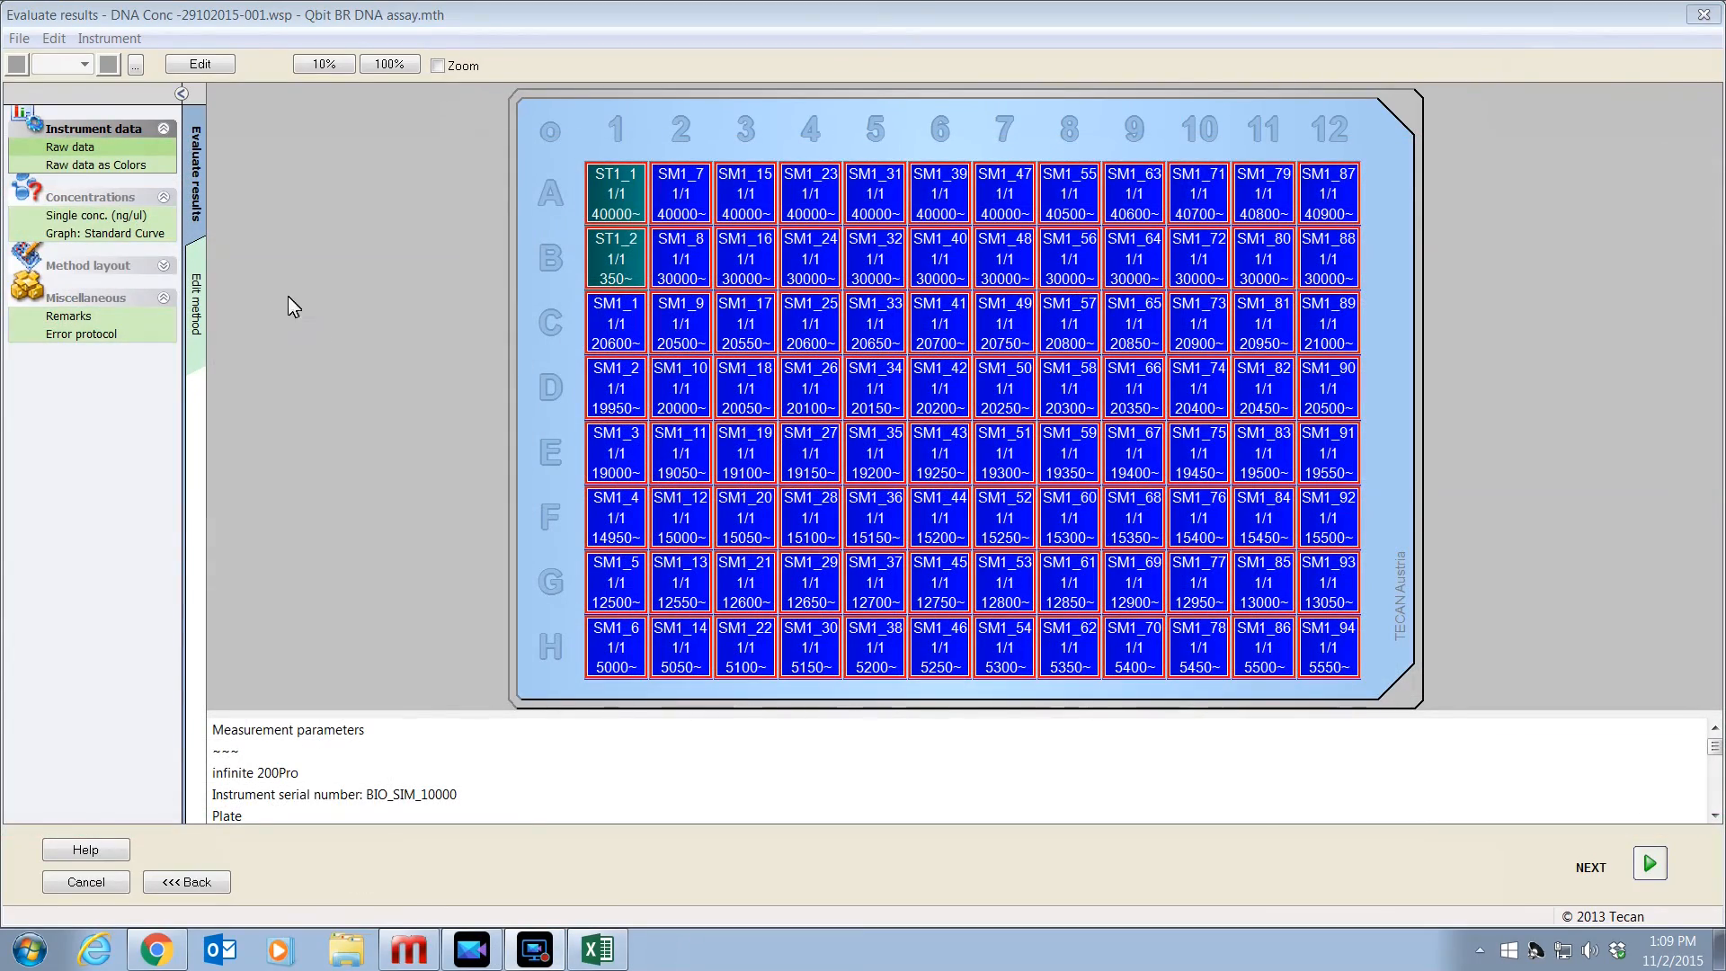
- Show single concentrations and copy the selected wells' values to Excel via Edit > Copy to Excel
left_click(94, 216)
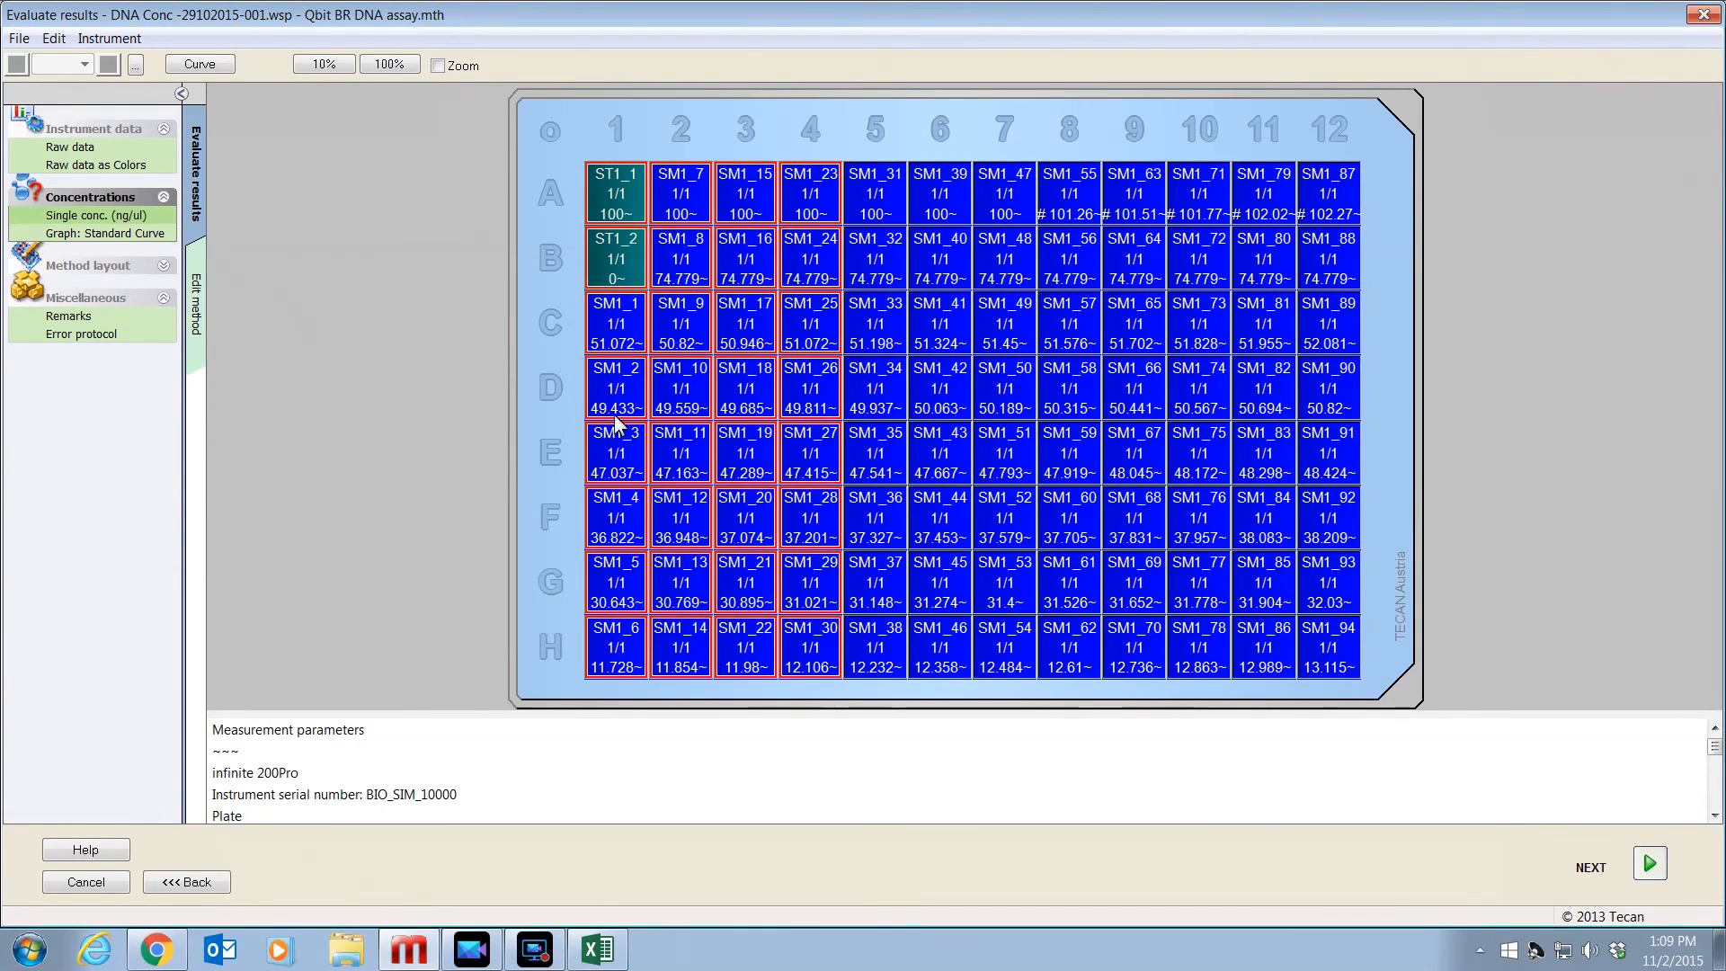
left_click(46, 39)
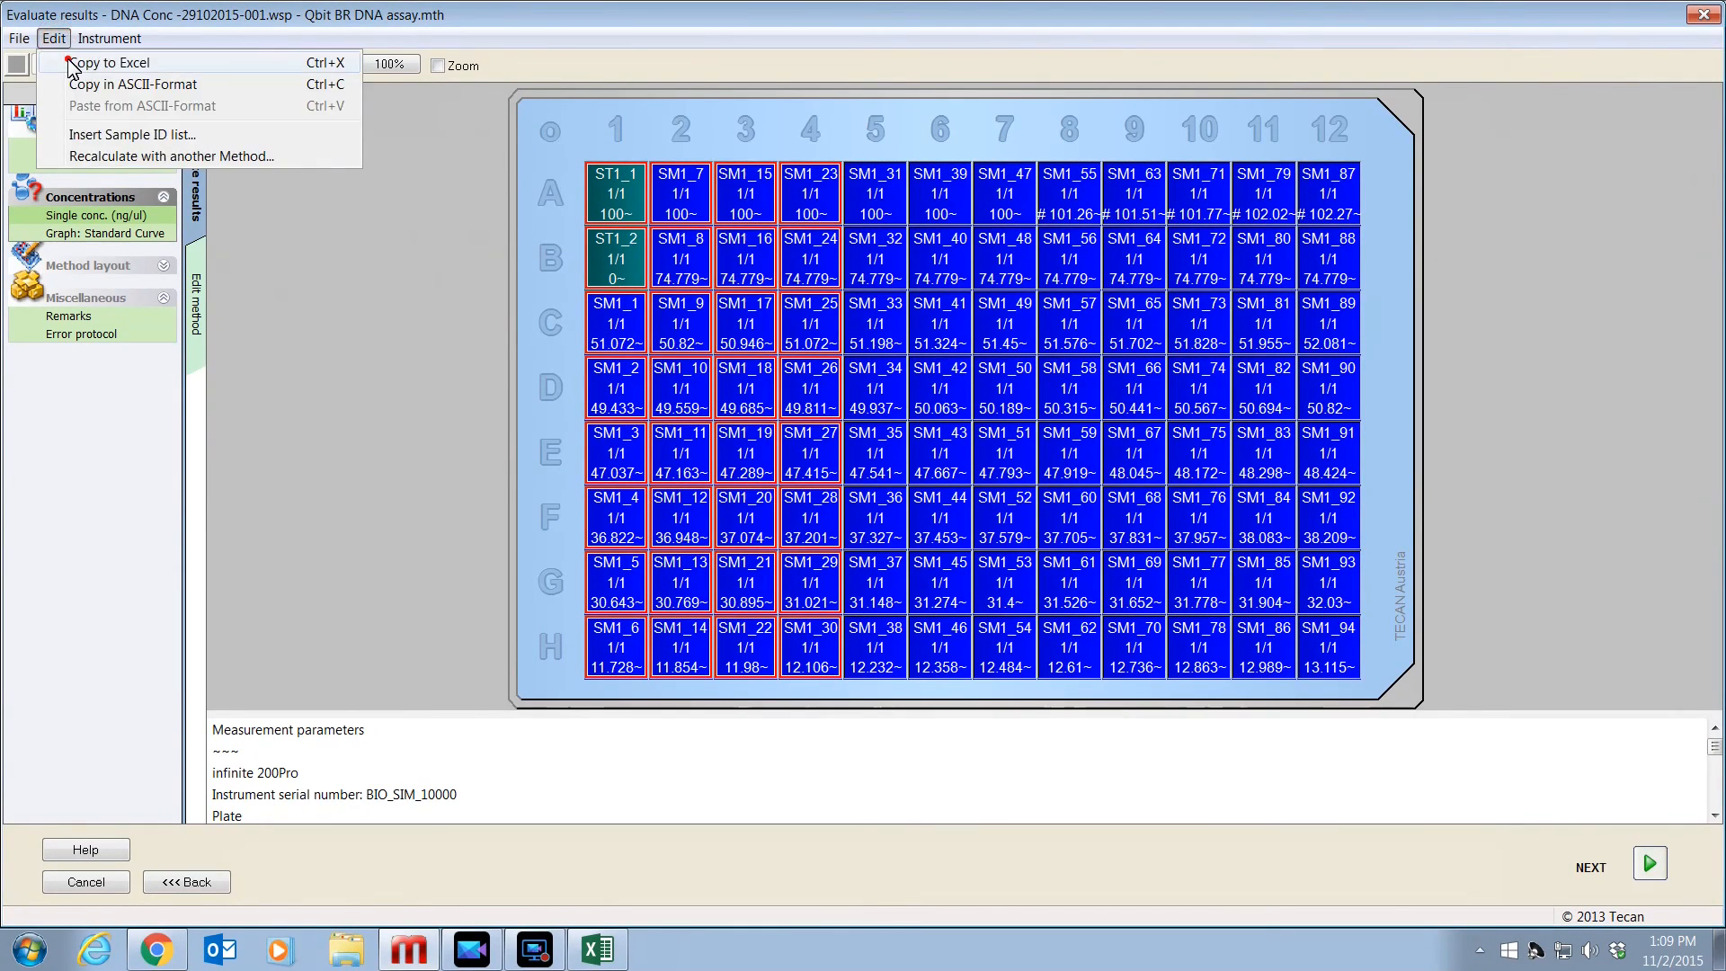
left_click(117, 61)
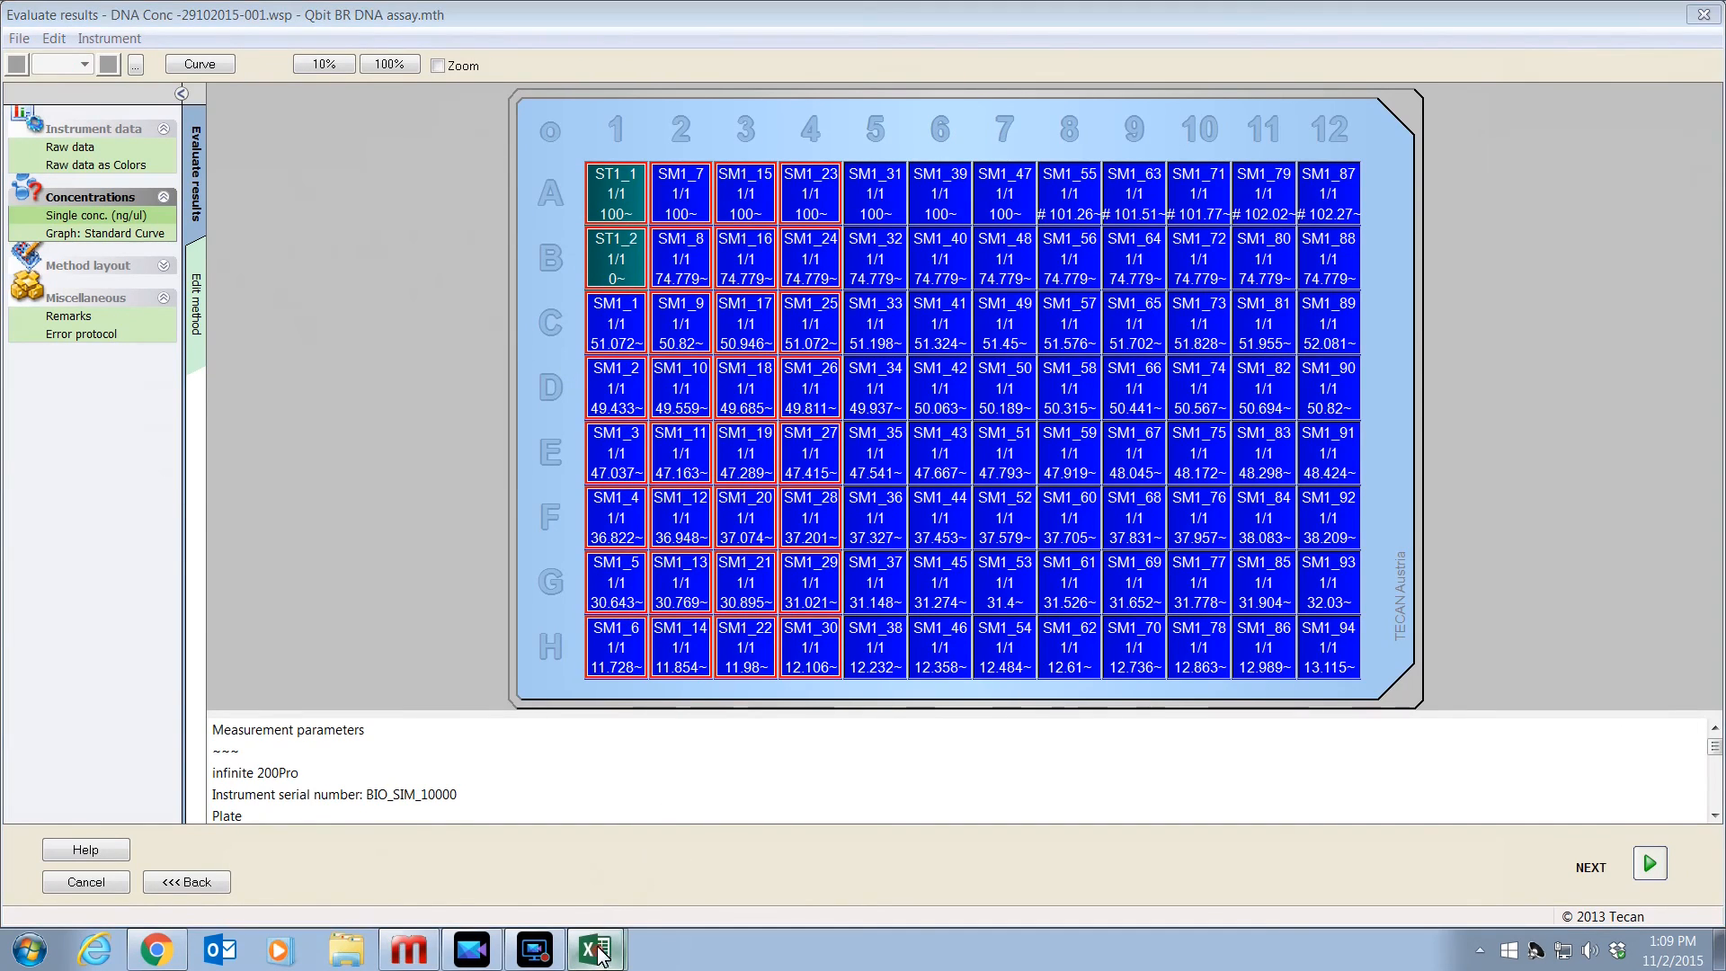
left_click(595, 950)
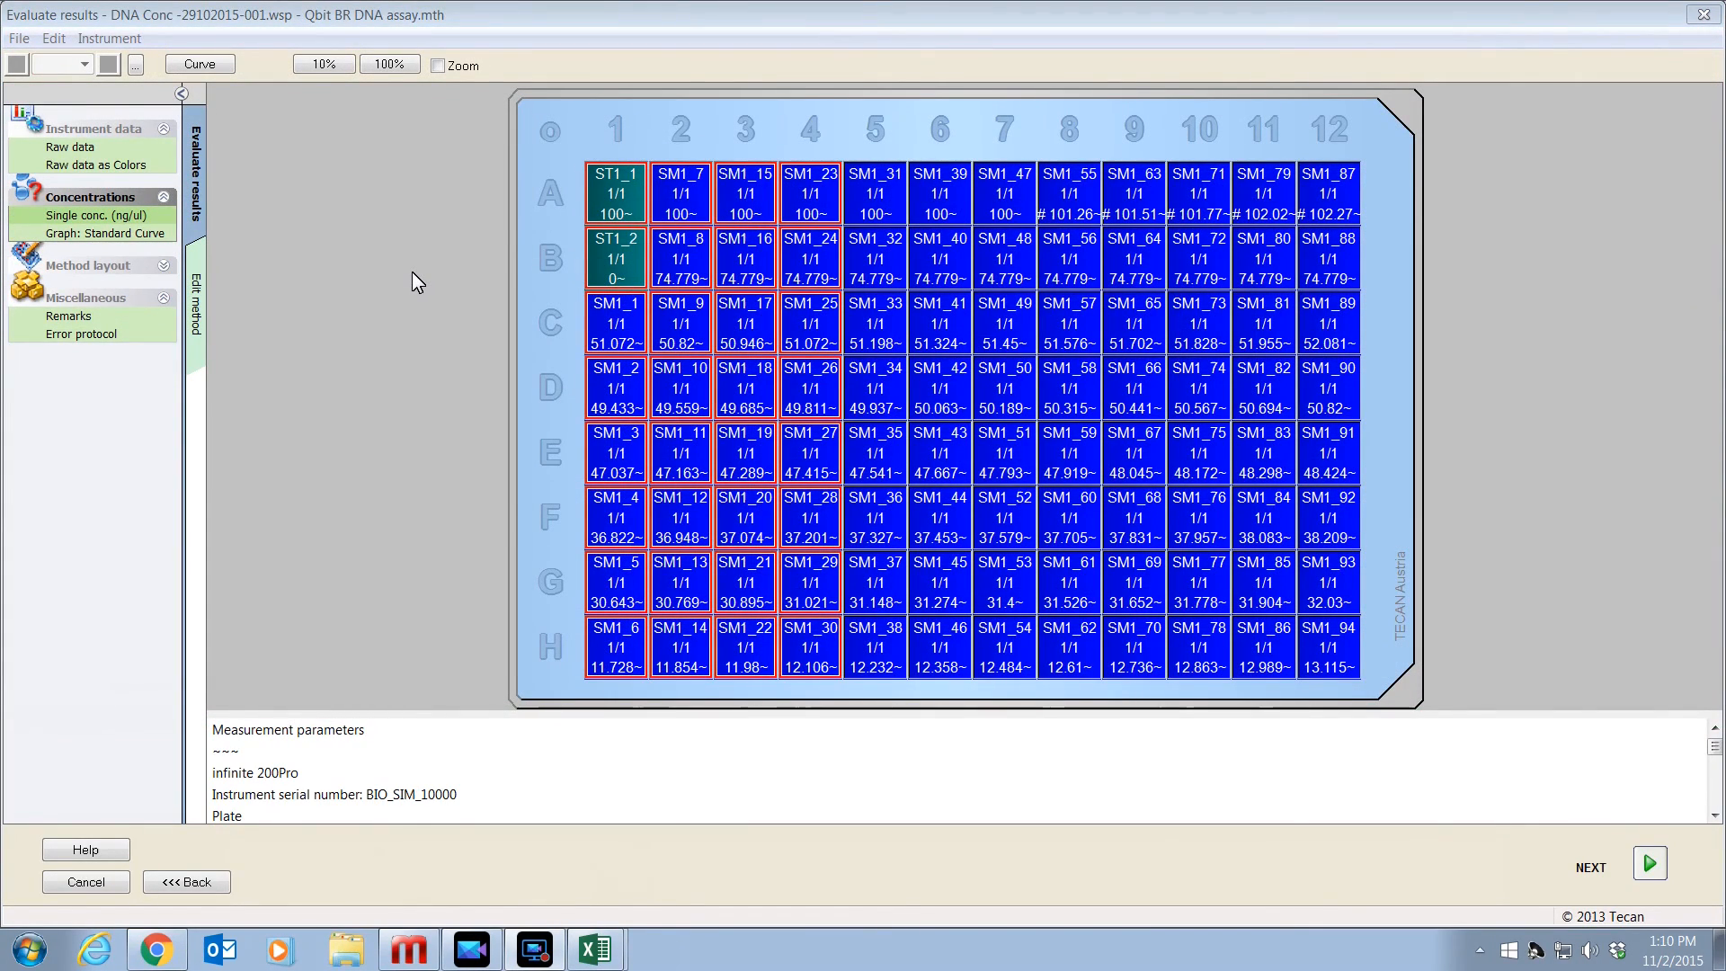
mouse_move(128, 167)
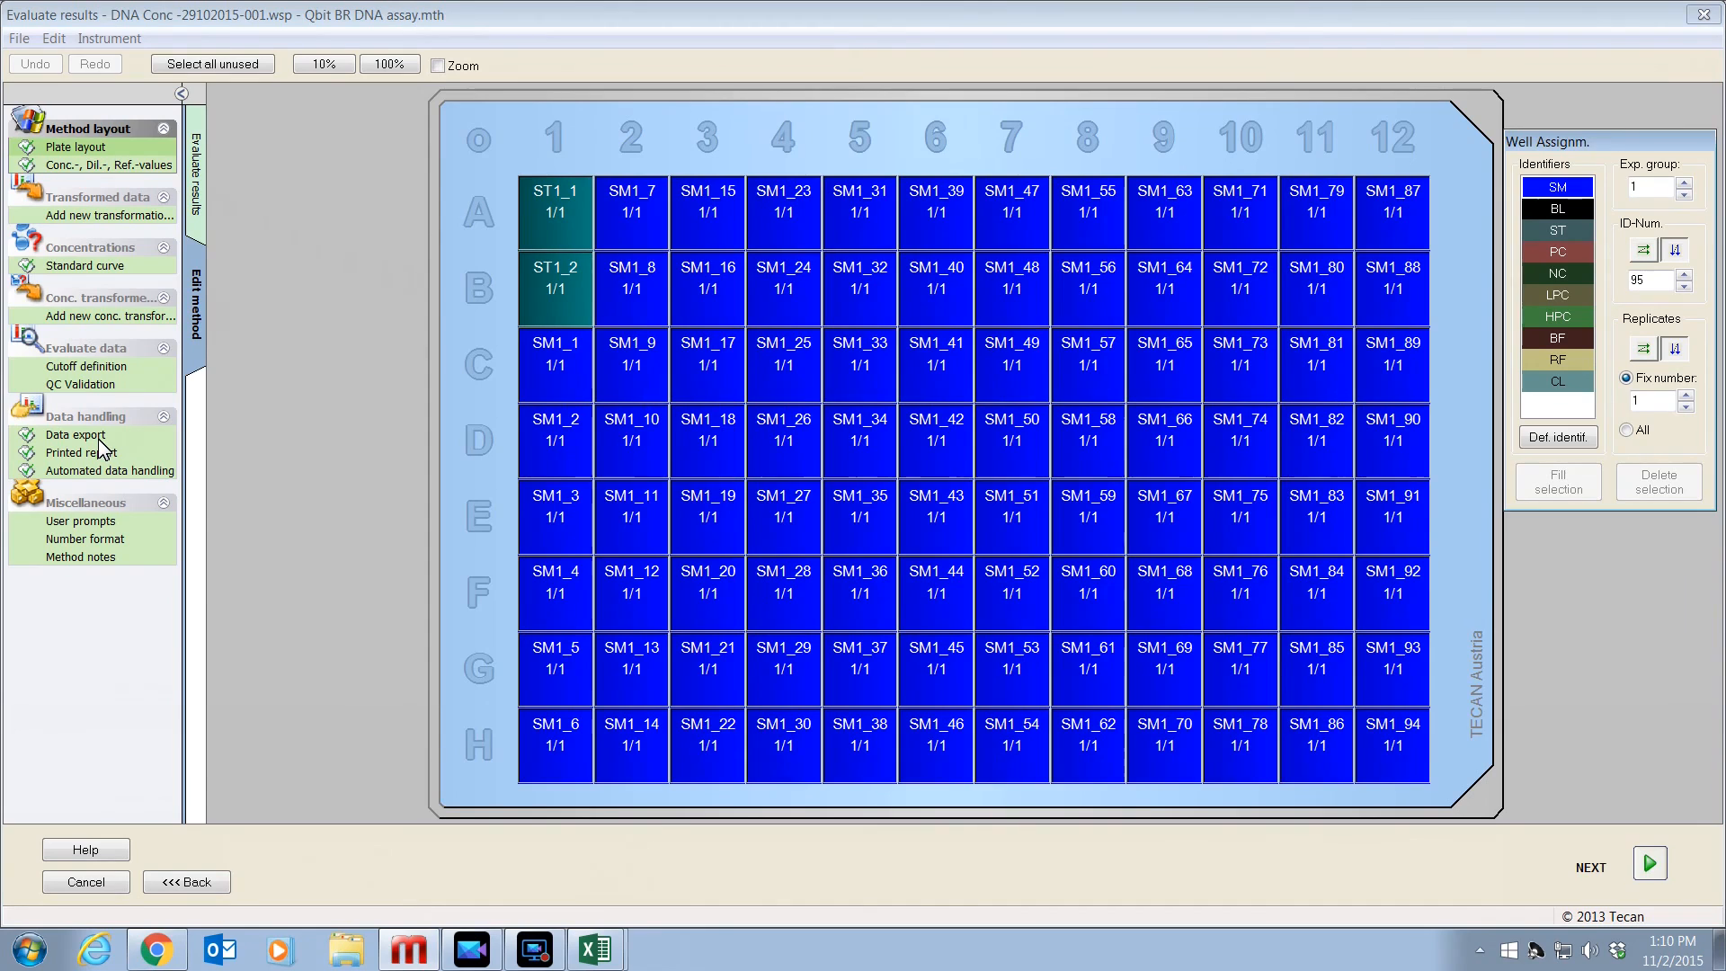
left_click(107, 472)
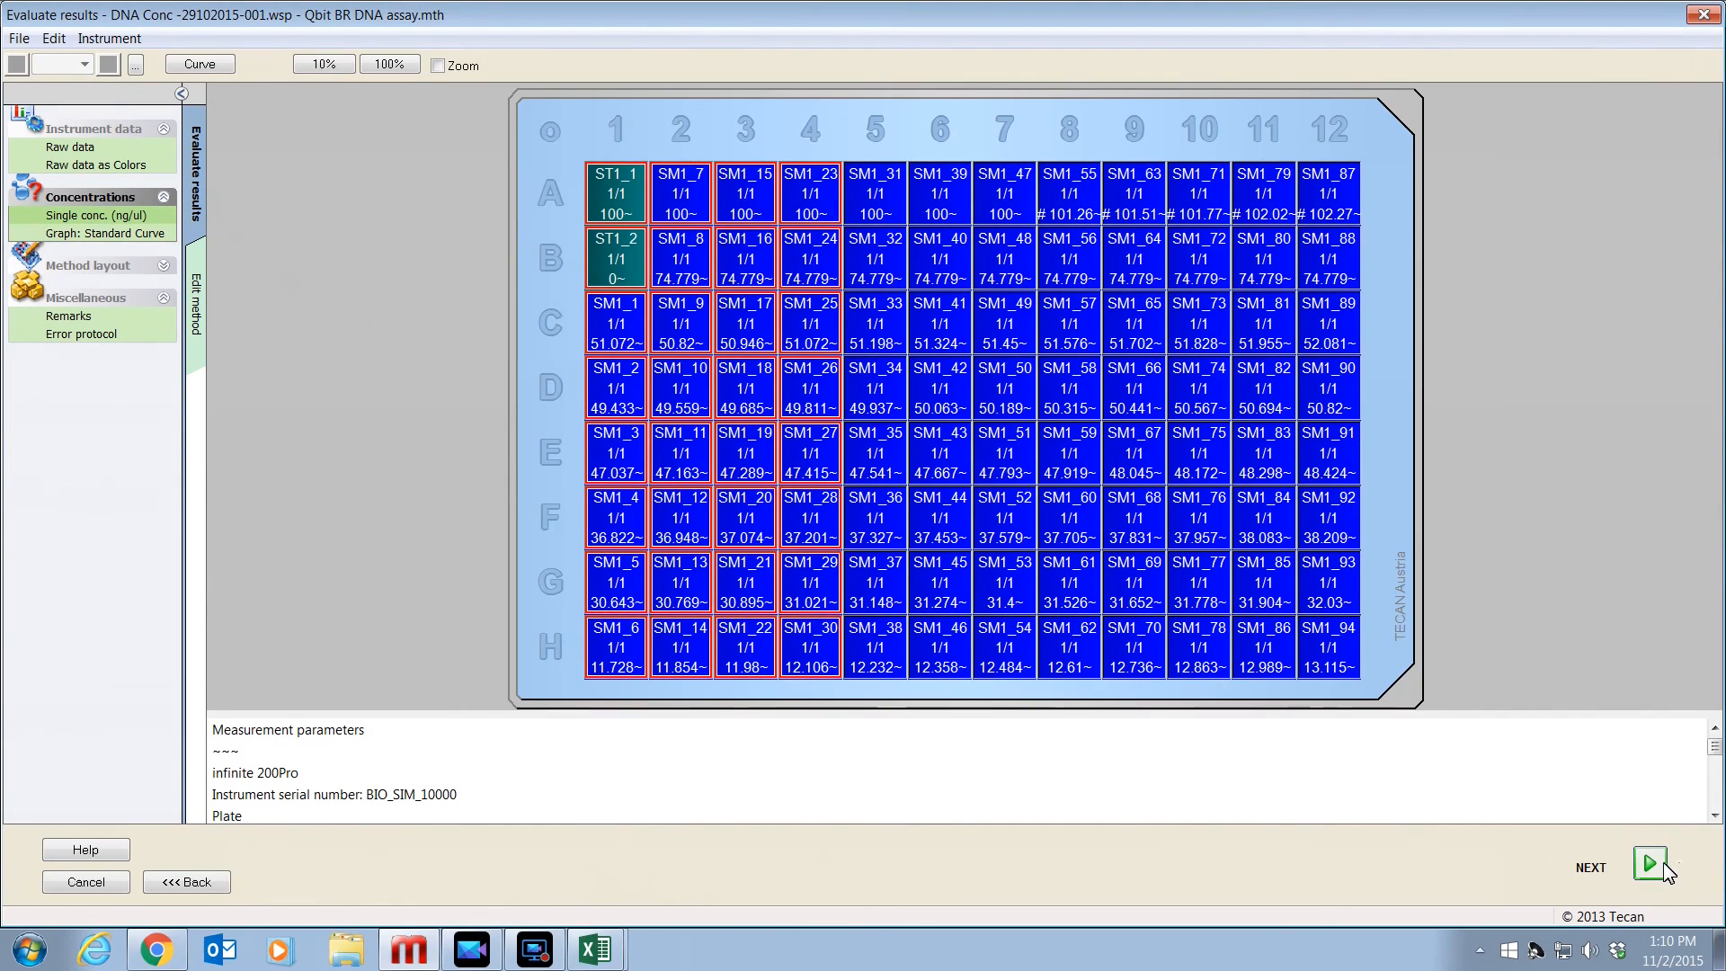
- Save the workspace as 'DNA Conc -29102015-001.wsp' in the wsp folder and finish
left_click(1650, 865)
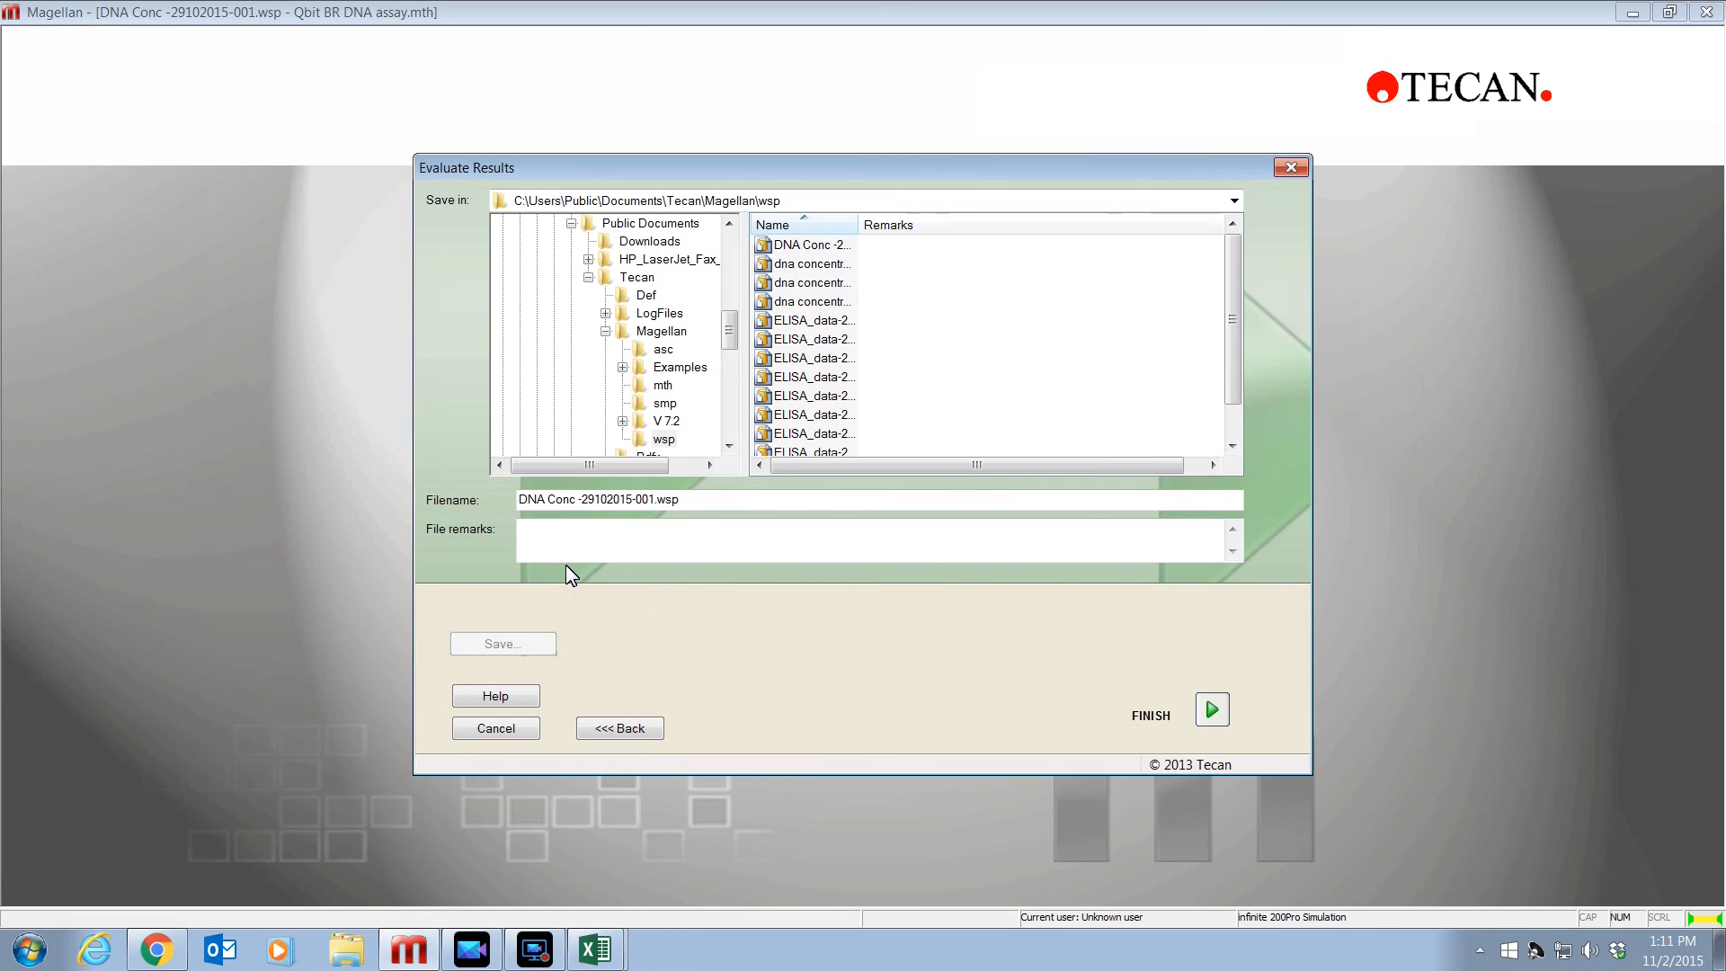
mouse_move(577, 545)
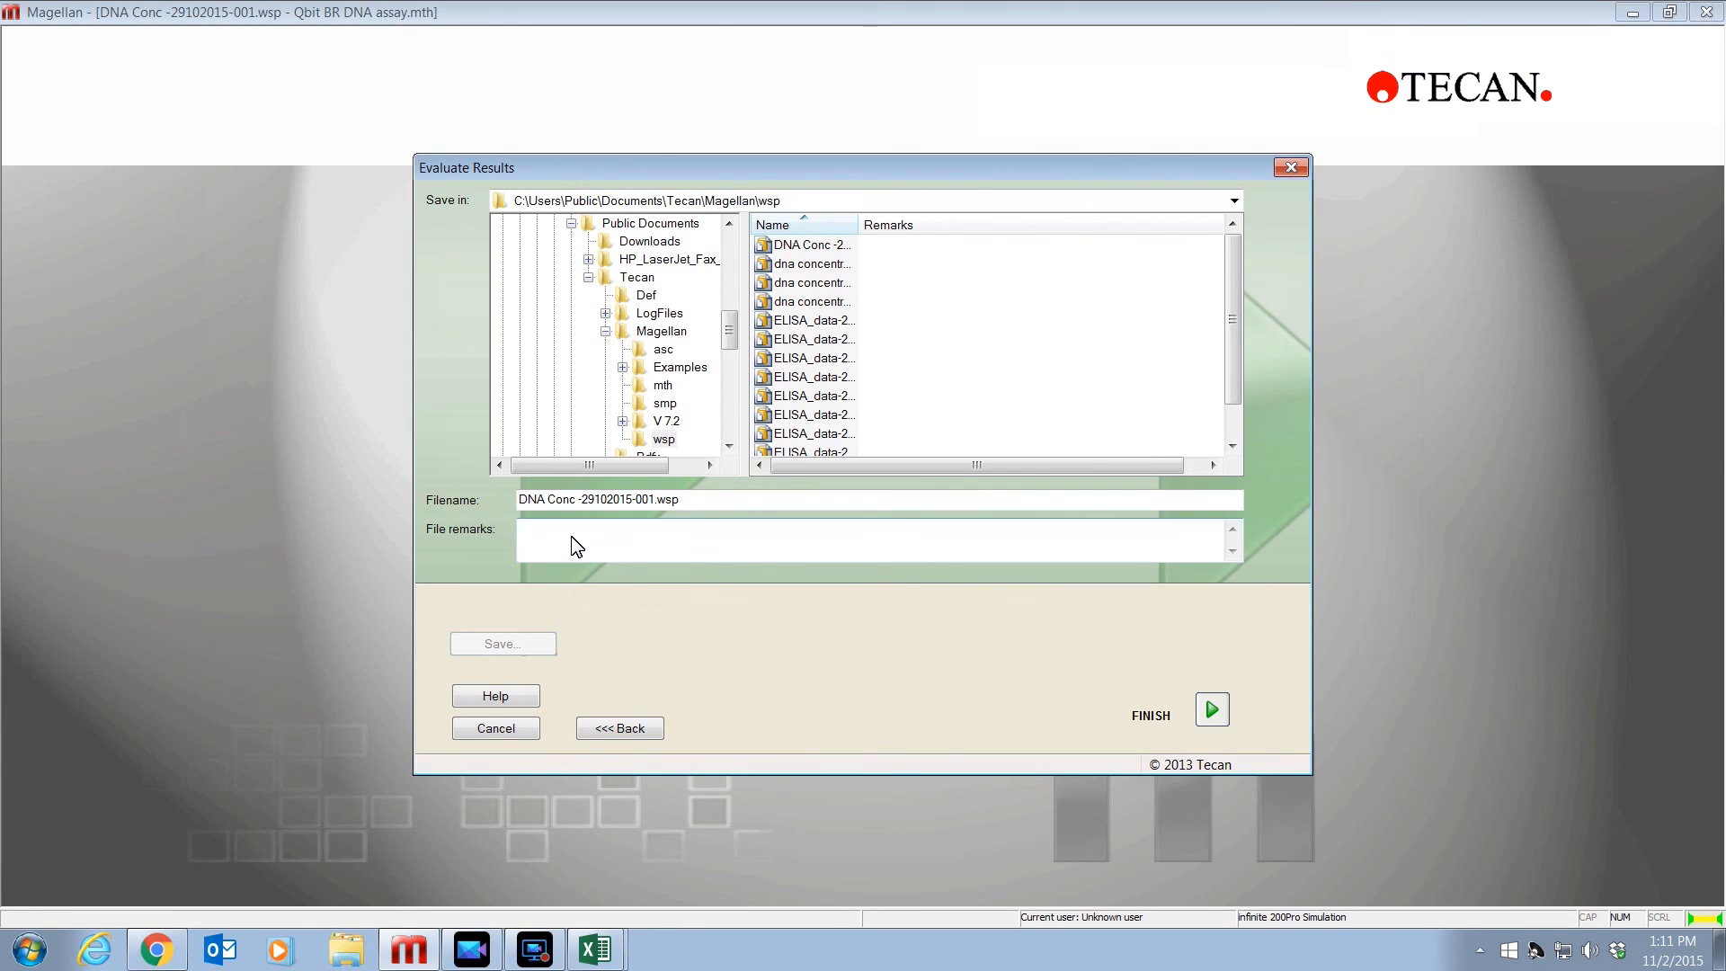
mouse_move(590, 588)
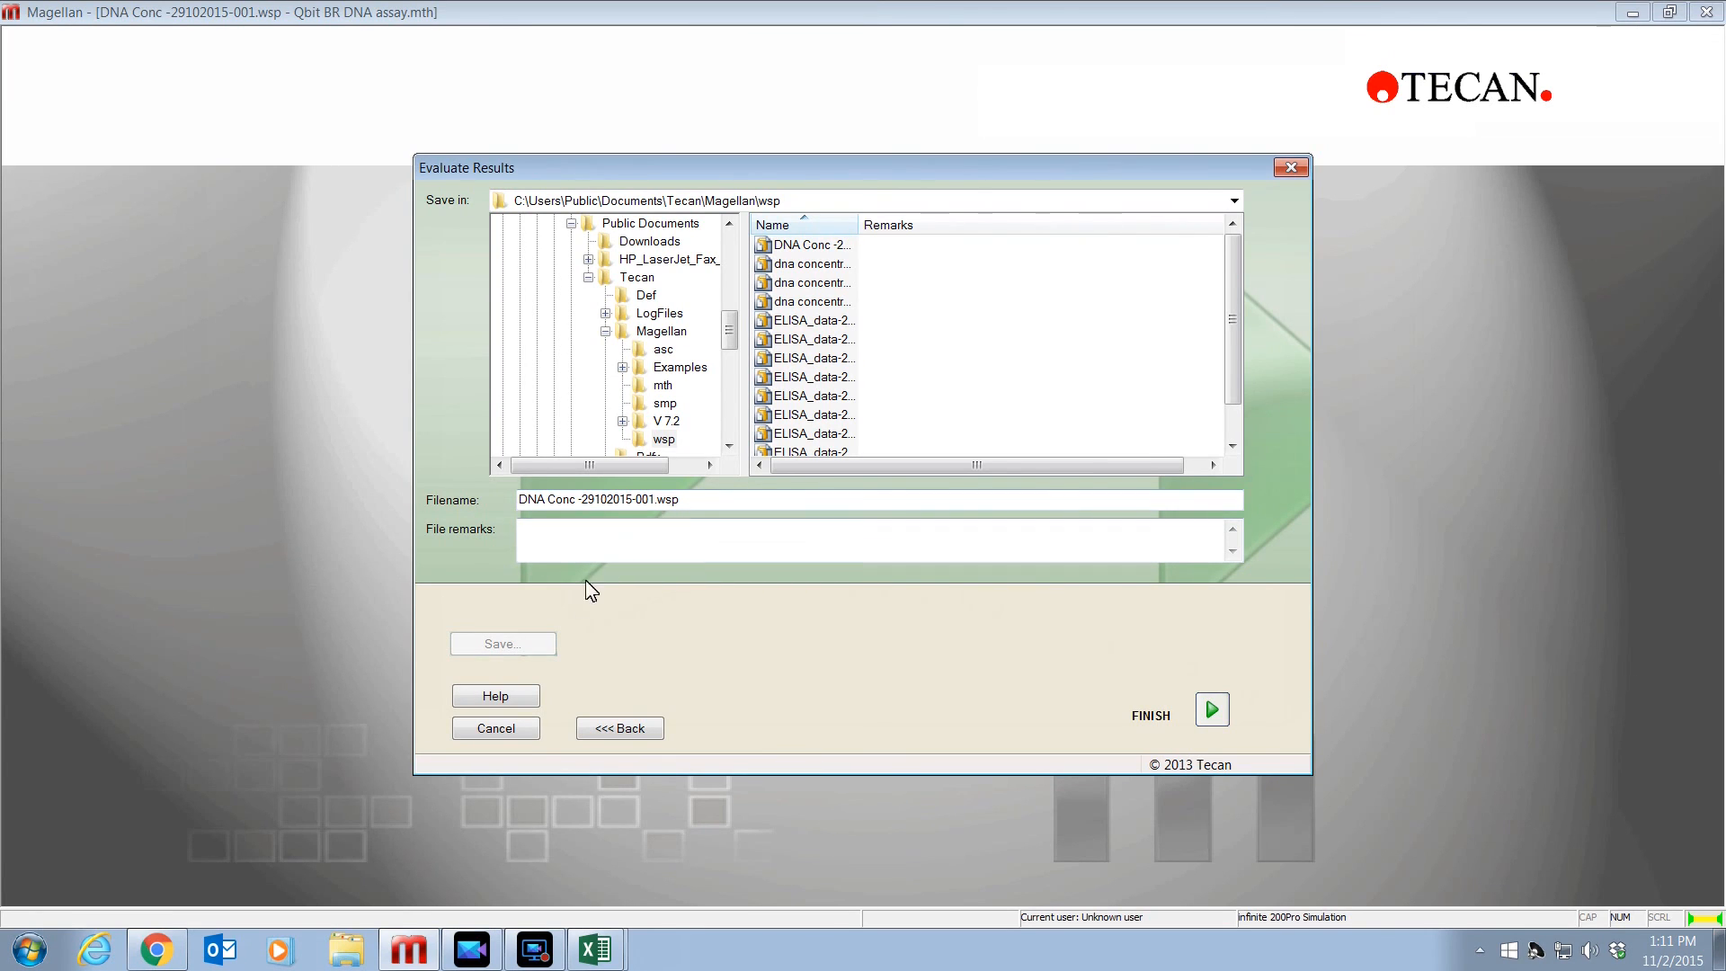
left_click(1212, 710)
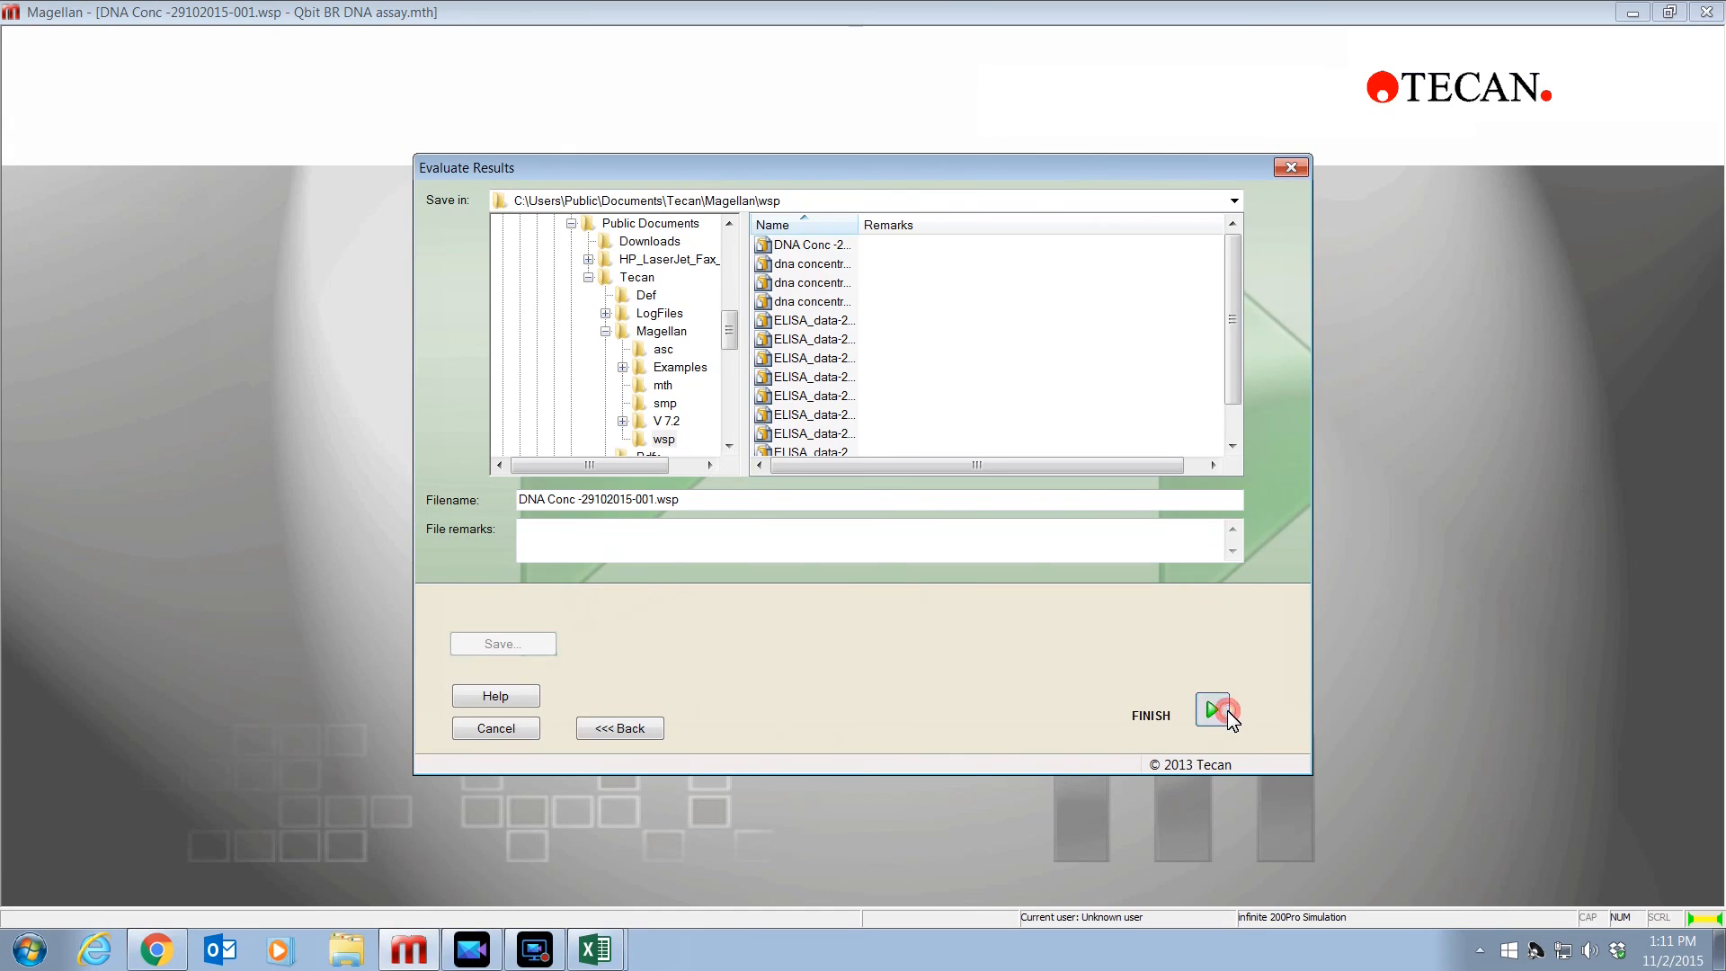